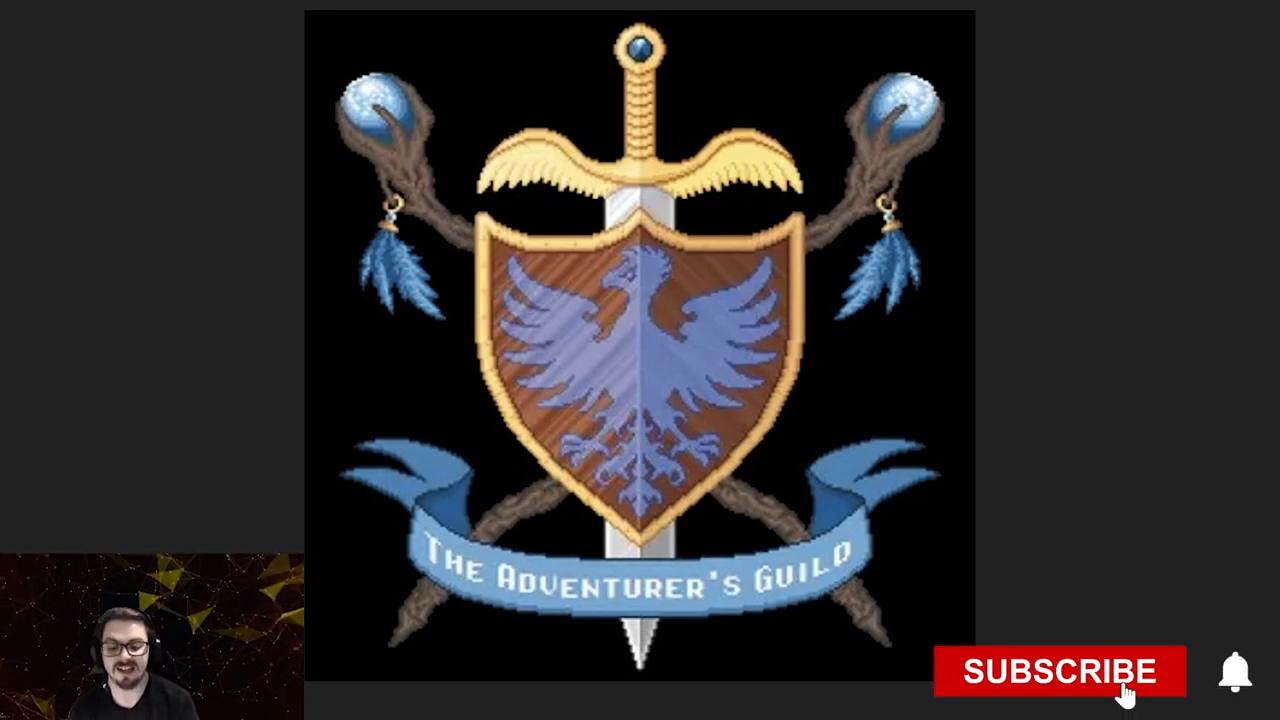
- Switch to the AtomicHub market showing Mysterious Chest listings at 2.25 WAX each
{"action": "left_click", "coordinate": [1060, 671]}
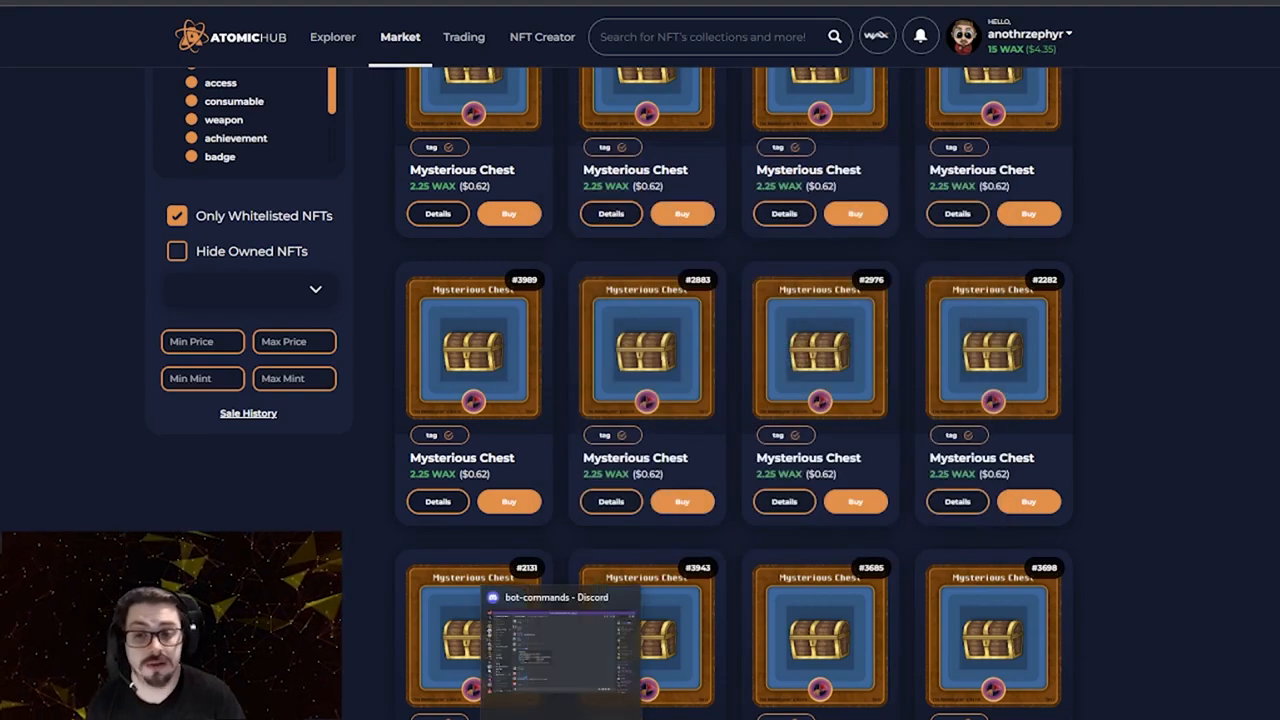
- Return to Discord and scroll through The Adventurer's Guild server channels
{"action": "left_click", "coordinate": [545, 640]}
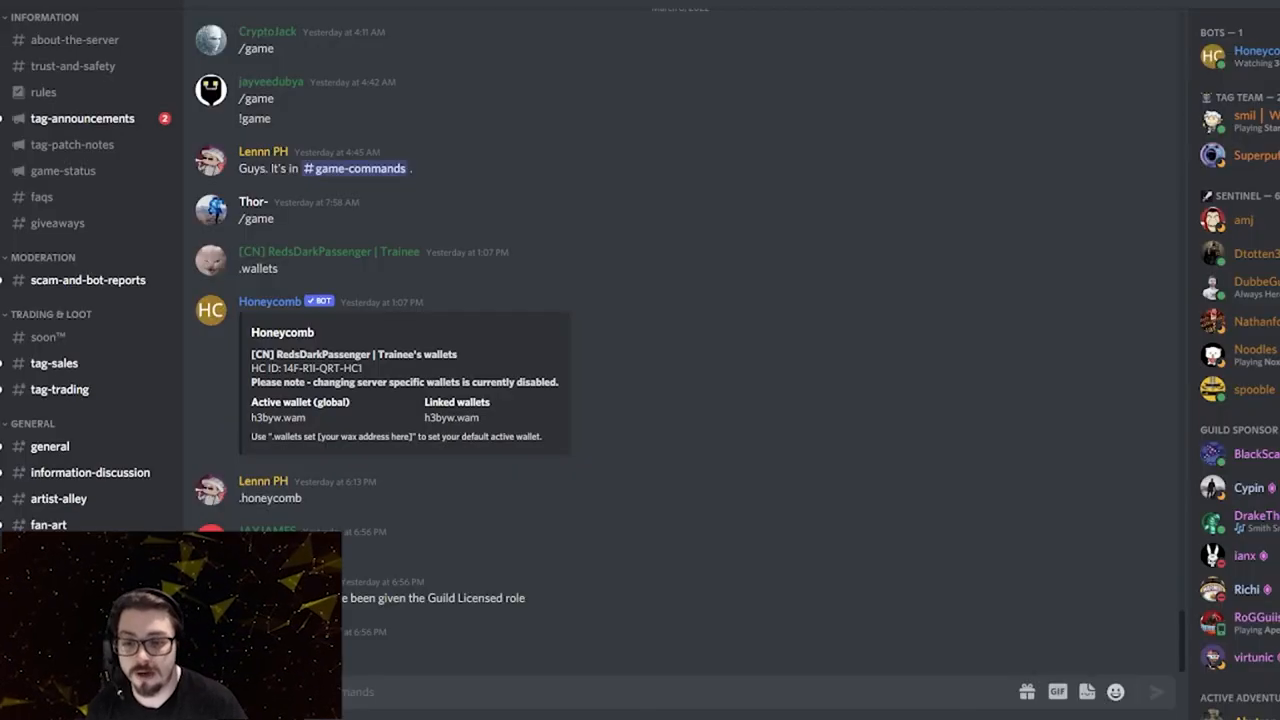
{"action": "mouse_move", "coordinate": [687, 470]}
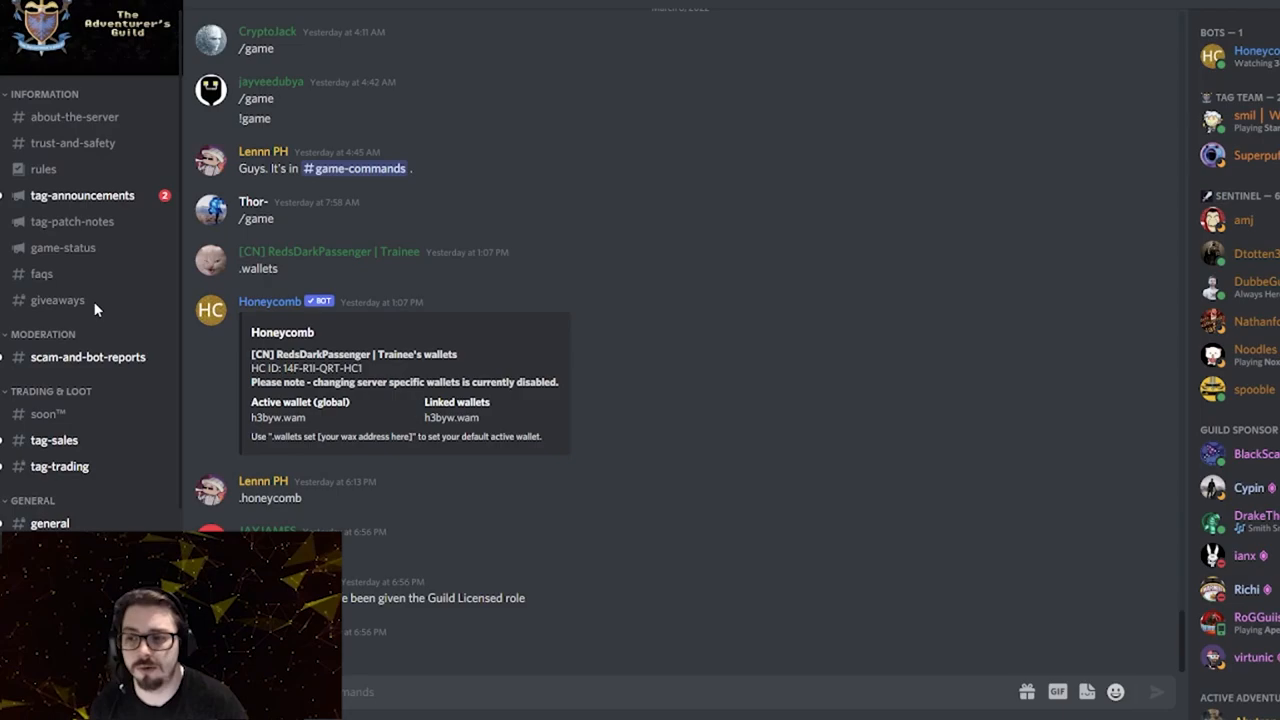
{"action": "mouse_move", "coordinate": [95, 308]}
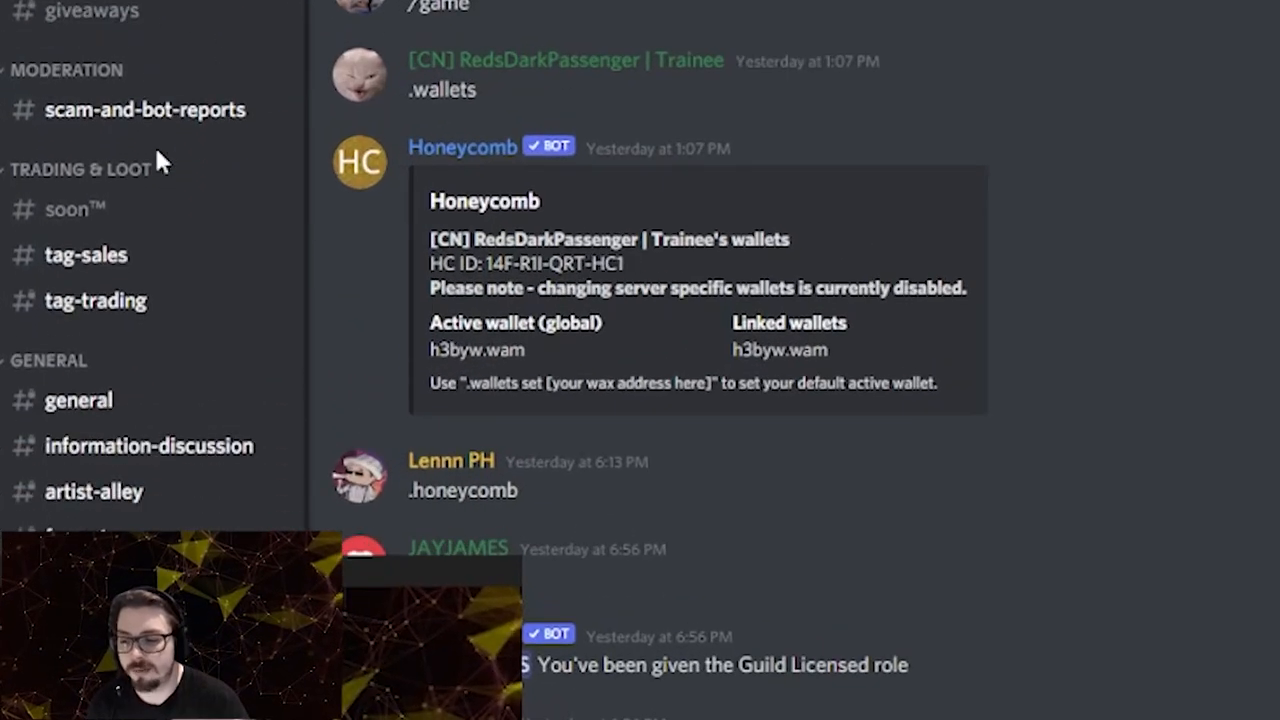
{"action": "scroll", "scroll_direction": "down", "scroll_amount": 3}
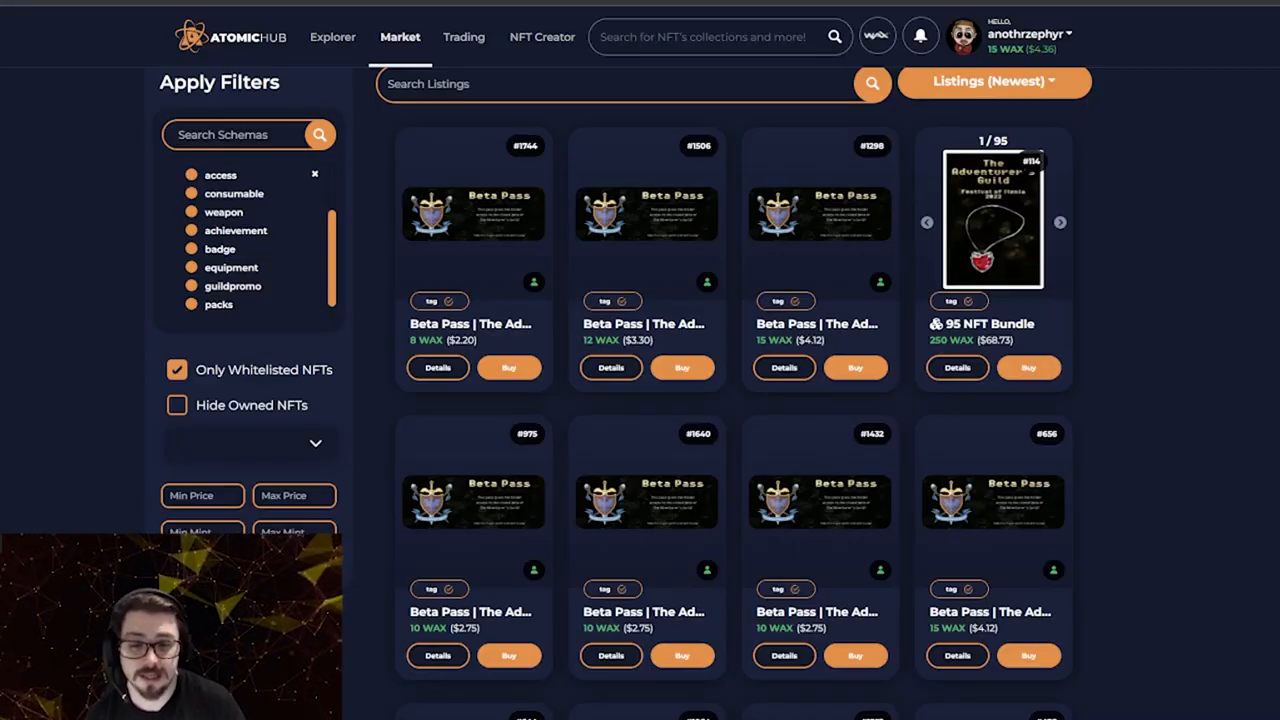
{"action": "mouse_move", "coordinate": [536, 322]}
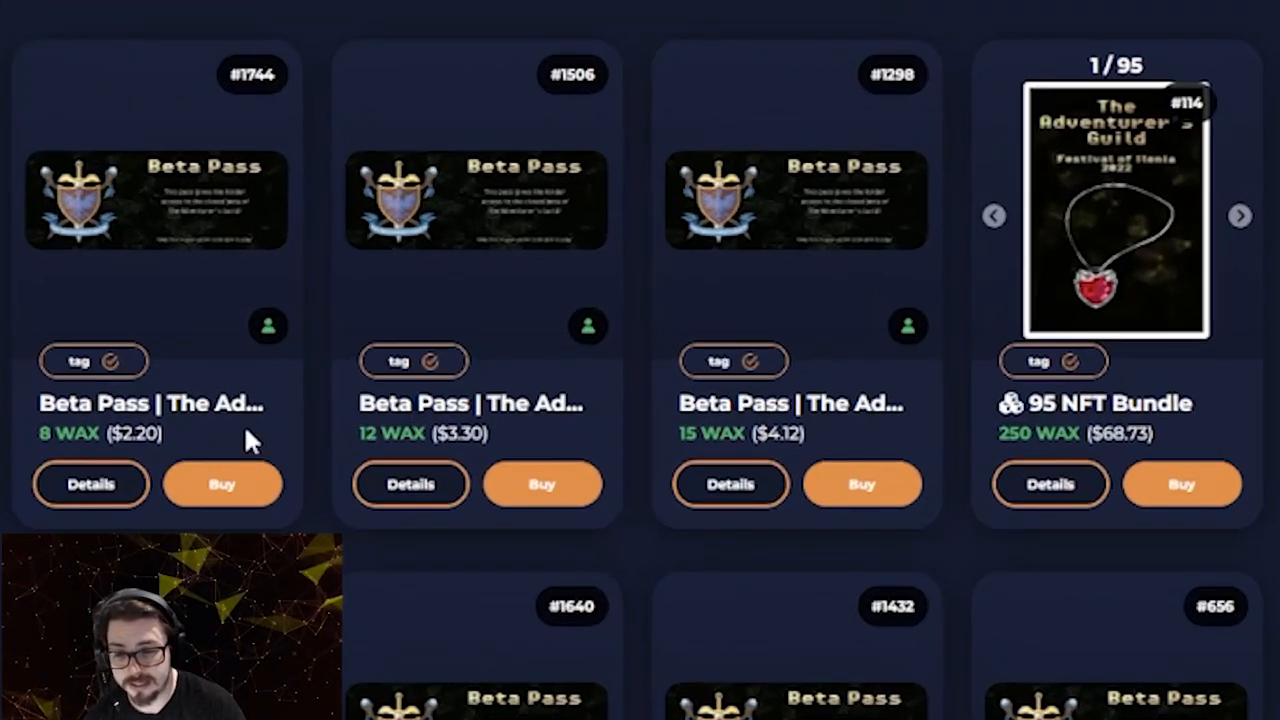
{"action": "mouse_move", "coordinate": [40, 462]}
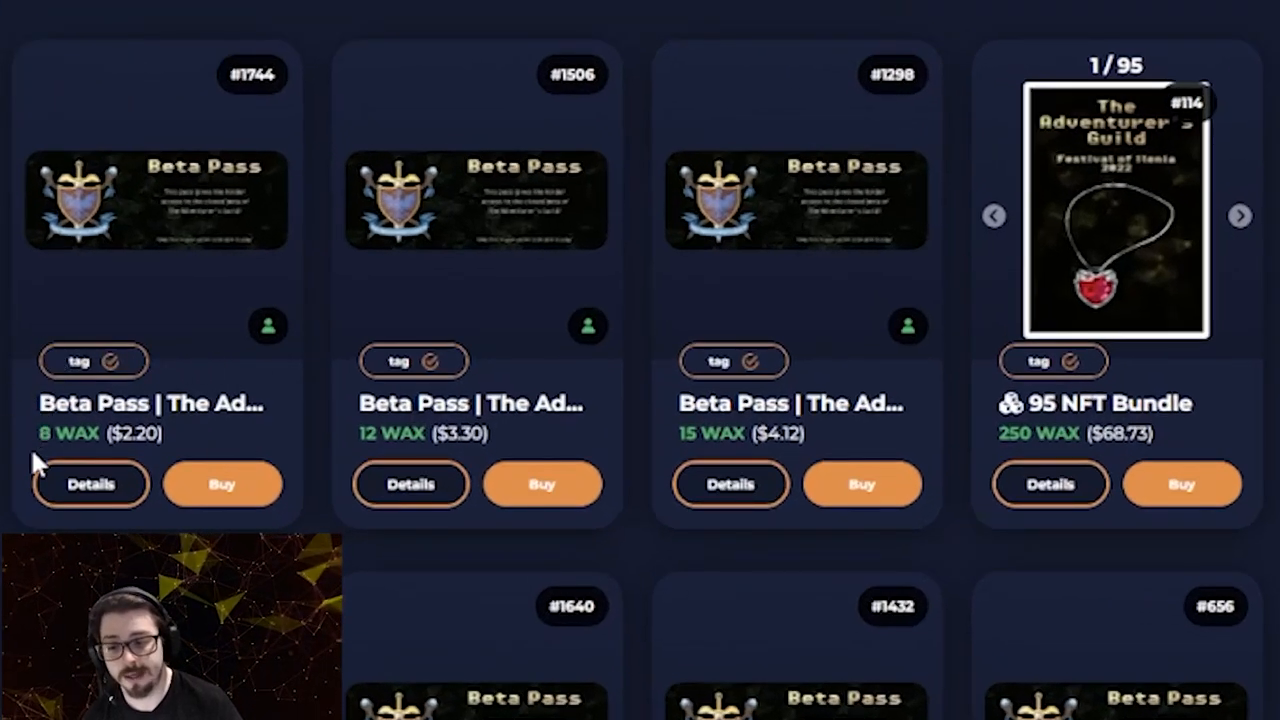
{"action": "mouse_move", "coordinate": [175, 450]}
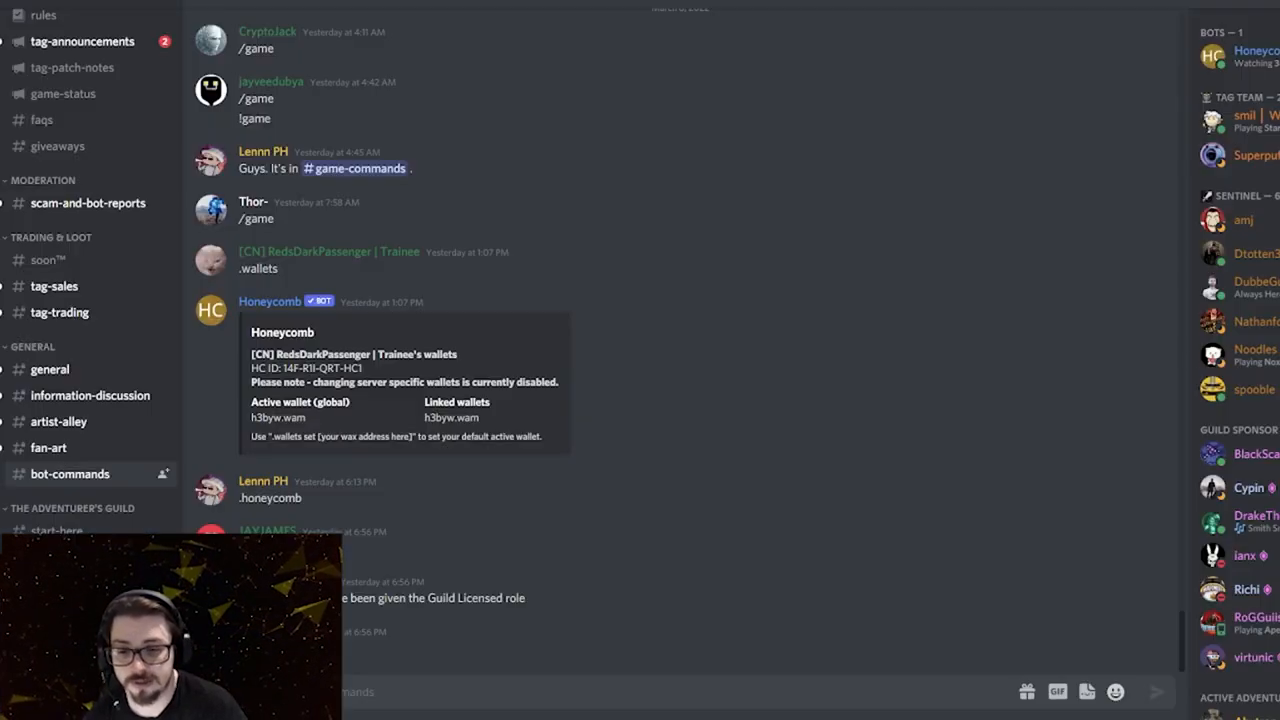
{"action": "mouse_move", "coordinate": [602, 446]}
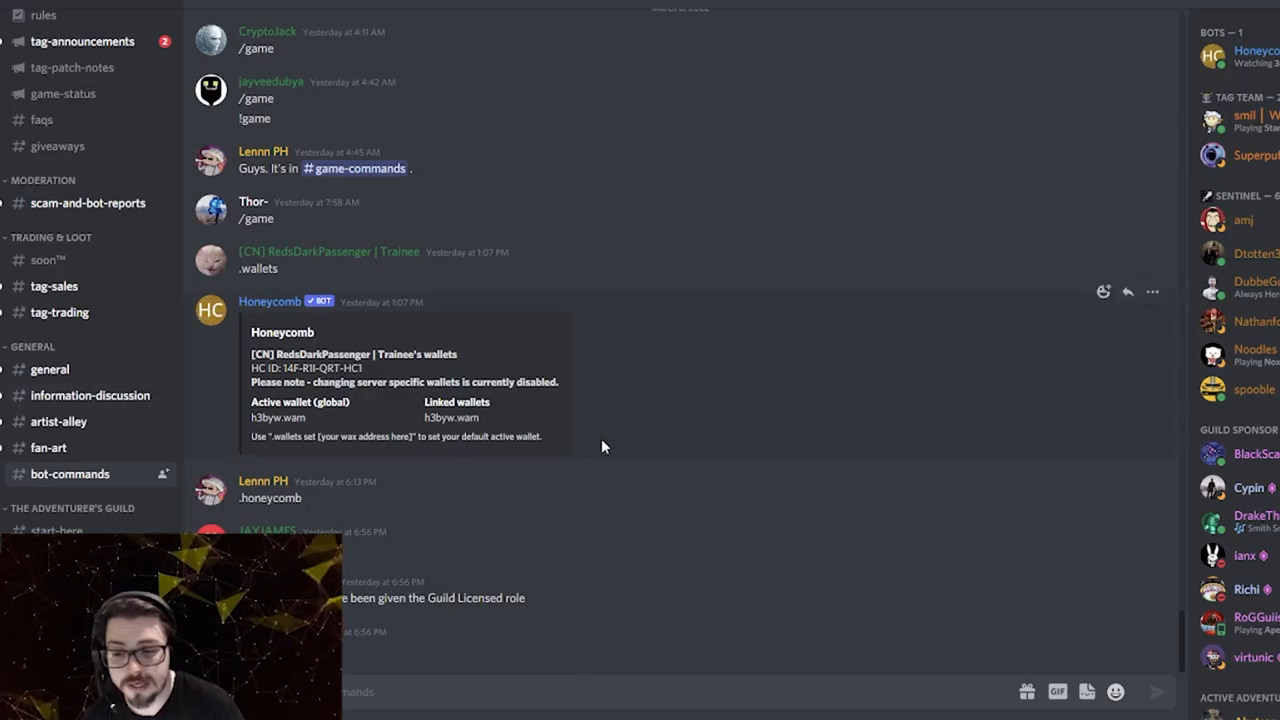
{"action": "mouse_move", "coordinate": [247, 357]}
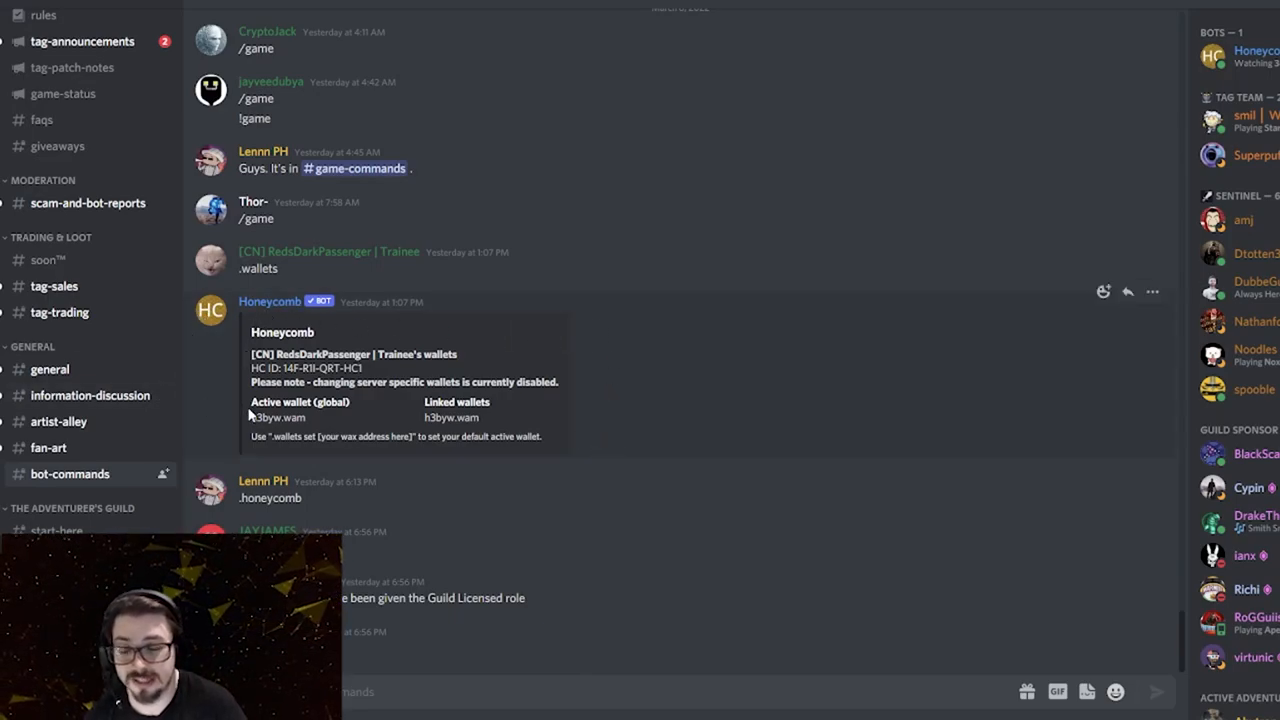
{"action": "mouse_move", "coordinate": [602, 420]}
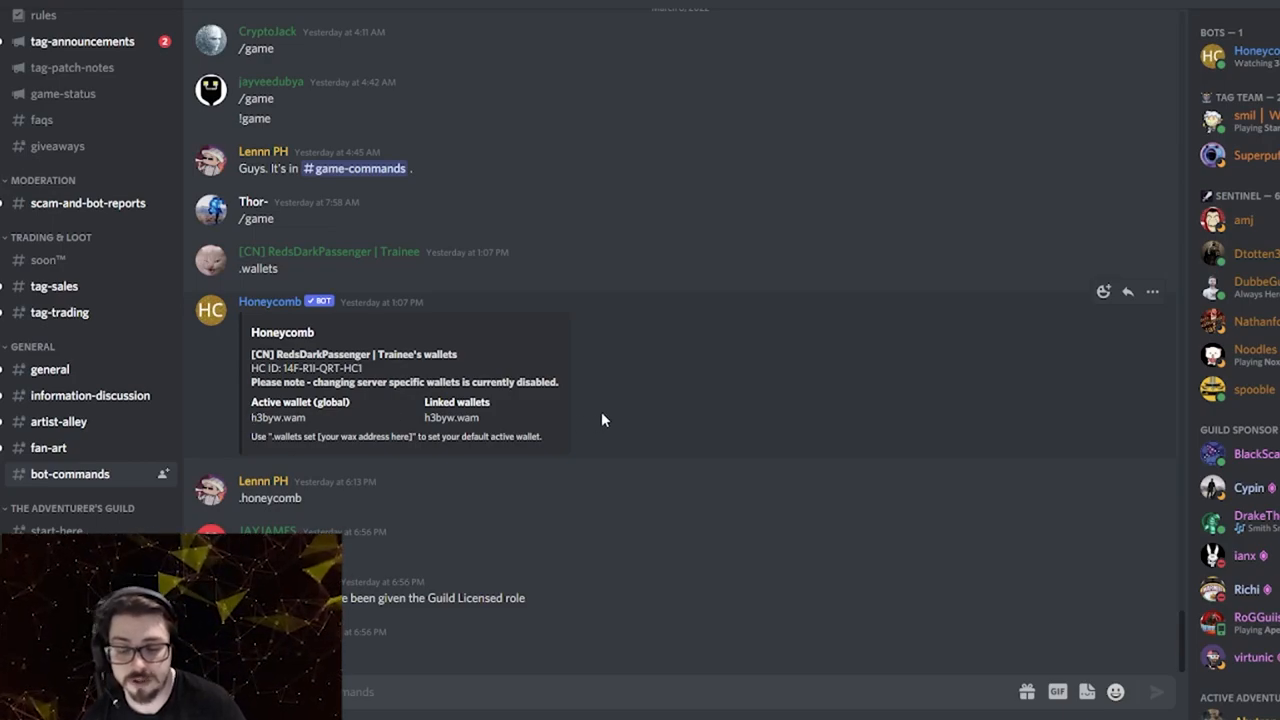
- Open #command-reference and browse the descriptions of each /game menu option
{"action": "scroll", "scroll_direction": "down", "scroll_amount": 3}
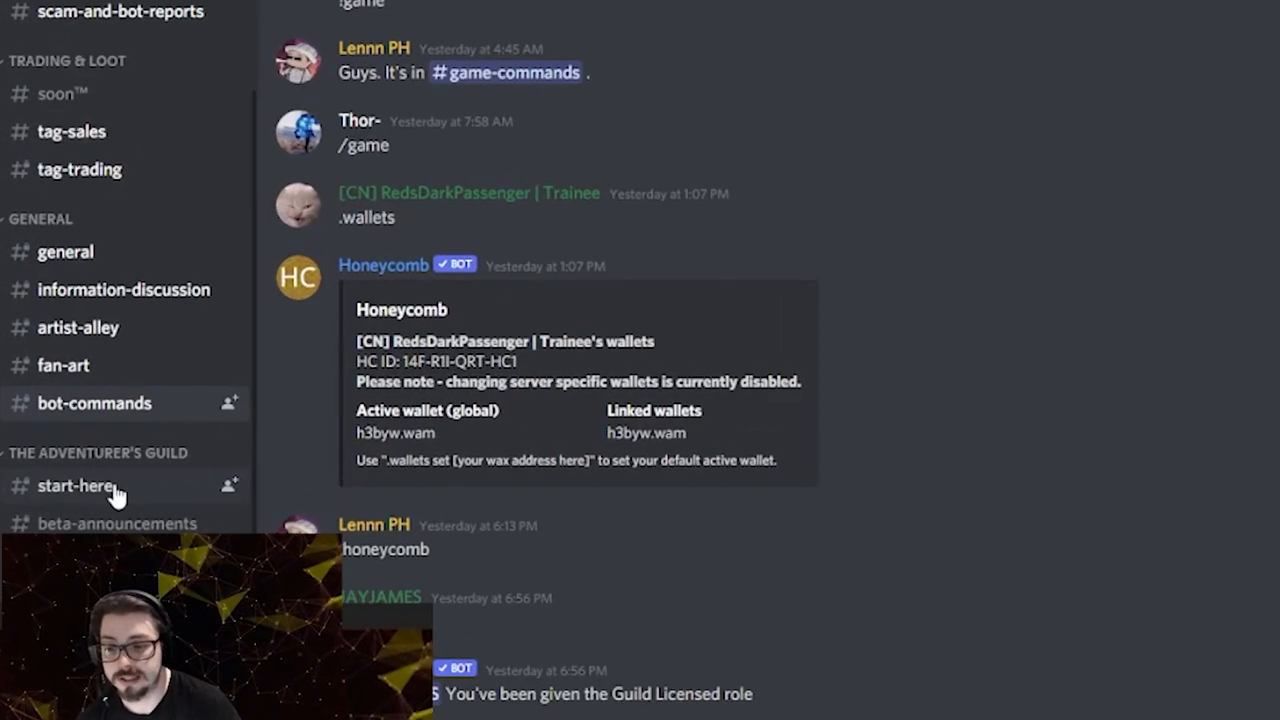
{"action": "left_click", "coordinate": [77, 486]}
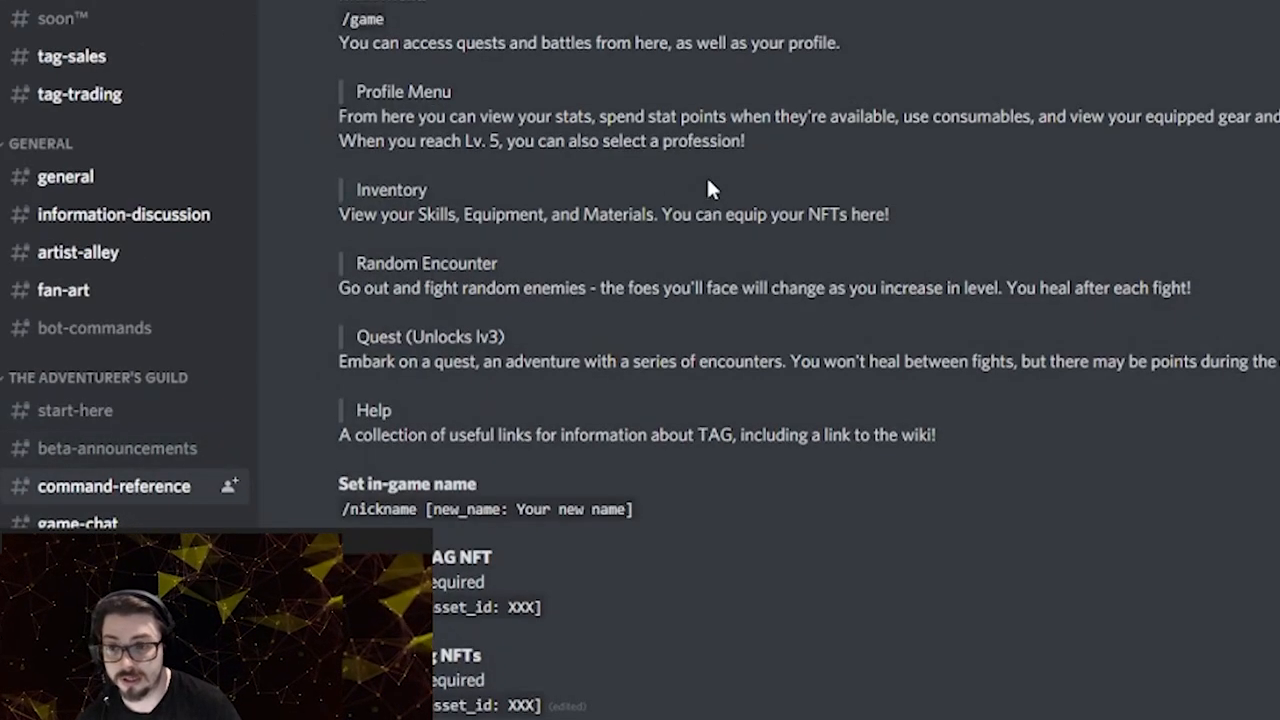
{"action": "scroll", "scroll_direction": "up", "scroll_amount": 3}
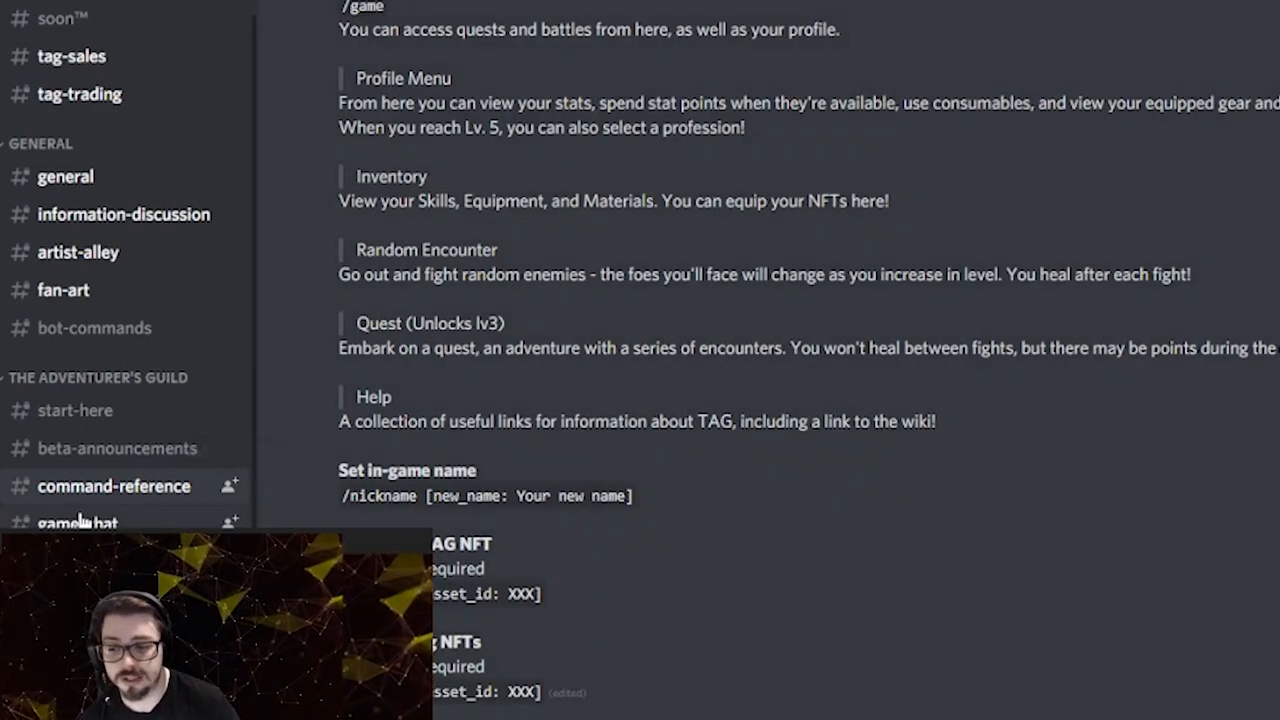
{"action": "mouse_move", "coordinate": [978, 402]}
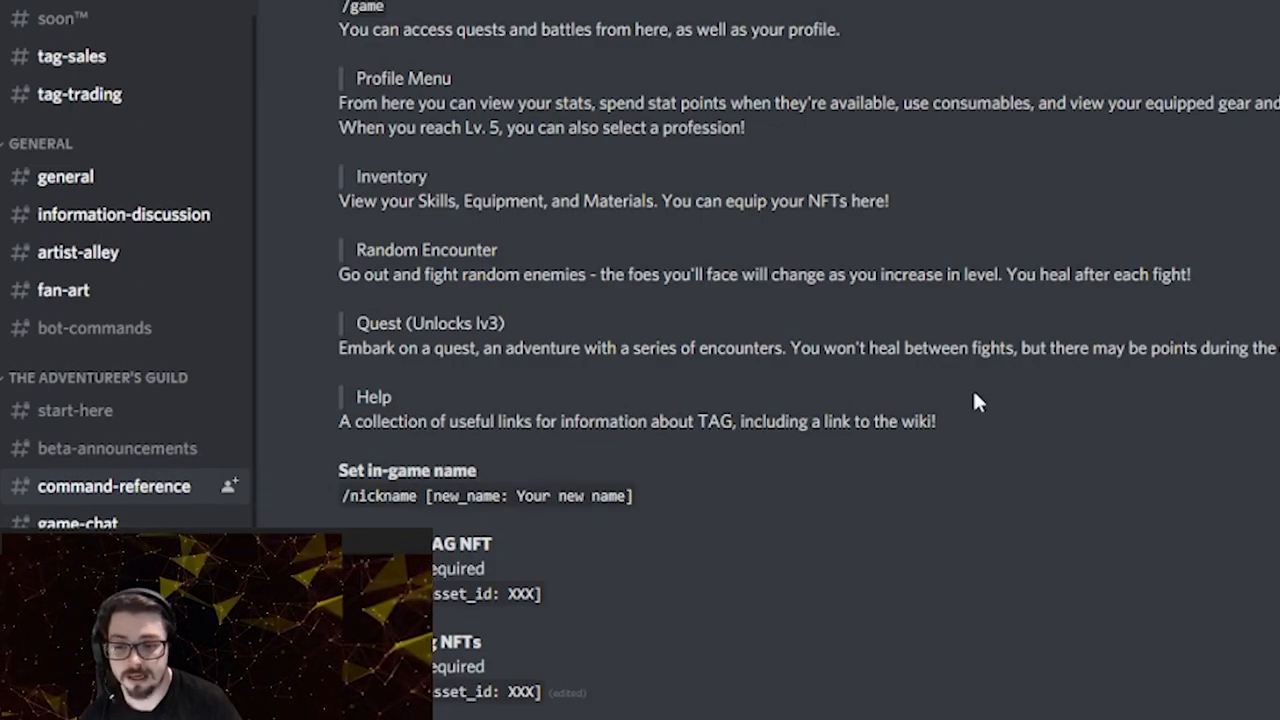
- Scroll through the March 2022 posts on the Android startup bug and quest-reset patches
{"action": "scroll", "scroll_direction": "down", "scroll_amount": 3}
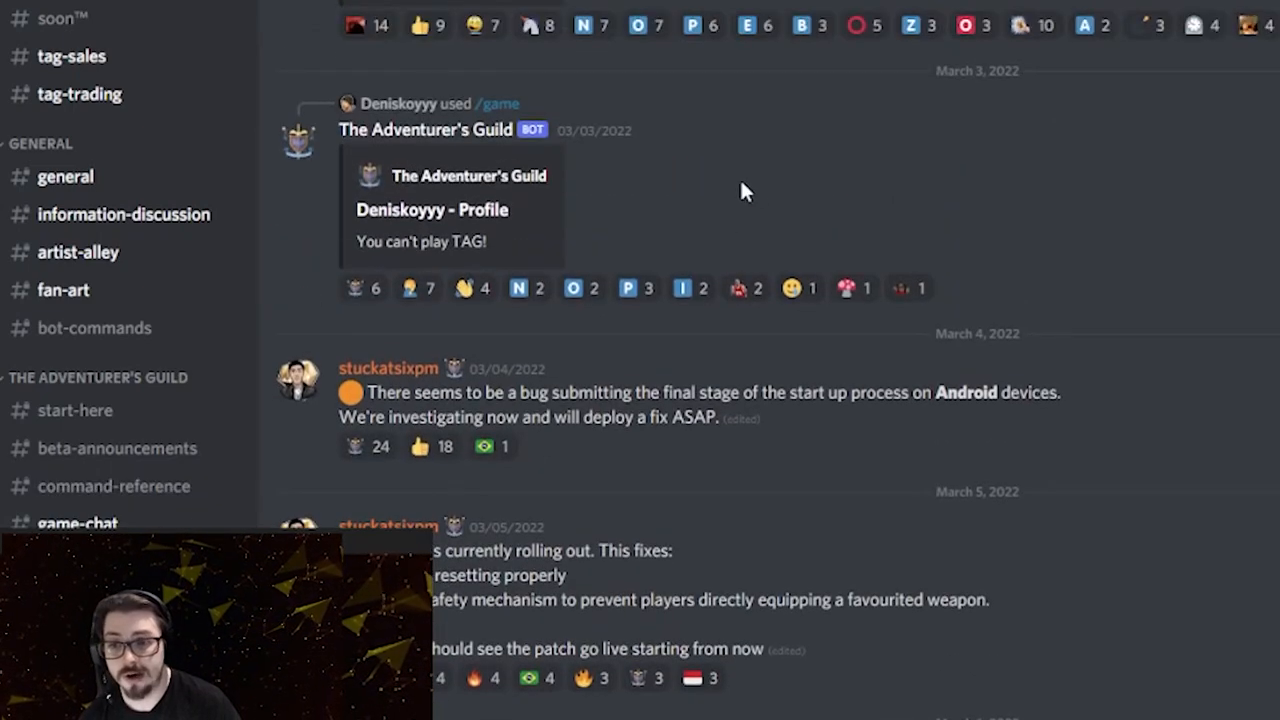
{"action": "mouse_move", "coordinate": [748, 204]}
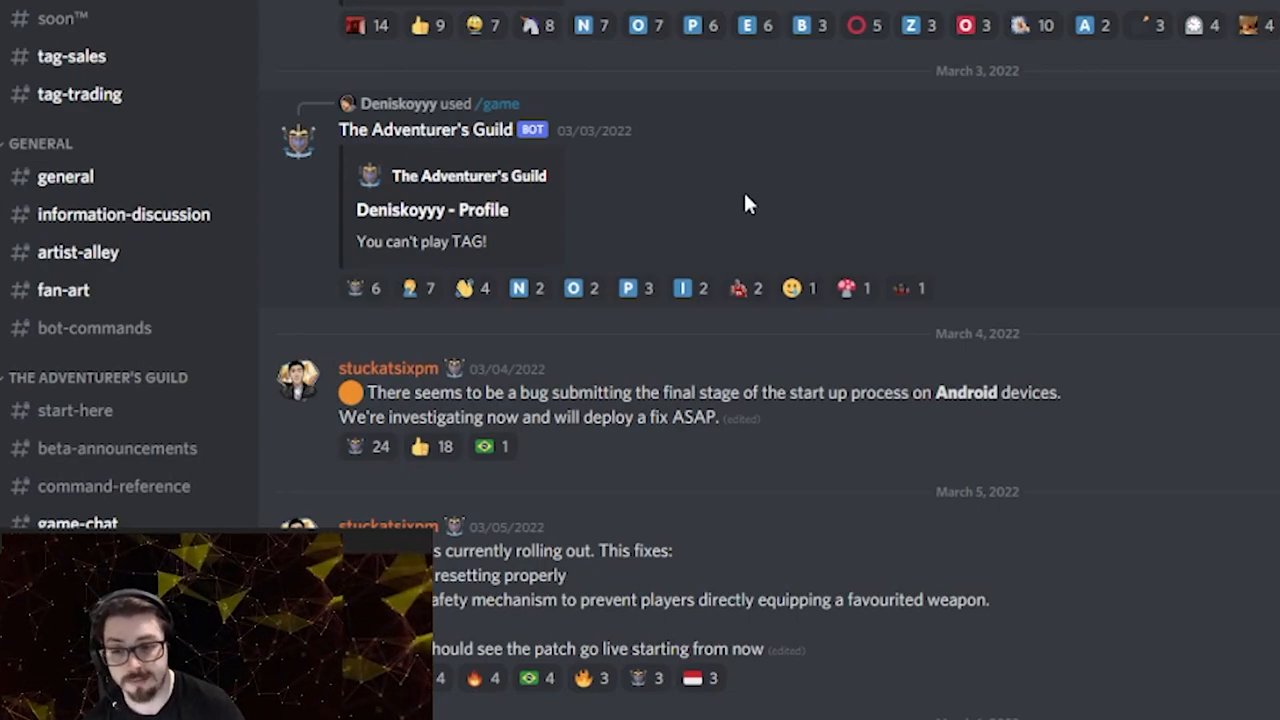
{"action": "scroll", "scroll_direction": "down", "scroll_amount": 3}
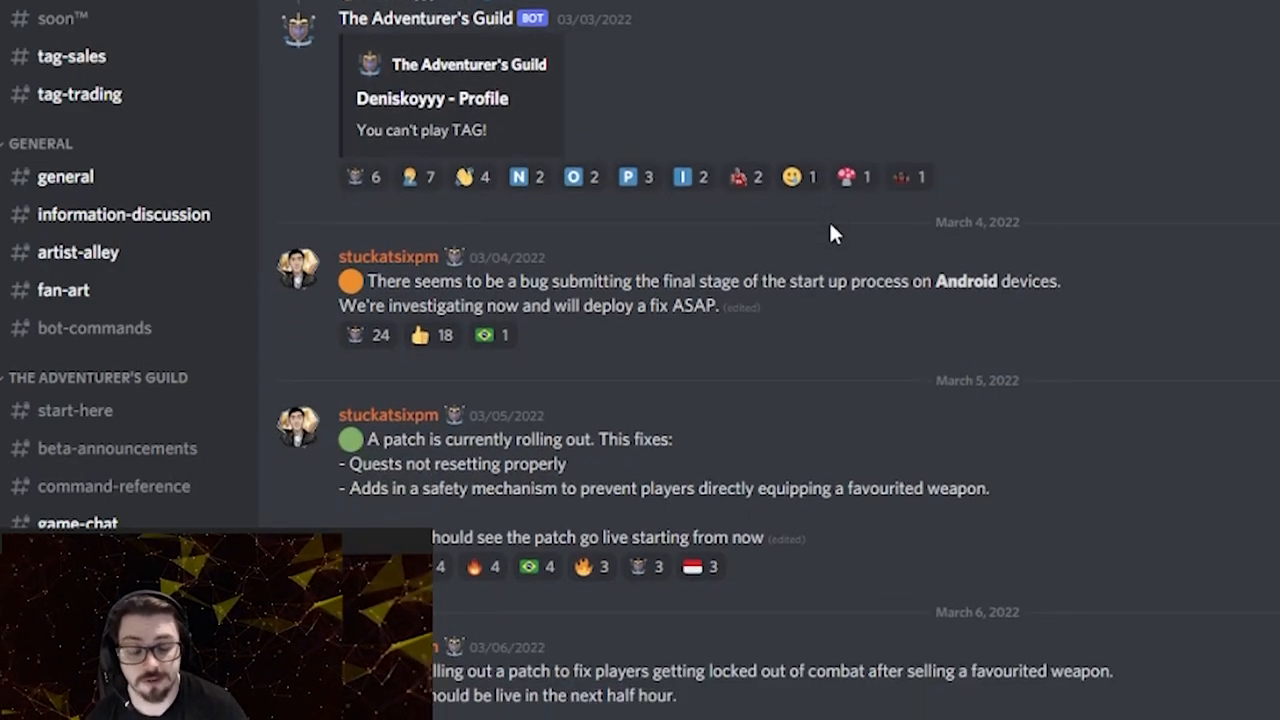
{"action": "scroll", "scroll_direction": "down", "scroll_amount": 3}
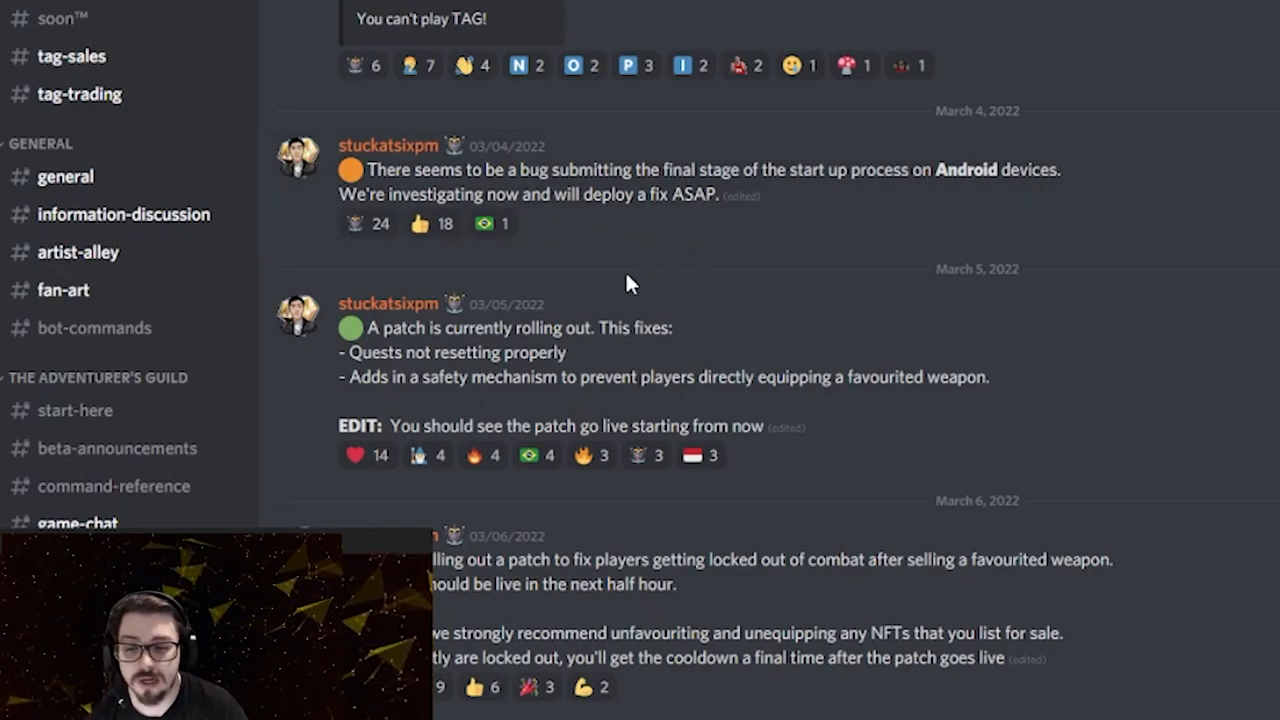
{"action": "mouse_move", "coordinate": [820, 322]}
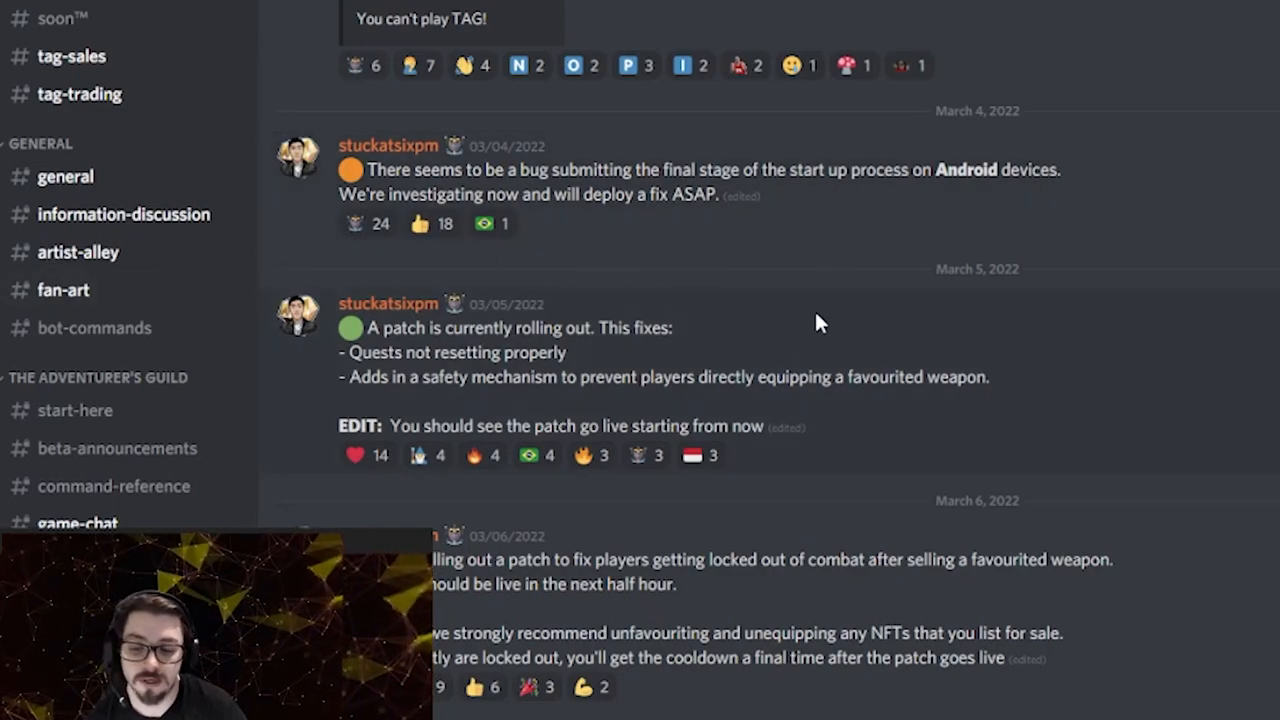
{"action": "mouse_move", "coordinate": [725, 357]}
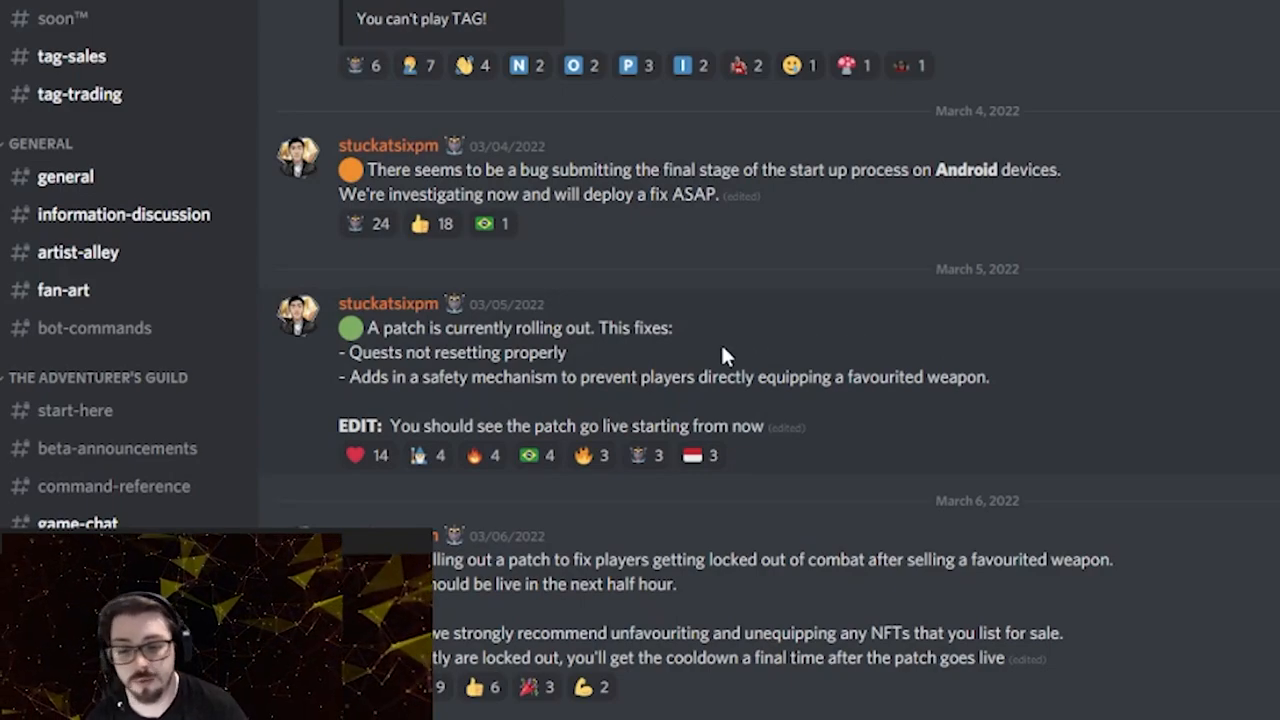
{"action": "mouse_move", "coordinate": [235, 372]}
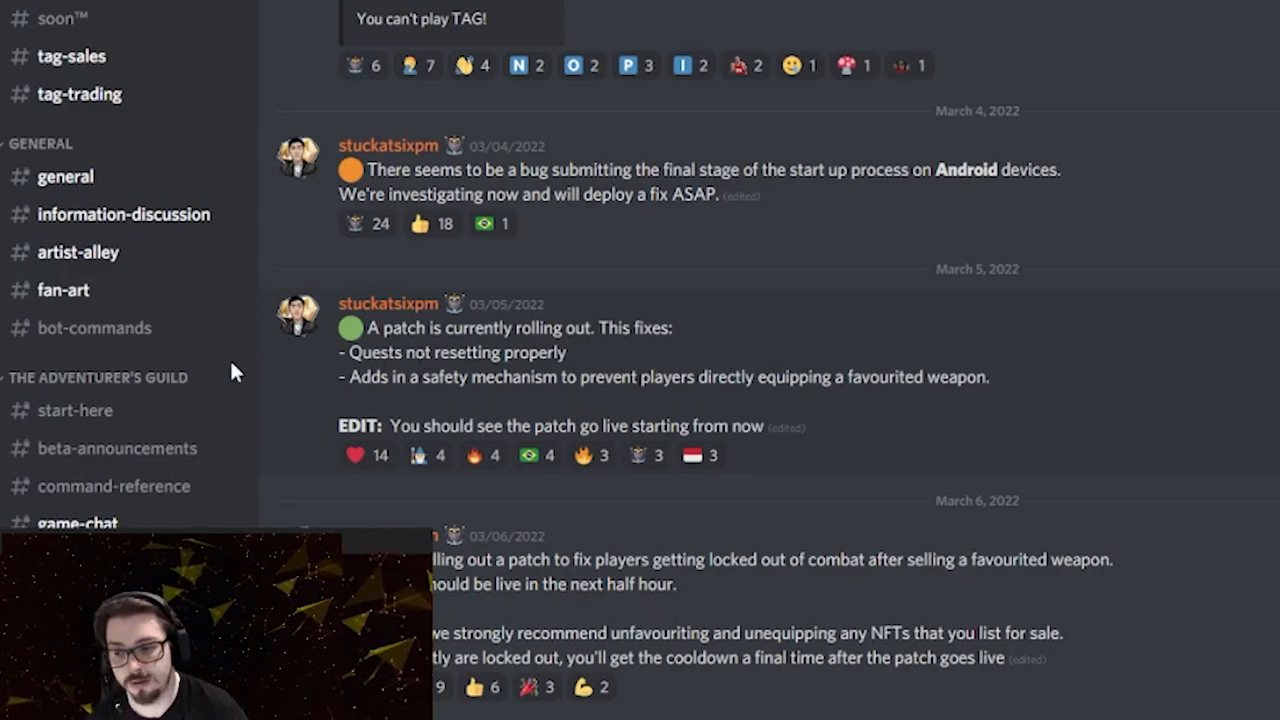
{"action": "mouse_move", "coordinate": [458, 302]}
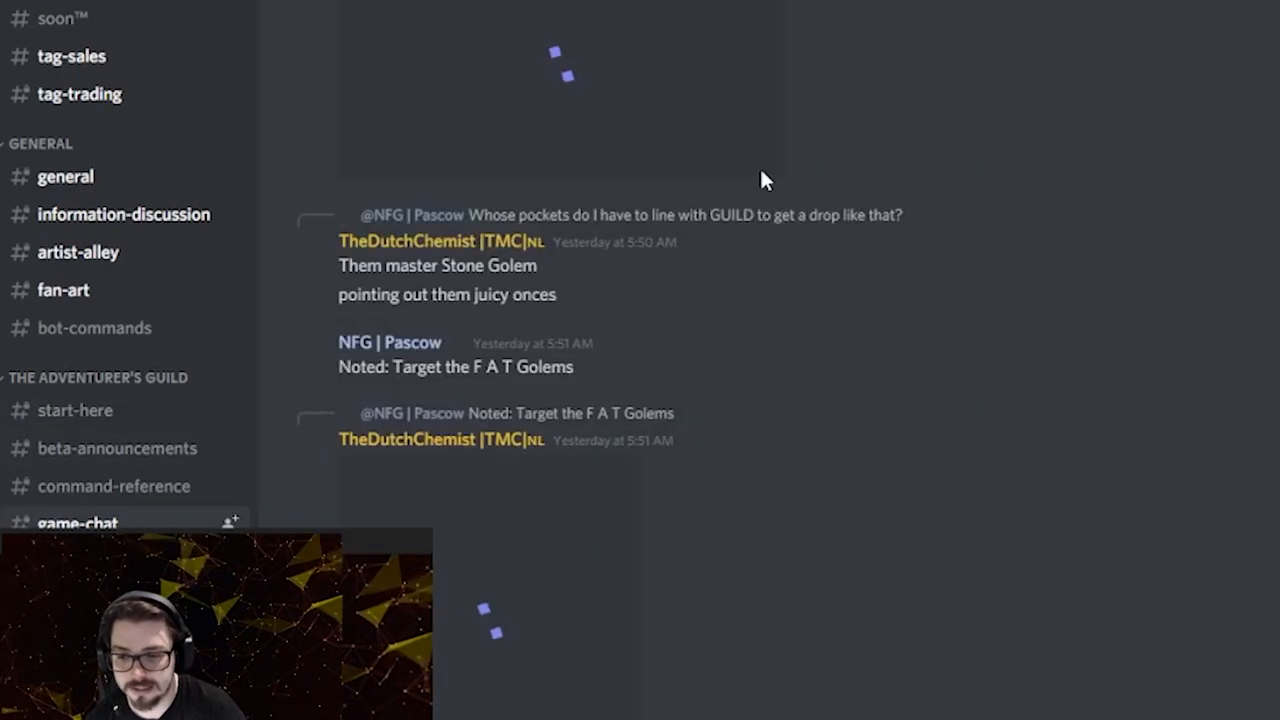
- Scroll through #game-chat messages about weapon stats, level caps and quest loot
{"action": "scroll", "scroll_direction": "down", "scroll_amount": 3}
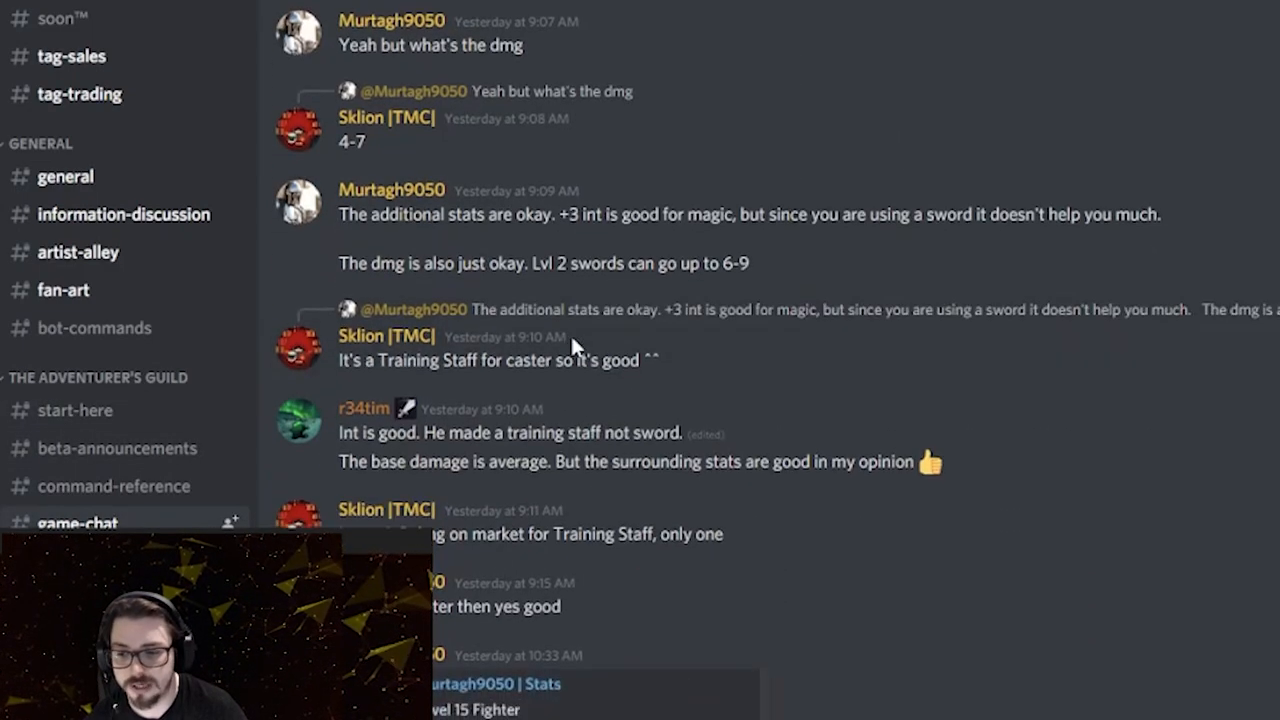
{"action": "scroll", "scroll_direction": "down", "scroll_amount": 3}
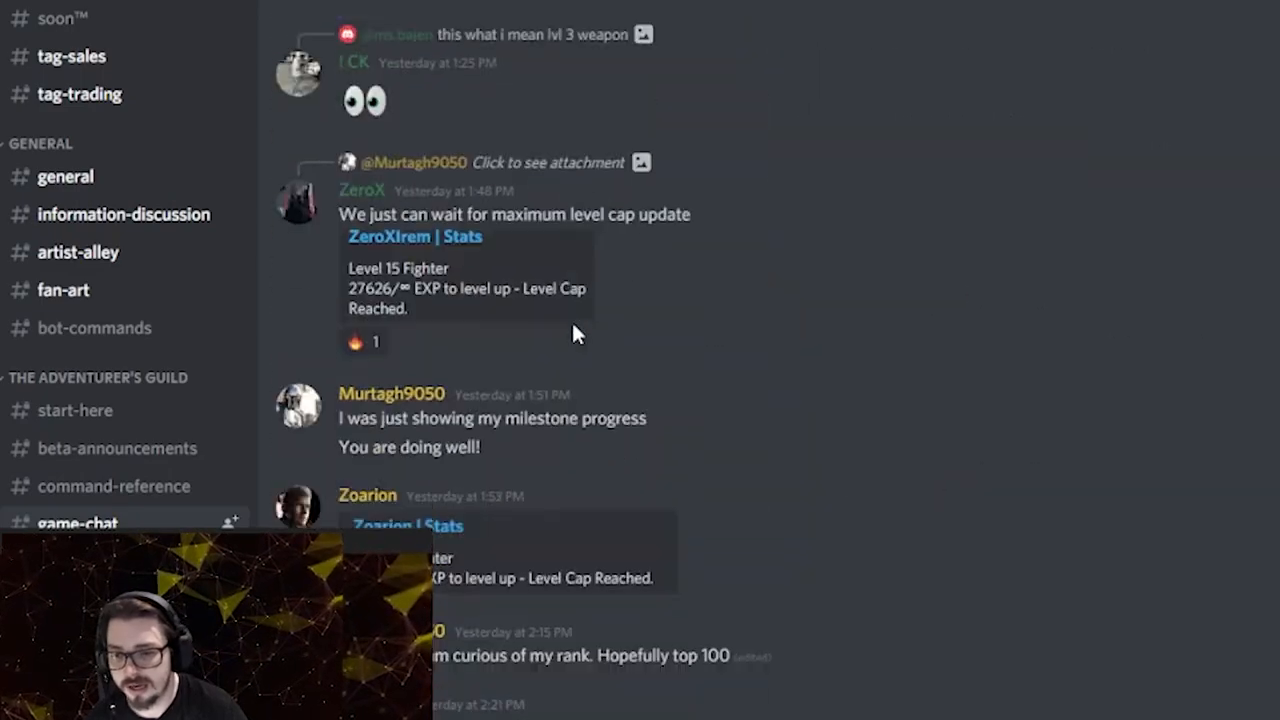
{"action": "scroll", "scroll_direction": "down", "scroll_amount": 3}
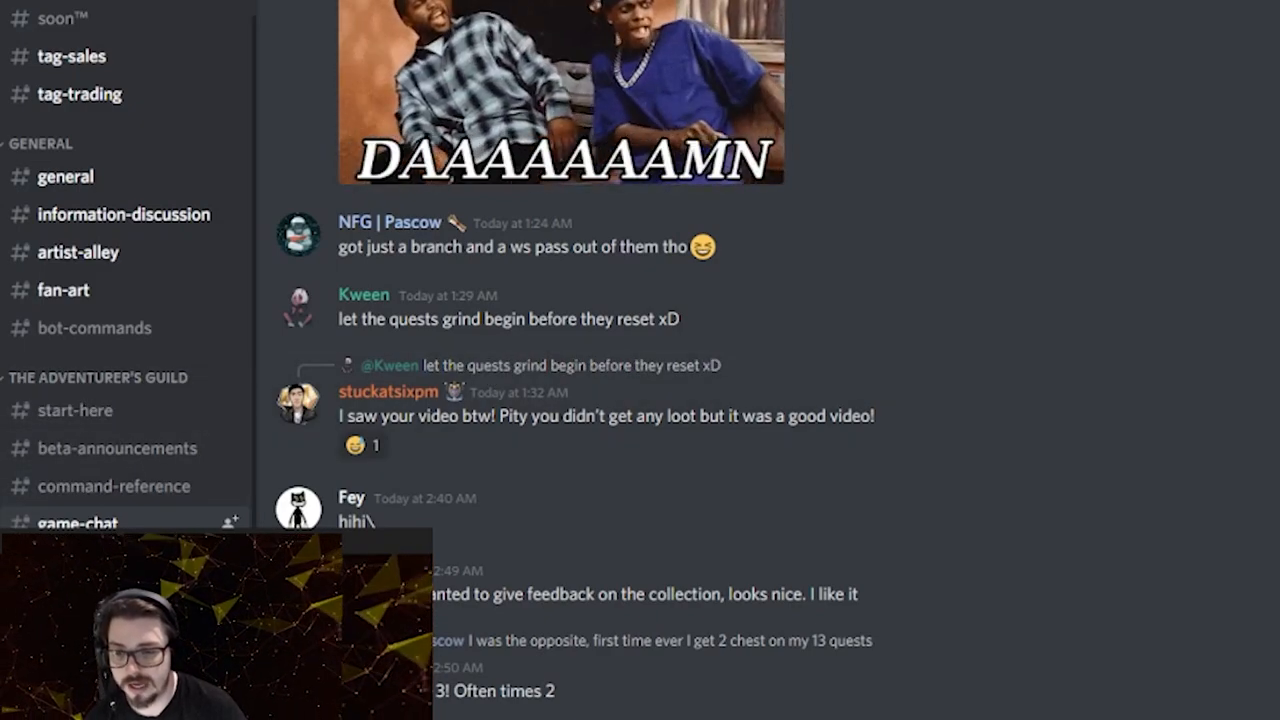
{"action": "scroll", "scroll_direction": "up", "scroll_amount": 3}
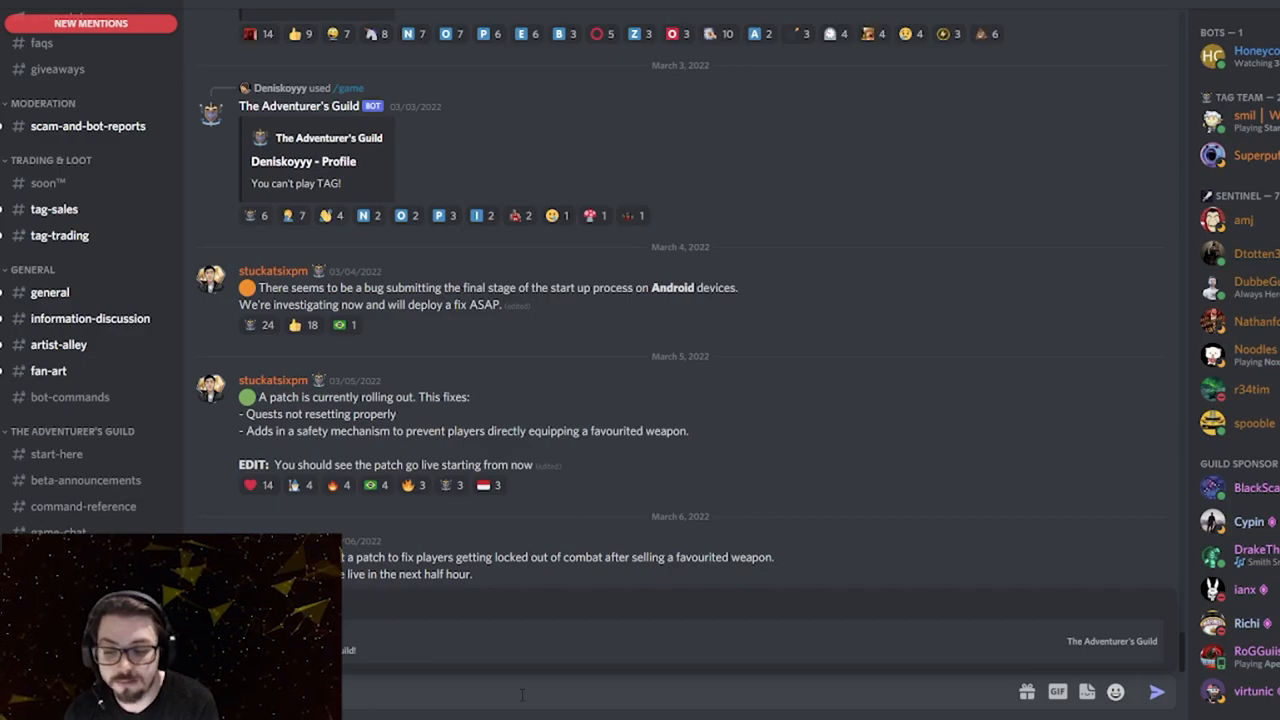
- Scroll down to the bot's 'Welcome to The Adventurer's Guild' character setup message
{"action": "scroll", "scroll_direction": "down", "scroll_amount": 3}
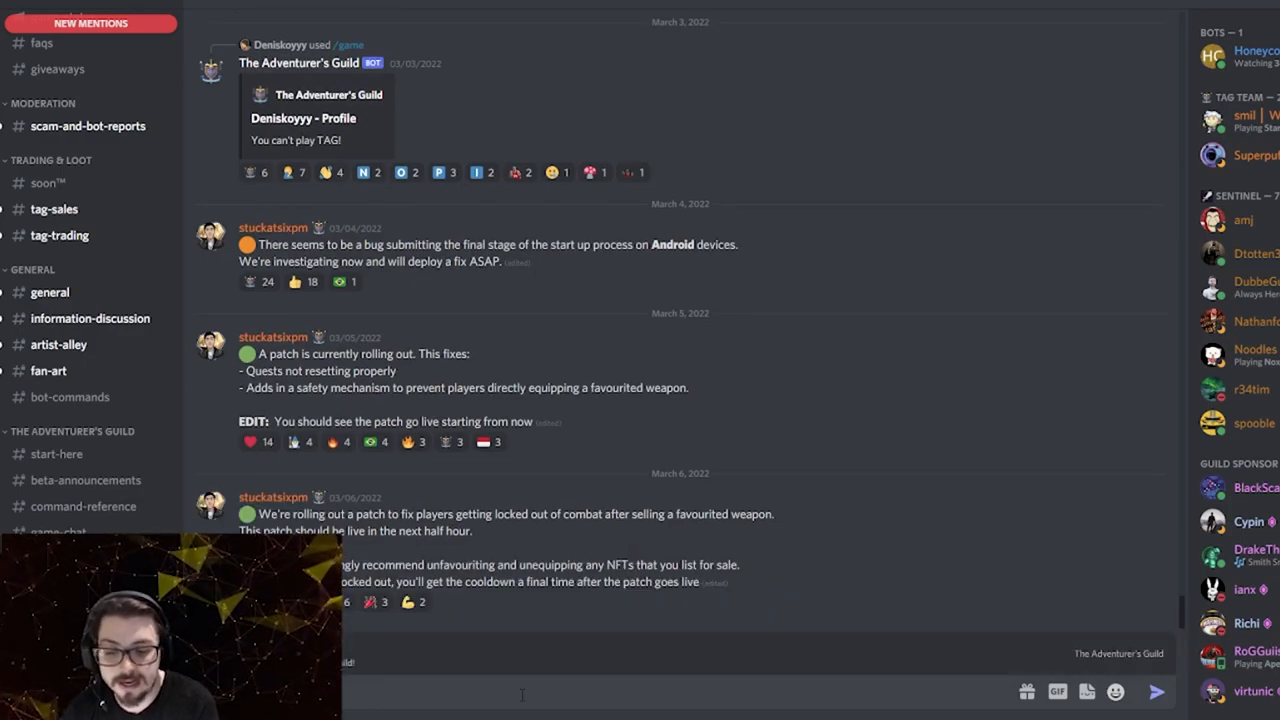
{"action": "scroll", "scroll_direction": "down", "scroll_amount": 3}
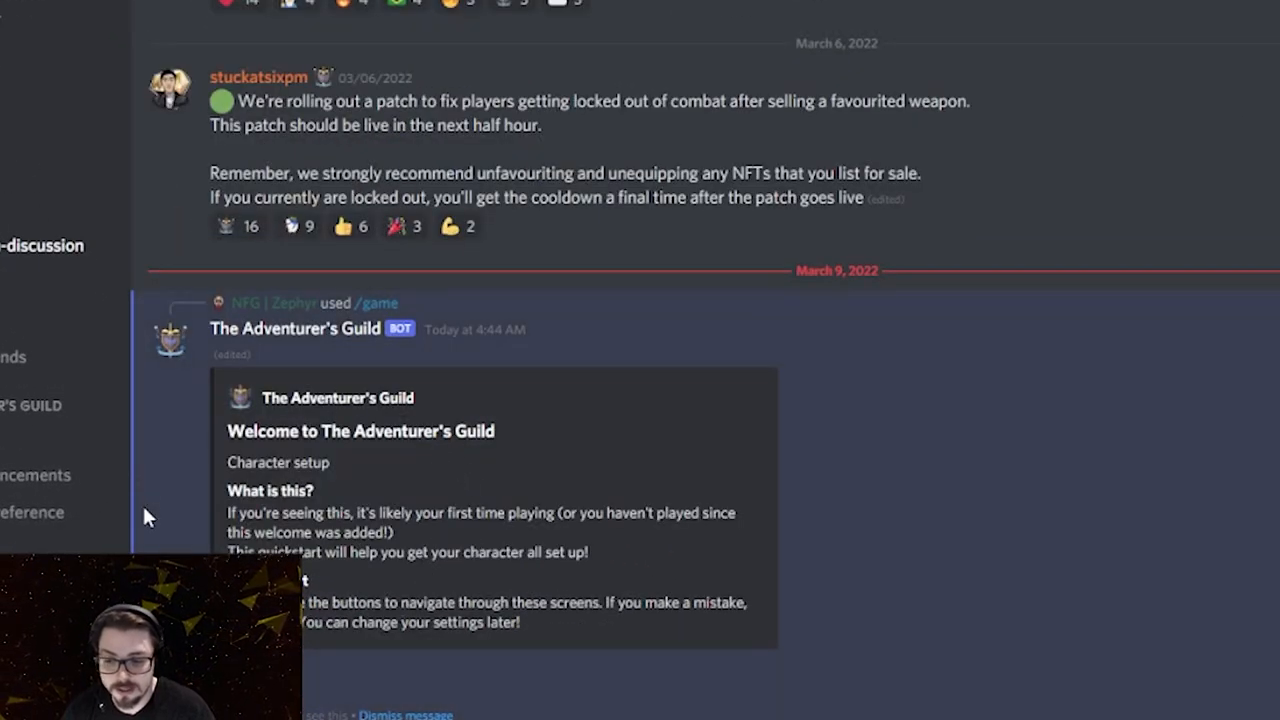
{"action": "mouse_move", "coordinate": [283, 385]}
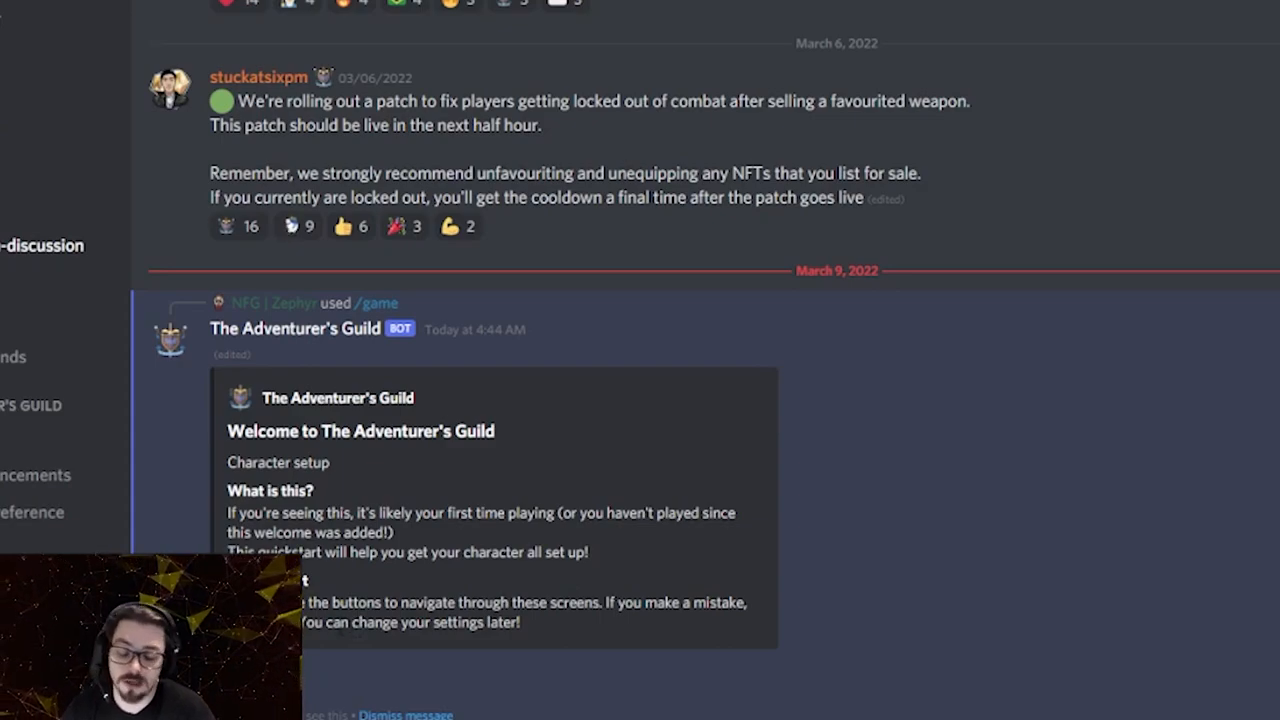
{"action": "mouse_move", "coordinate": [378, 590]}
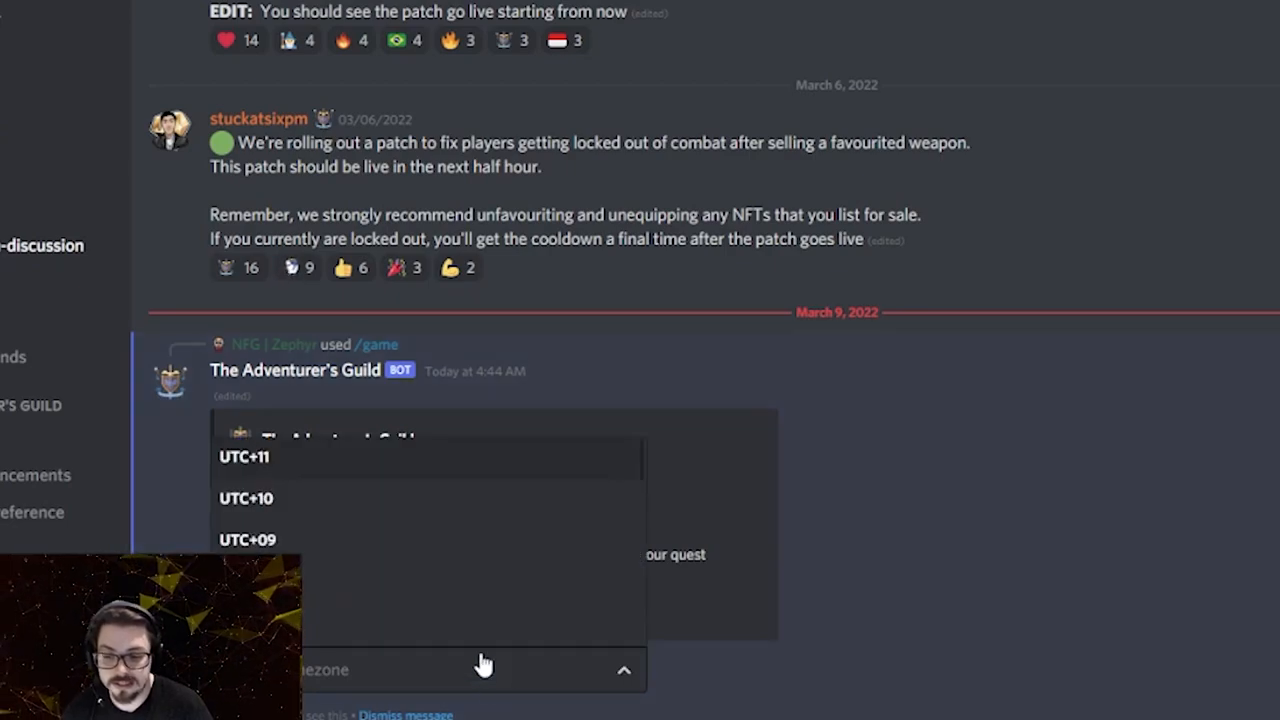
- Browse the UTC offsets in the 'Select a timezone' list without choosing one
{"action": "scroll", "scroll_direction": "down", "scroll_amount": 3}
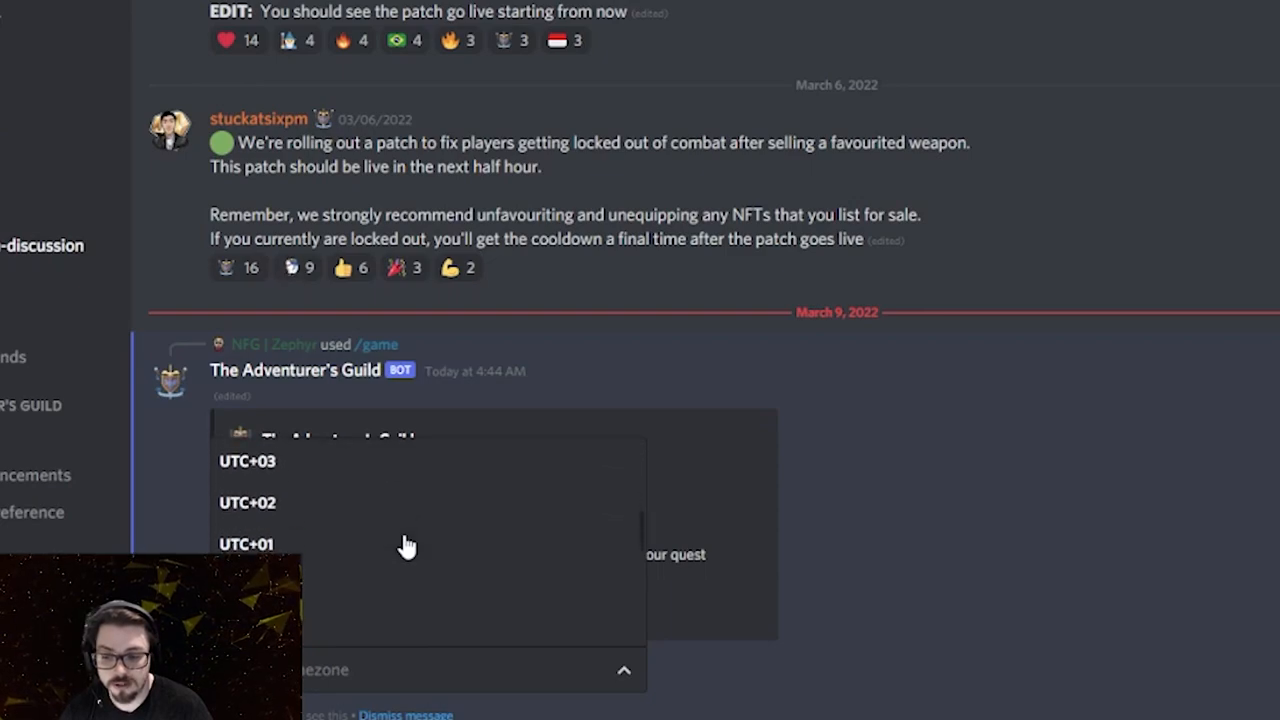
{"action": "scroll", "scroll_direction": "down", "scroll_amount": 3}
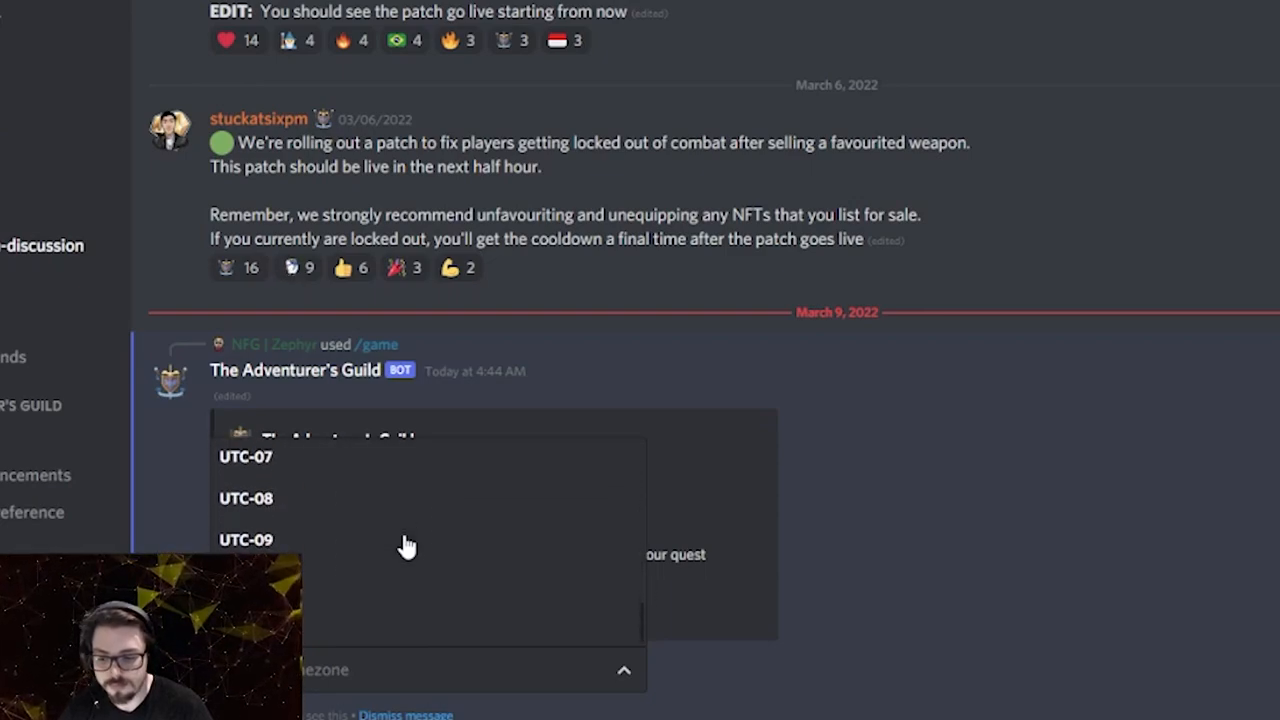
{"action": "scroll", "scroll_direction": "down", "scroll_amount": 3}
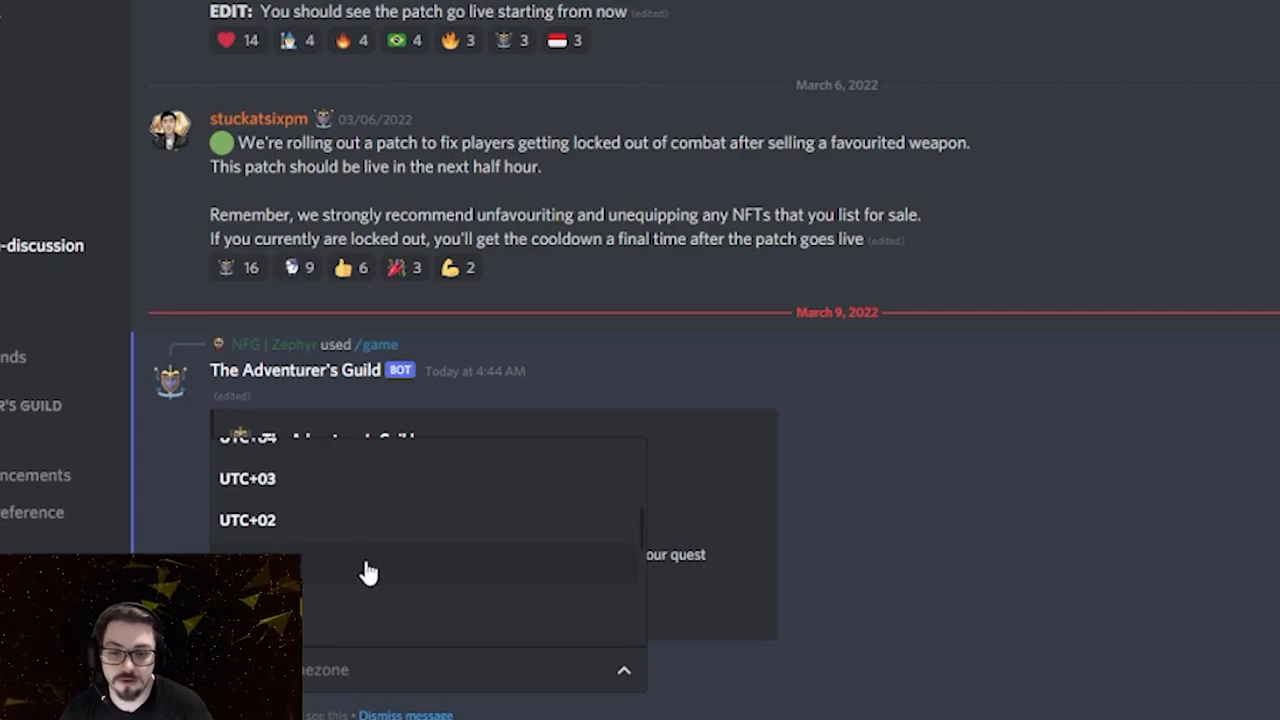
{"action": "scroll", "scroll_direction": "up", "scroll_amount": 3}
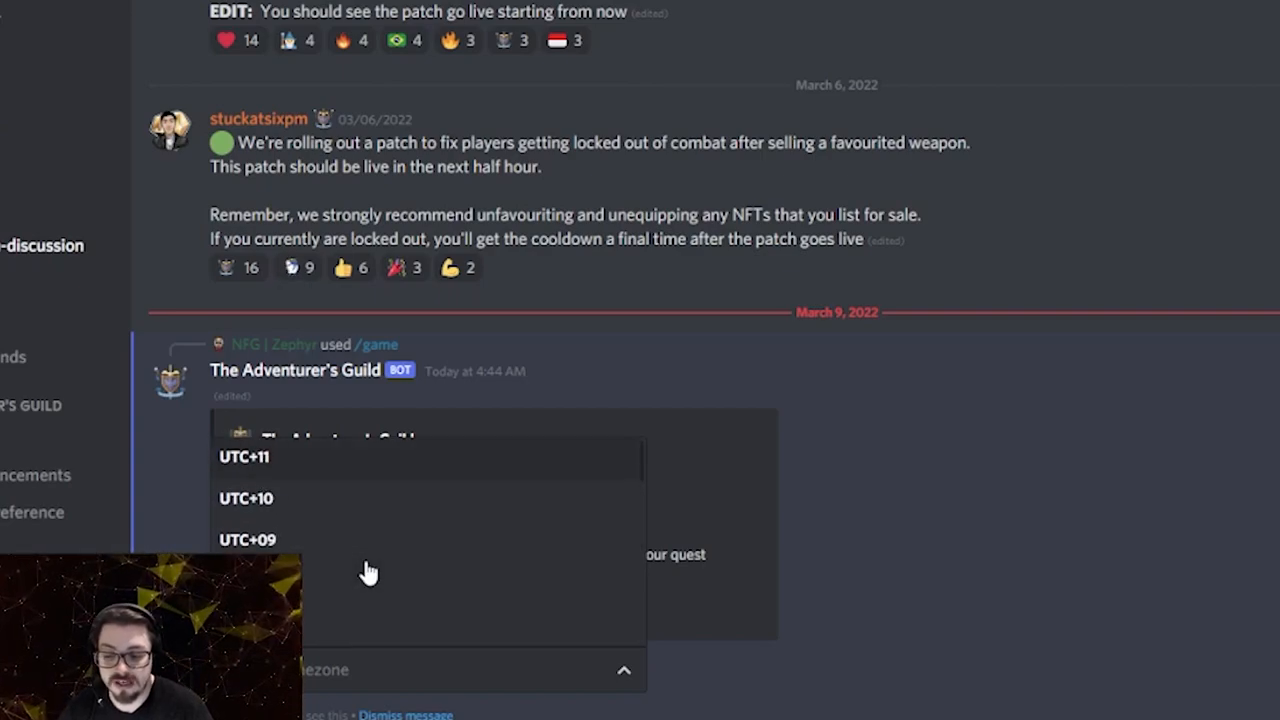
{"action": "scroll", "scroll_direction": "down", "scroll_amount": 3}
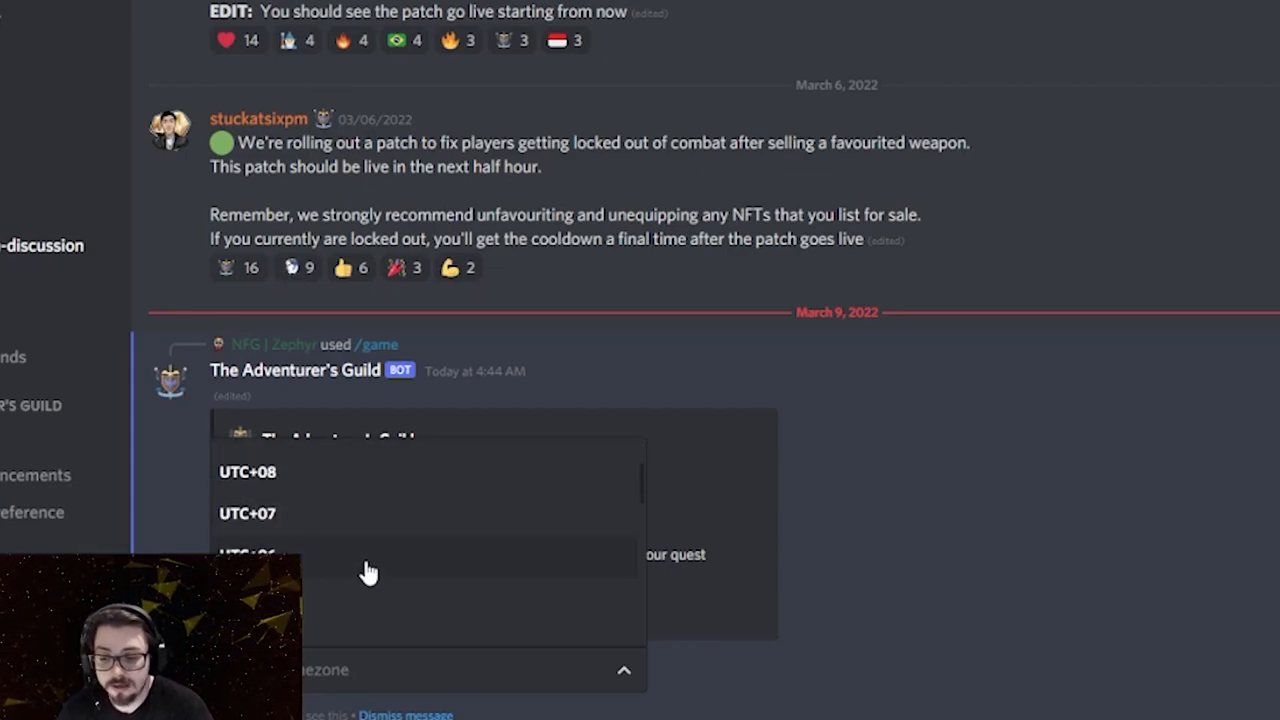
{"action": "scroll", "scroll_direction": "down", "scroll_amount": 3}
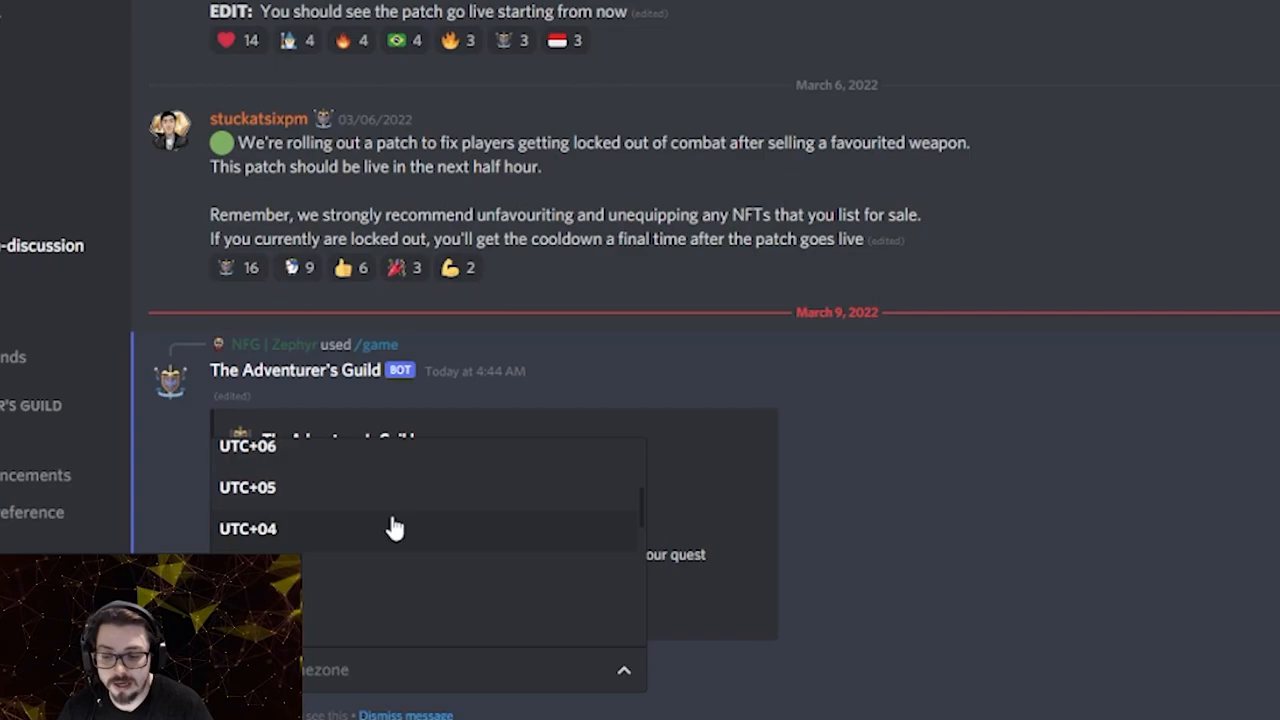
{"action": "scroll", "scroll_direction": "down", "scroll_amount": 3}
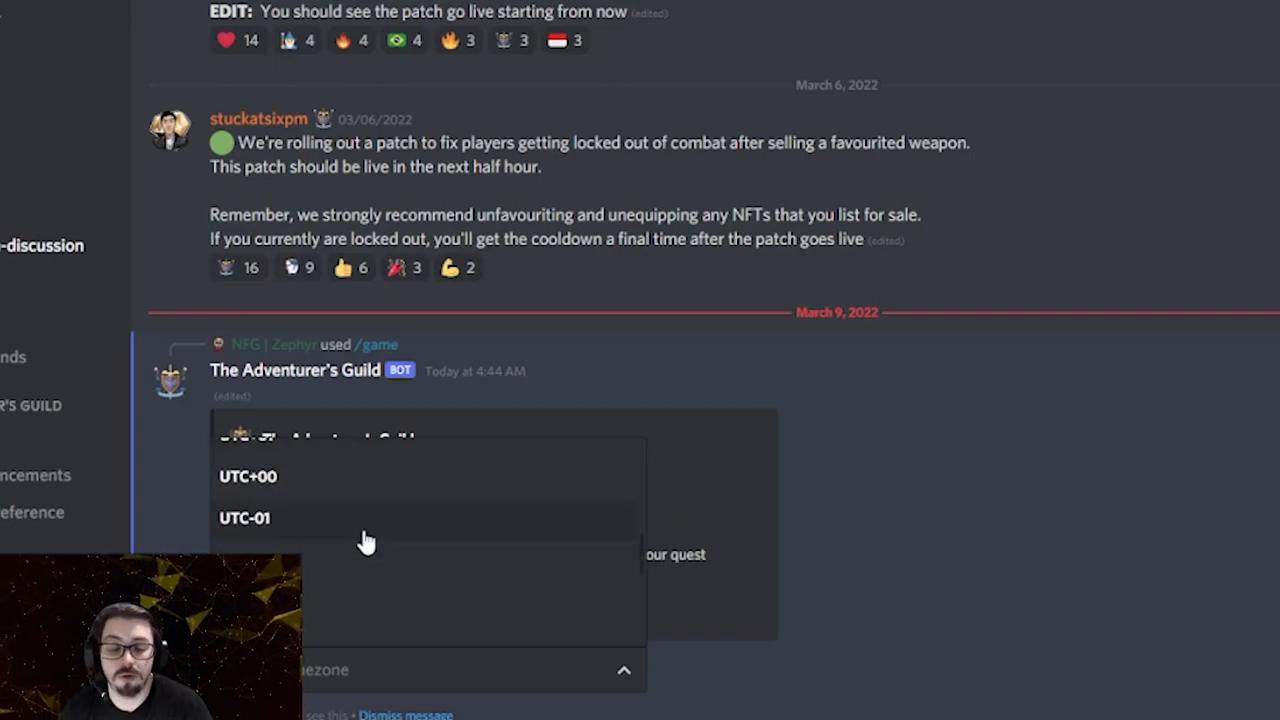
{"action": "scroll", "scroll_direction": "down", "scroll_amount": 3}
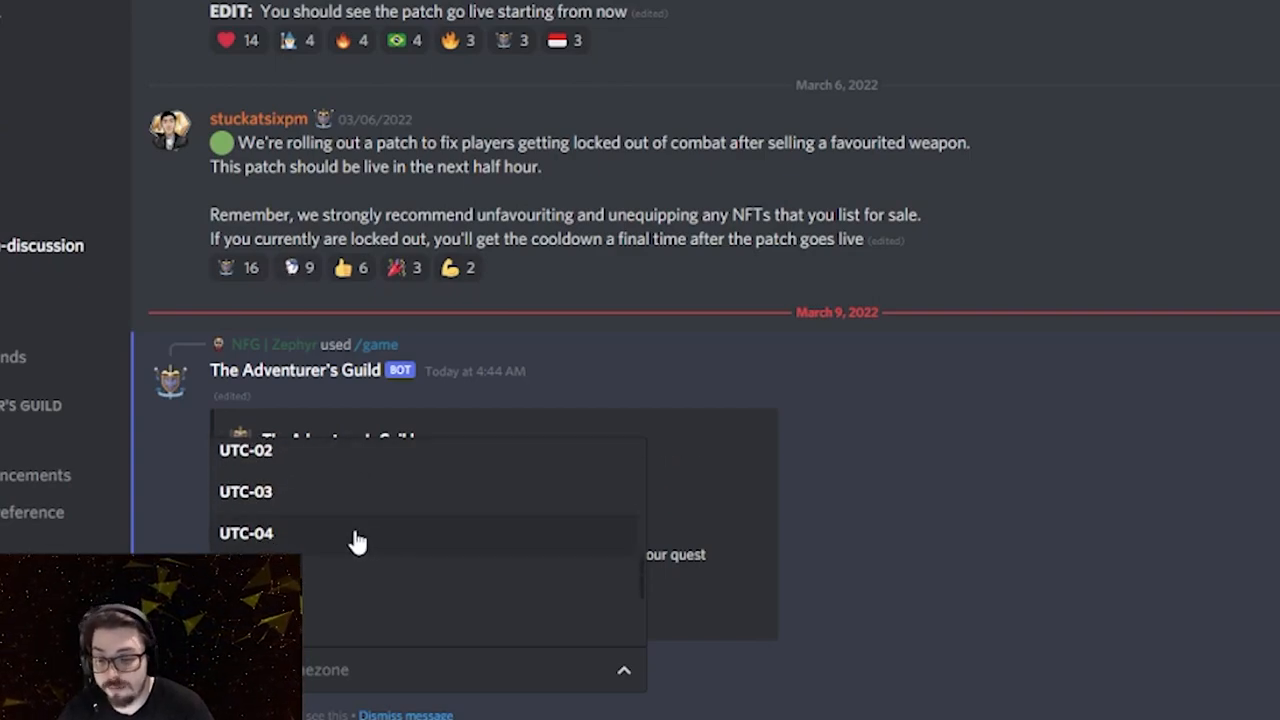
{"action": "scroll", "scroll_direction": "down", "scroll_amount": 3}
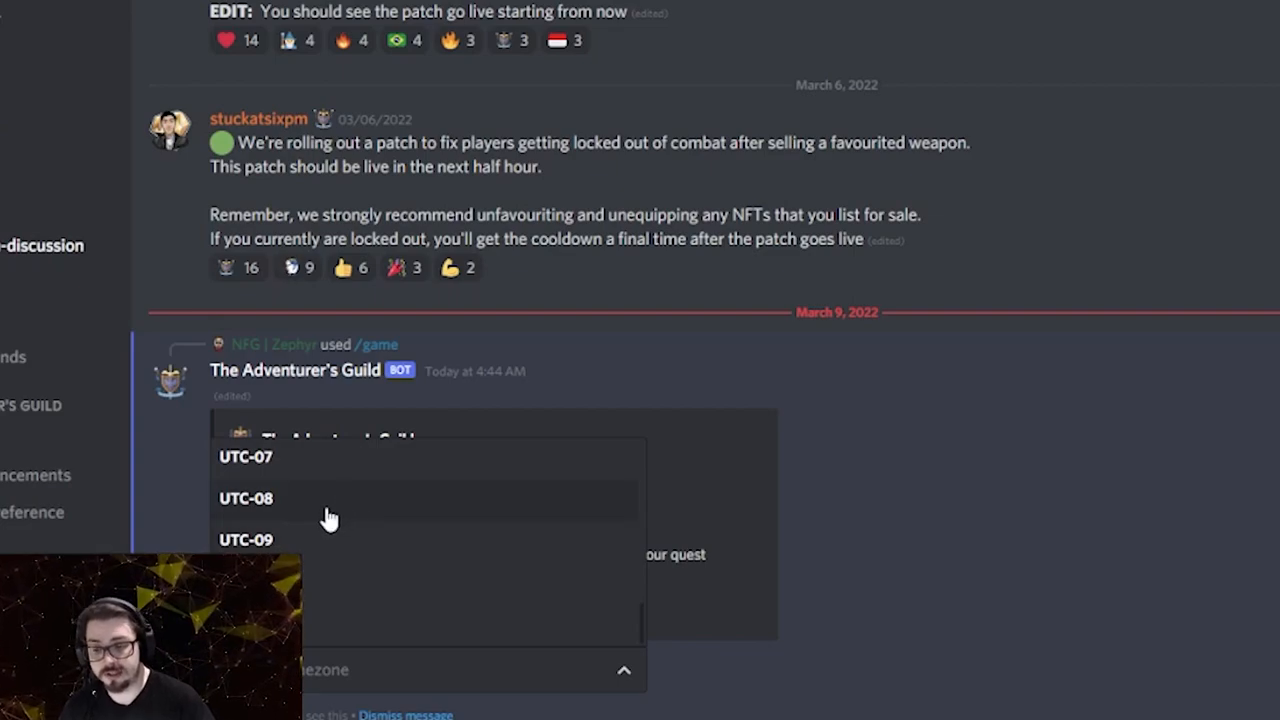
{"action": "scroll", "scroll_direction": "up", "scroll_amount": 3}
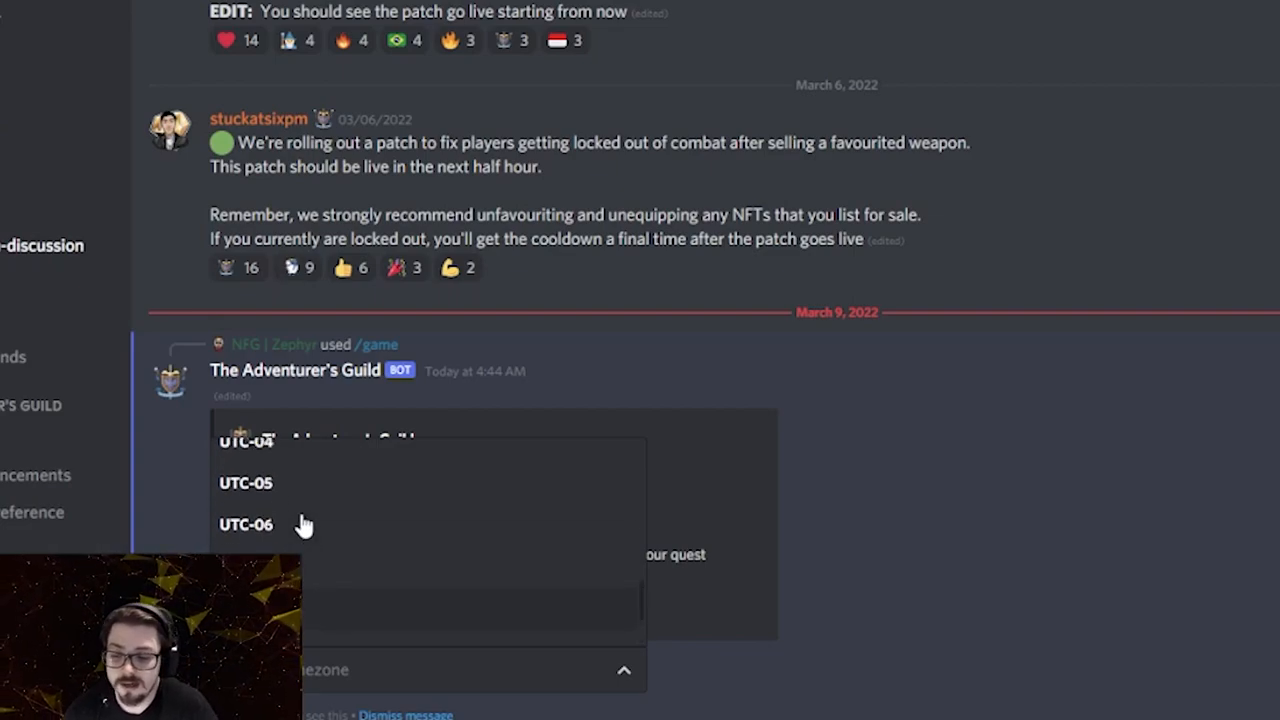
{"action": "scroll", "scroll_direction": "up", "scroll_amount": 3}
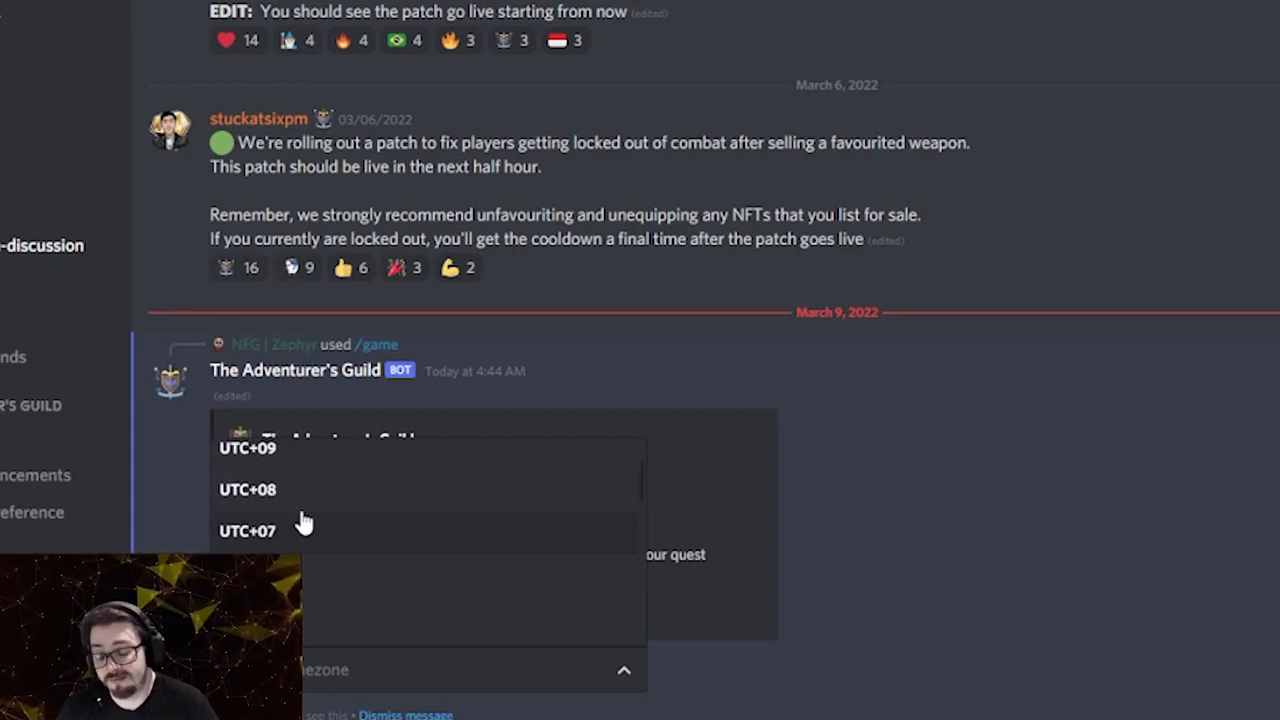
{"action": "mouse_move", "coordinate": [305, 508]}
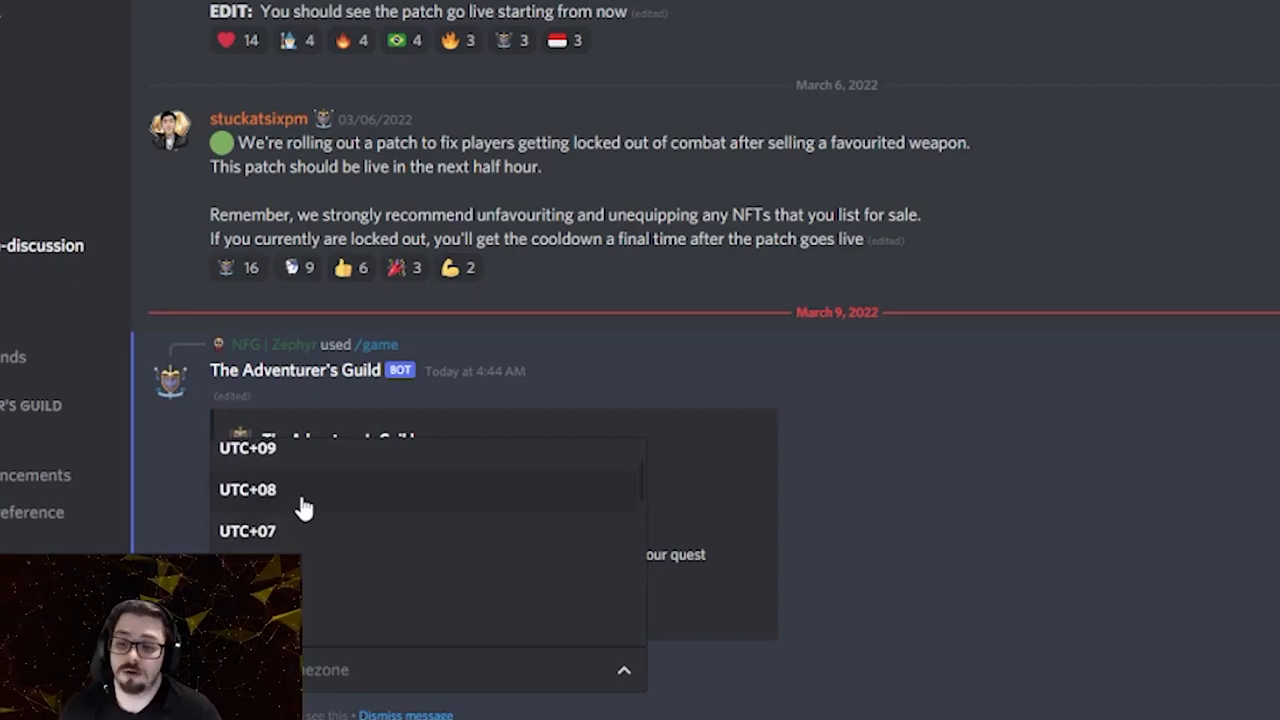
{"action": "mouse_move", "coordinate": [345, 493]}
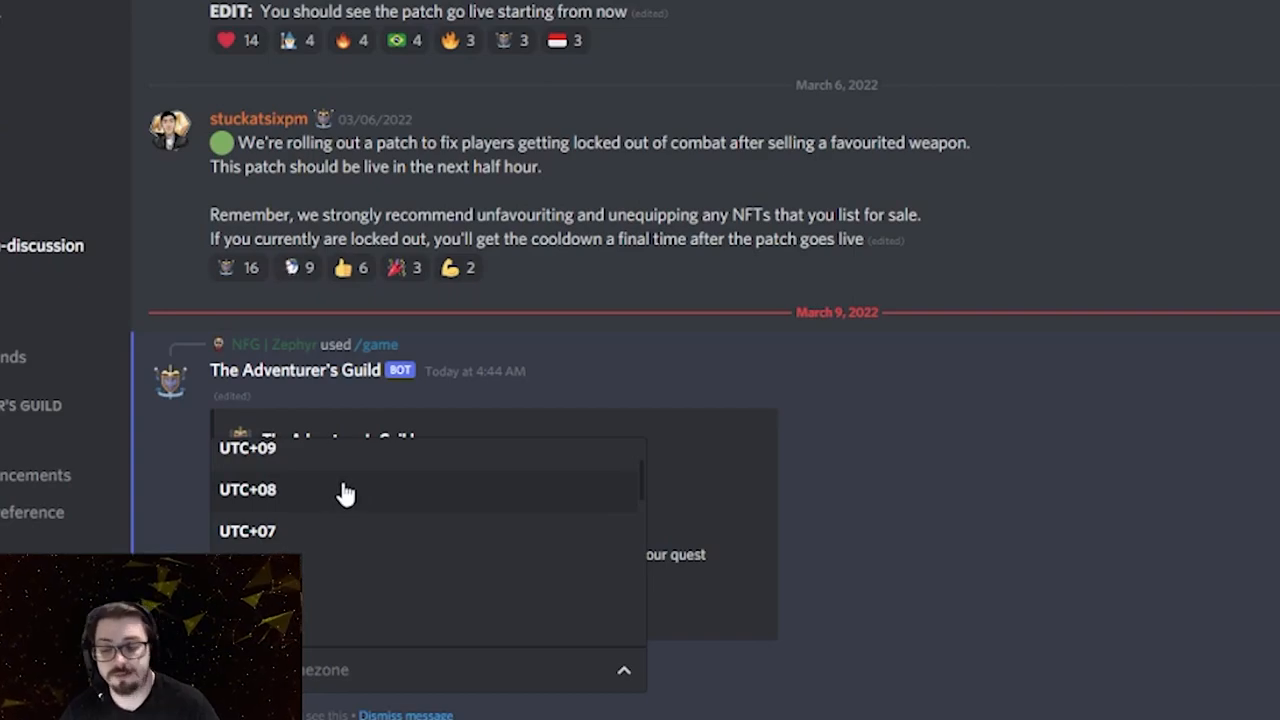
{"action": "scroll", "scroll_direction": "up", "scroll_amount": 3}
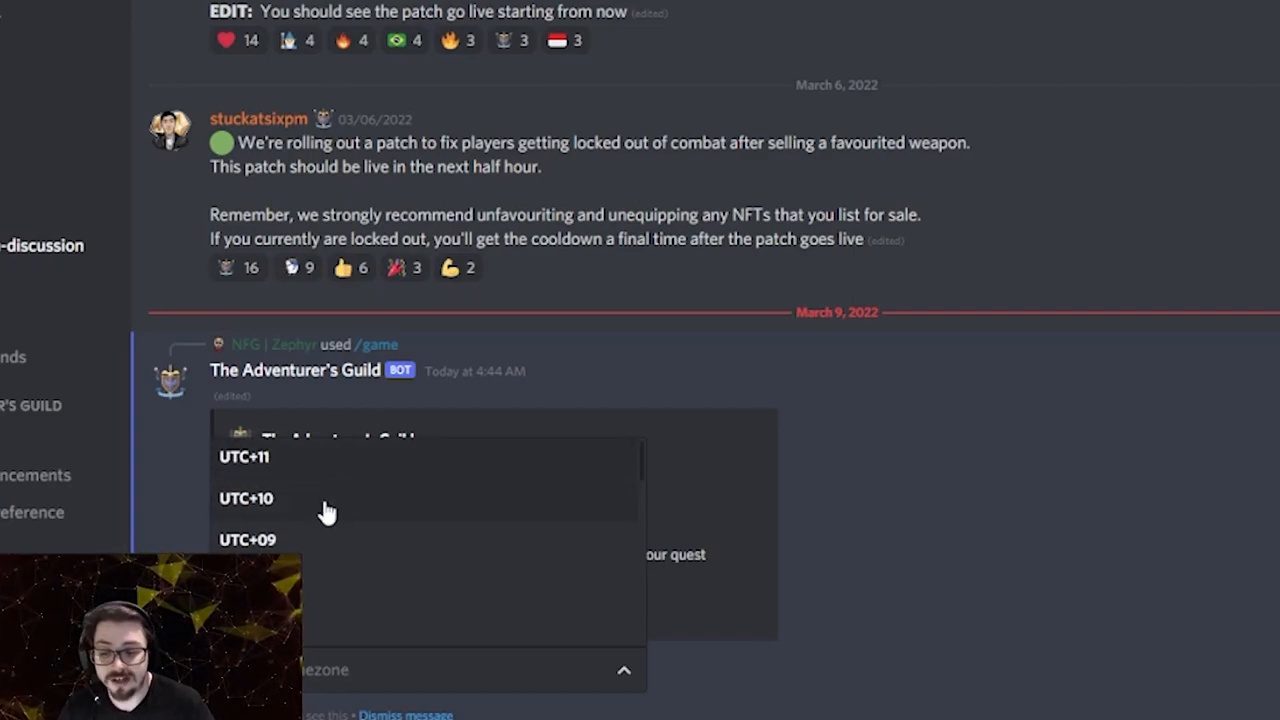
{"action": "scroll", "scroll_direction": "down", "scroll_amount": 3}
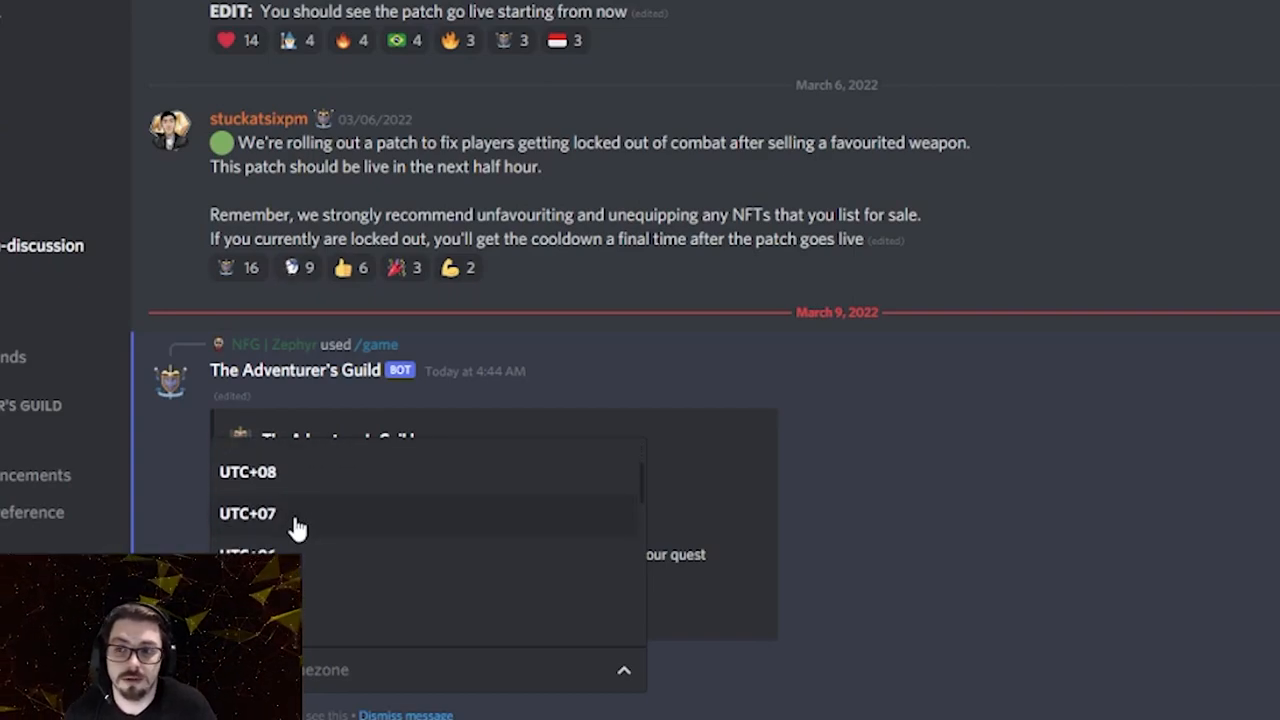
{"action": "mouse_move", "coordinate": [378, 527]}
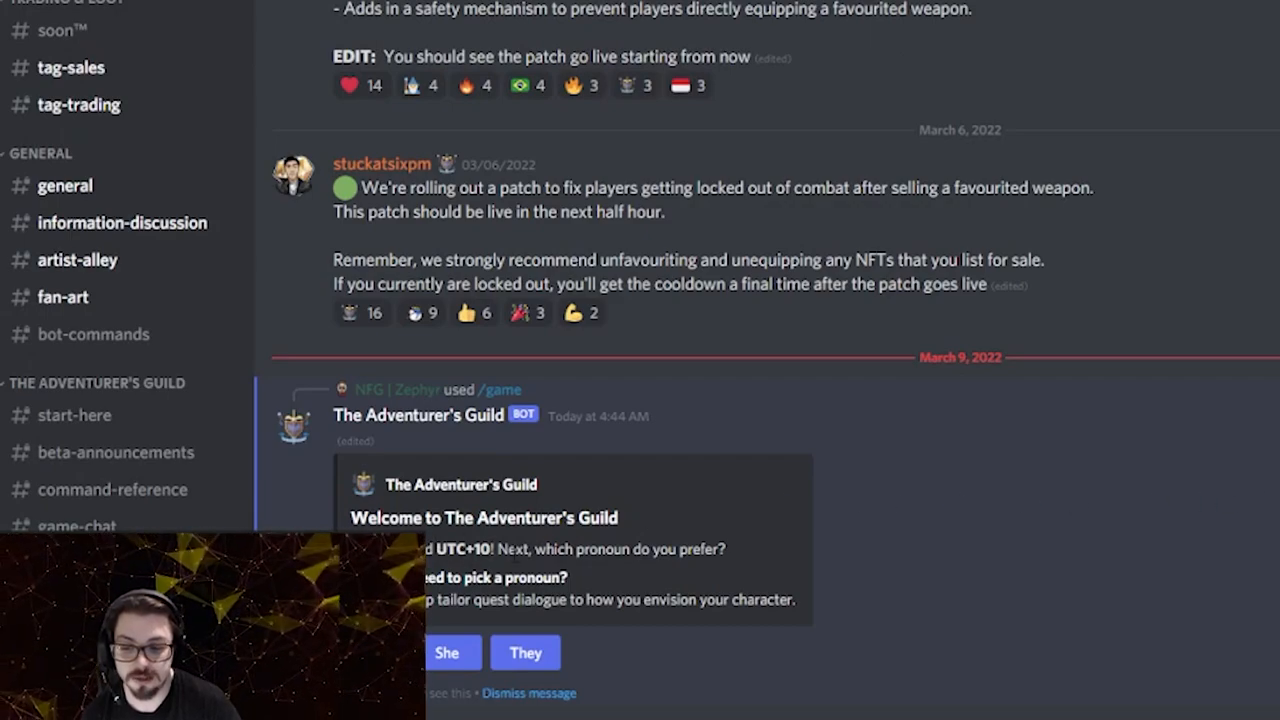
{"action": "mouse_move", "coordinate": [453, 545]}
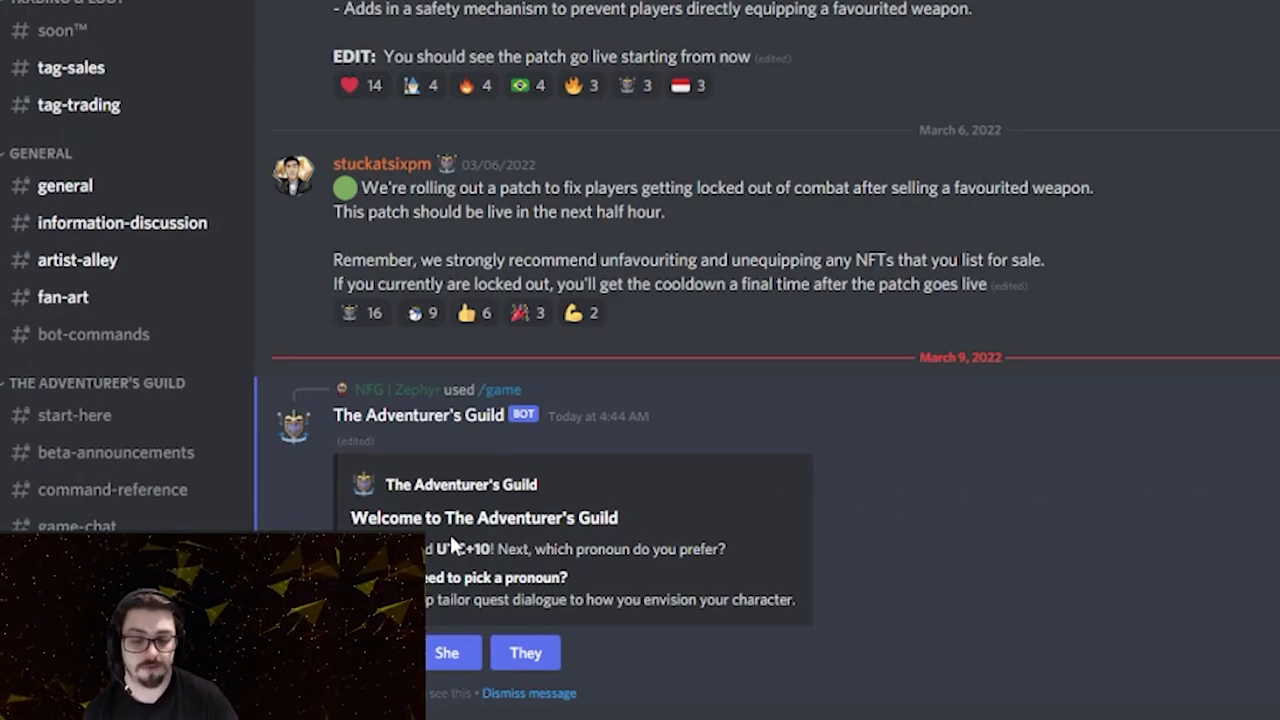
{"action": "mouse_move", "coordinate": [565, 572]}
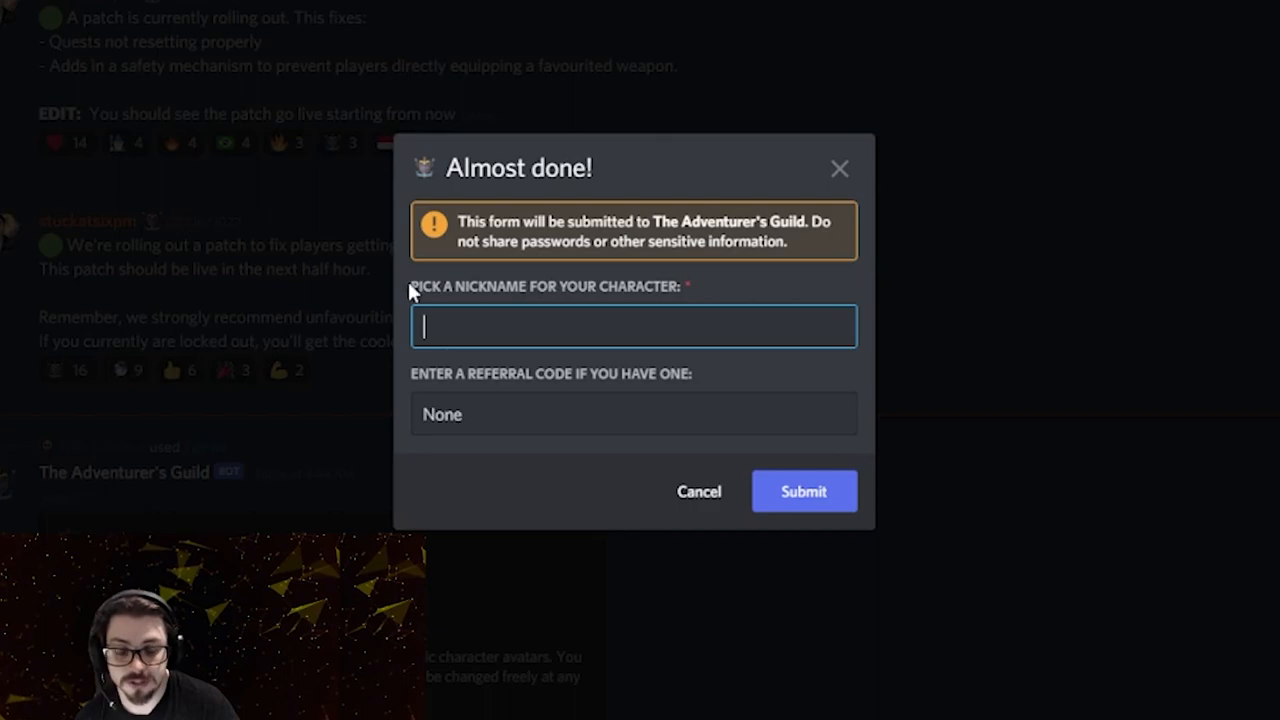
{"action": "mouse_move", "coordinate": [510, 300]}
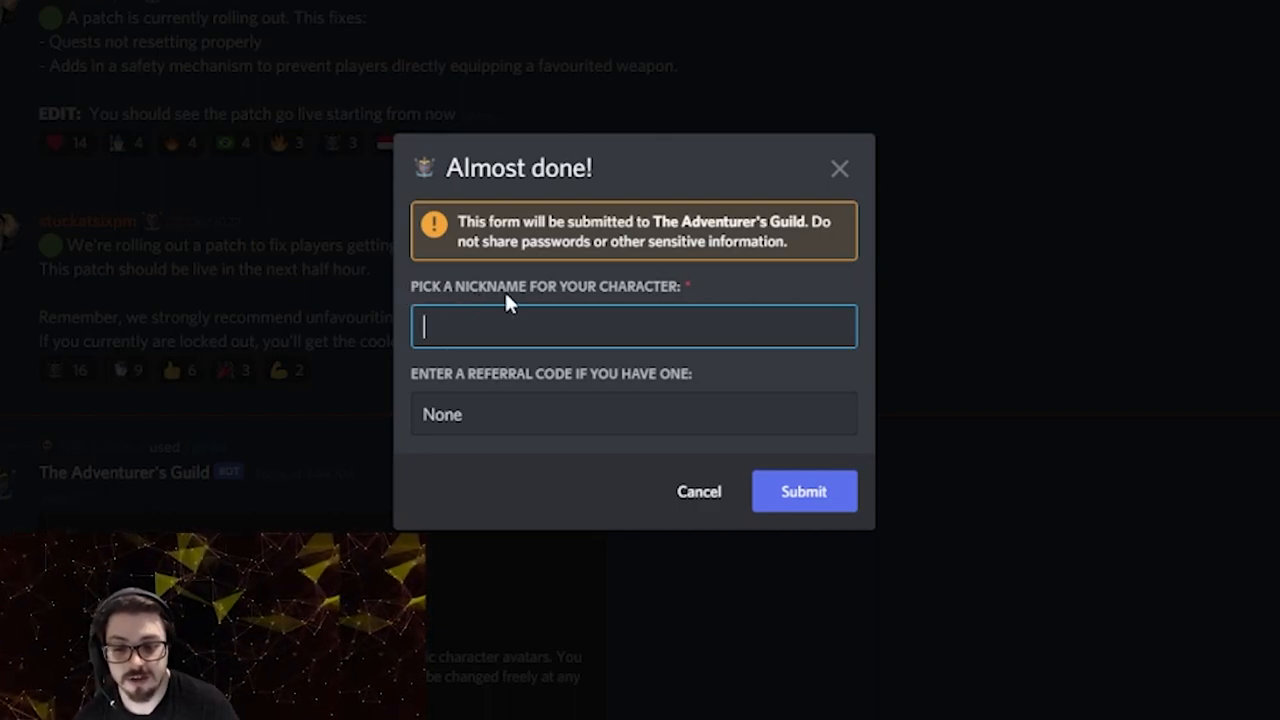
- Enter the nickname AnethrZephyr in the 'Almost done!' modal and submit it
{"action": "left_click", "coordinate": [803, 491]}
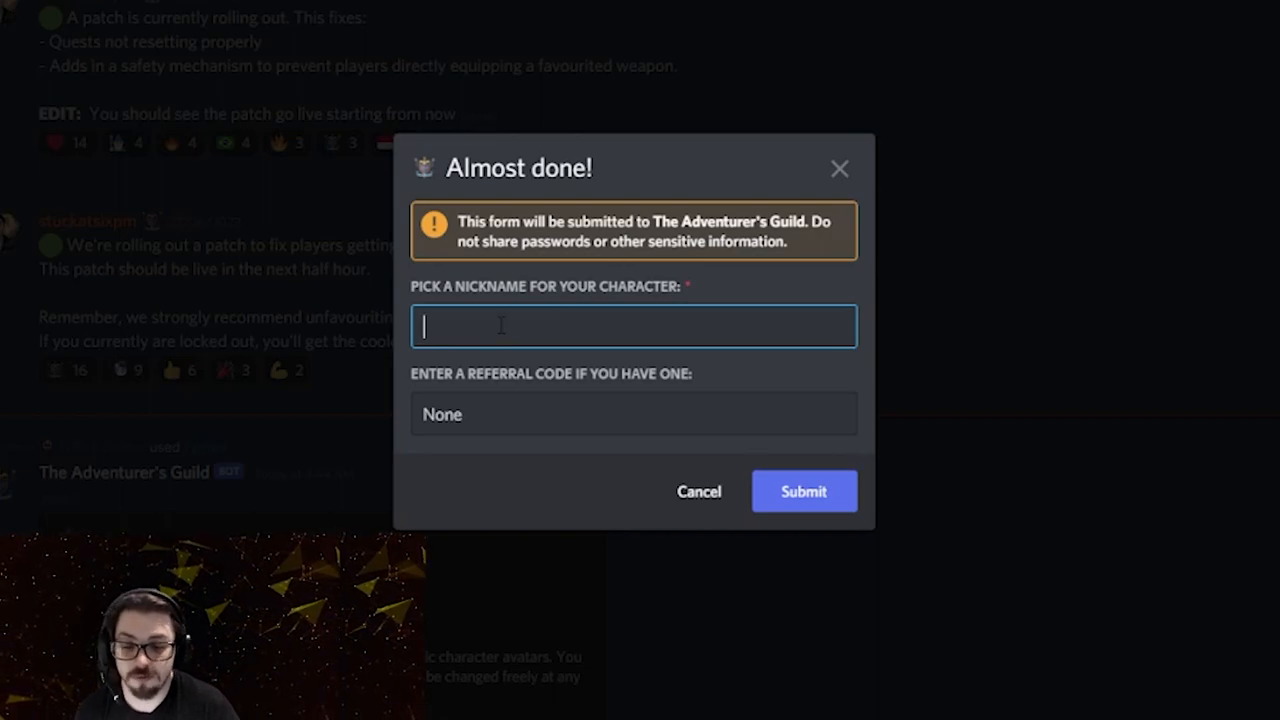
{"action": "type", "text": "Anet"}
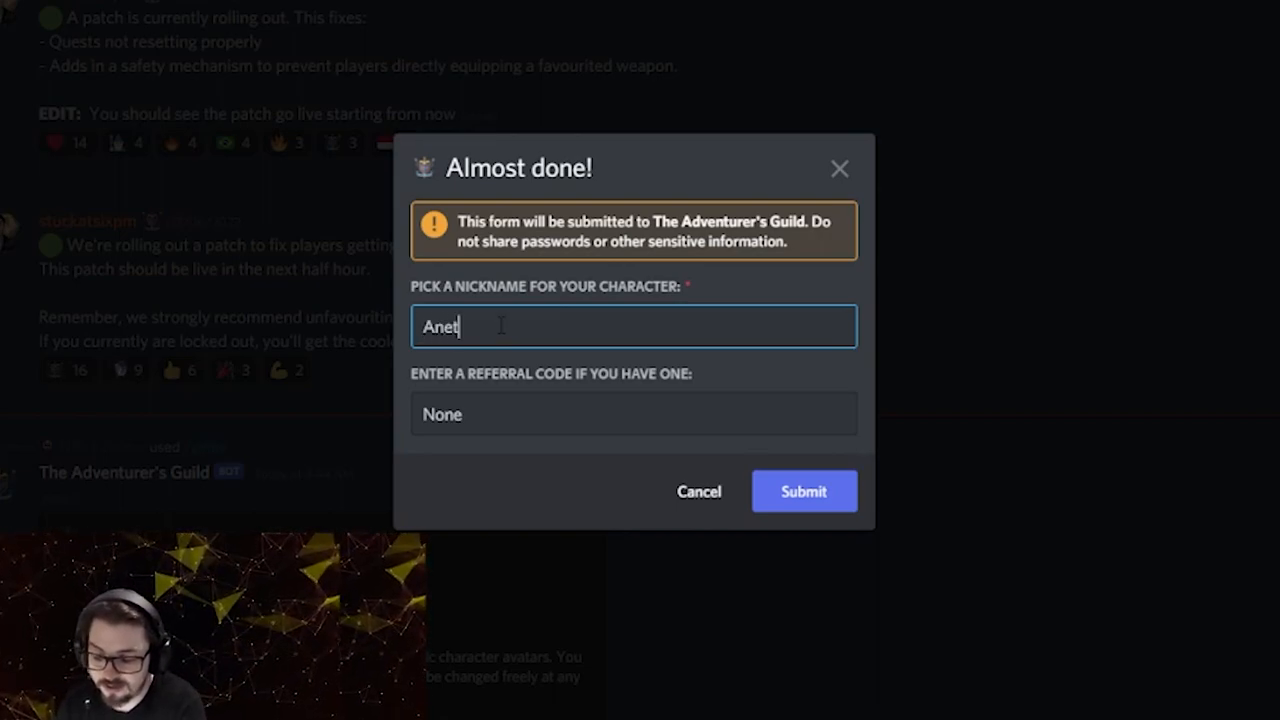
{"action": "type", "text": "hrZephyr"}
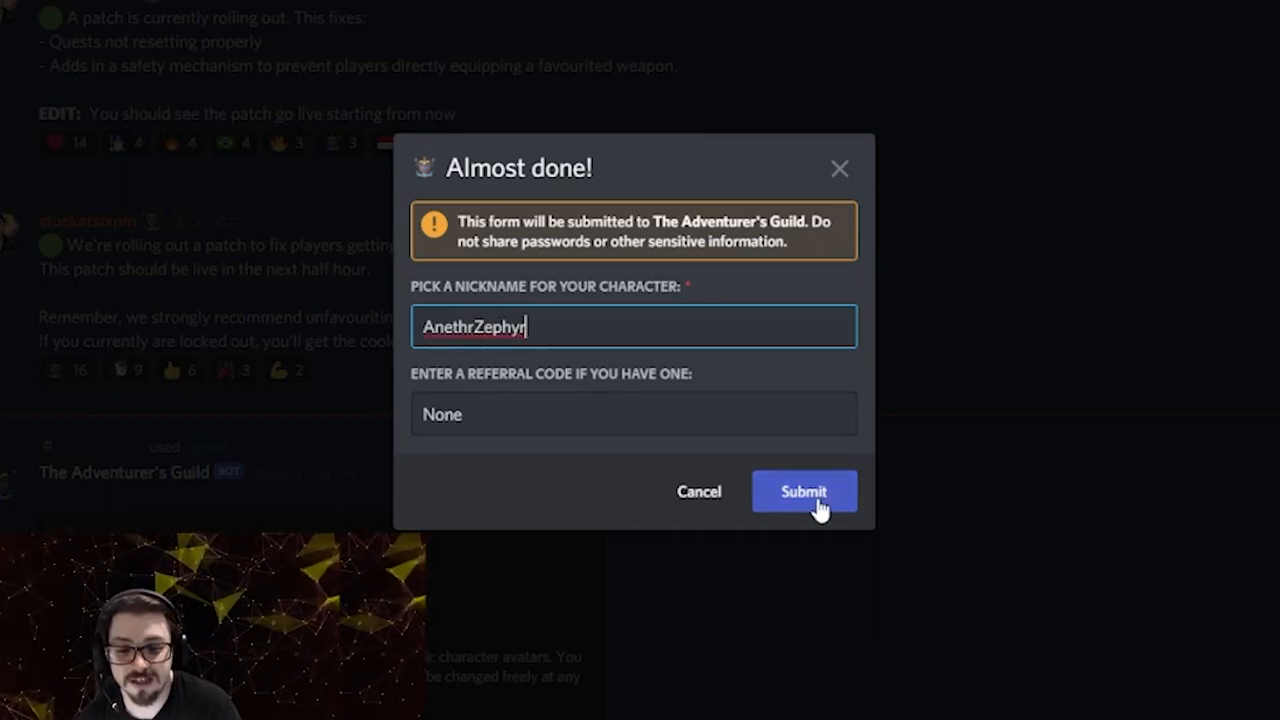
{"action": "left_click", "coordinate": [804, 491]}
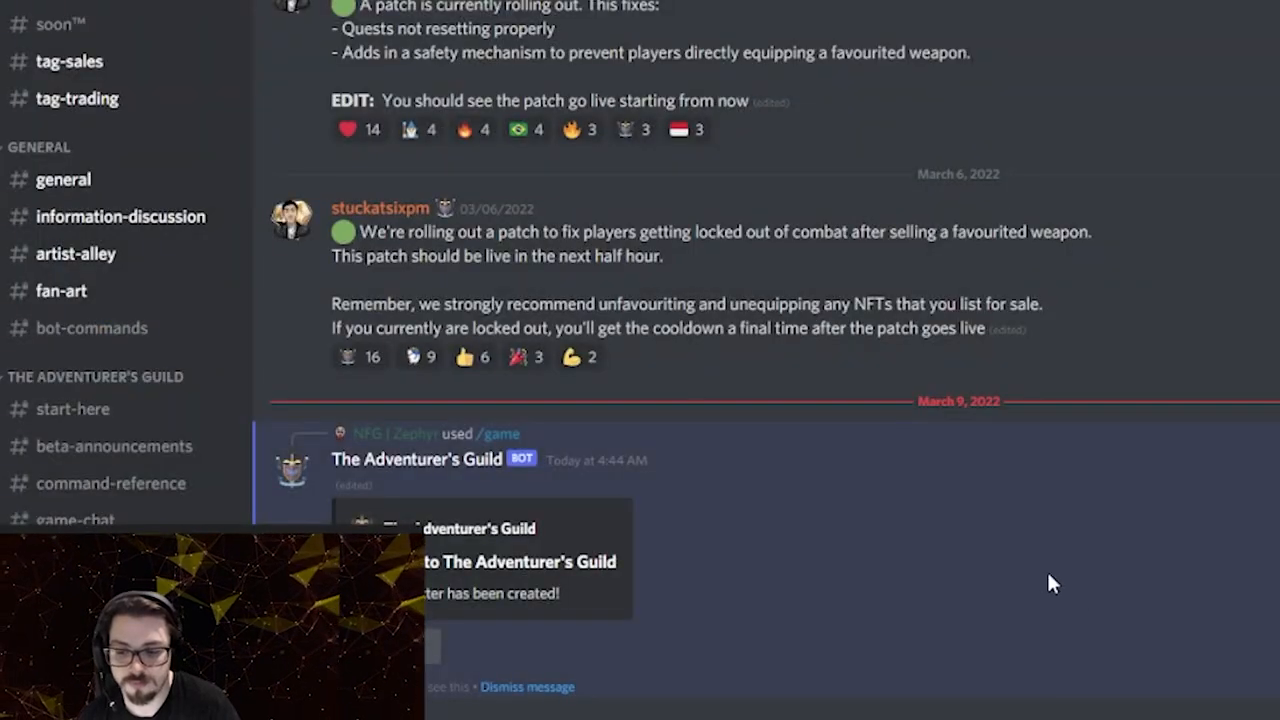
{"action": "mouse_move", "coordinate": [587, 612]}
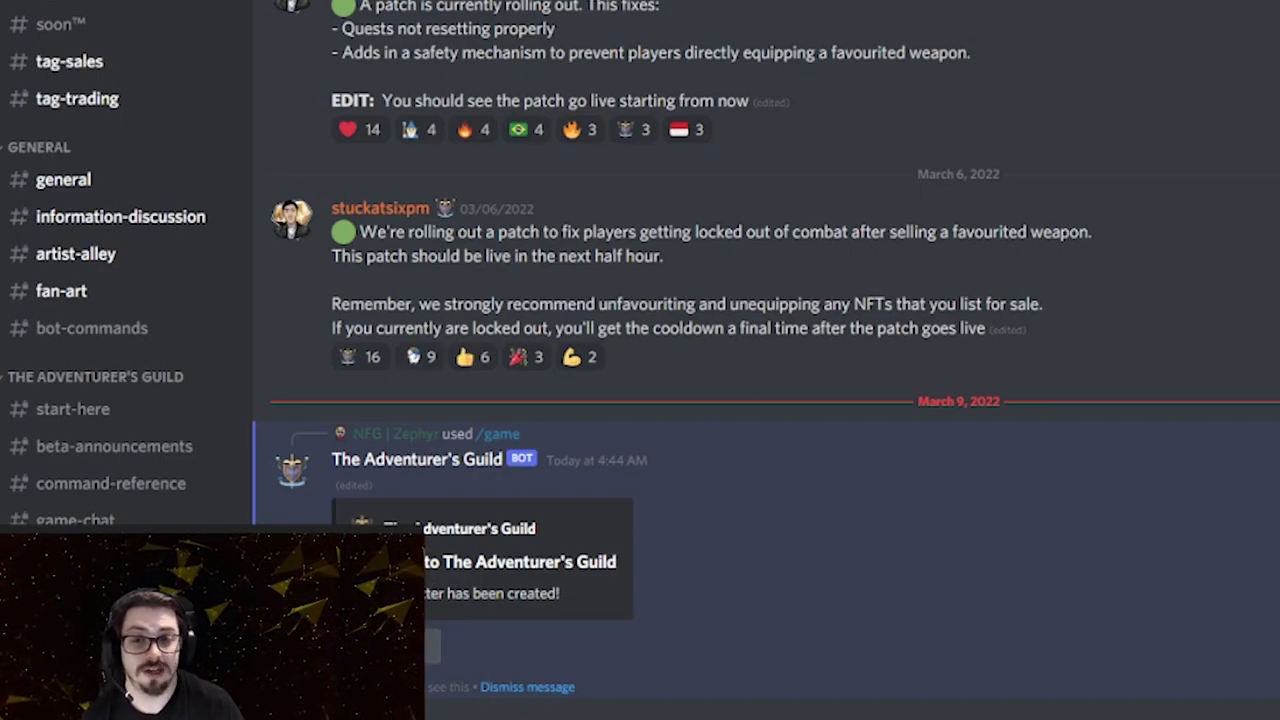
{"action": "mouse_move", "coordinate": [825, 573]}
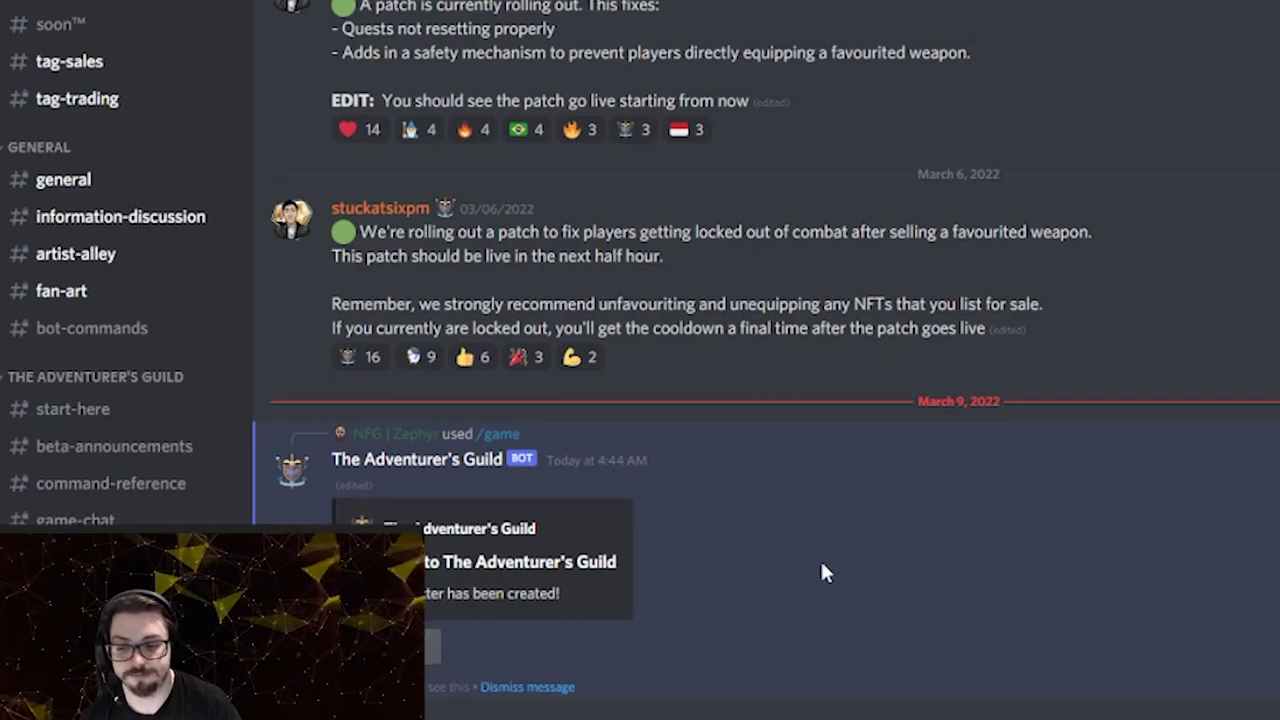
- Scroll down to the bot menu with Inventory, Encounter, Quest and Help buttons
{"action": "scroll", "scroll_direction": "down", "scroll_amount": 3}
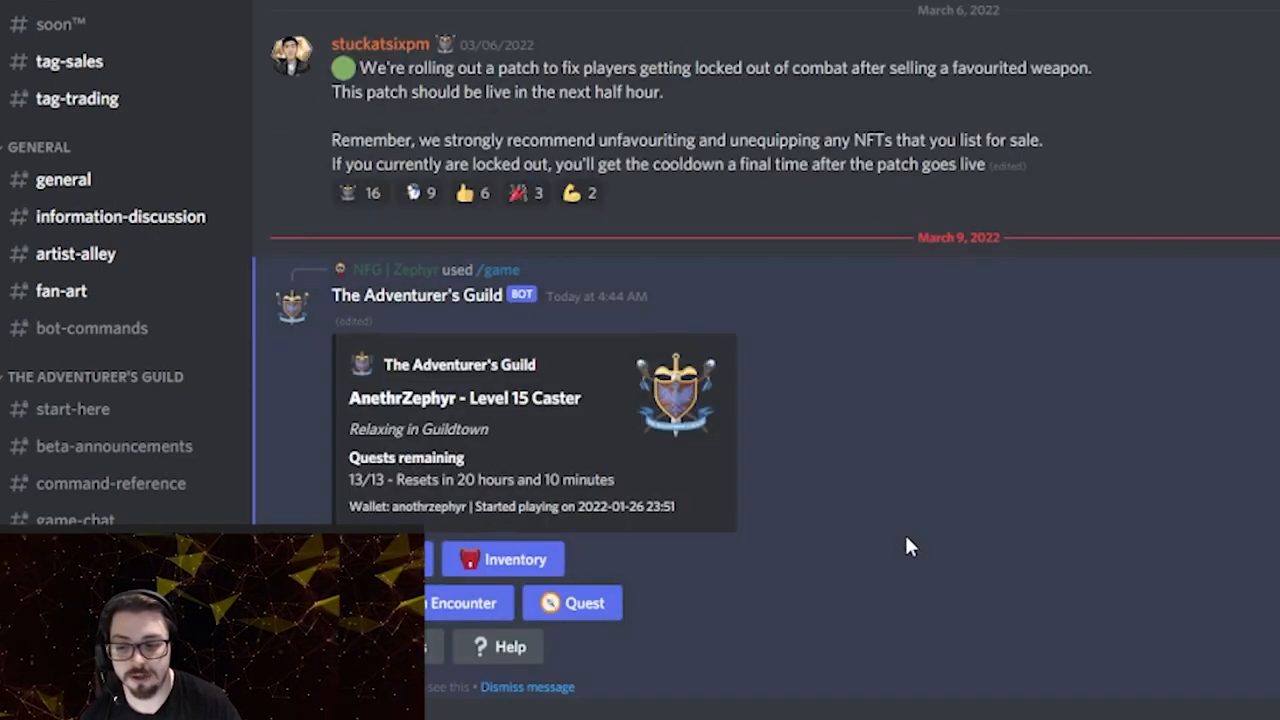
{"action": "mouse_move", "coordinate": [425, 527]}
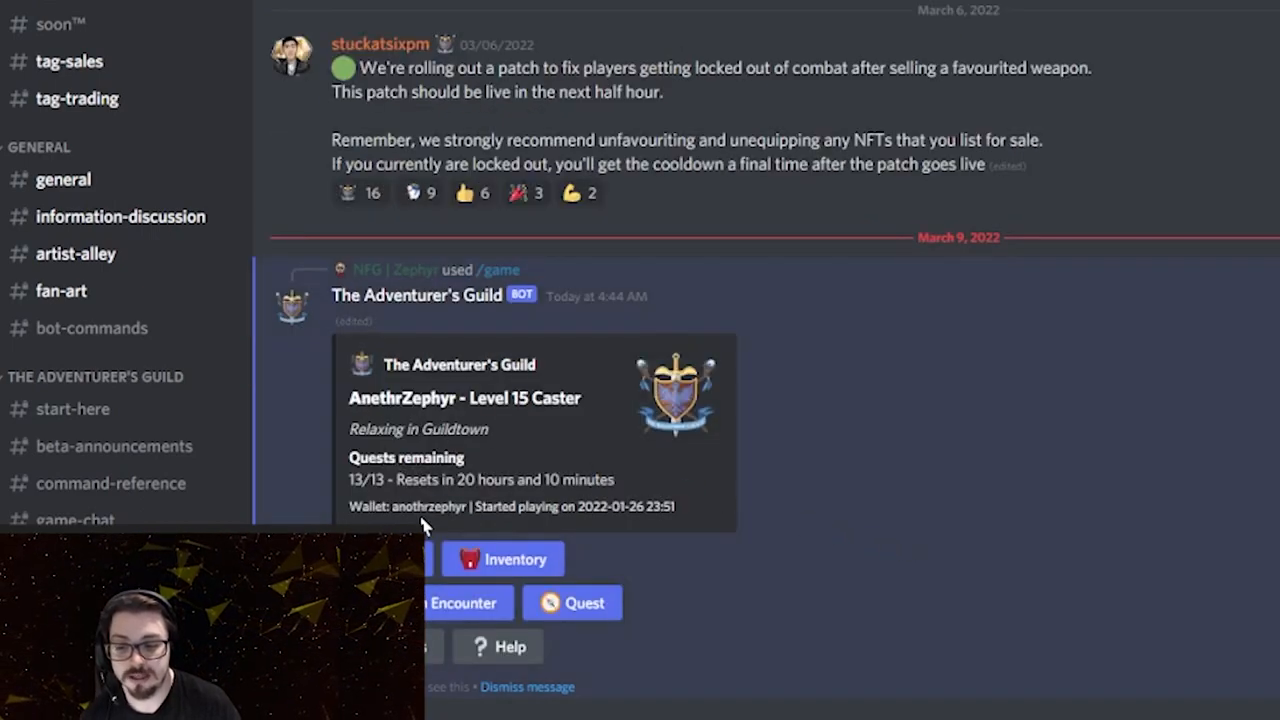
{"action": "mouse_move", "coordinate": [735, 585]}
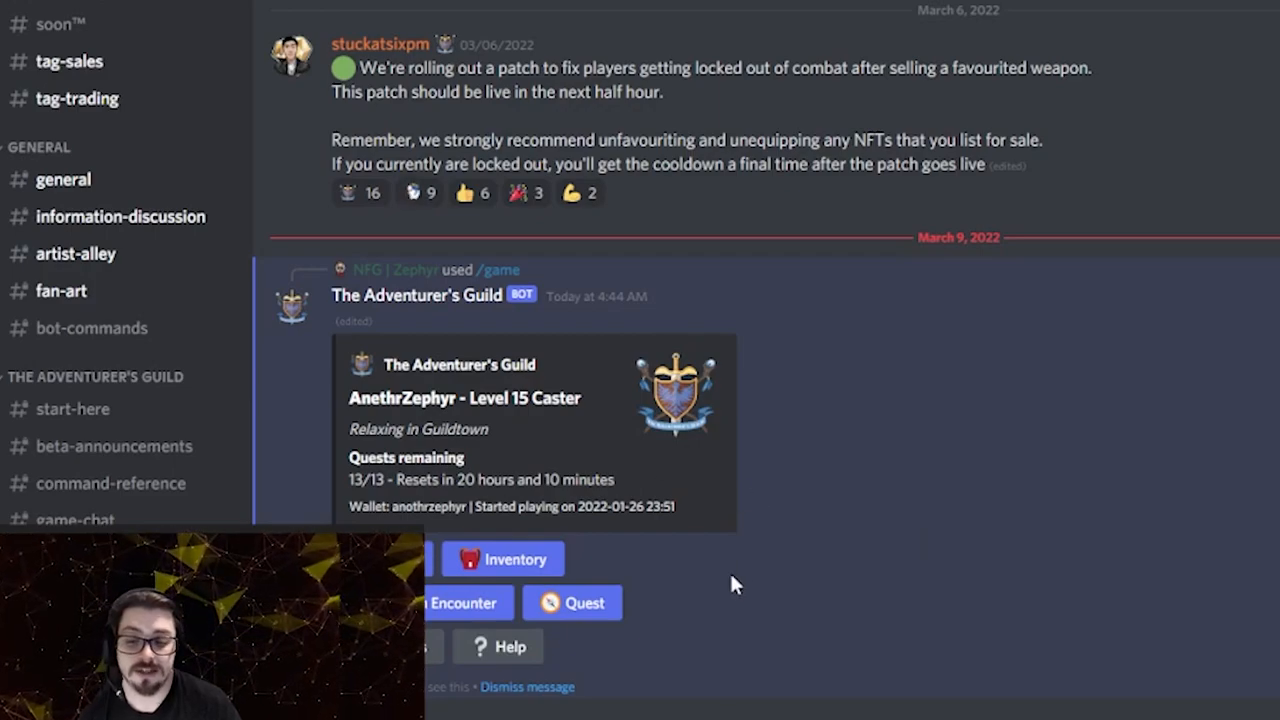
{"action": "mouse_move", "coordinate": [778, 583]}
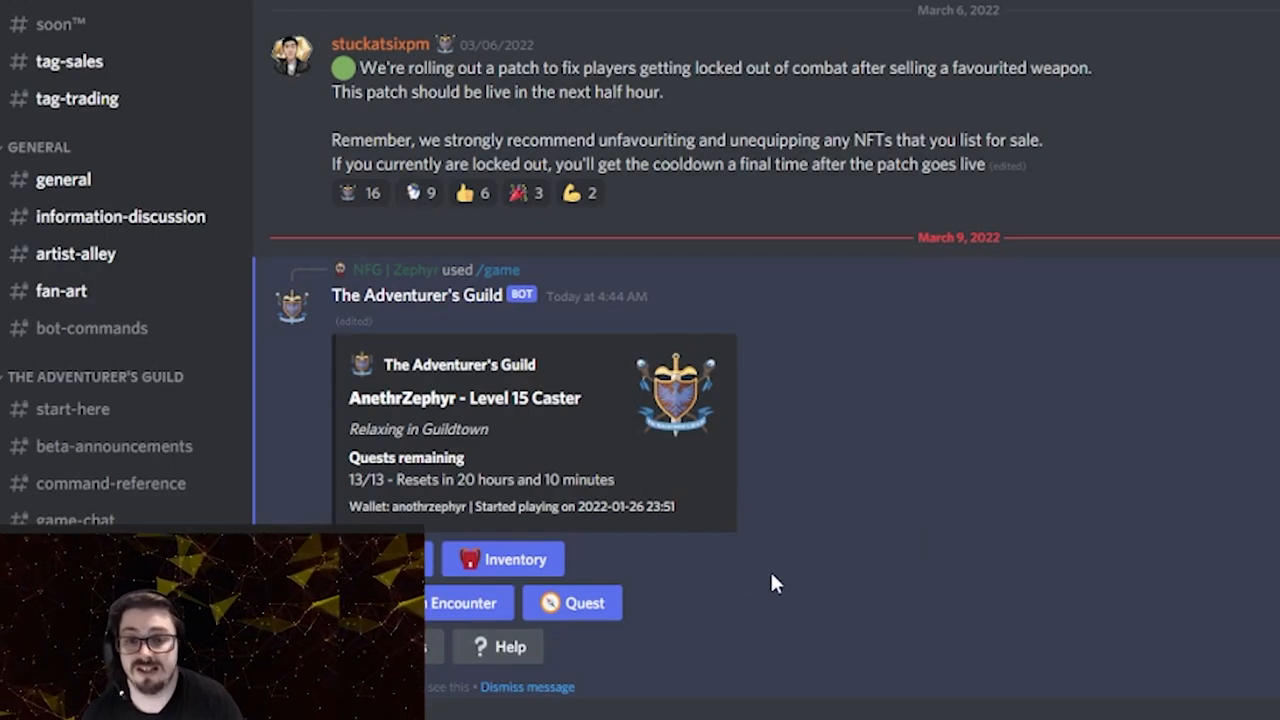
{"action": "mouse_move", "coordinate": [675, 615]}
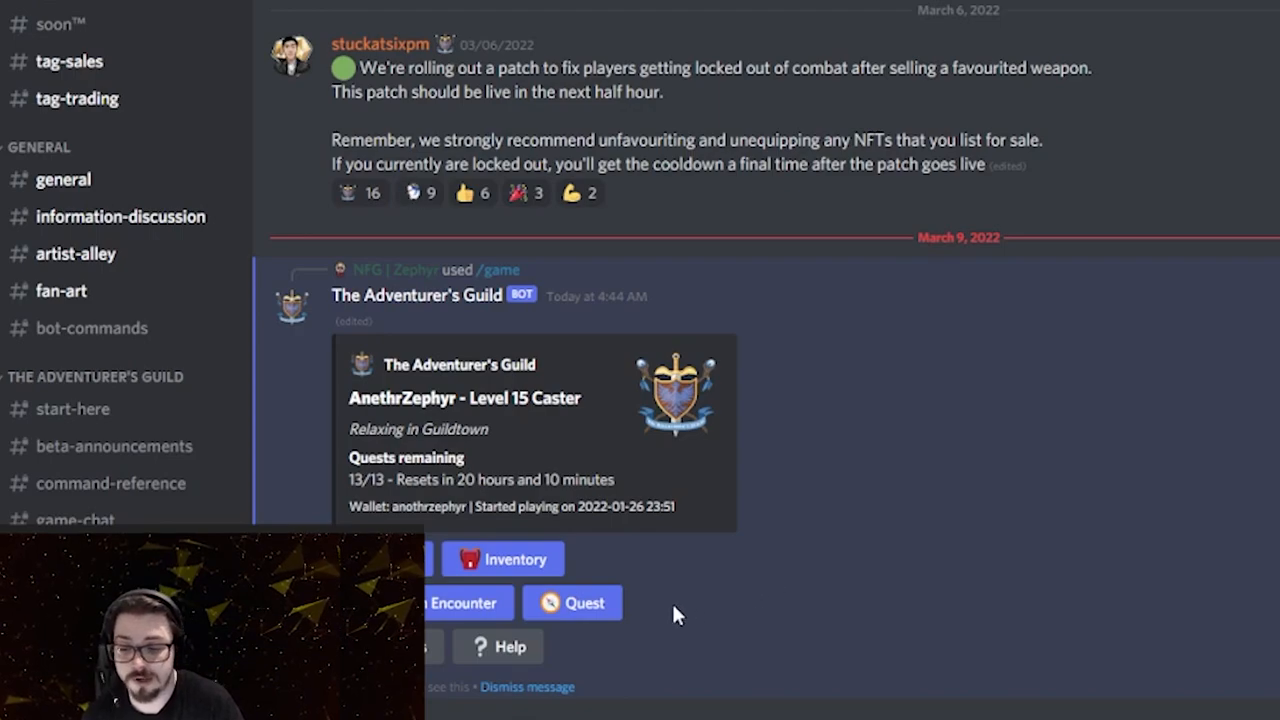
{"action": "mouse_move", "coordinate": [715, 652]}
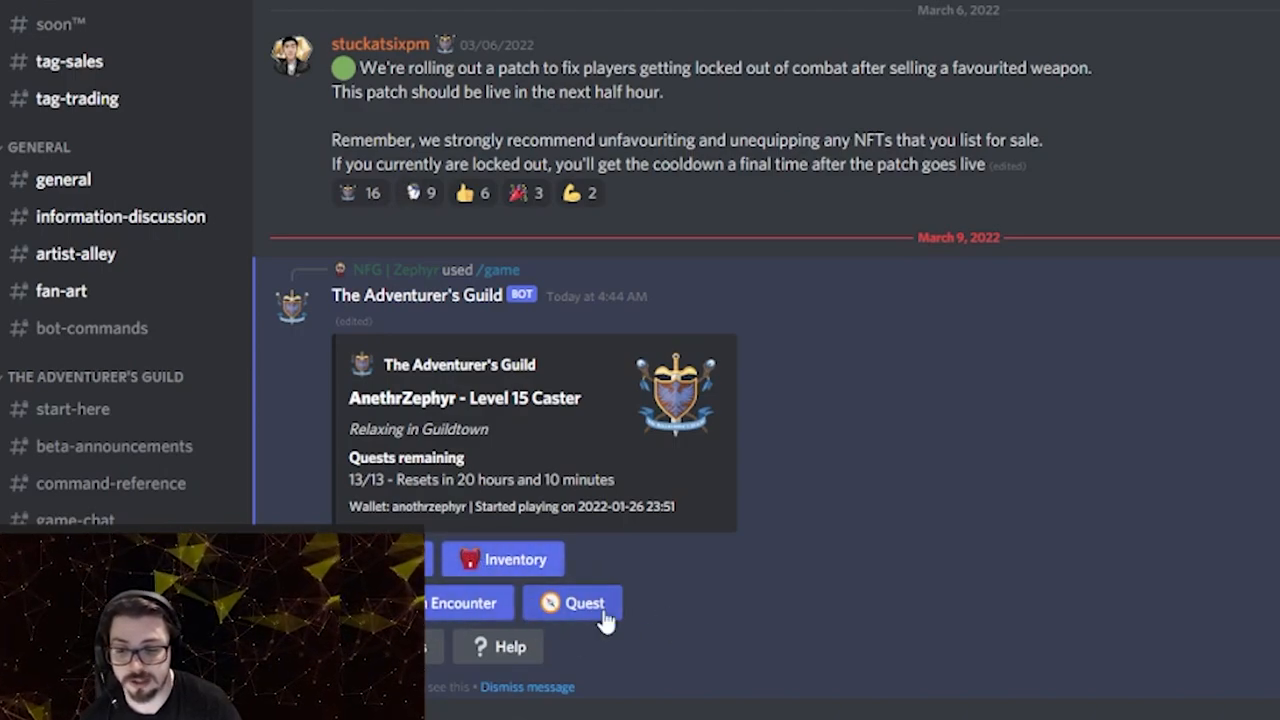
- Display the Stats card with 127 HP, 100 Energy and Intelligence 37
{"action": "left_click", "coordinate": [572, 602]}
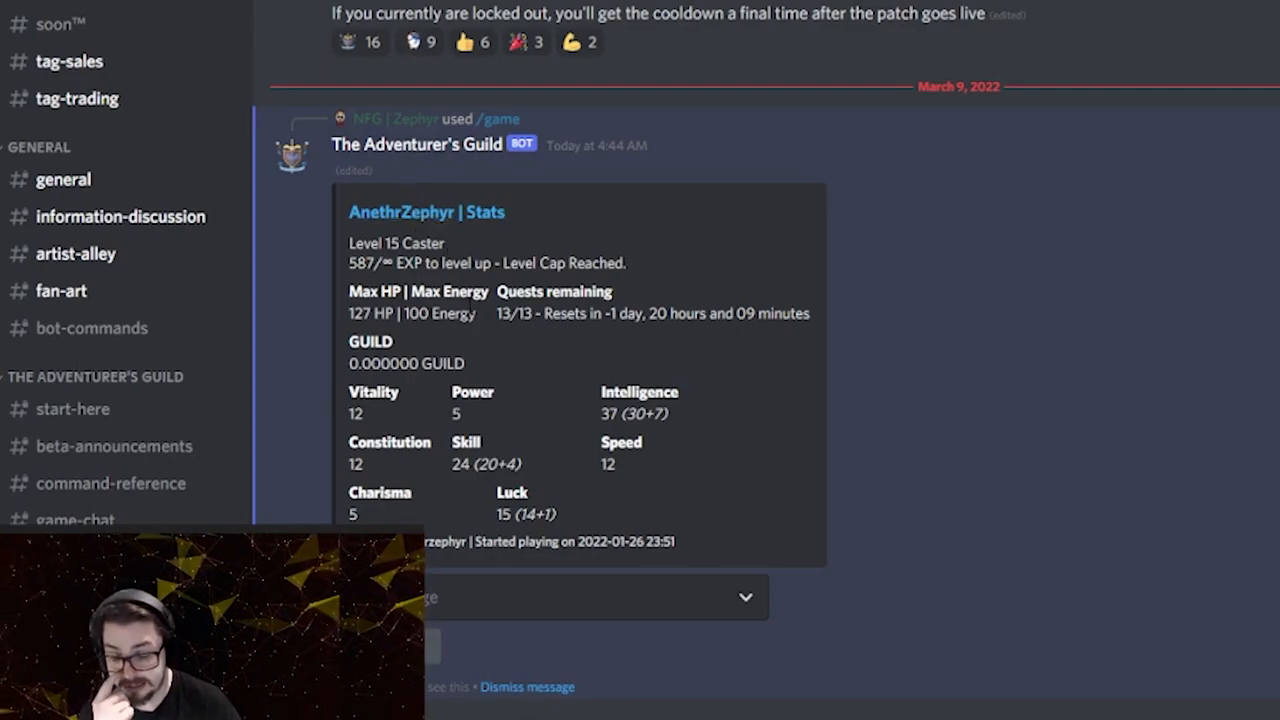
{"action": "mouse_move", "coordinate": [458, 388]}
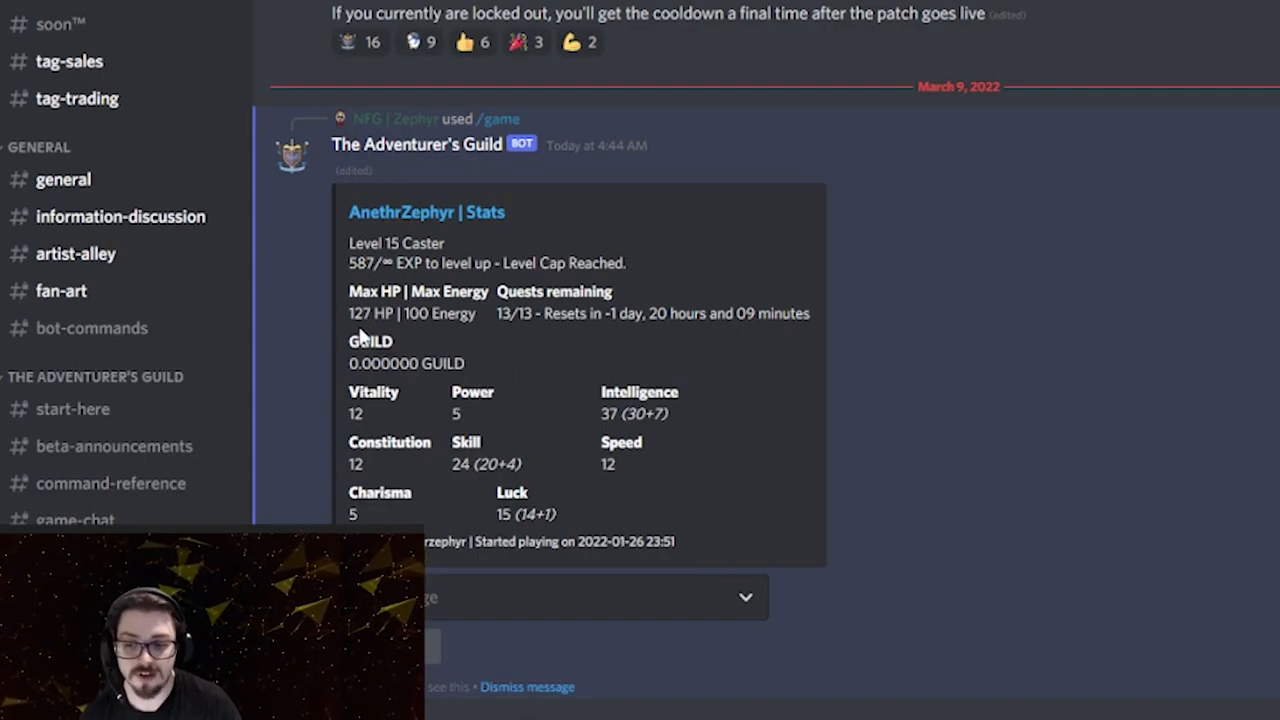
{"action": "mouse_move", "coordinate": [430, 333]}
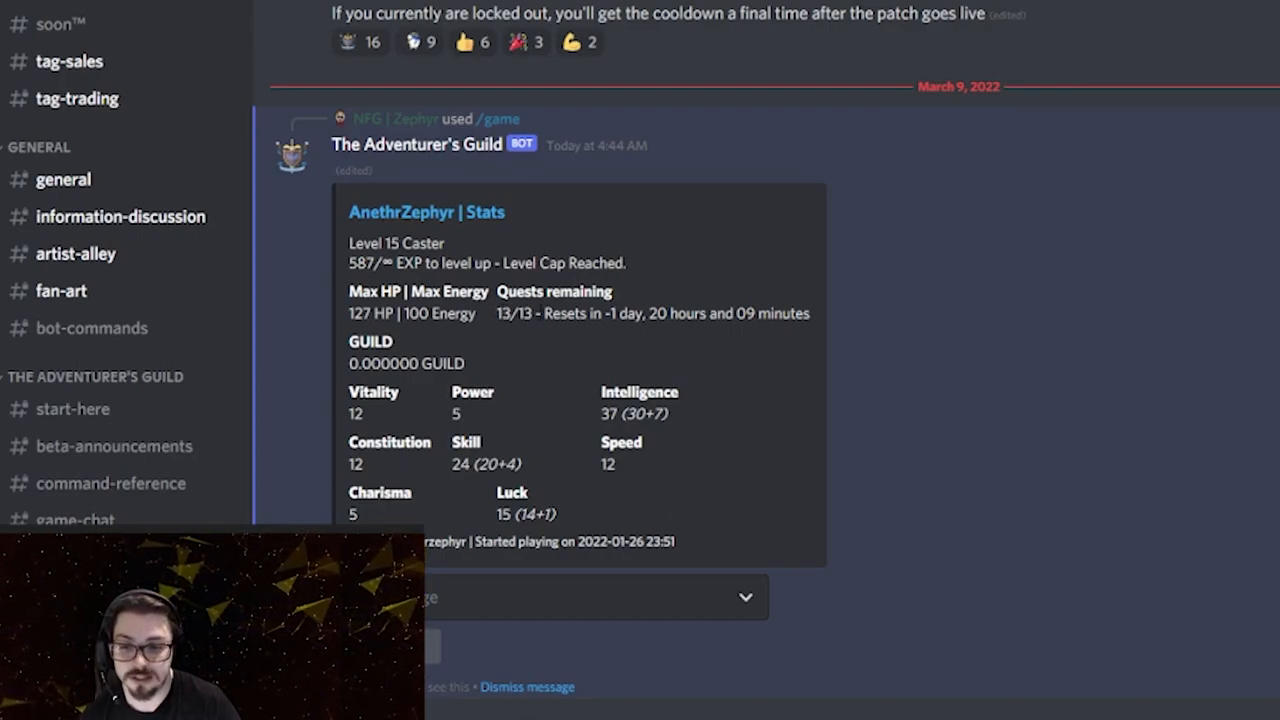
{"action": "mouse_move", "coordinate": [672, 308]}
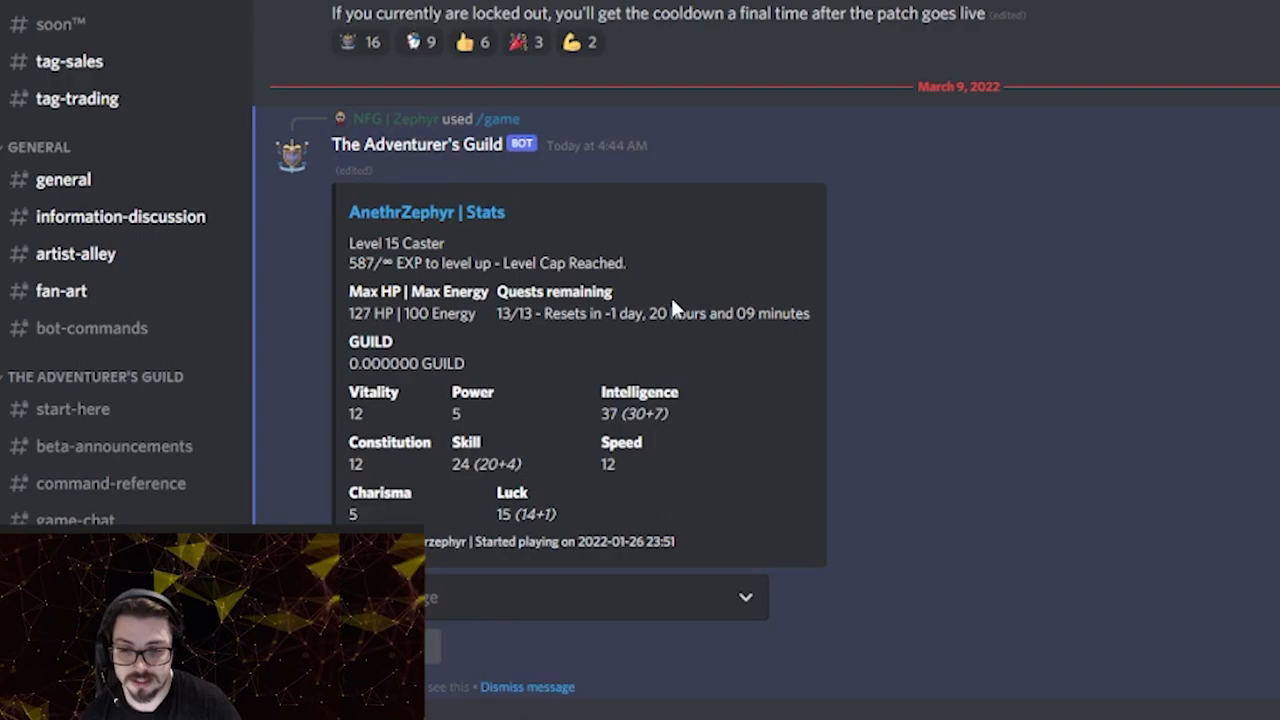
{"action": "mouse_move", "coordinate": [670, 308]}
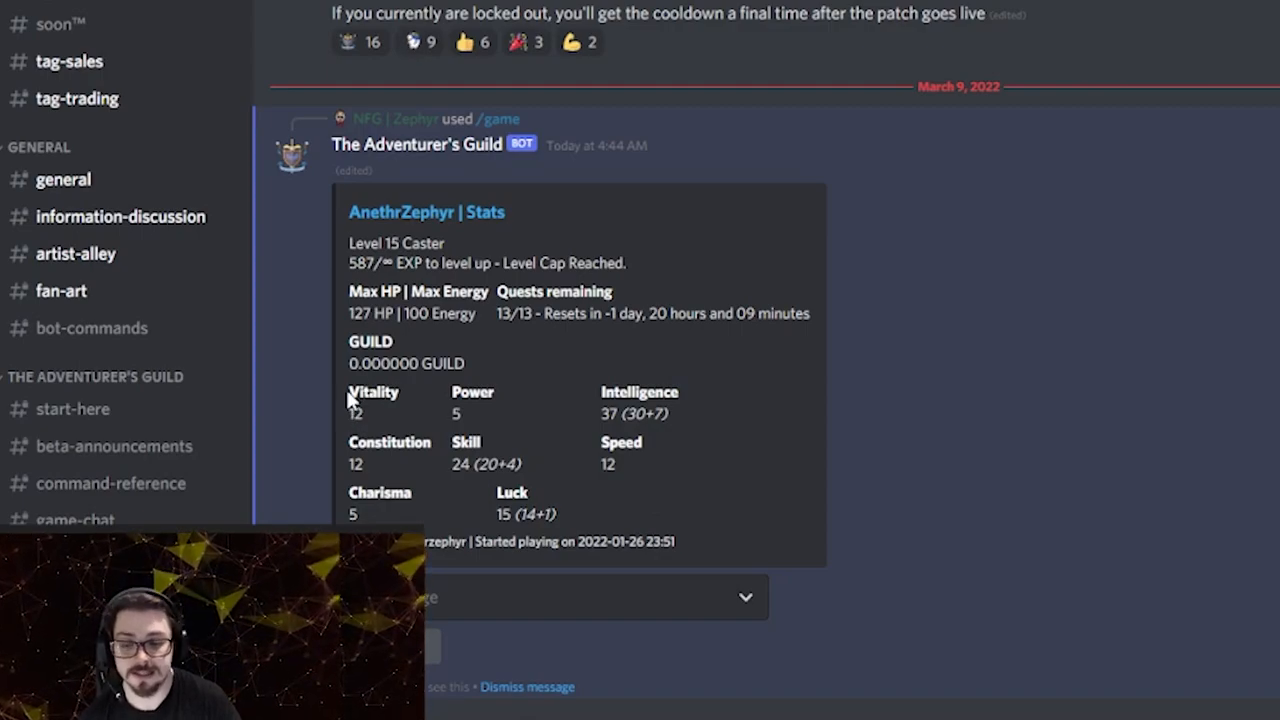
{"action": "mouse_move", "coordinate": [350, 400]}
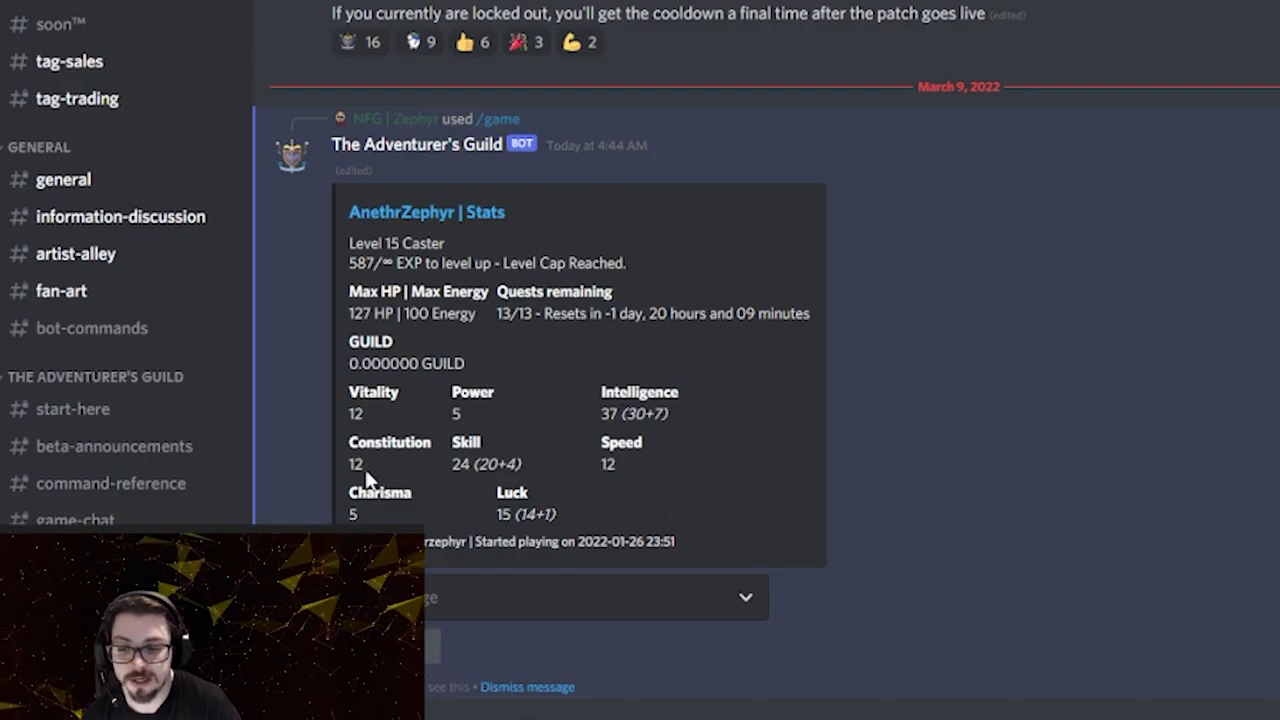
{"action": "mouse_move", "coordinate": [560, 472]}
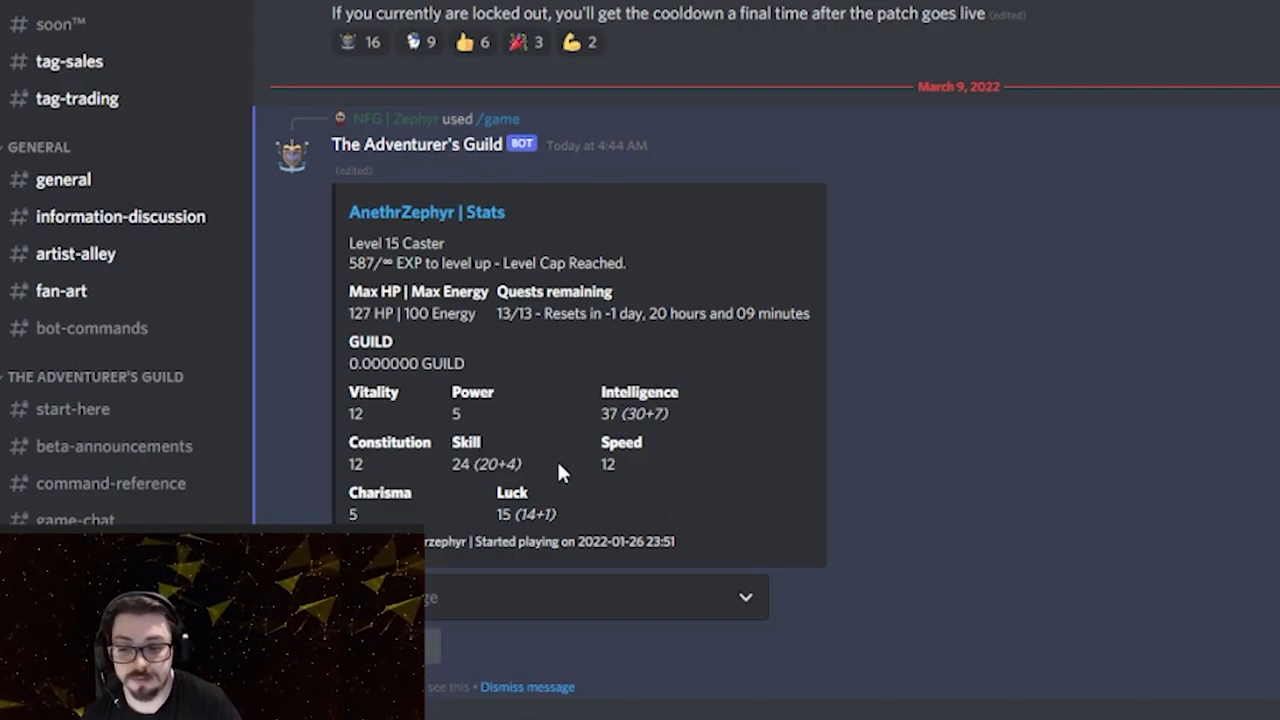
{"action": "mouse_move", "coordinate": [545, 495]}
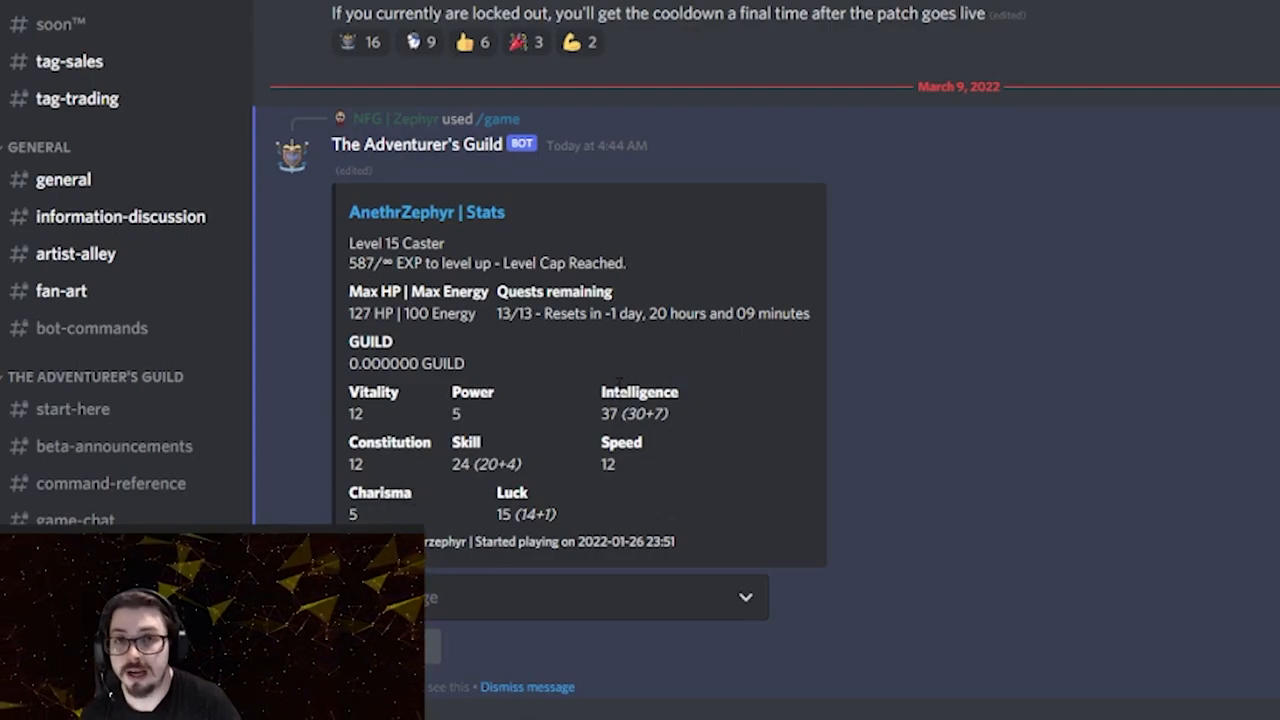
{"action": "mouse_move", "coordinate": [683, 600]}
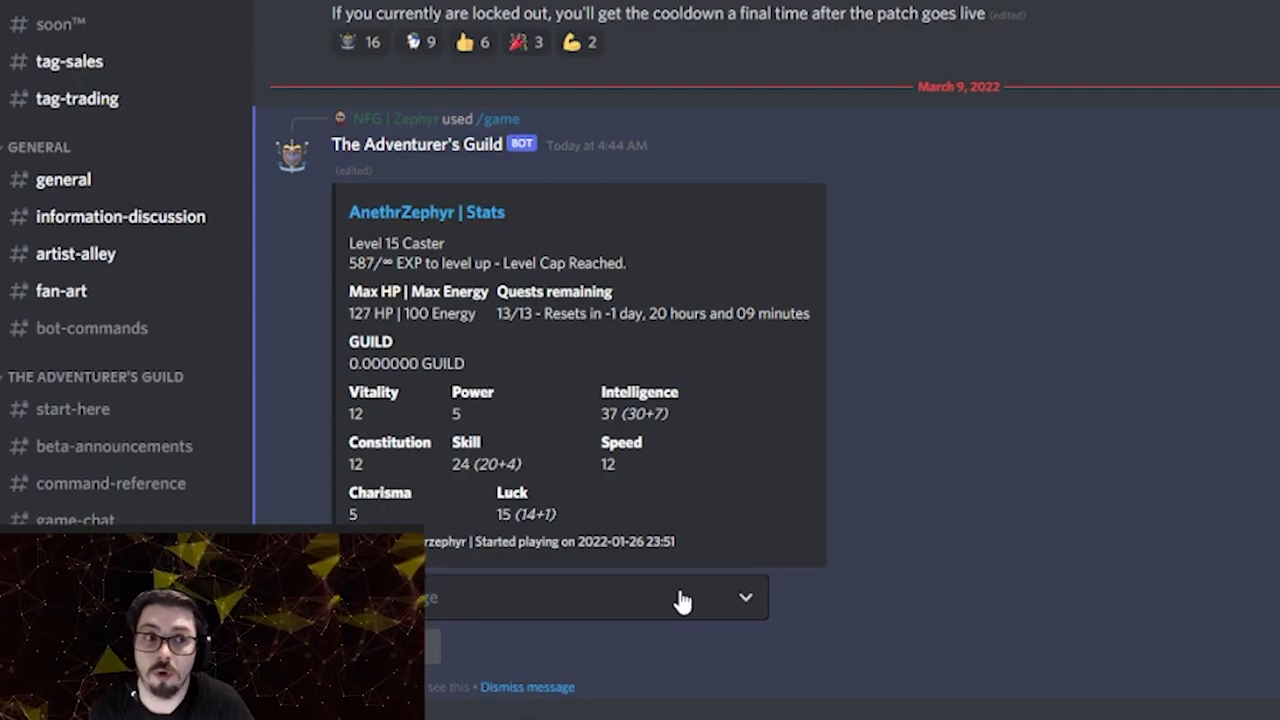
{"action": "mouse_move", "coordinate": [550, 622]}
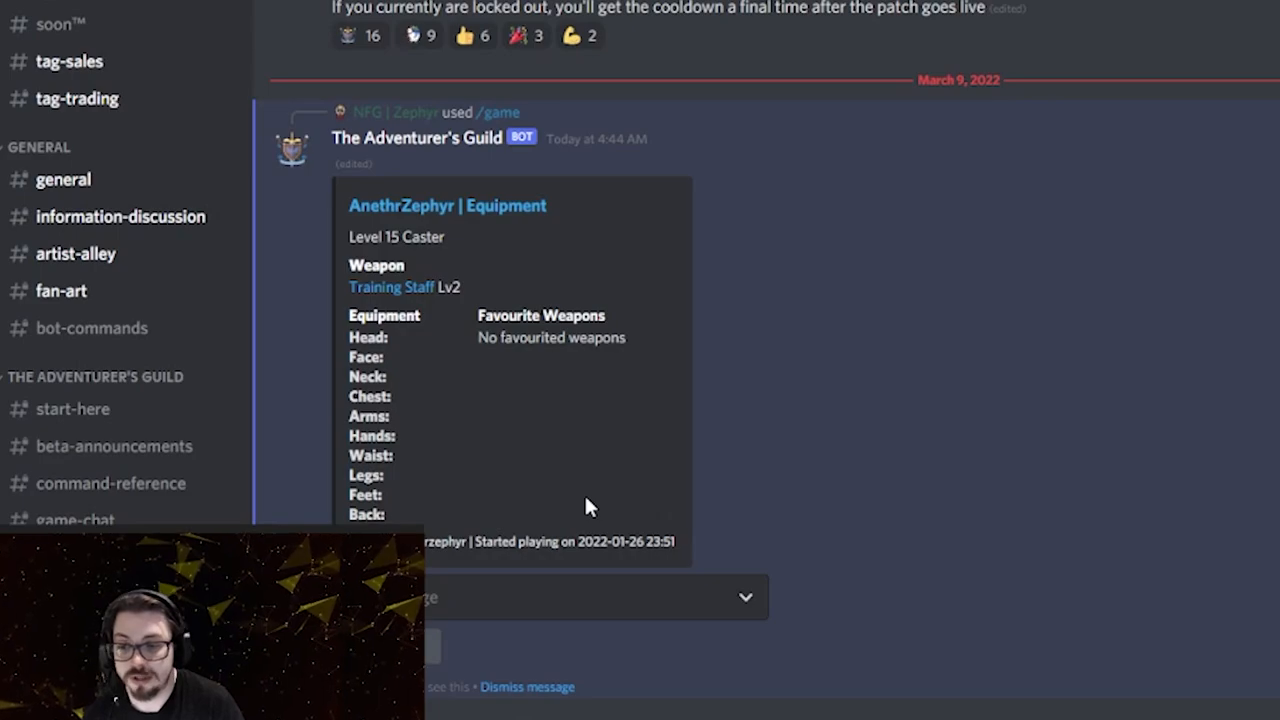
{"action": "mouse_move", "coordinate": [405, 302]}
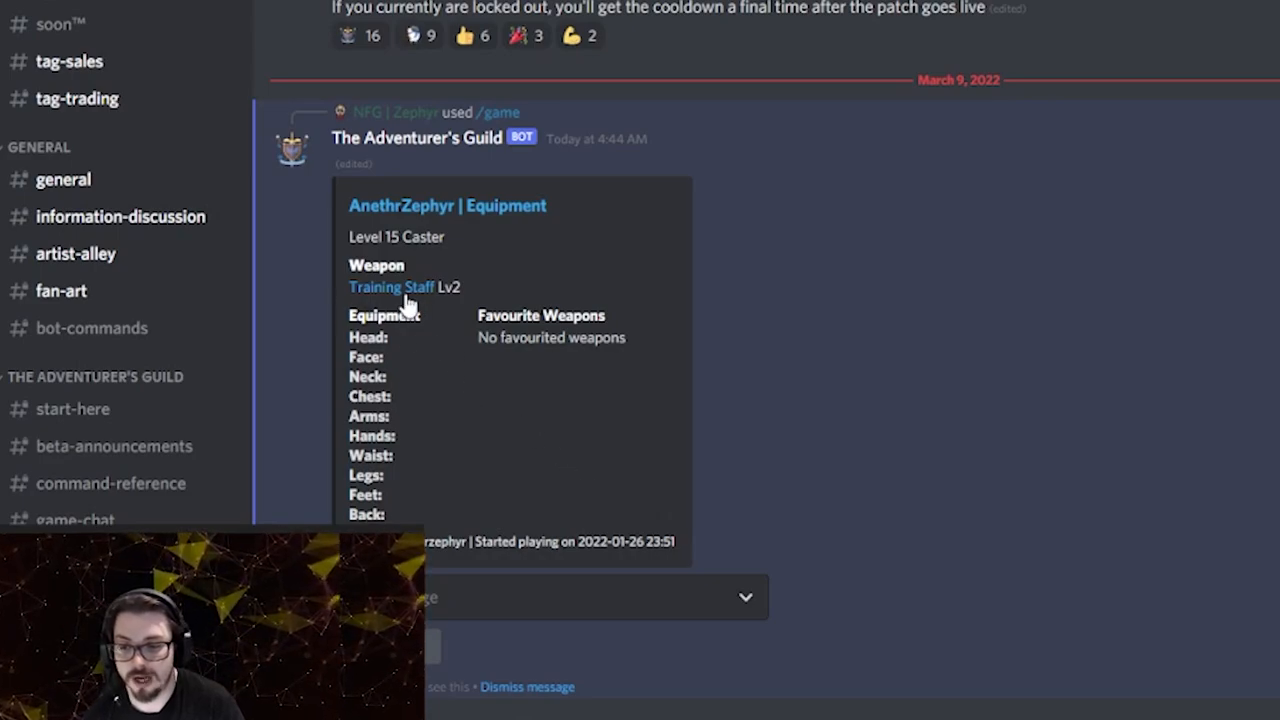
{"action": "mouse_move", "coordinate": [462, 285]}
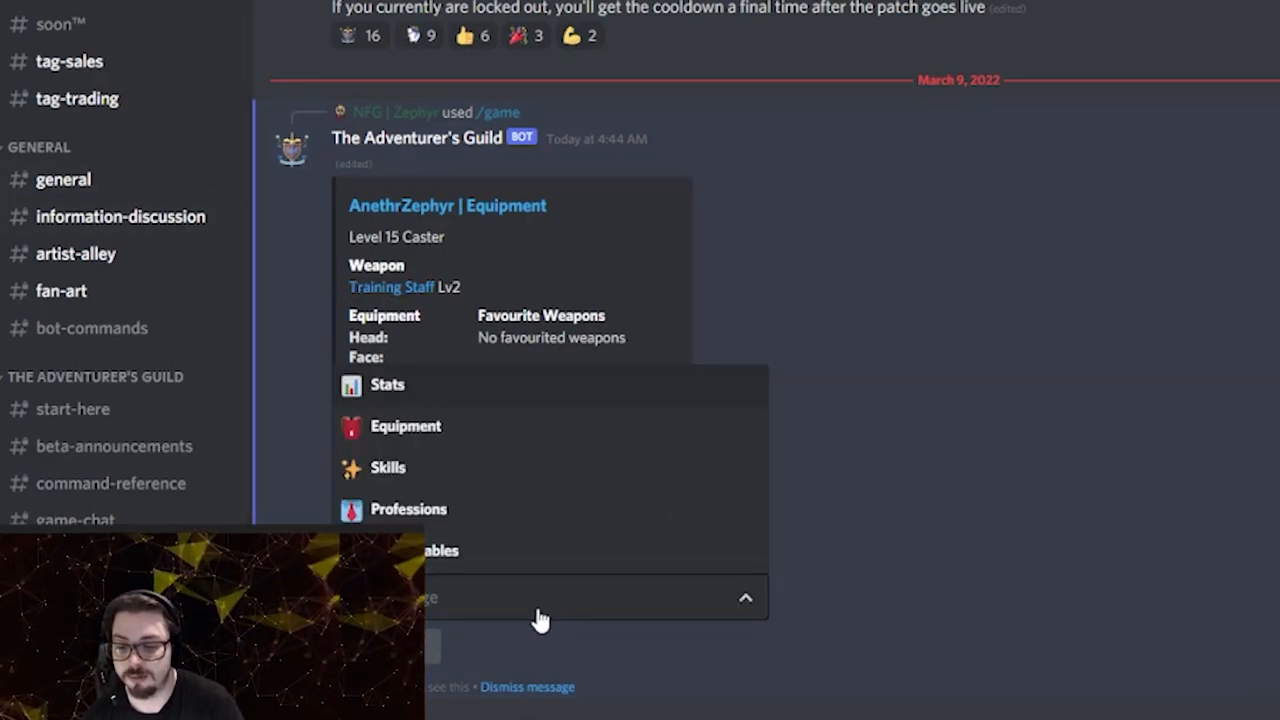
- Show AnethrZephyr's Skills page, then reopen the character page list
{"action": "left_click", "coordinate": [745, 597]}
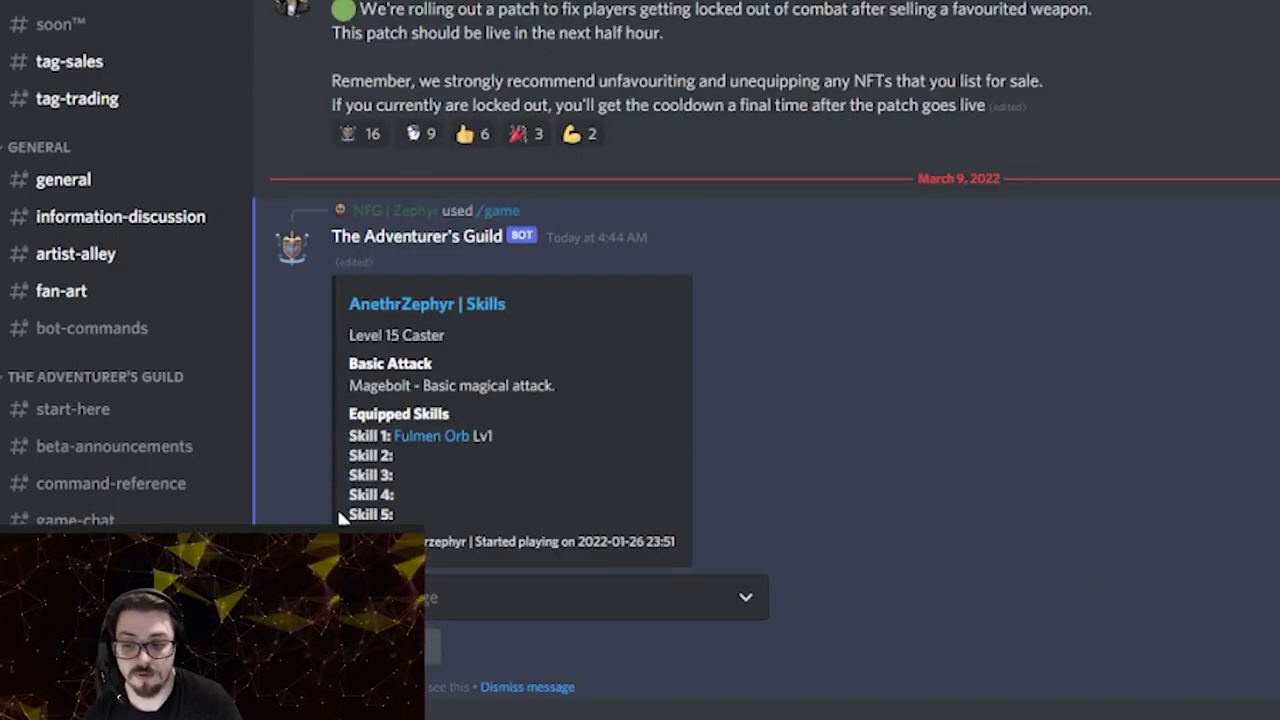
{"action": "mouse_move", "coordinate": [555, 518]}
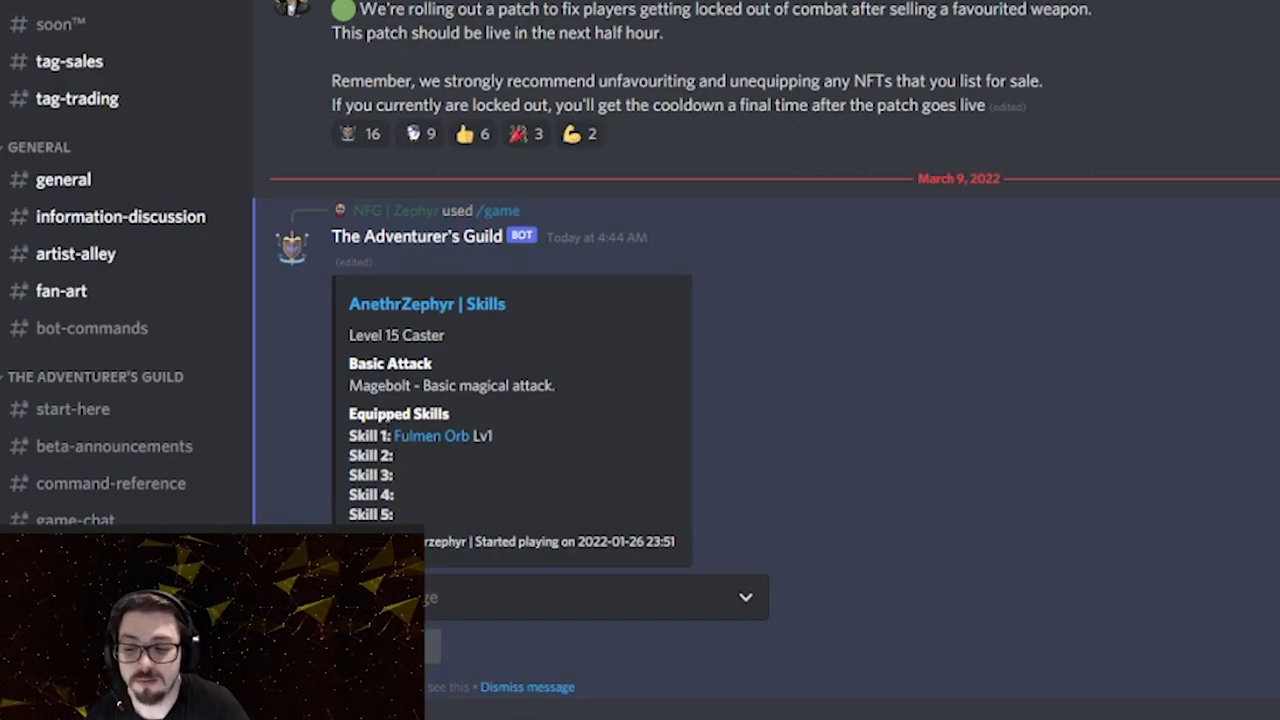
{"action": "mouse_move", "coordinate": [483, 540]}
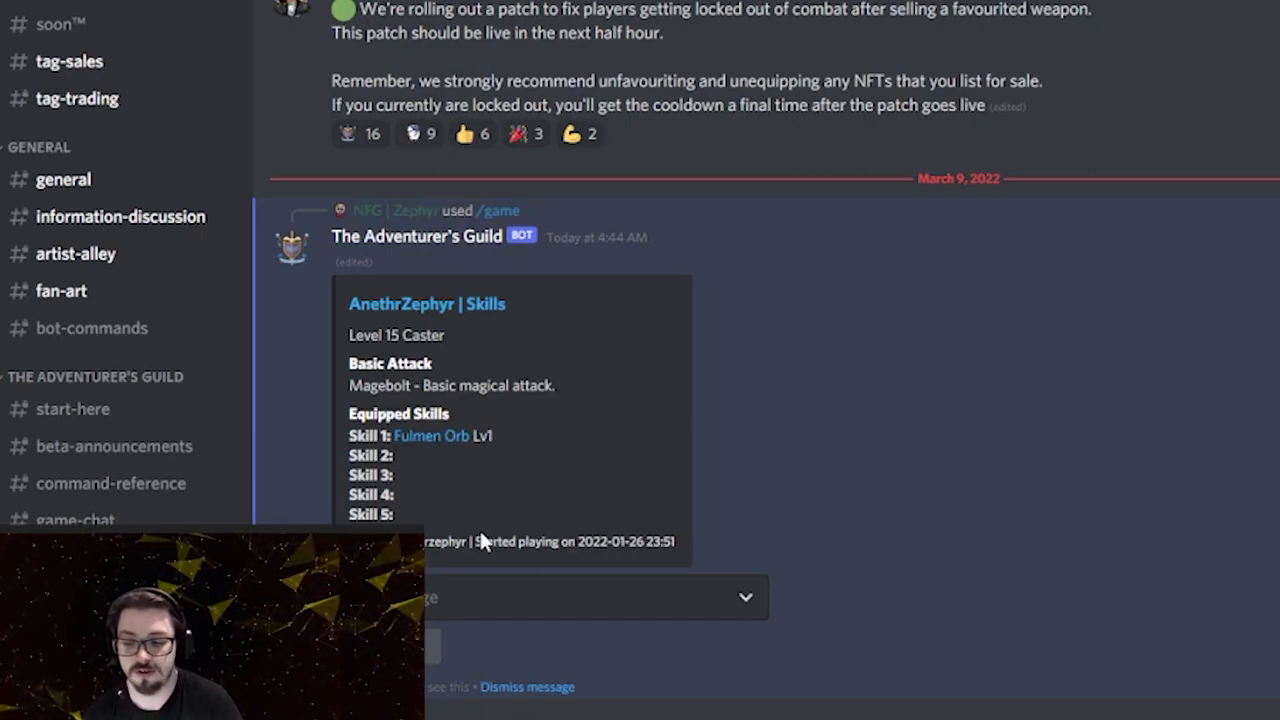
{"action": "mouse_move", "coordinate": [430, 437]}
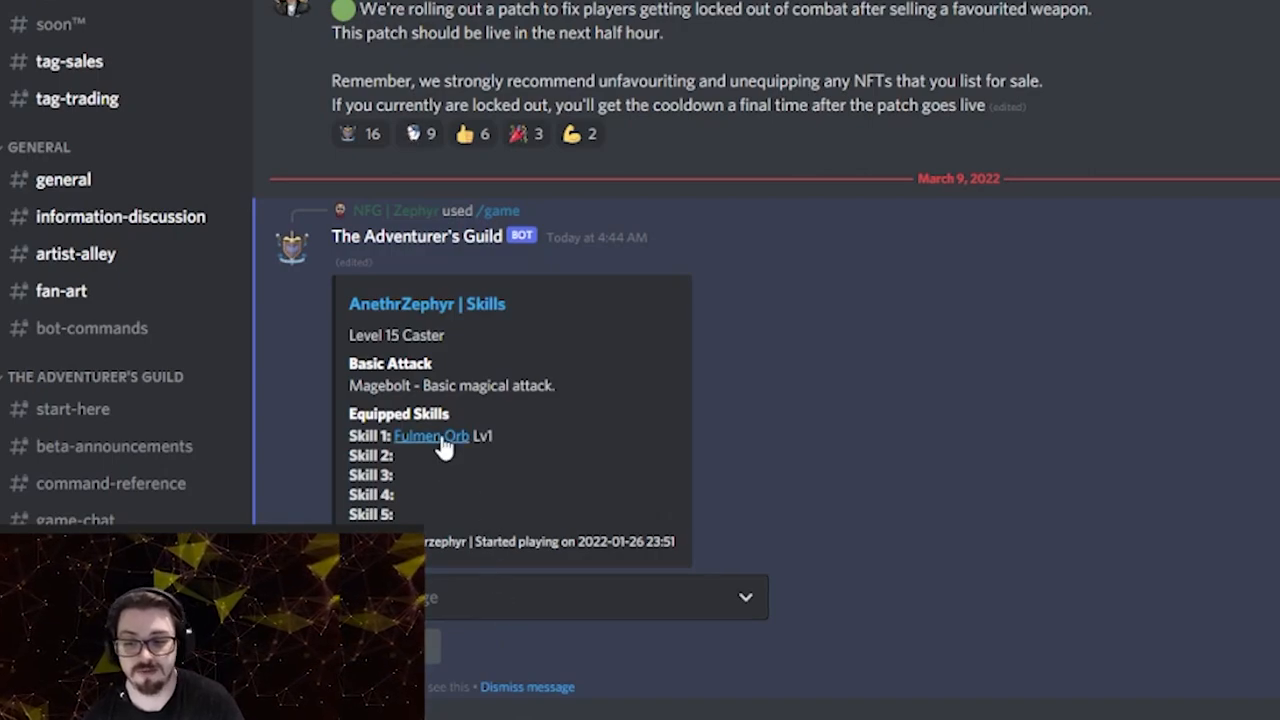
{"action": "mouse_move", "coordinate": [590, 450]}
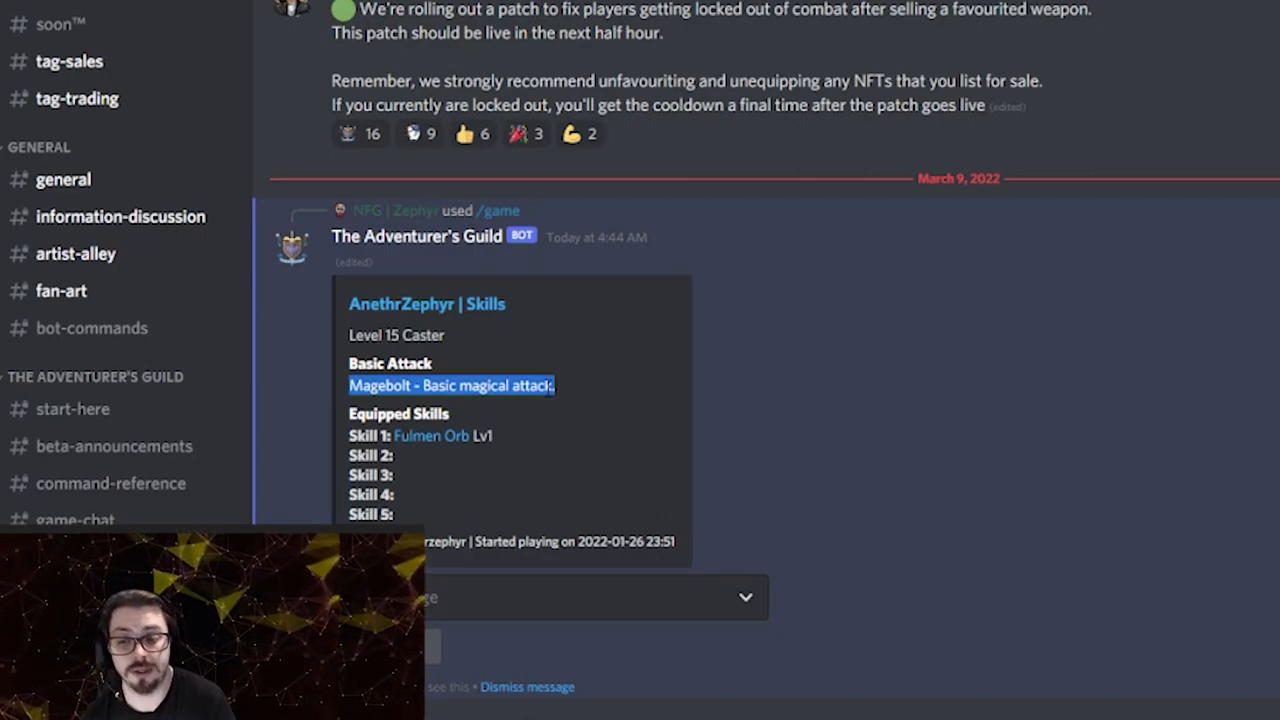
{"action": "left_click", "coordinate": [745, 597]}
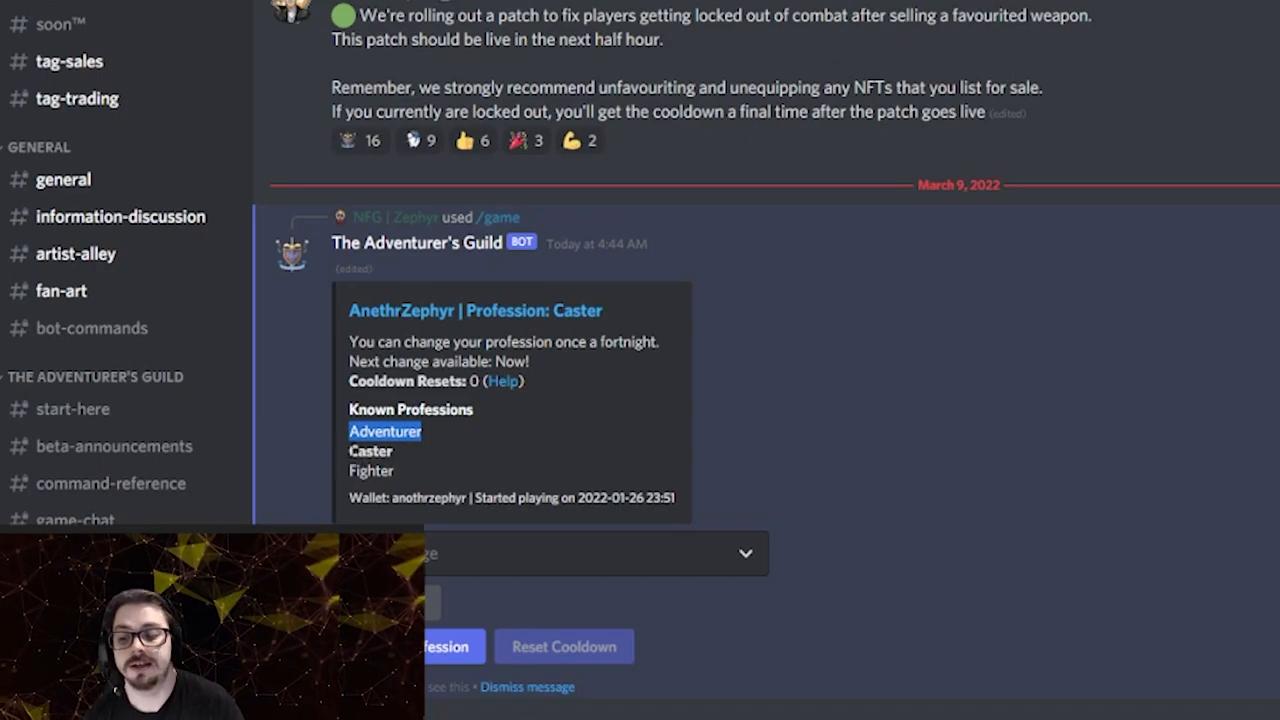
- Highlight the Caster and Fighter entries under Known Professions
{"action": "left_click", "coordinate": [371, 451]}
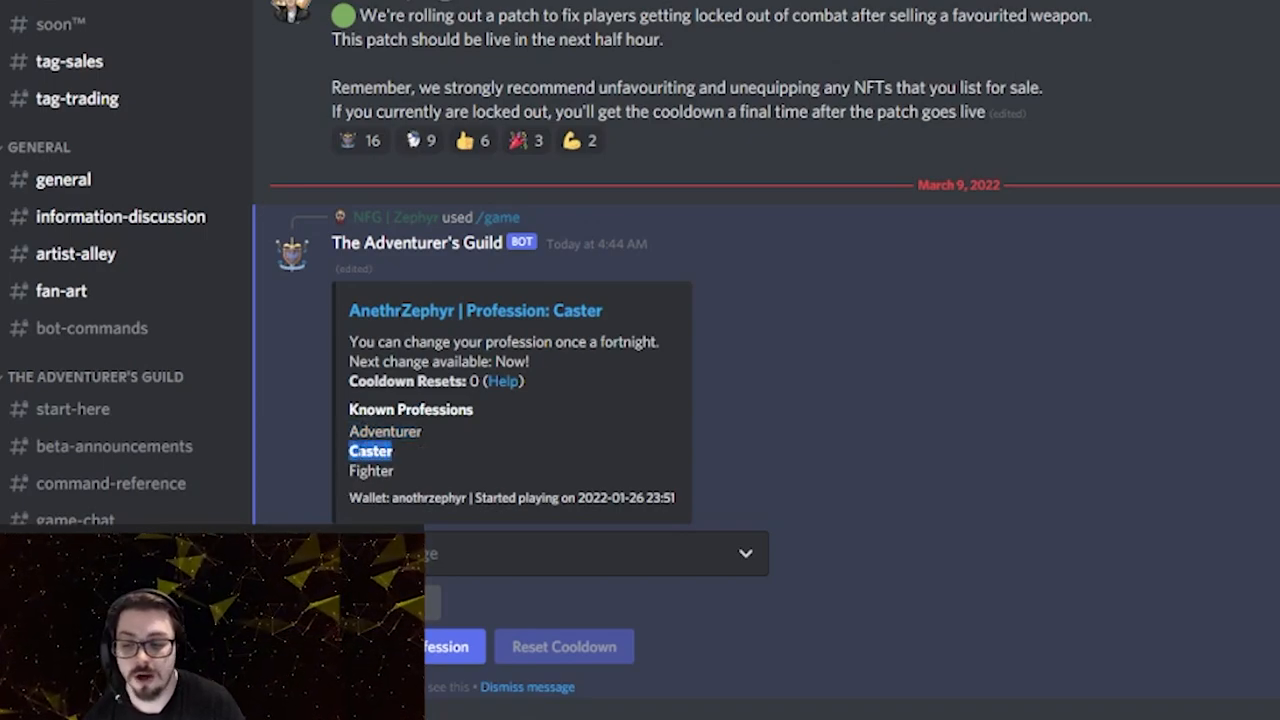
{"action": "left_click", "coordinate": [370, 470]}
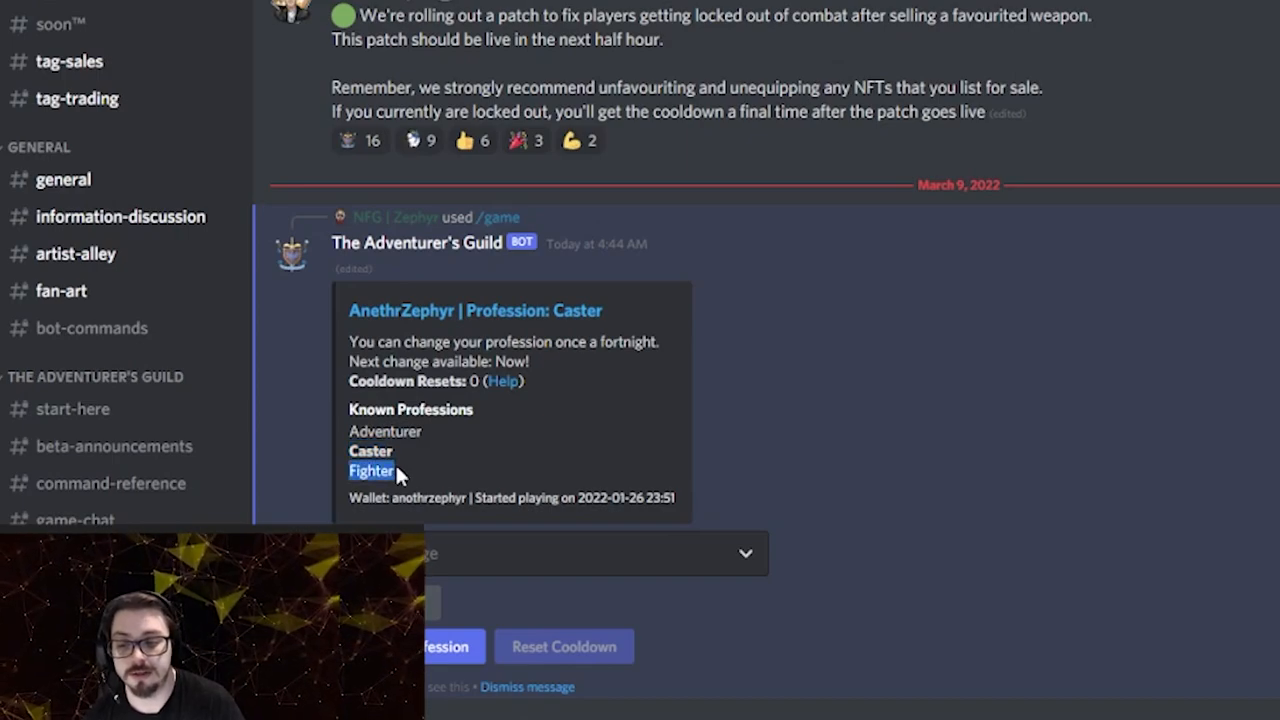
{"action": "mouse_move", "coordinate": [413, 518]}
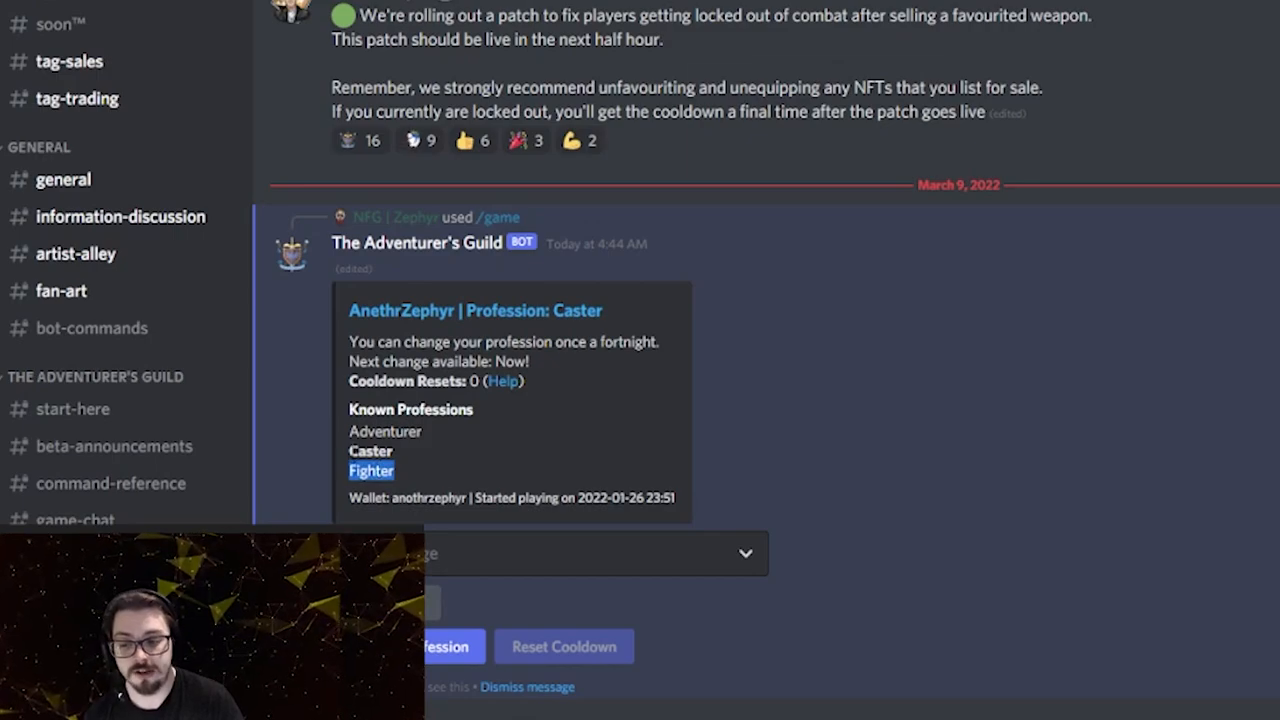
{"action": "mouse_move", "coordinate": [375, 451]}
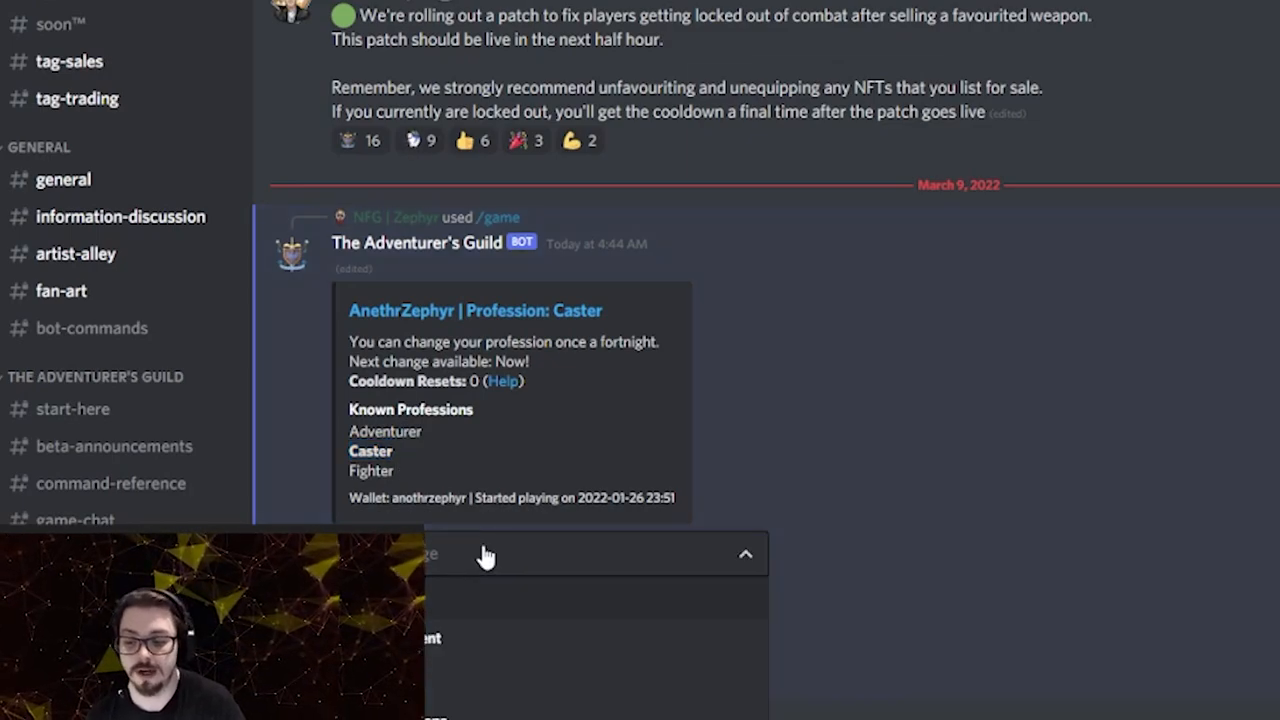
- View the empty Consumables stash, then return to the guild main menu
{"action": "left_click", "coordinate": [745, 554]}
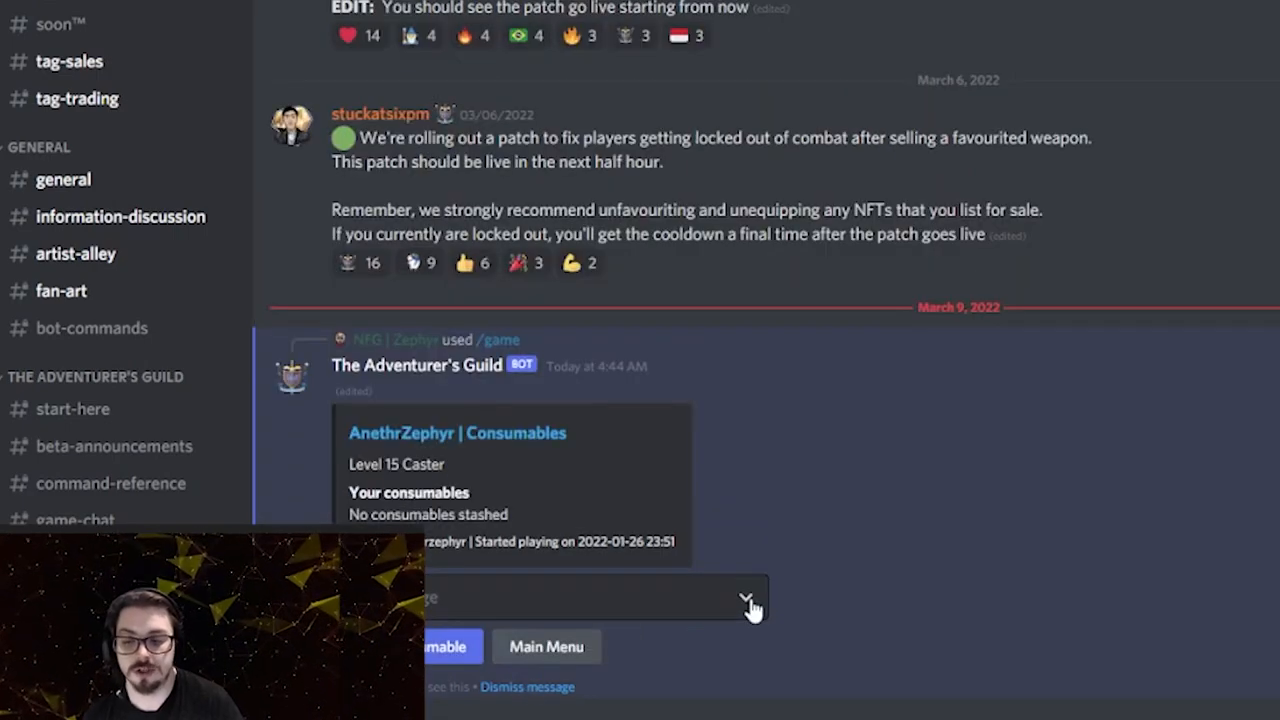
{"action": "mouse_move", "coordinate": [830, 458]}
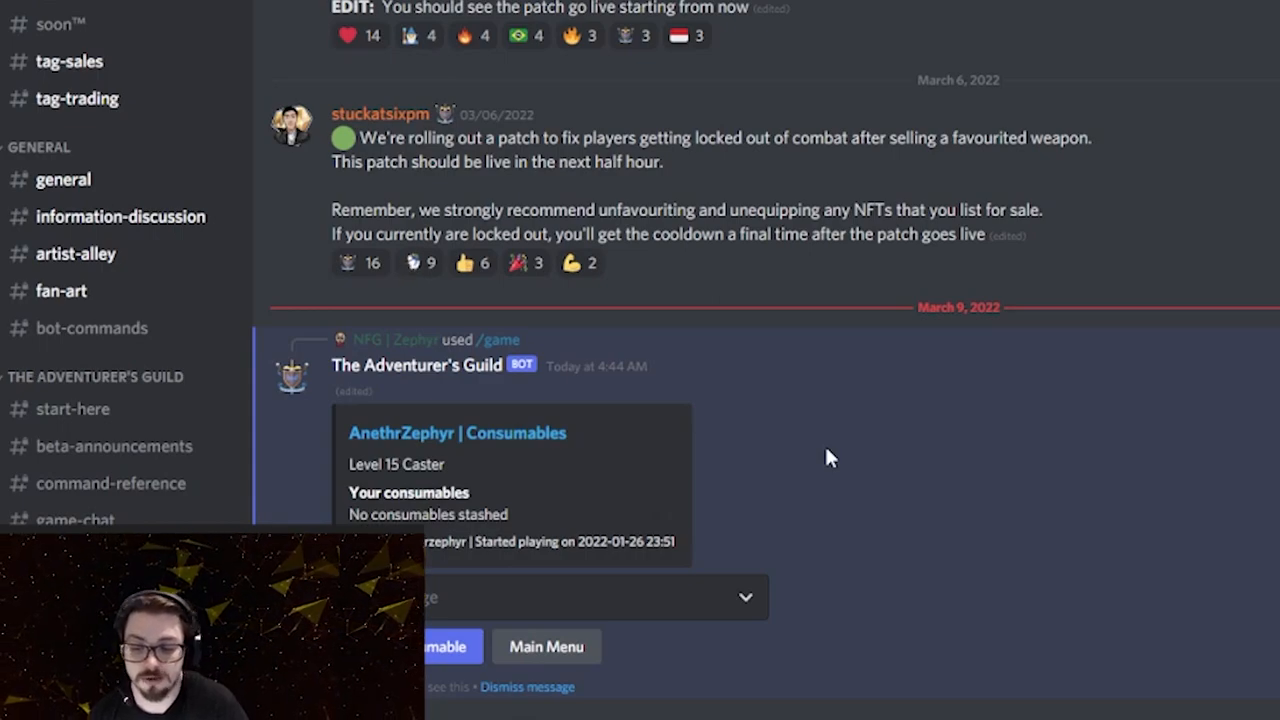
{"action": "mouse_move", "coordinate": [809, 470]}
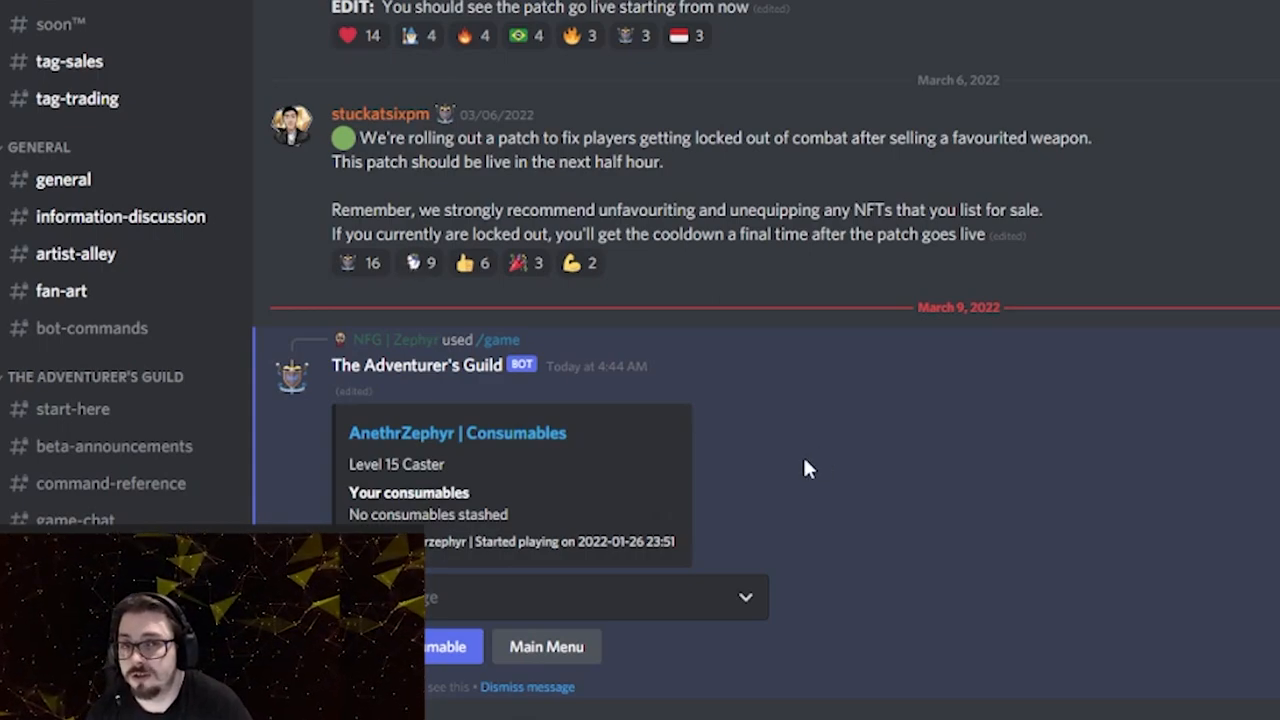
{"action": "mouse_move", "coordinate": [845, 451]}
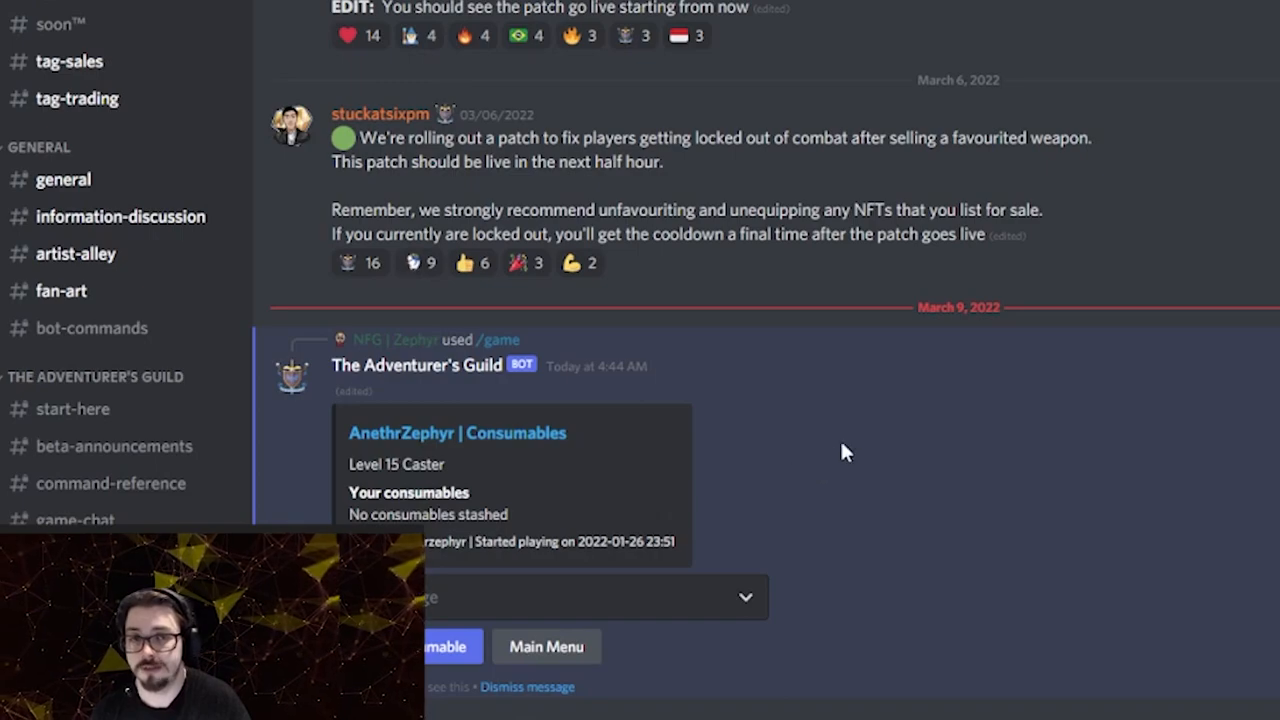
{"action": "mouse_move", "coordinate": [627, 537]}
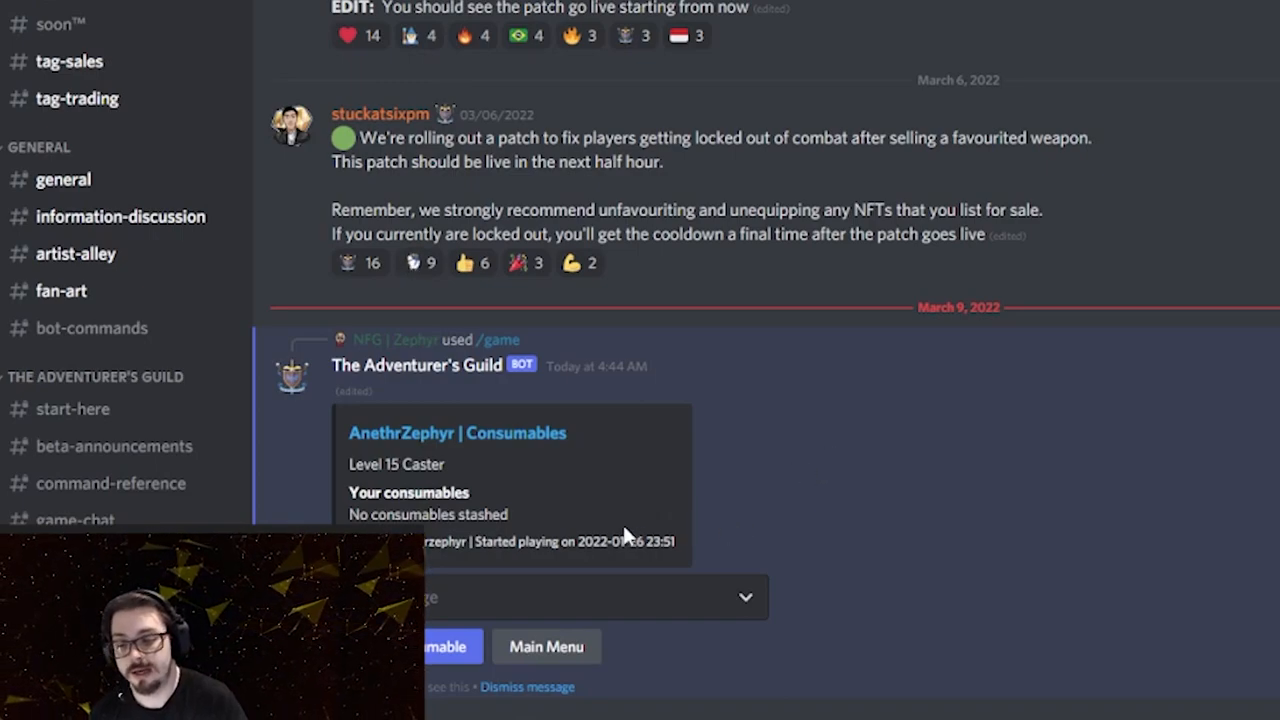
{"action": "mouse_move", "coordinate": [585, 610]}
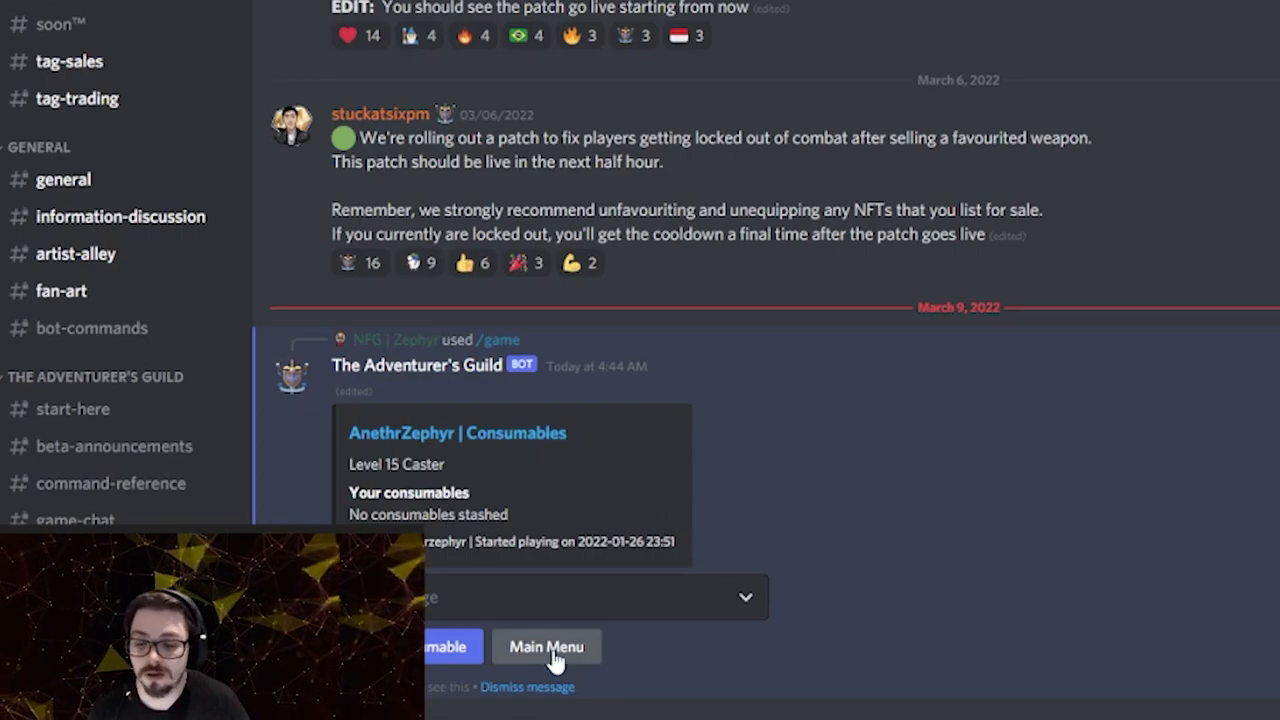
{"action": "left_click", "coordinate": [546, 646]}
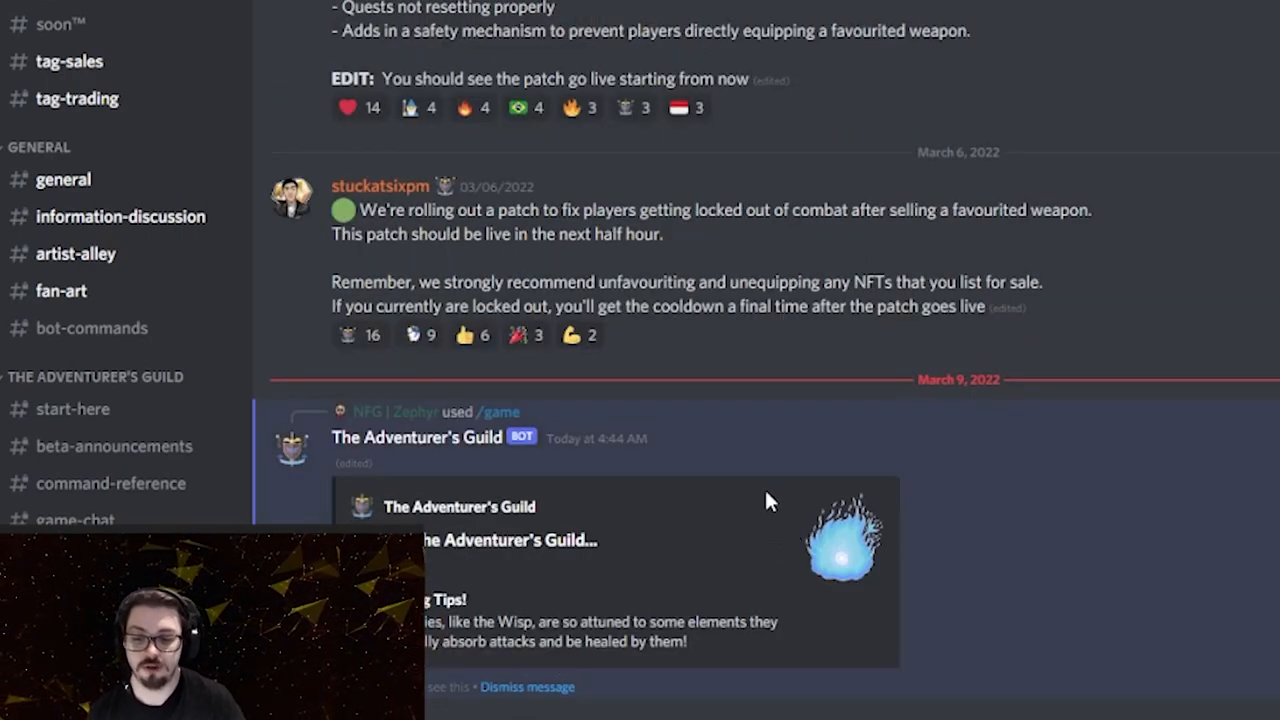
- Scroll to the main menu card and open the Inventory
{"action": "scroll", "scroll_direction": "down", "scroll_amount": 3}
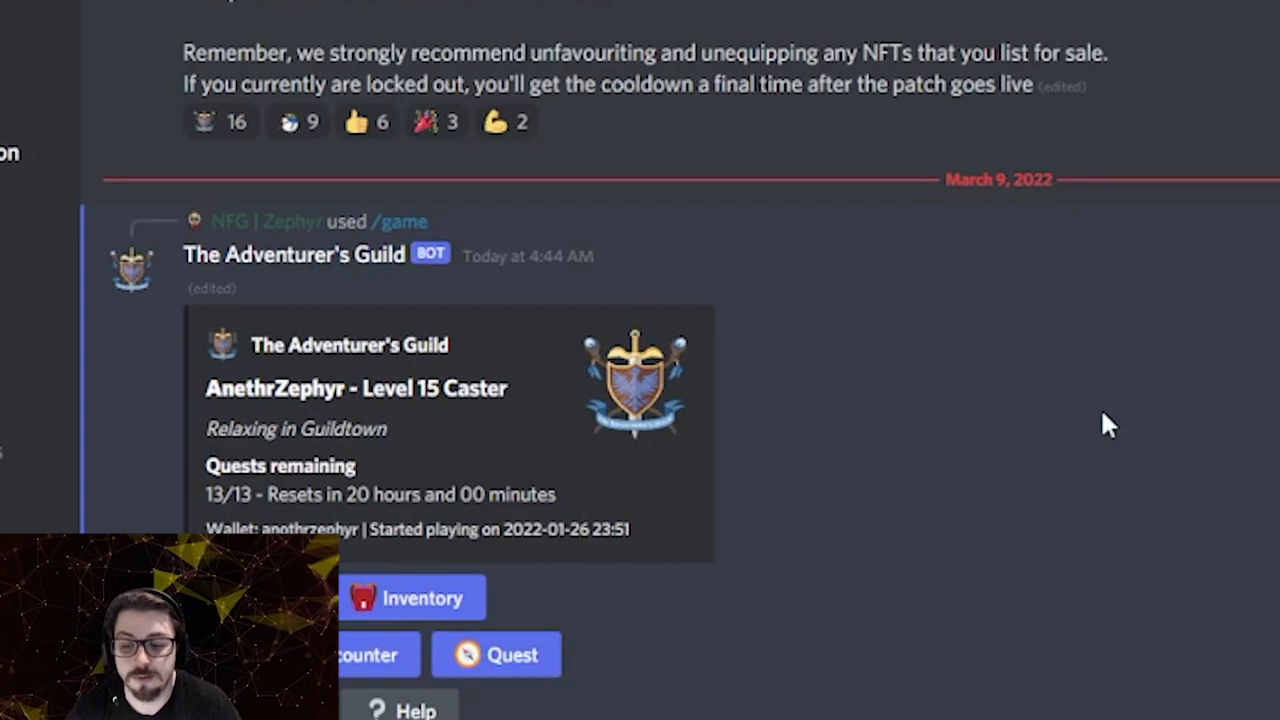
{"action": "mouse_move", "coordinate": [1058, 445]}
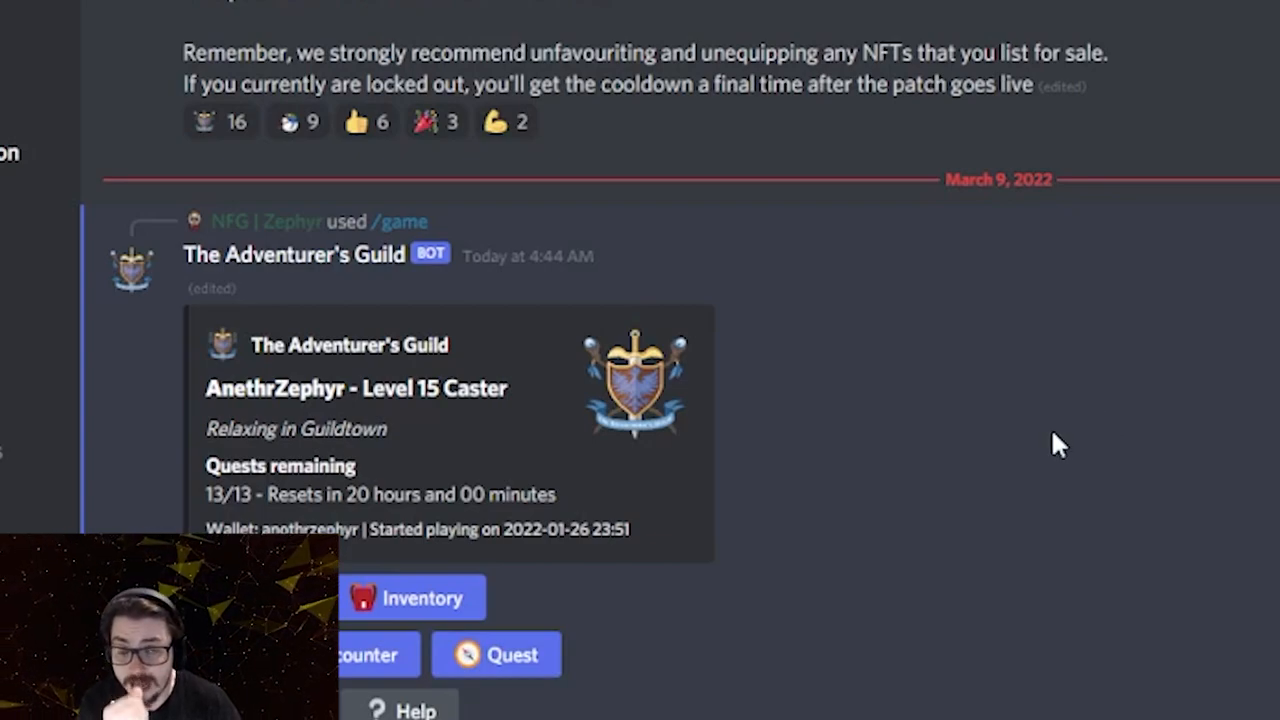
{"action": "mouse_move", "coordinate": [995, 438]}
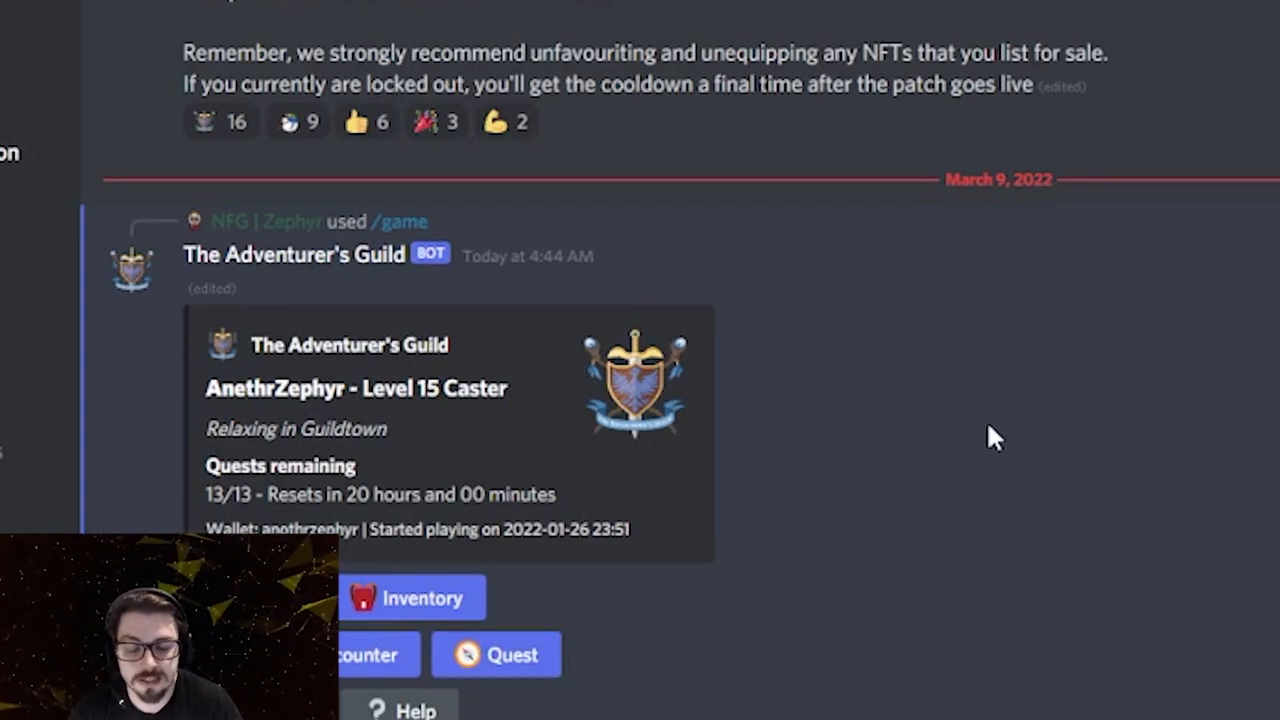
{"action": "mouse_move", "coordinate": [930, 450]}
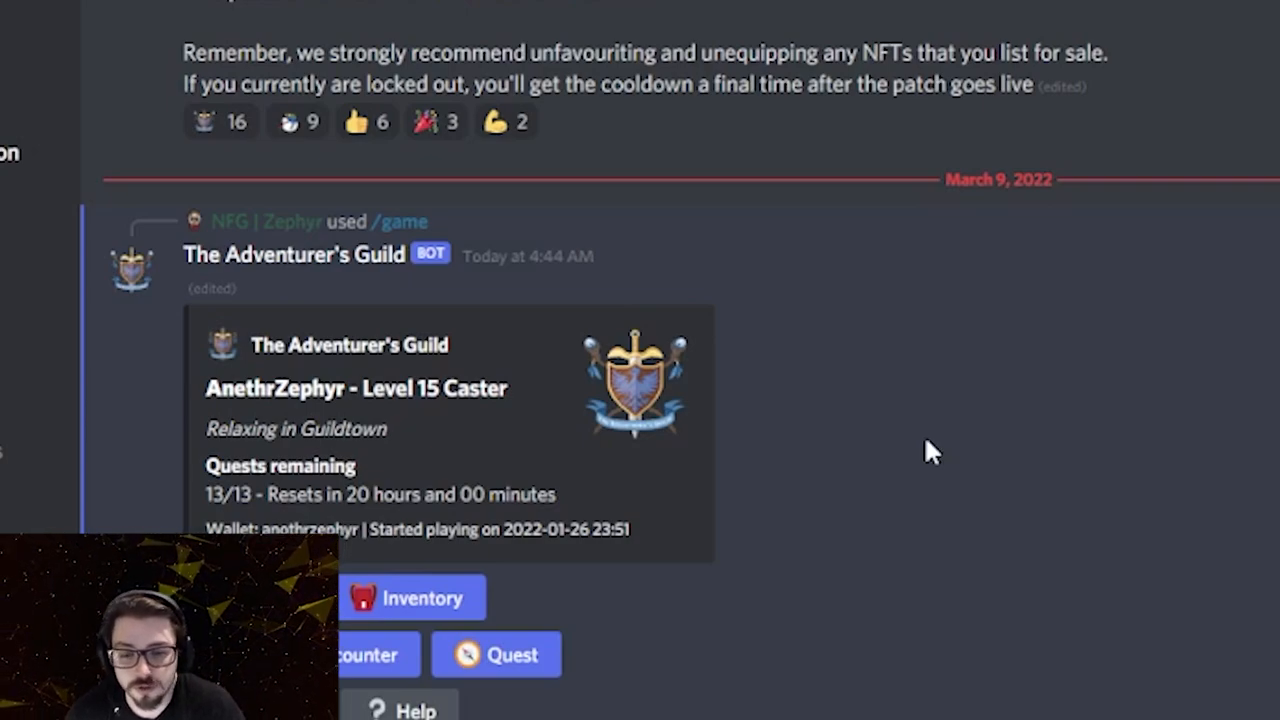
{"action": "left_click", "coordinate": [411, 597]}
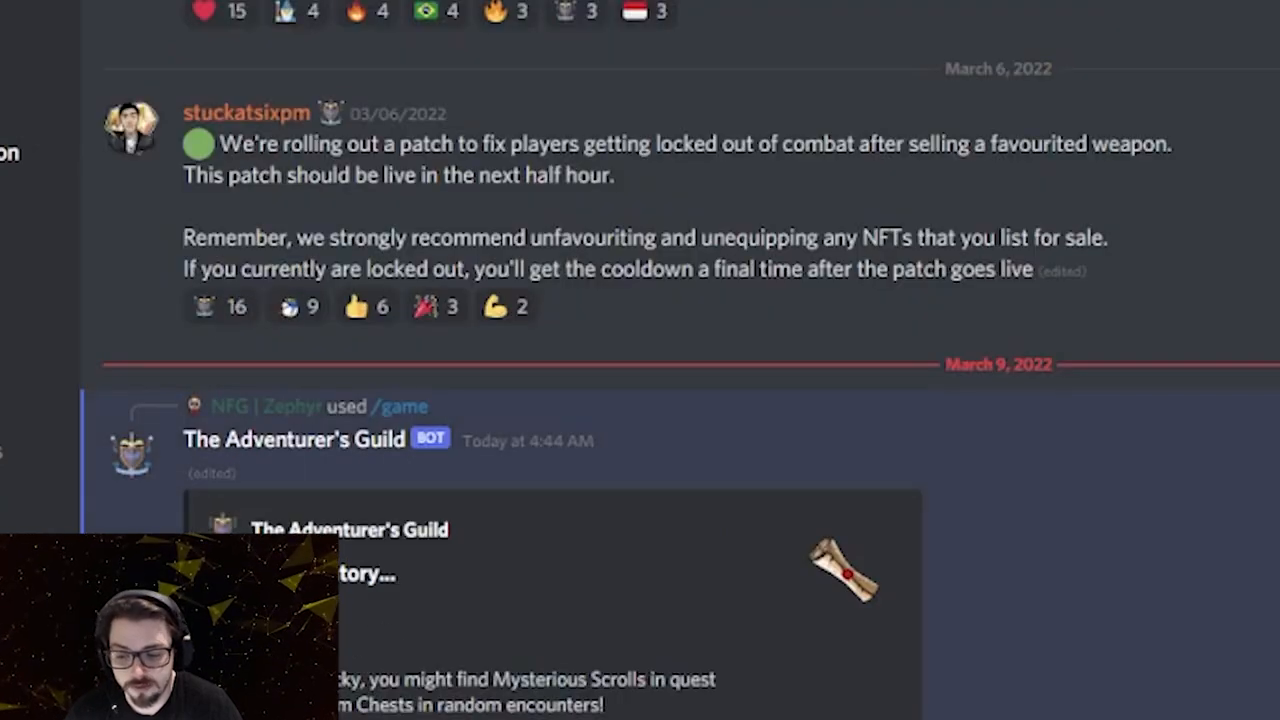
- Select the Lv2 Training Staff's NFT id on the Weapons page, then return to Main Menu
{"action": "scroll", "scroll_direction": "down", "scroll_amount": 3}
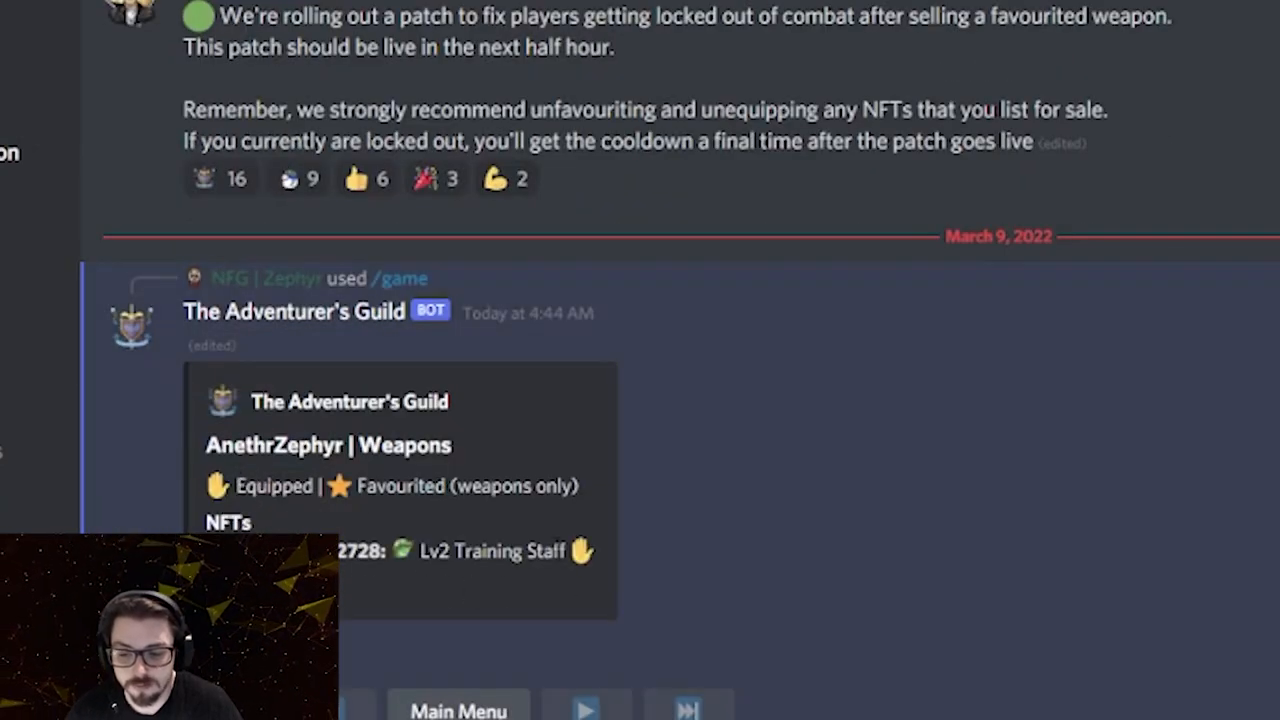
{"action": "double_click", "coordinate": [491, 551]}
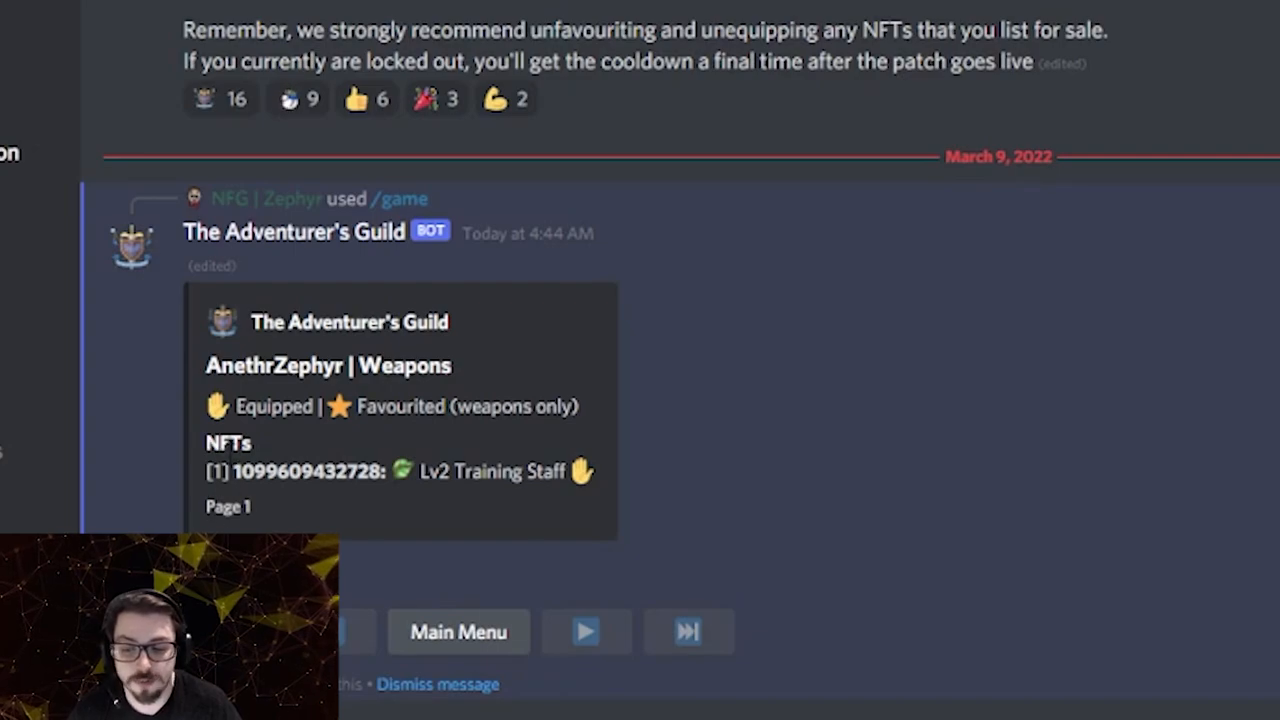
{"action": "double_click", "coordinate": [255, 471]}
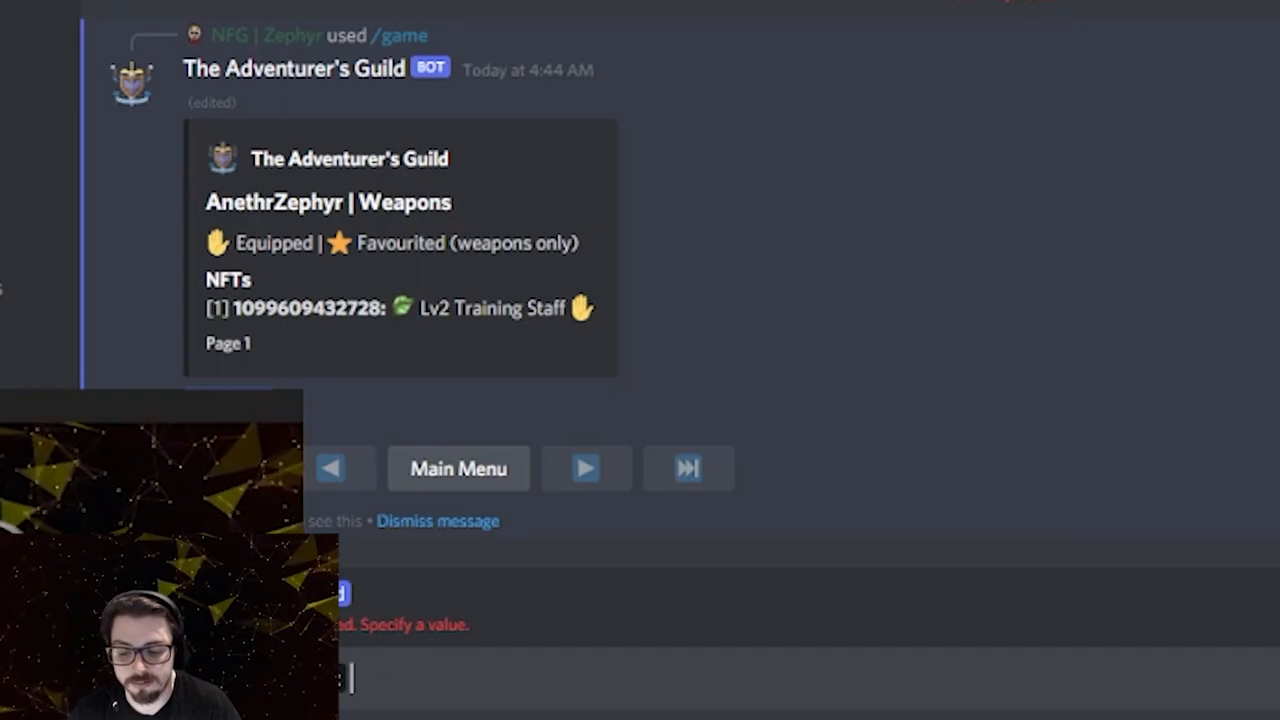
{"action": "scroll", "scroll_direction": "up", "scroll_amount": 3}
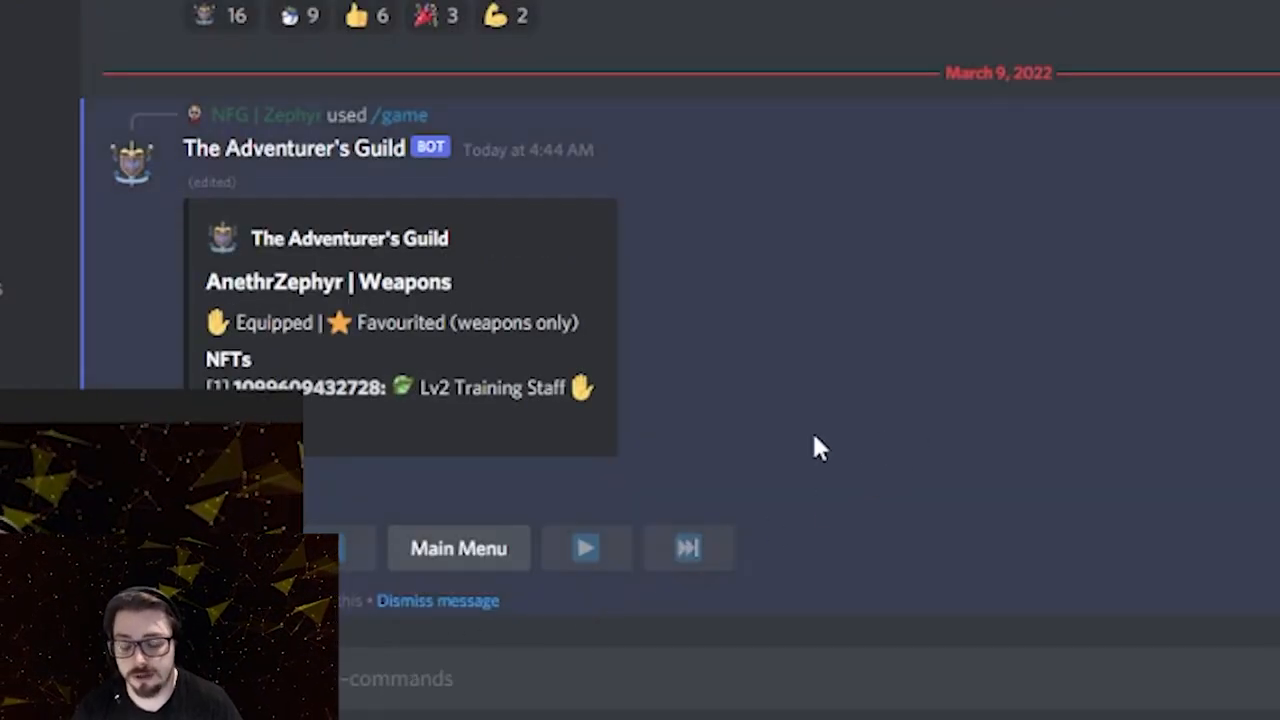
{"action": "mouse_move", "coordinate": [458, 548]}
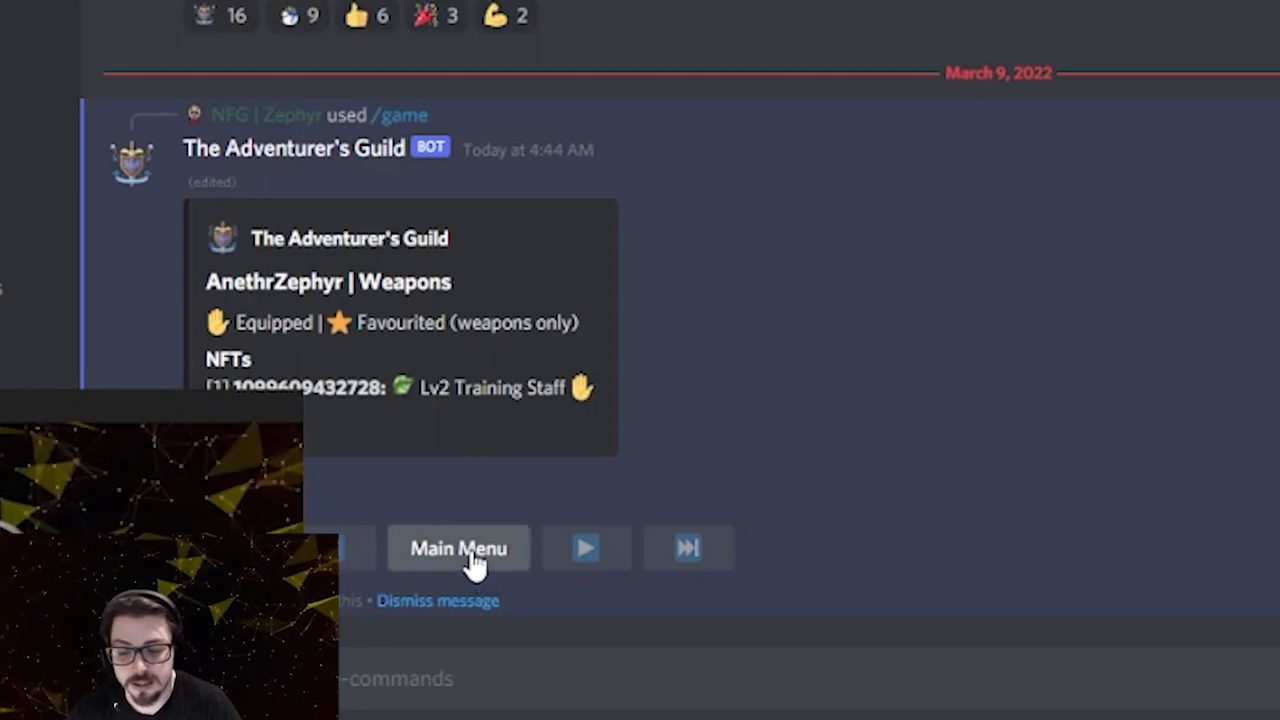
{"action": "left_click", "coordinate": [458, 548]}
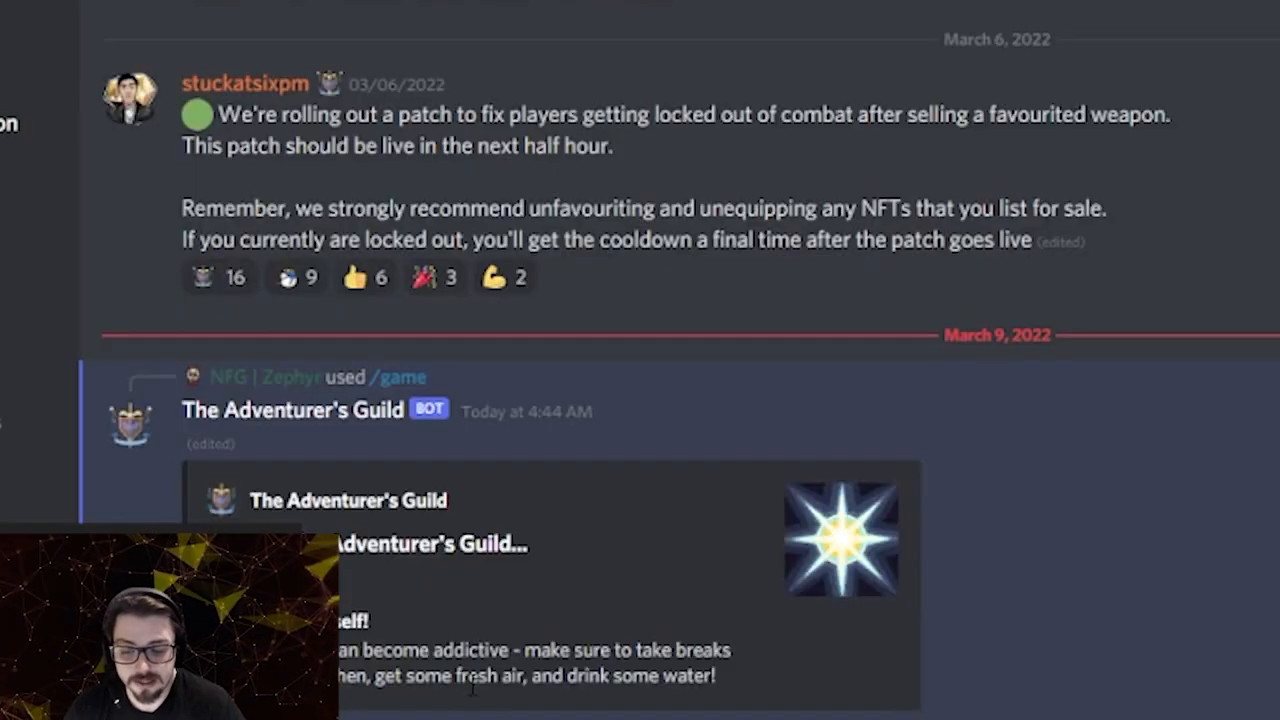
- Scroll down to the refreshed main menu showing AnethrZephyr, Level 15 Caster
{"action": "scroll", "scroll_direction": "down", "scroll_amount": 3}
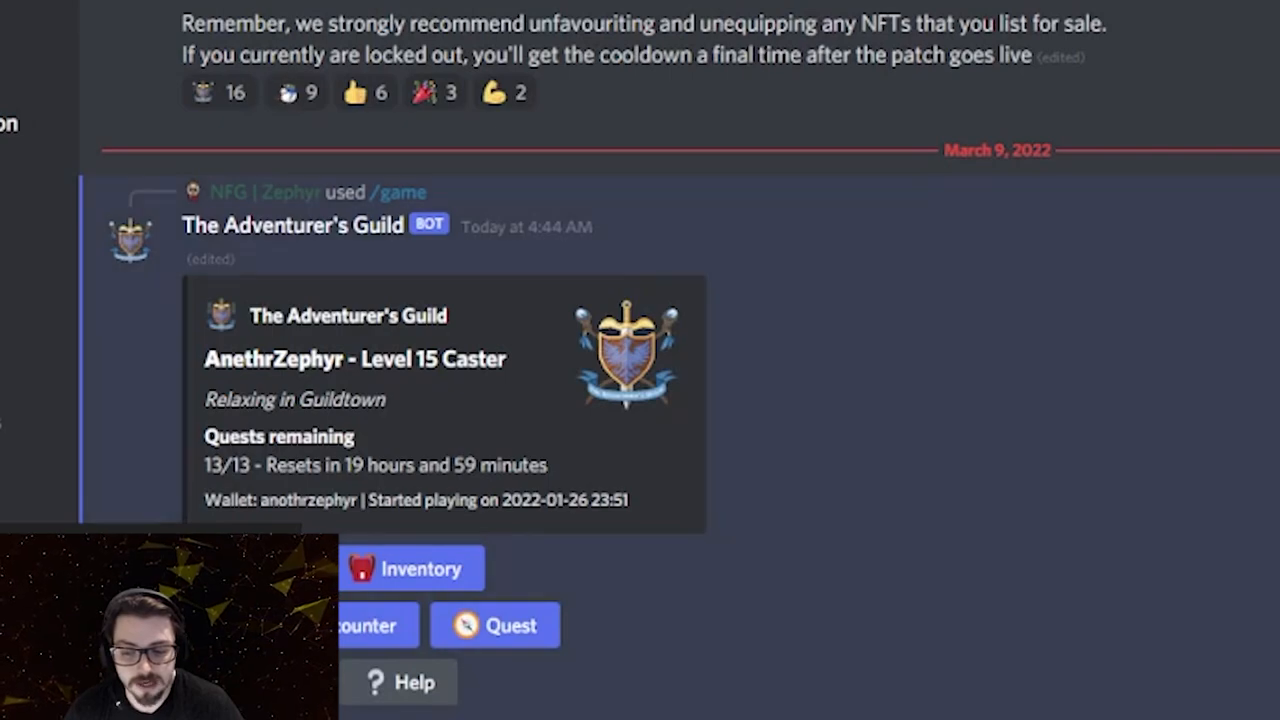
{"action": "mouse_move", "coordinate": [578, 288]}
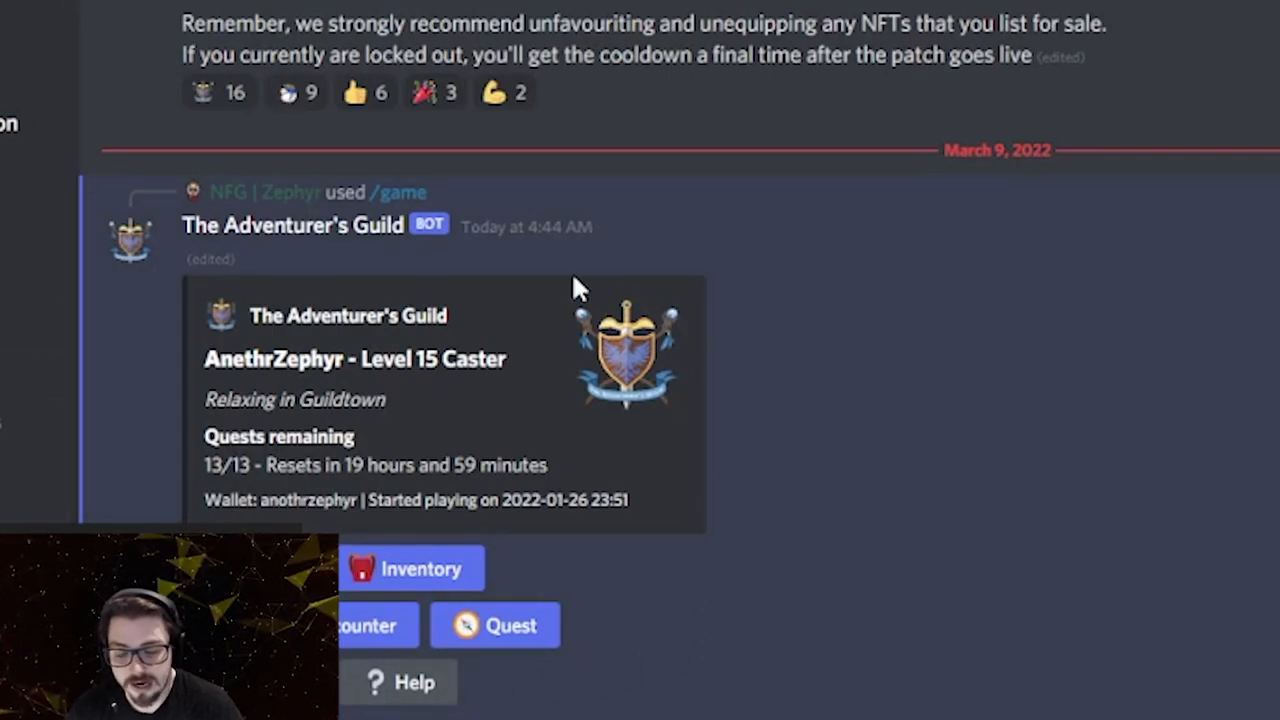
{"action": "mouse_move", "coordinate": [540, 418]}
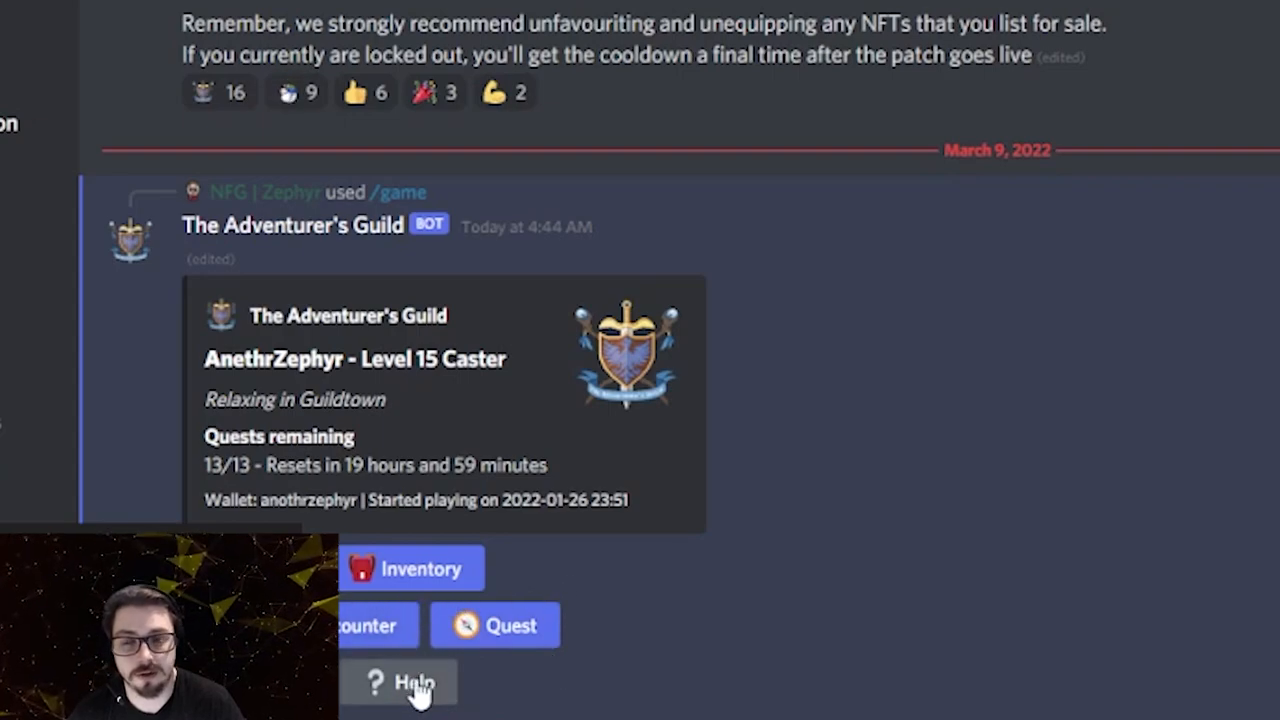
{"action": "mouse_move", "coordinate": [570, 678]}
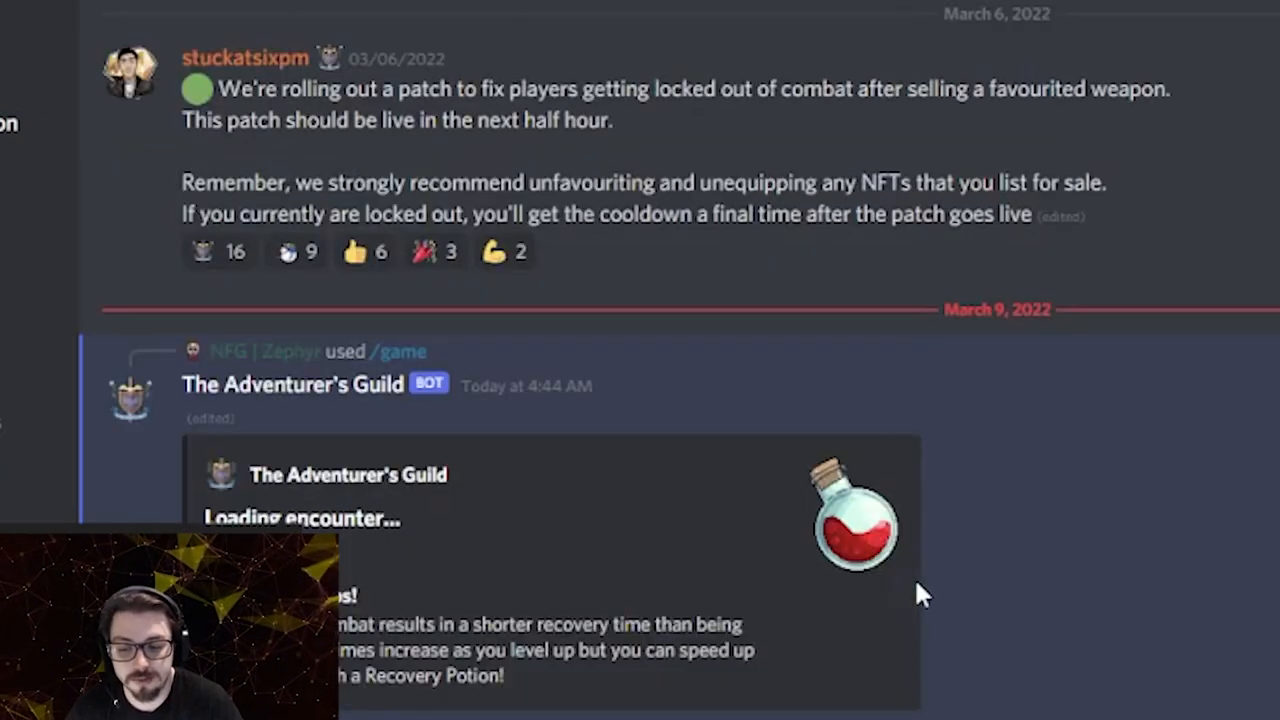
{"action": "mouse_move", "coordinate": [810, 600]}
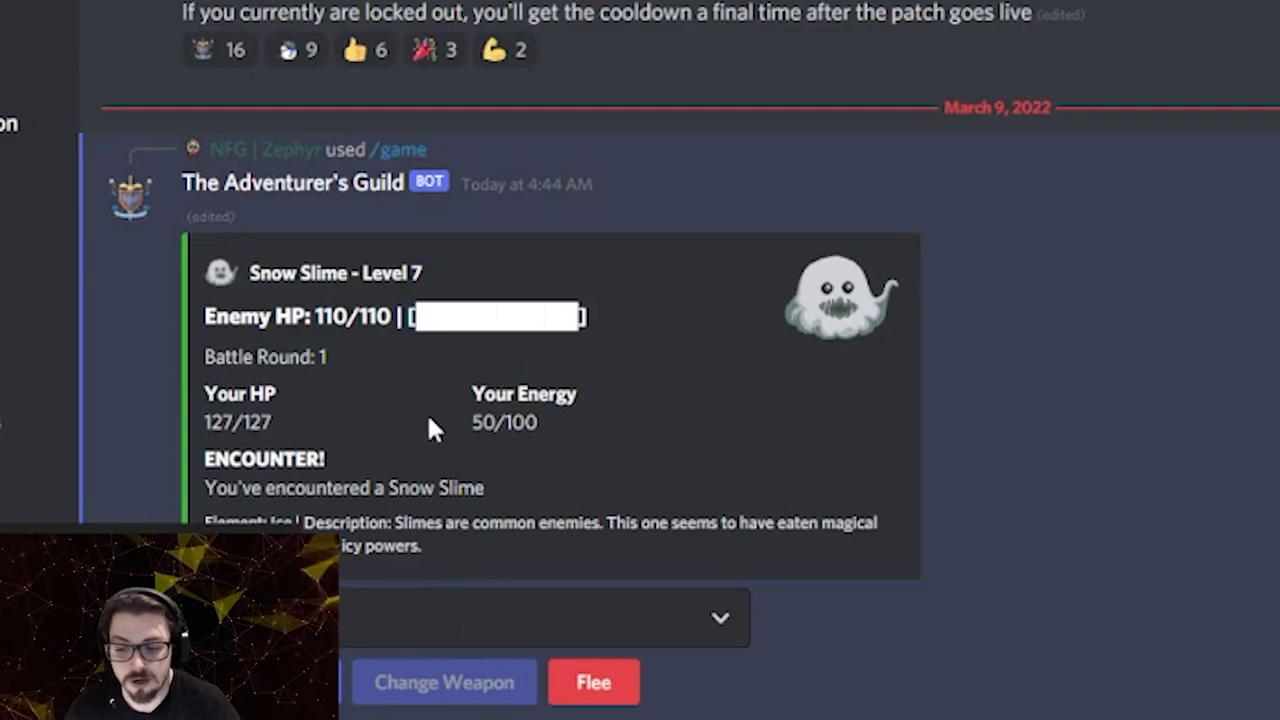
{"action": "mouse_move", "coordinate": [245, 290]}
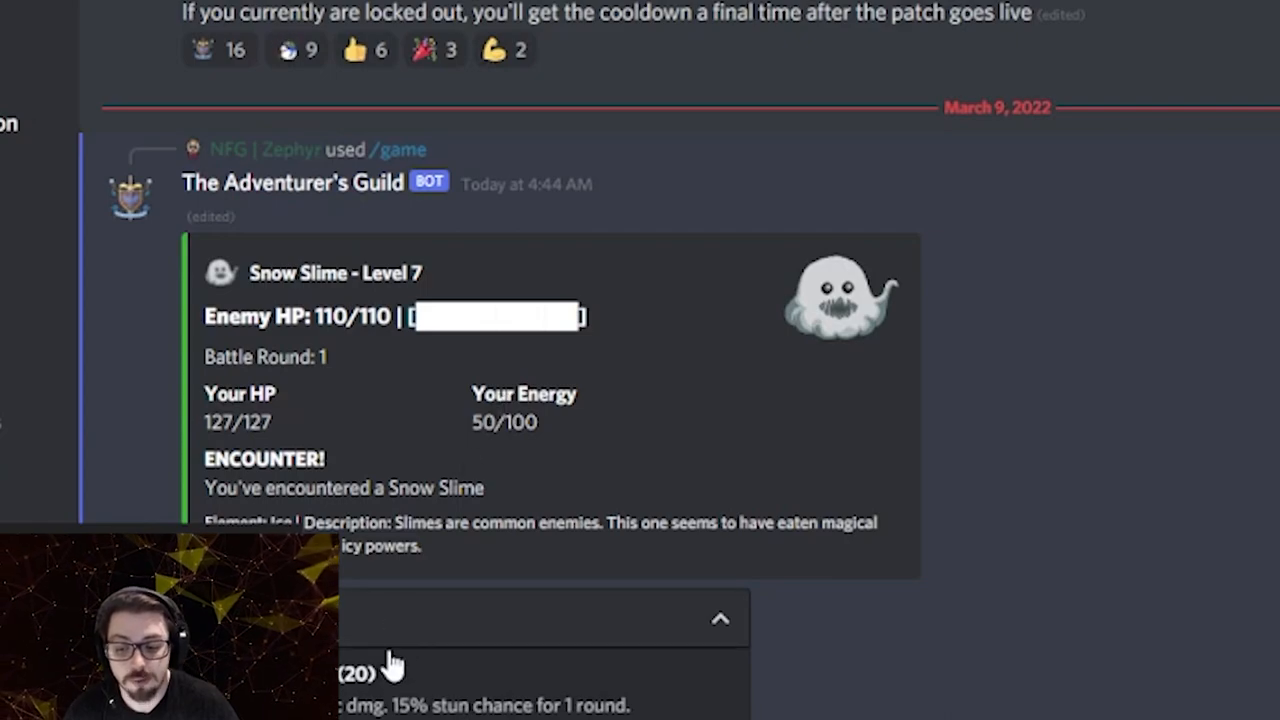
{"action": "mouse_move", "coordinate": [500, 420]}
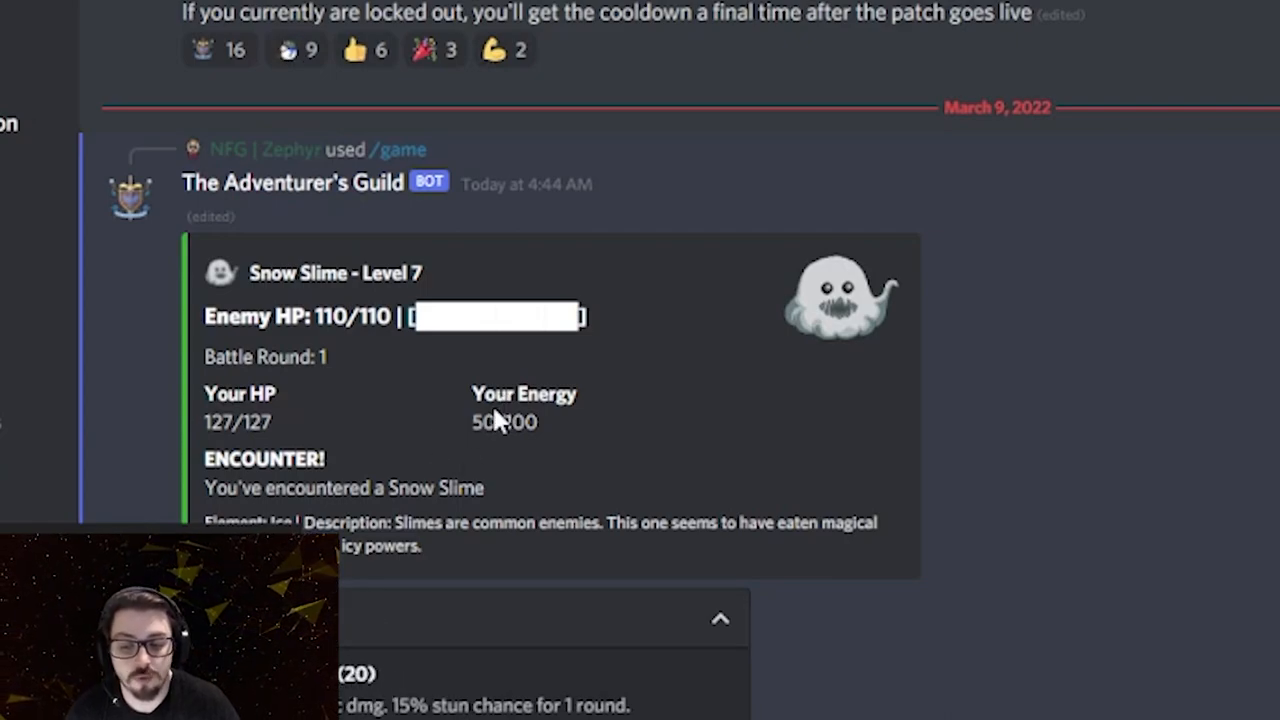
{"action": "mouse_move", "coordinate": [443, 448]}
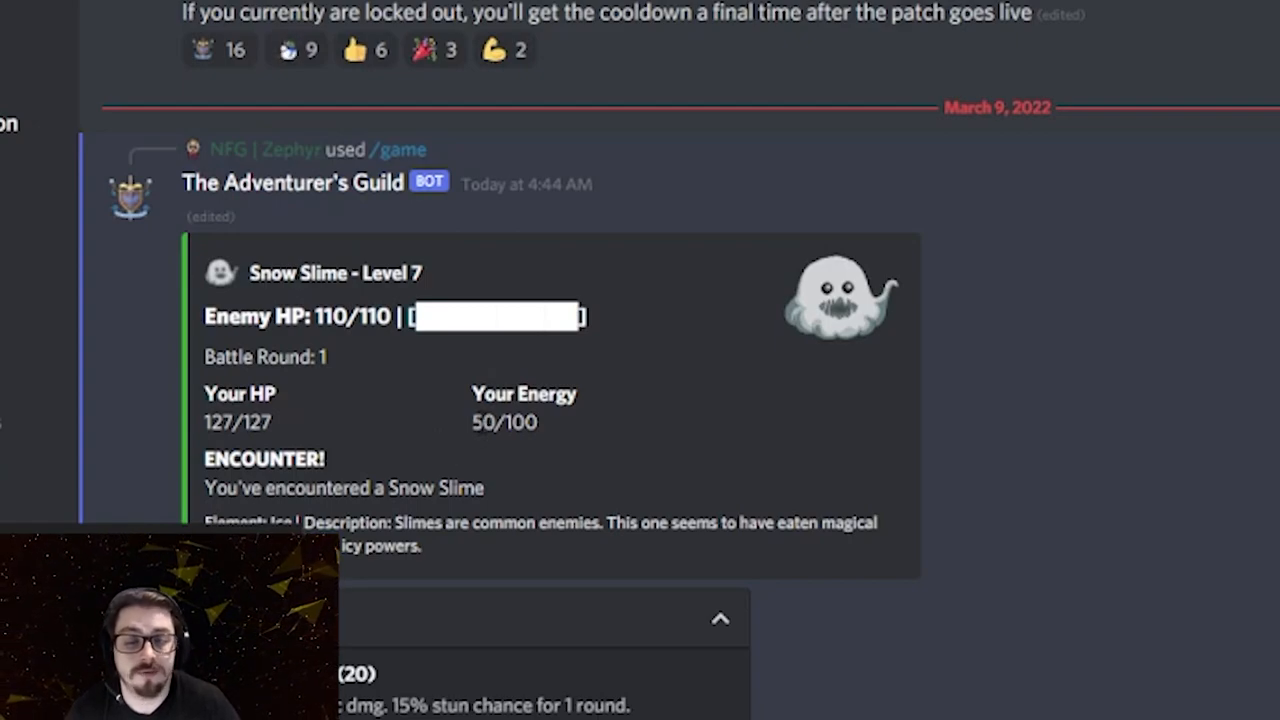
{"action": "mouse_move", "coordinate": [145, 475]}
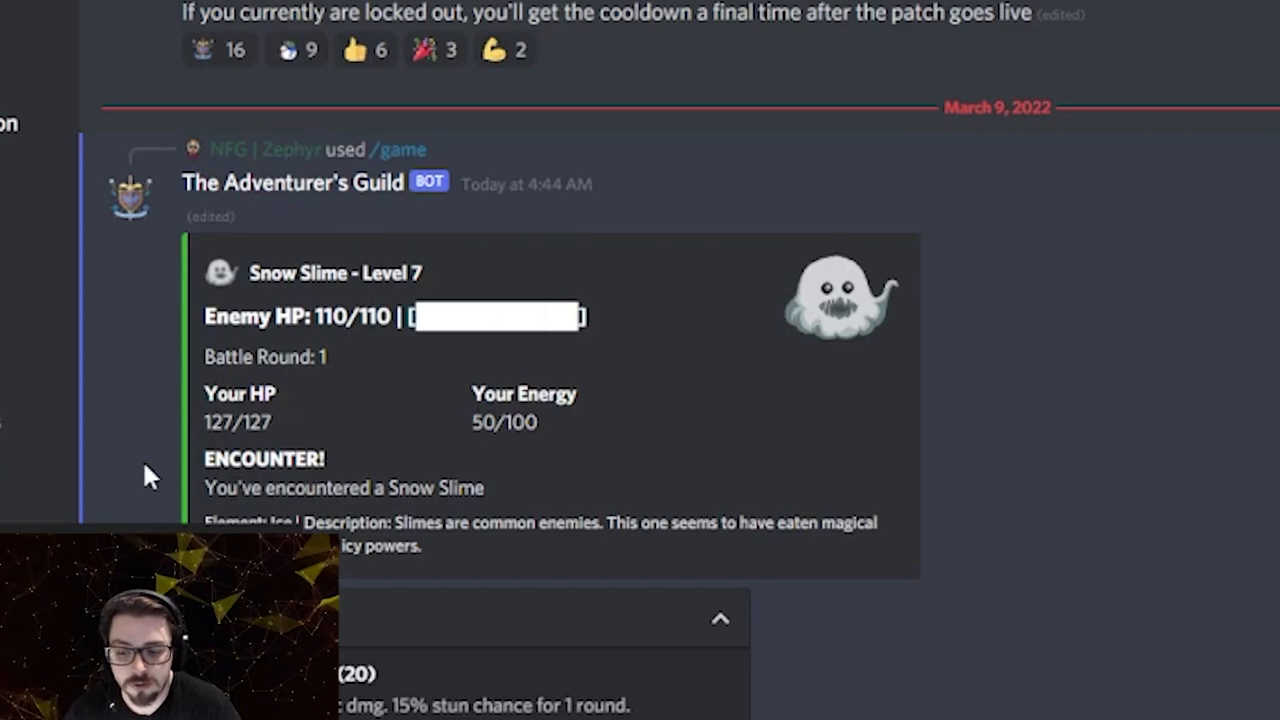
{"action": "mouse_move", "coordinate": [570, 495]}
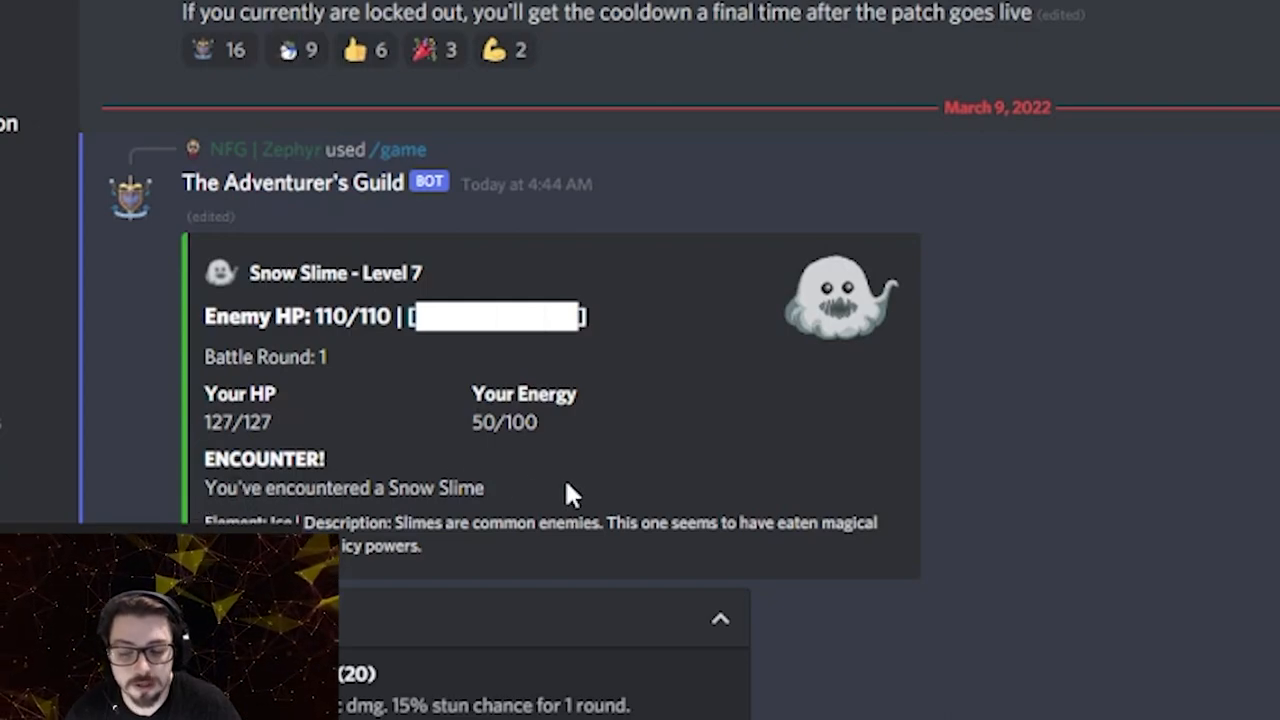
{"action": "mouse_move", "coordinate": [835, 495]}
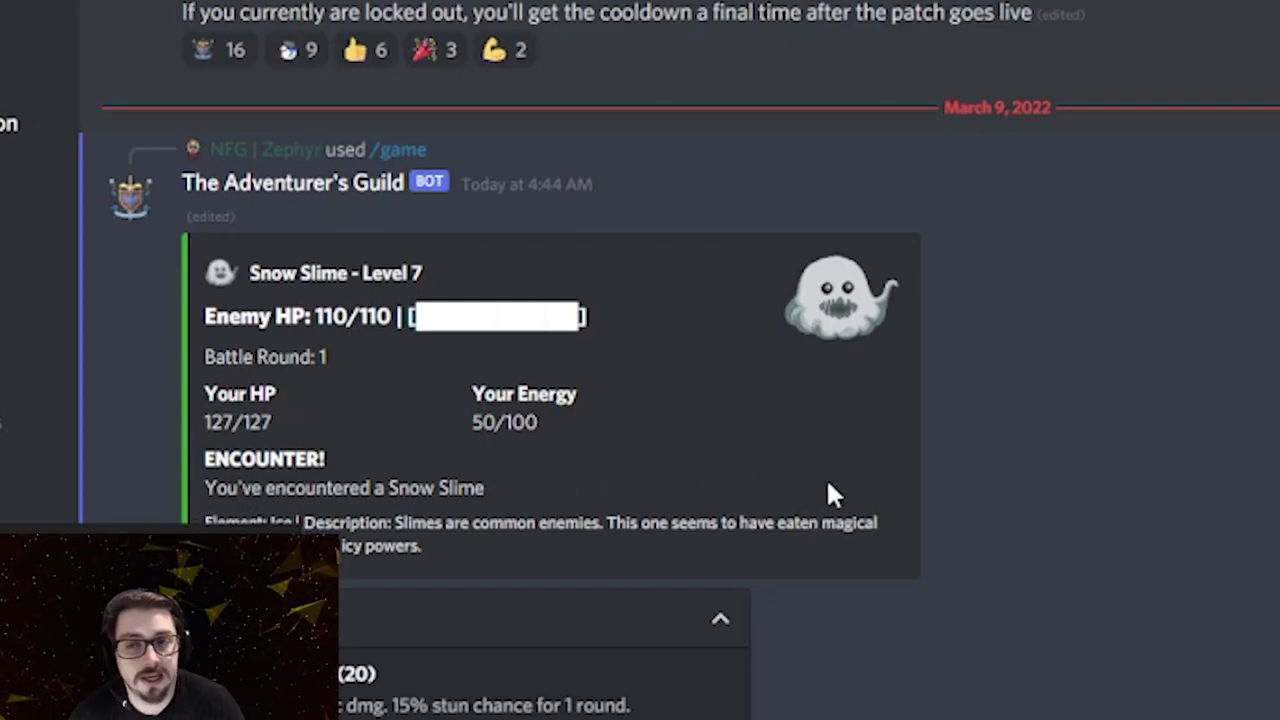
{"action": "mouse_move", "coordinate": [390, 690]}
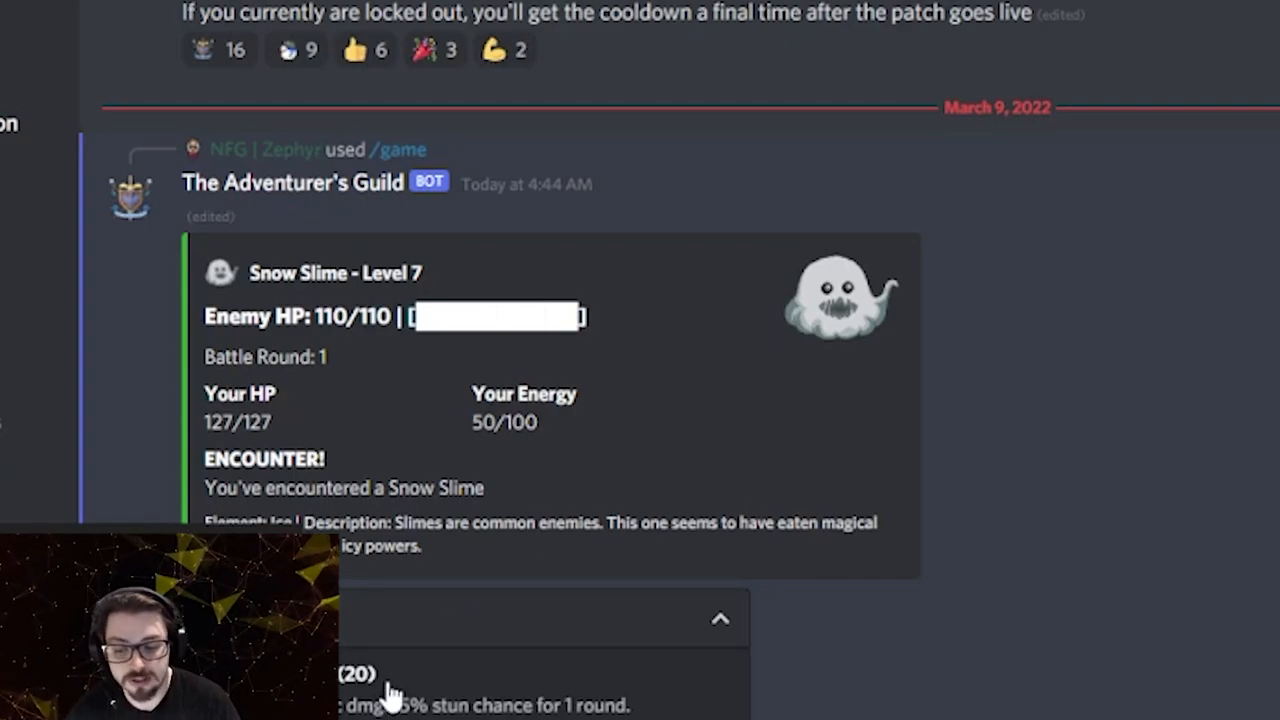
- Cast Fulmen Orb at the Level 7 Snow Slime for 13 damage
{"action": "left_click", "coordinate": [440, 682]}
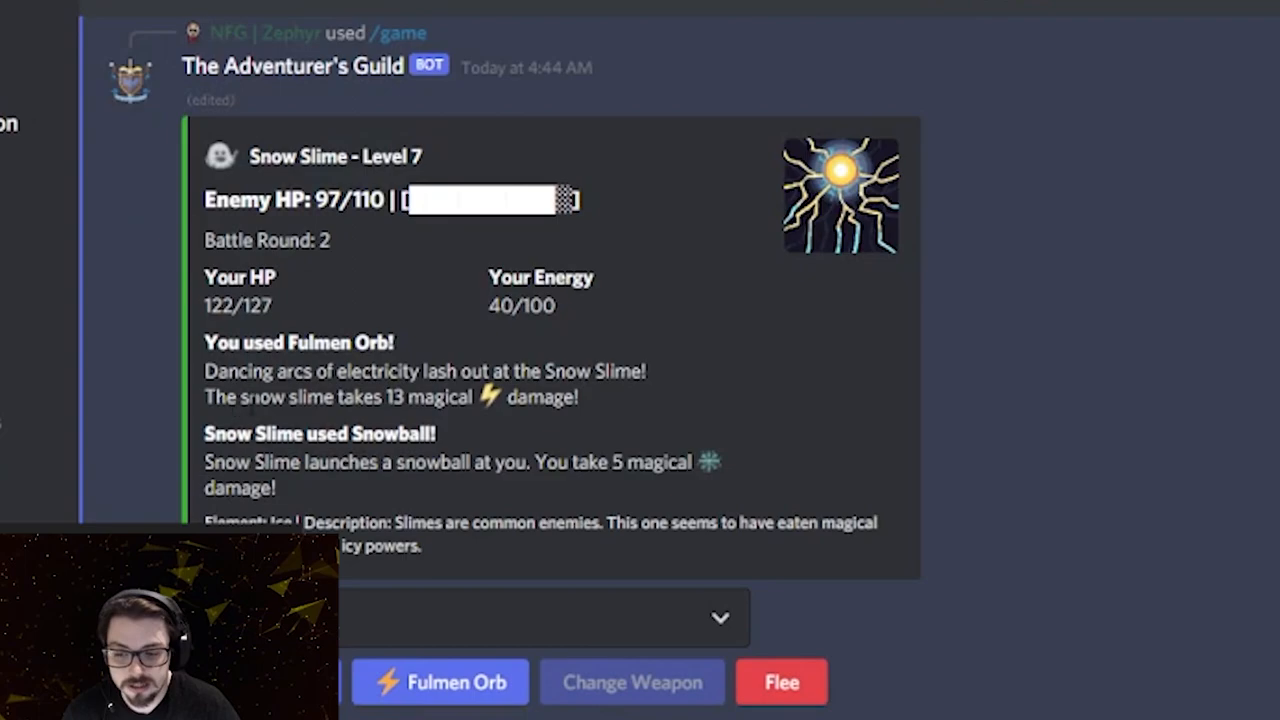
{"action": "mouse_move", "coordinate": [445, 423]}
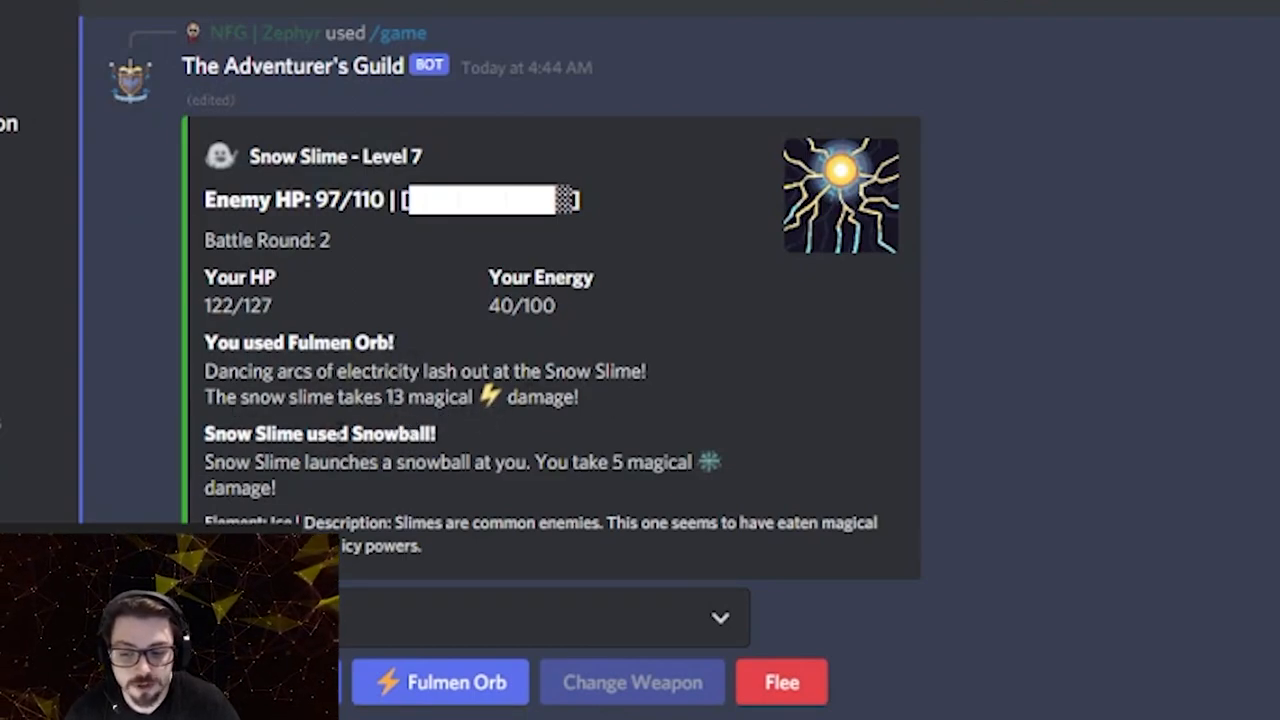
{"action": "mouse_move", "coordinate": [568, 448]}
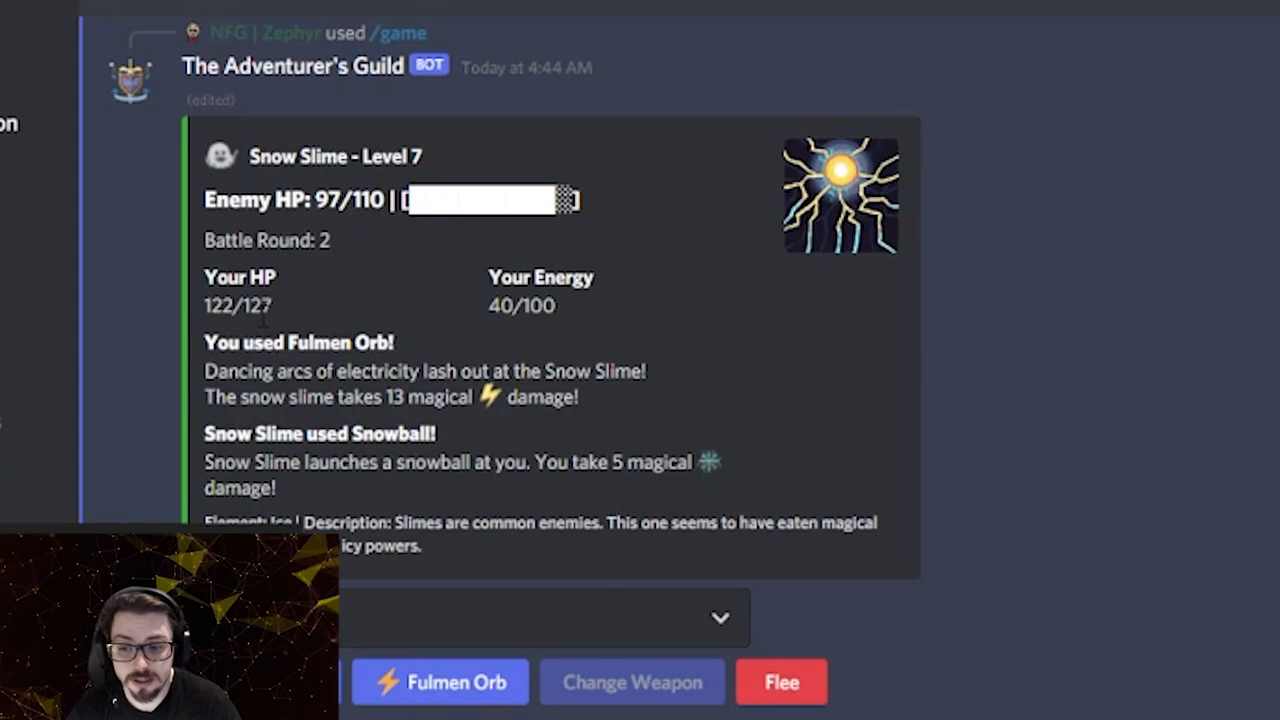
{"action": "mouse_move", "coordinate": [518, 253]}
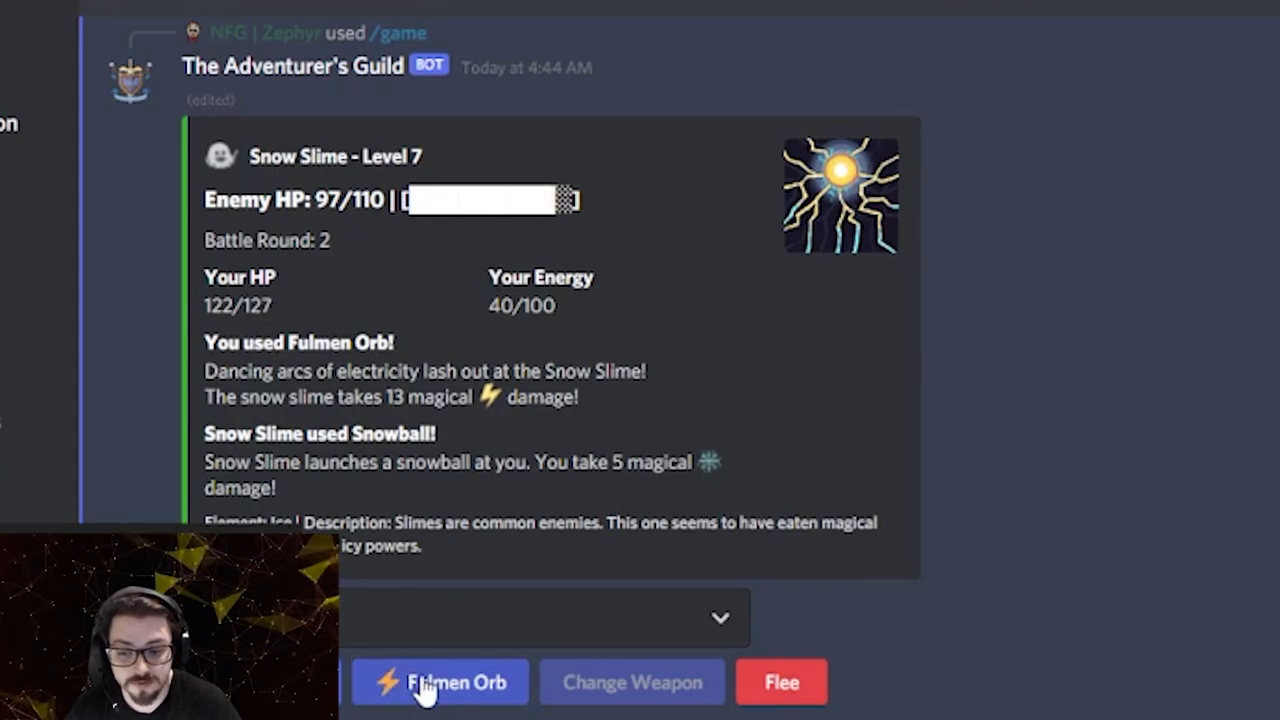
{"action": "mouse_move", "coordinate": [455, 705]}
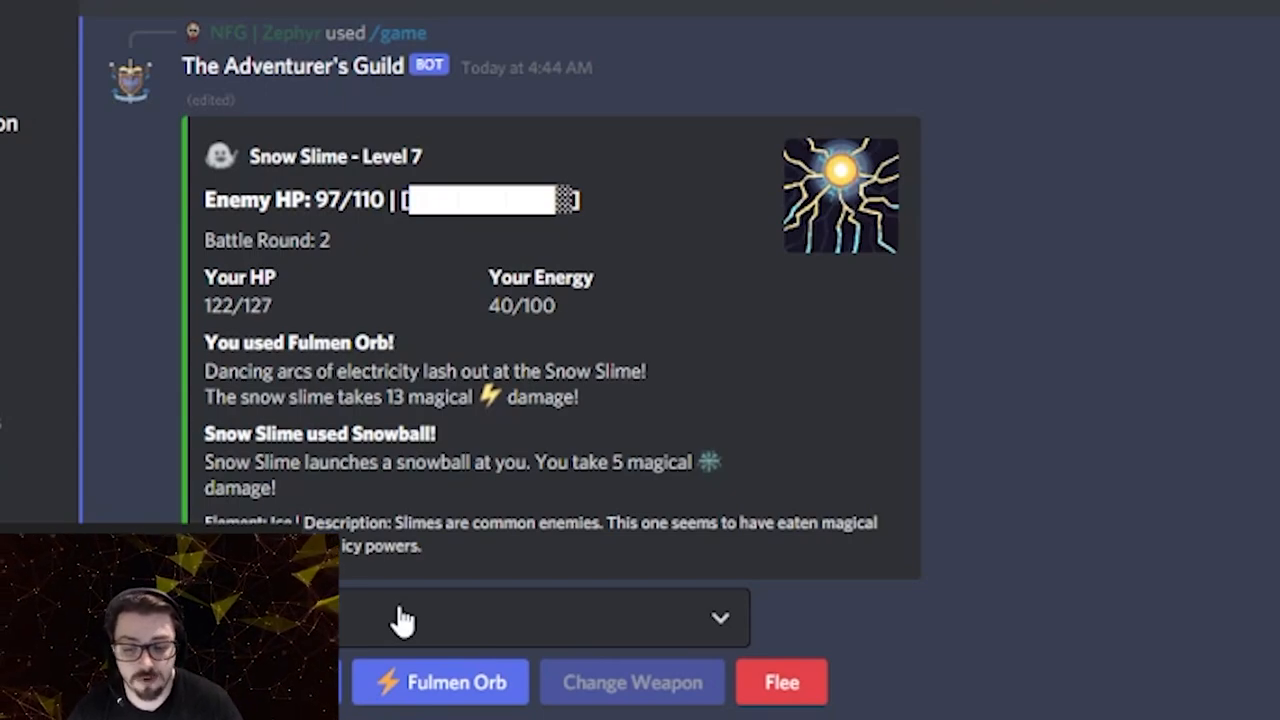
{"action": "mouse_move", "coordinate": [400, 620]}
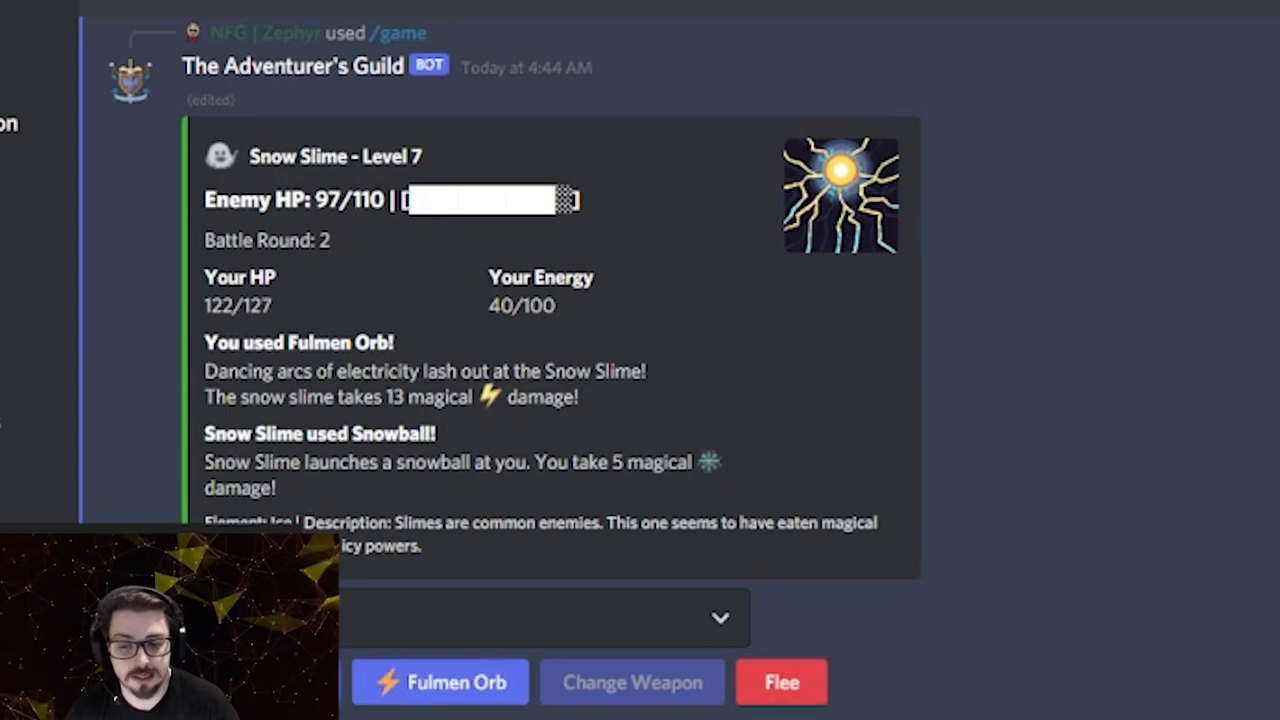
- Hit the Snow Slime with Magebolt, critting for 12 and leaving it at 85/110
{"action": "left_click", "coordinate": [439, 682]}
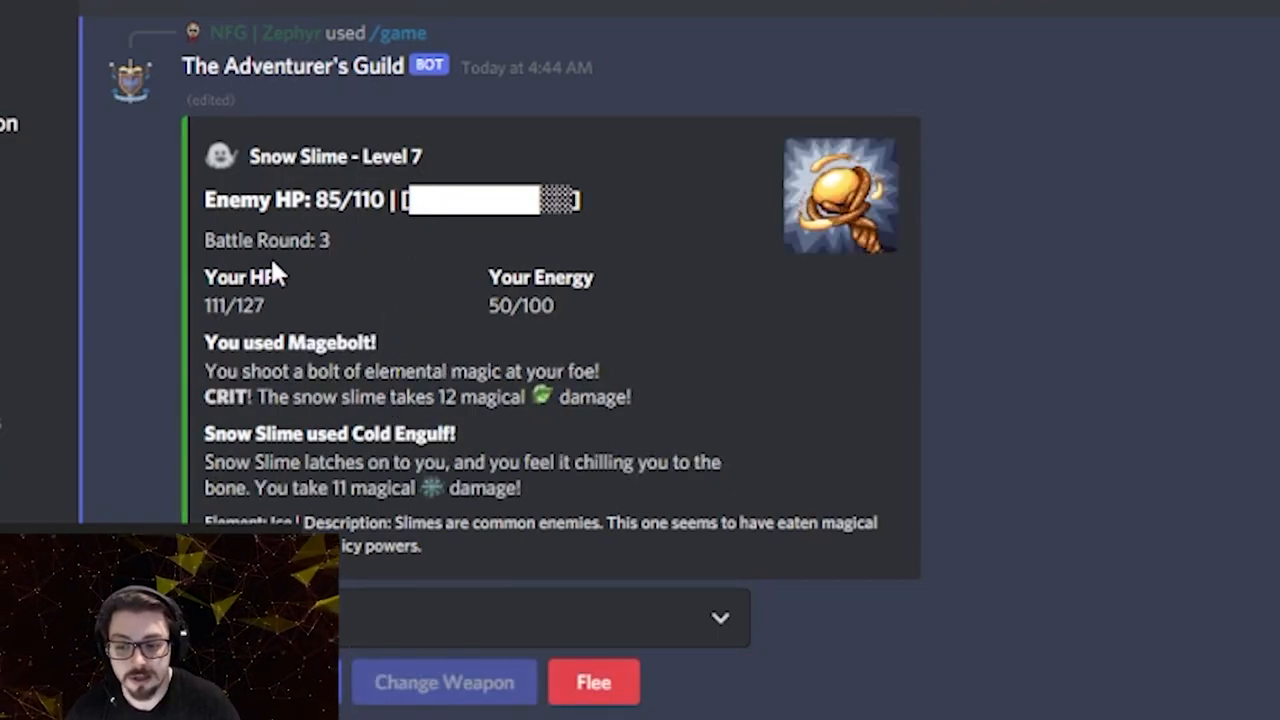
{"action": "mouse_move", "coordinate": [280, 275]}
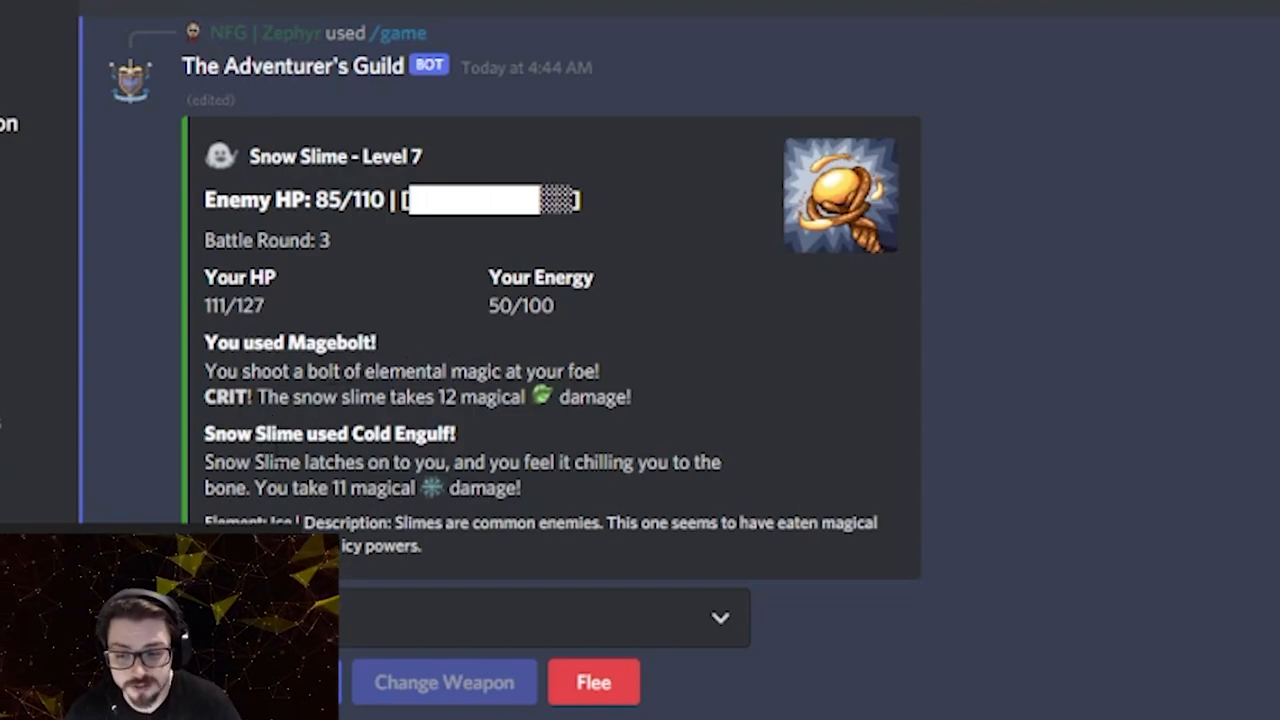
{"action": "mouse_move", "coordinate": [551, 427]}
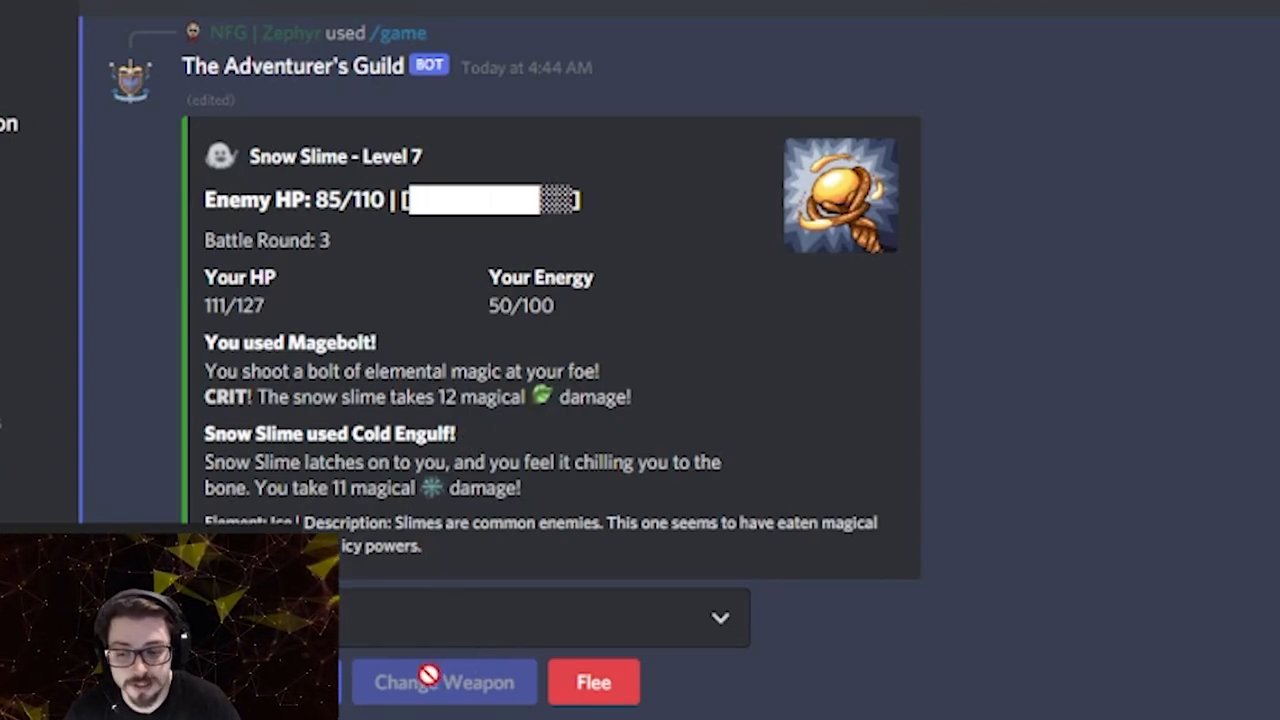
{"action": "mouse_move", "coordinate": [428, 673]}
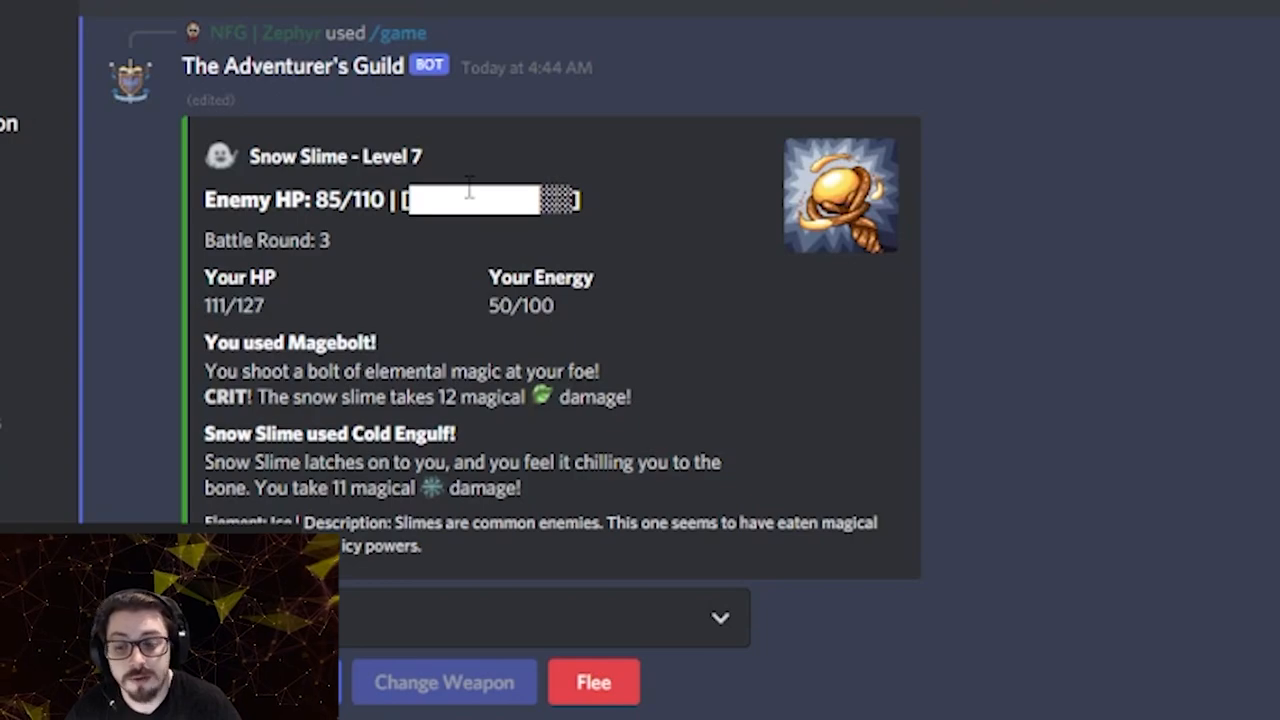
{"action": "mouse_move", "coordinate": [490, 350]}
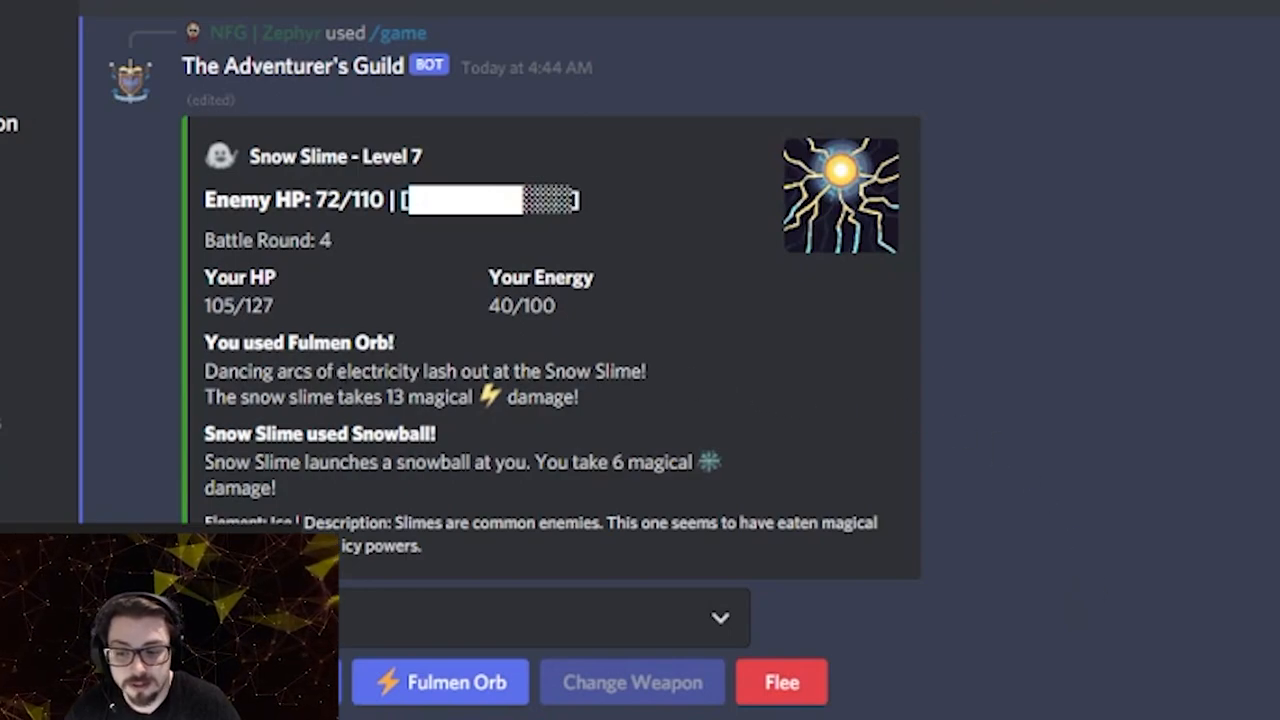
{"action": "mouse_move", "coordinate": [467, 458]}
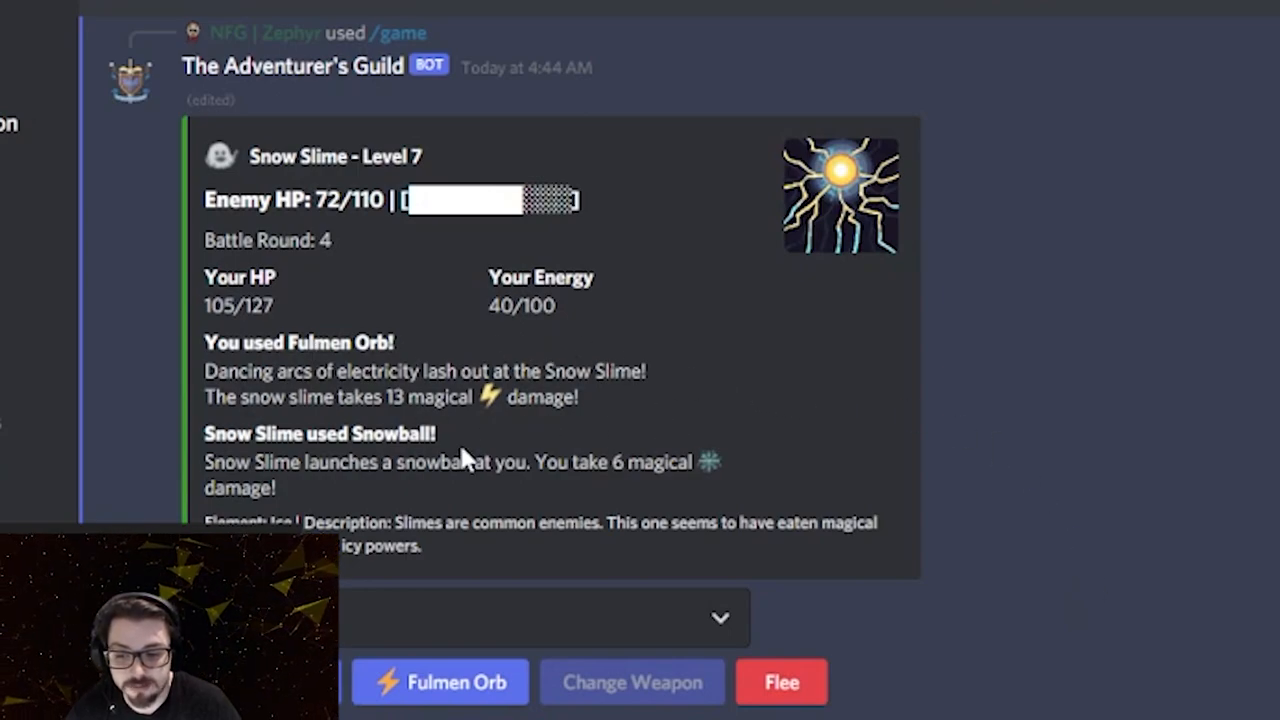
{"action": "mouse_move", "coordinate": [510, 352]}
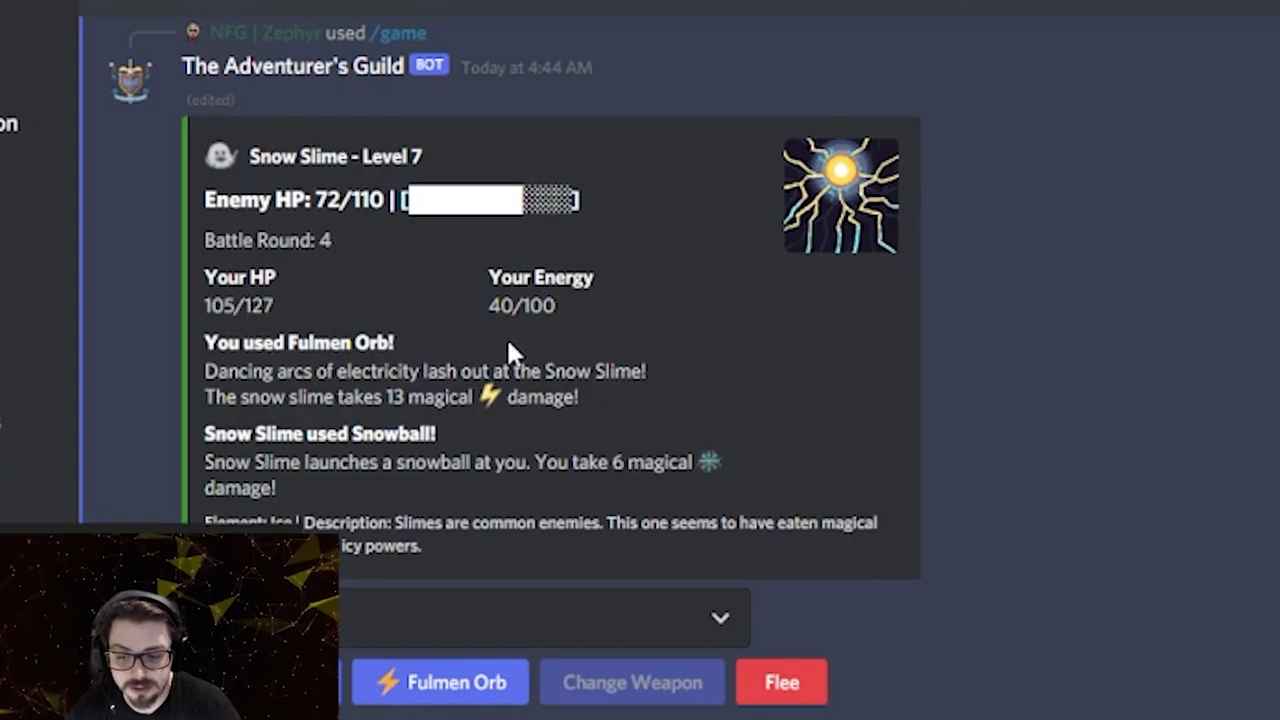
- Cast Fulmen Orb repeatedly until the Snow Slime falls to 0/110 HP
{"action": "left_click", "coordinate": [439, 682]}
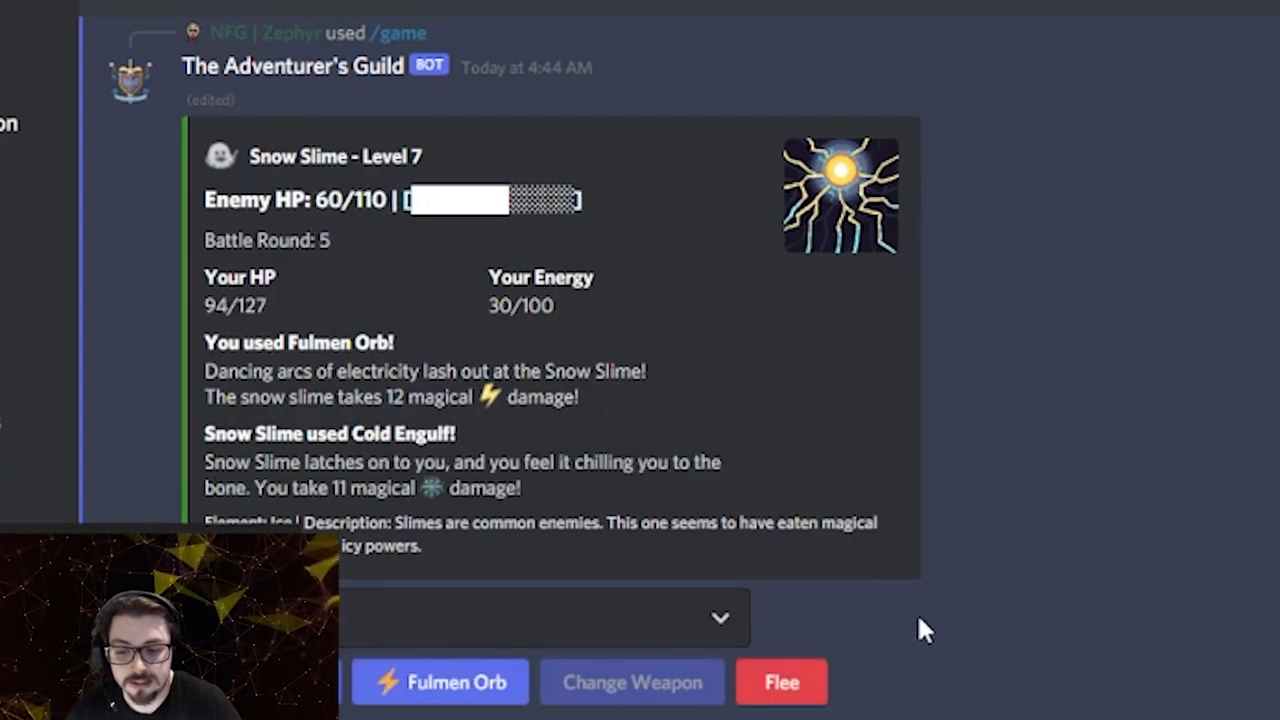
{"action": "mouse_move", "coordinate": [1140, 530]}
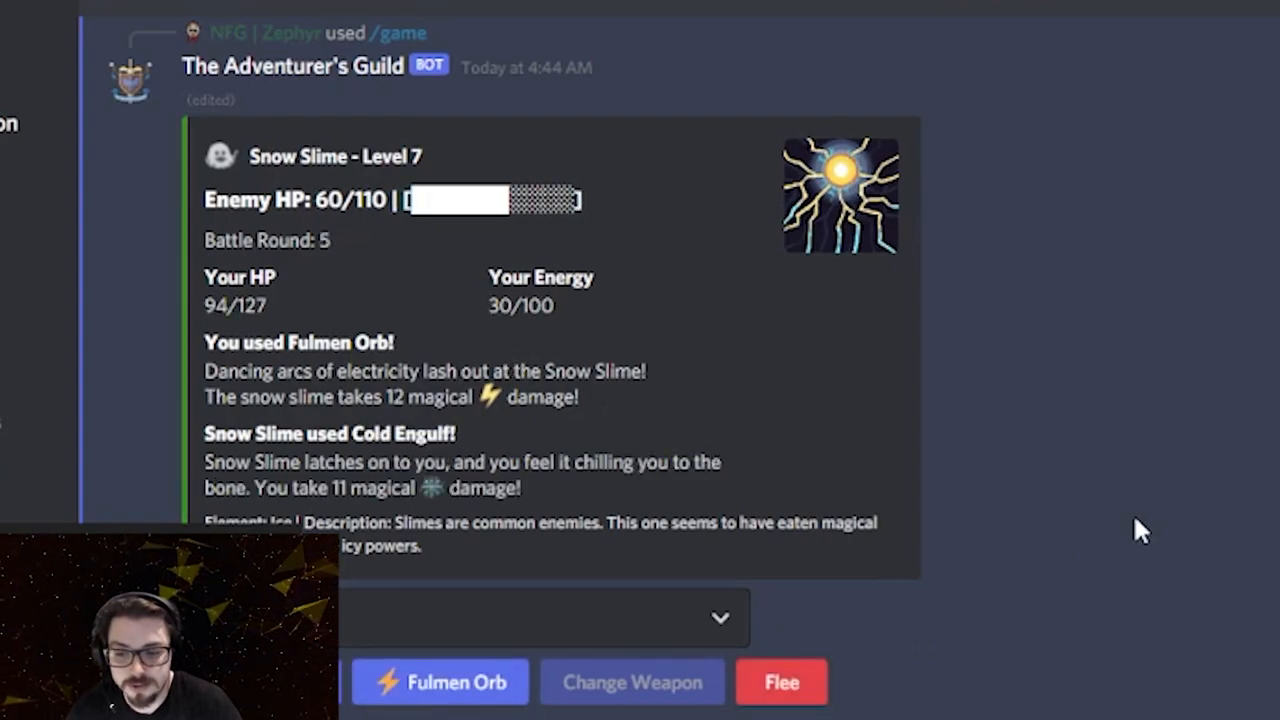
{"action": "left_click", "coordinate": [439, 682]}
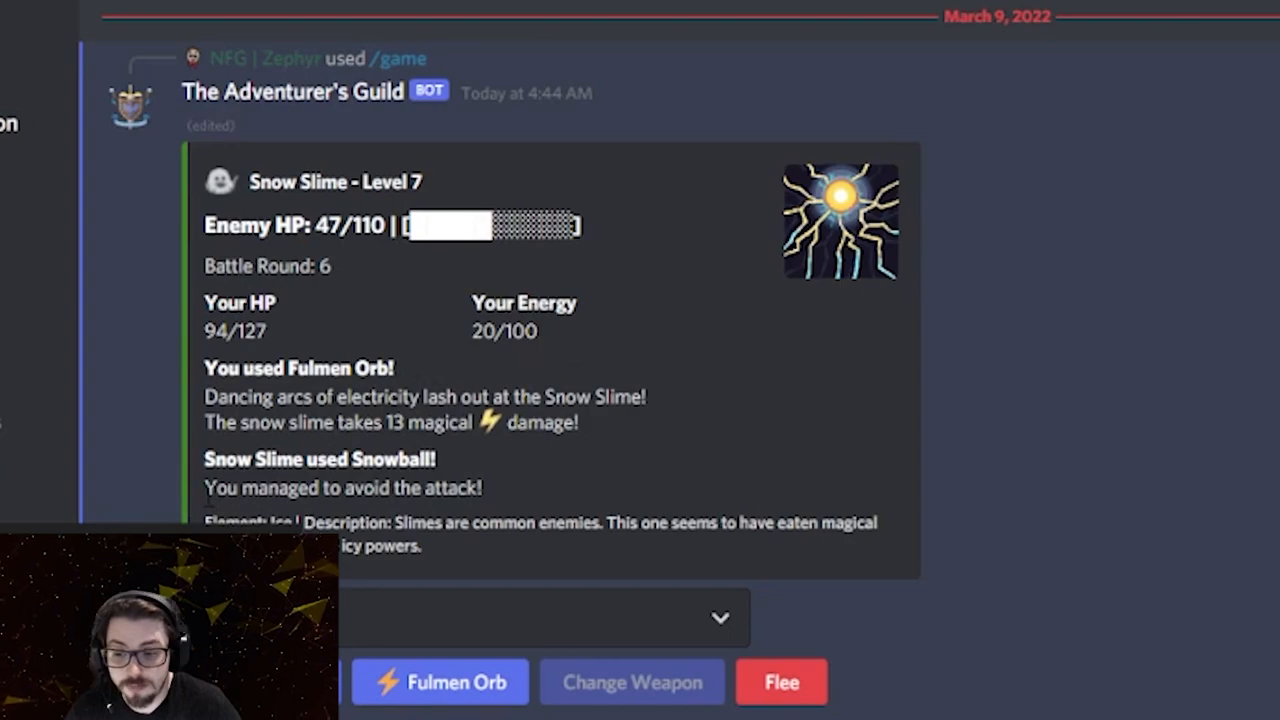
{"action": "double_click", "coordinate": [340, 488]}
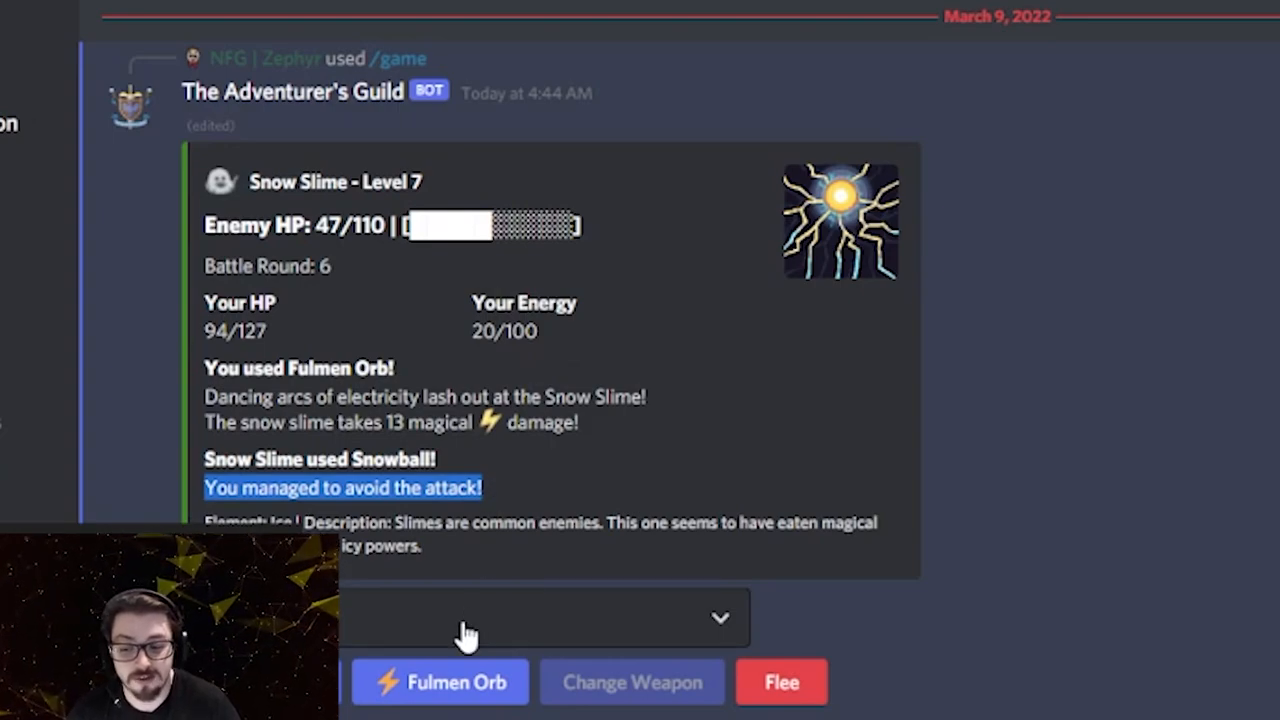
{"action": "mouse_move", "coordinate": [1008, 508]}
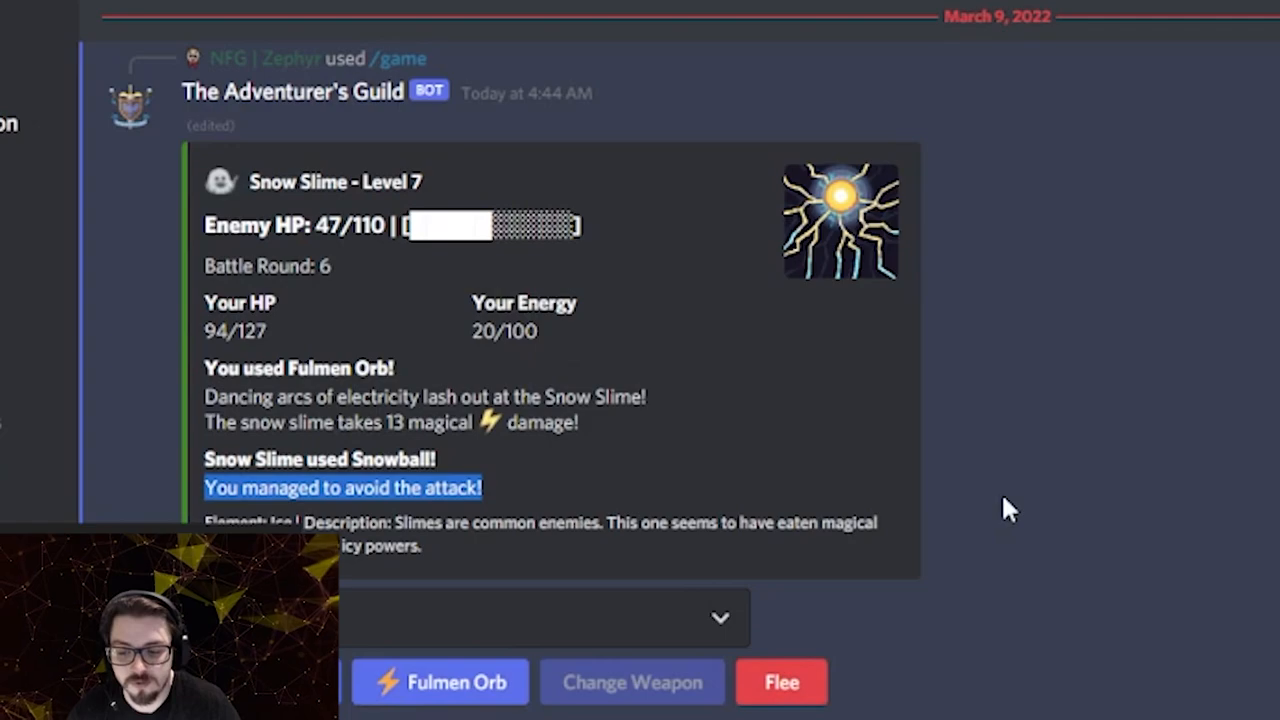
{"action": "left_click", "coordinate": [440, 682]}
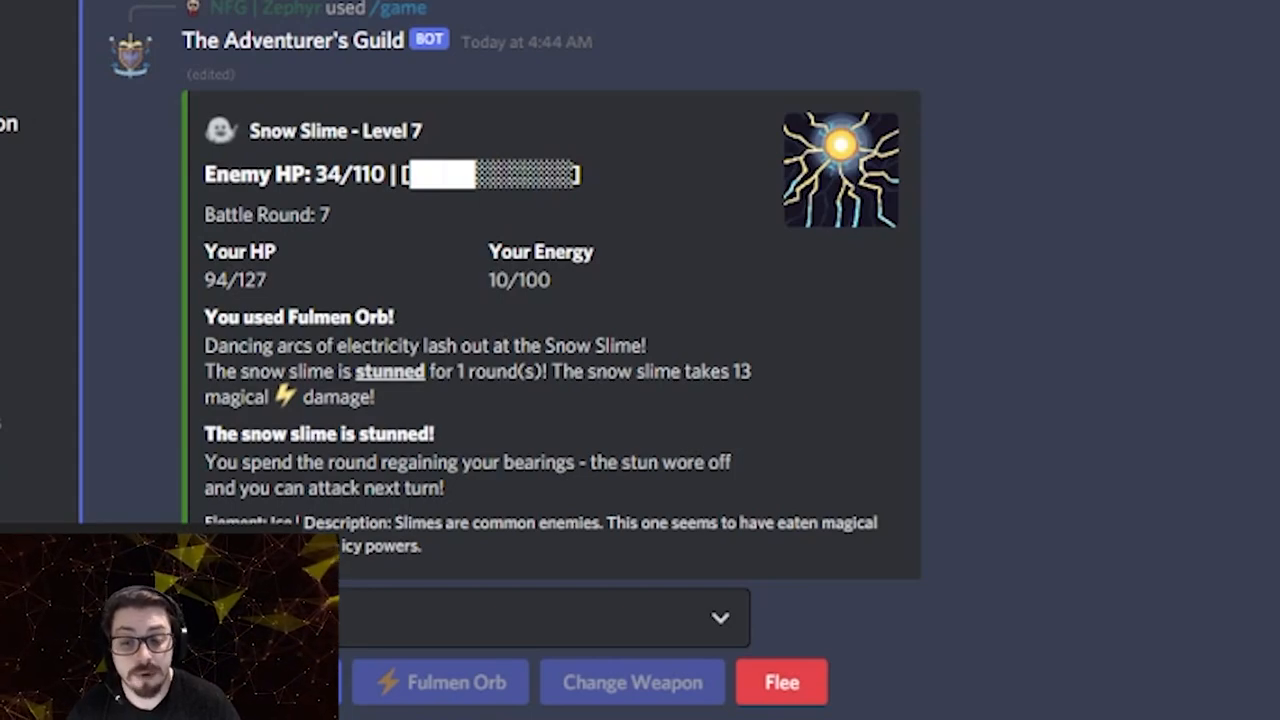
{"action": "mouse_move", "coordinate": [370, 435]}
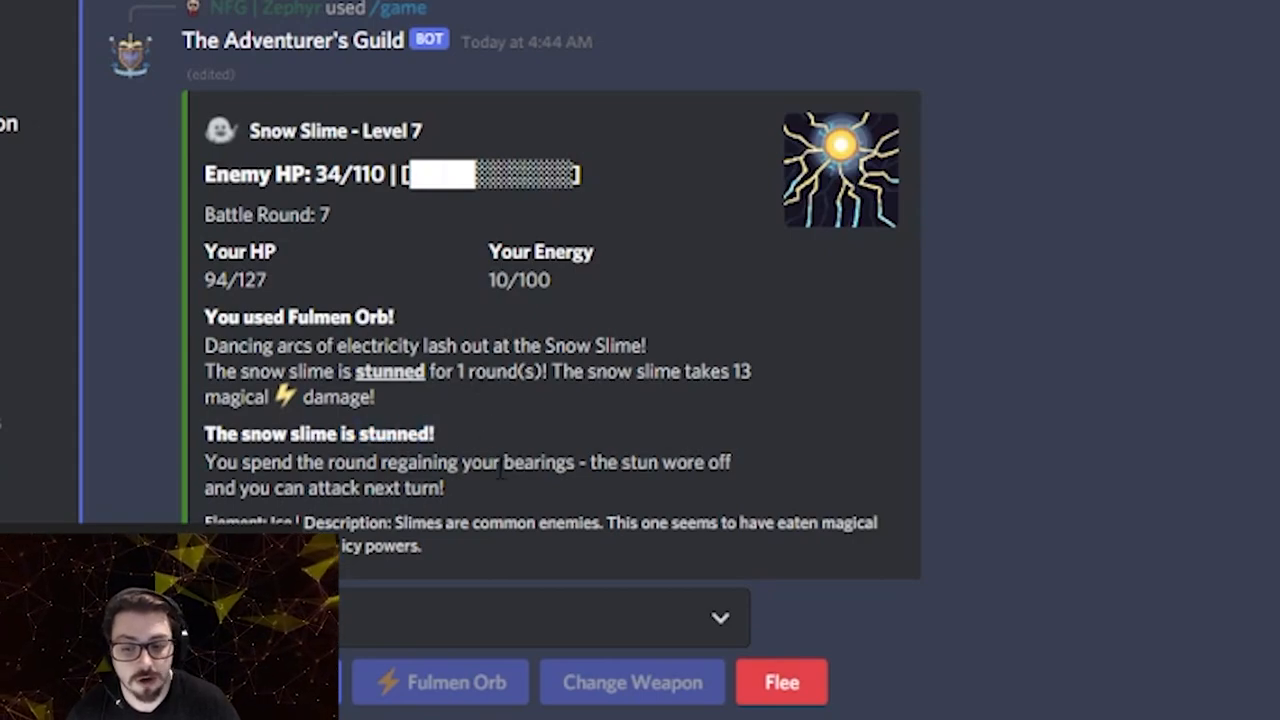
{"action": "mouse_move", "coordinate": [1015, 467]}
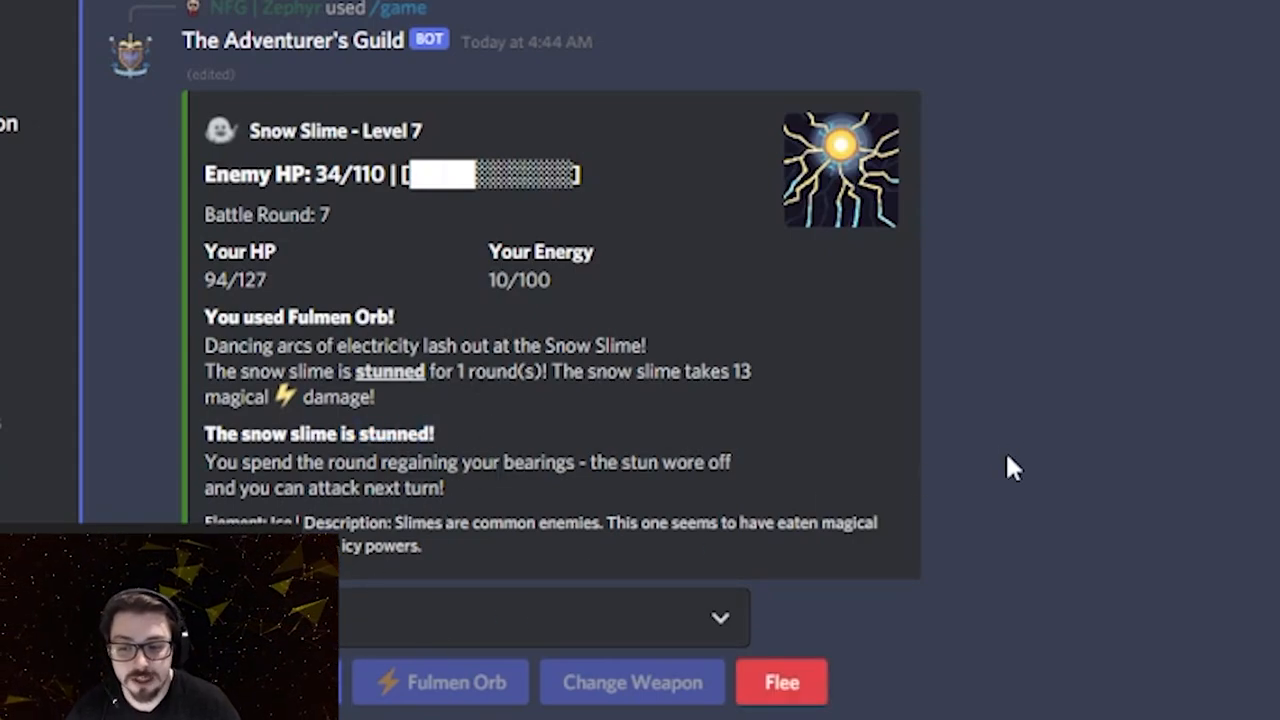
{"action": "left_click", "coordinate": [438, 682]}
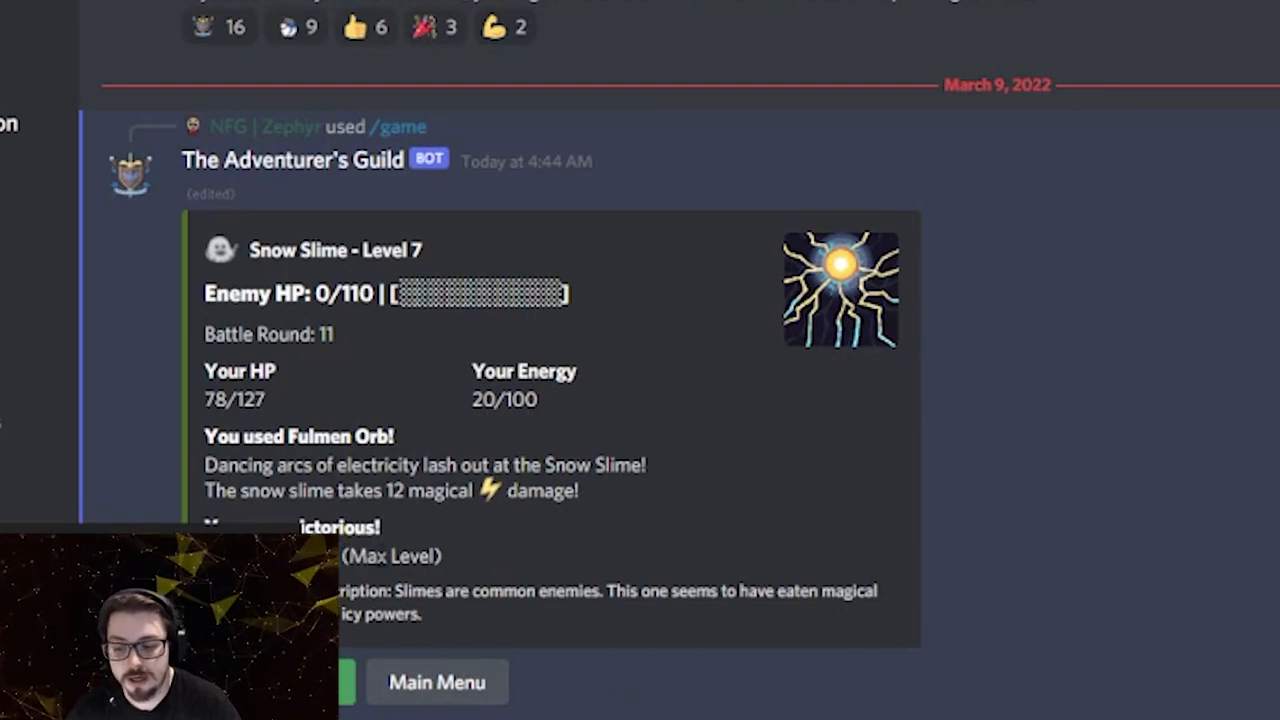
- Highlight the Max Level text in the victory results and scroll up
{"action": "double_click", "coordinate": [392, 556]}
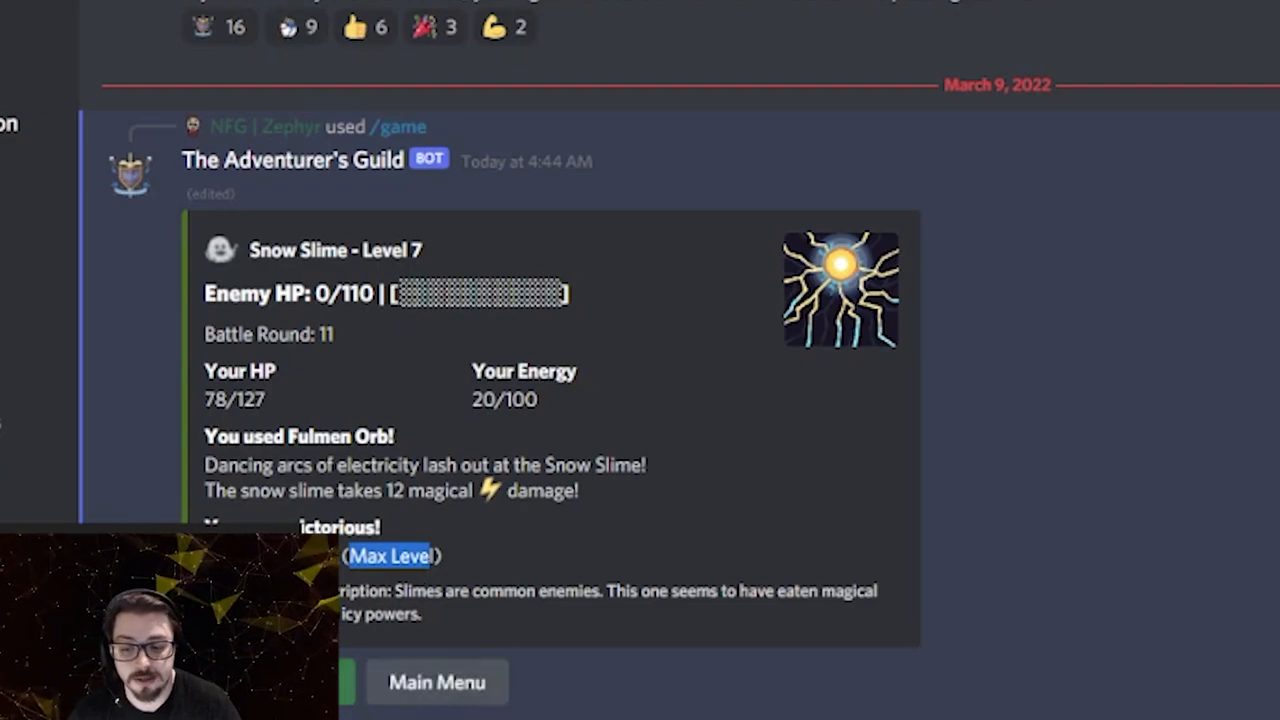
{"action": "scroll", "scroll_direction": "up", "scroll_amount": 3}
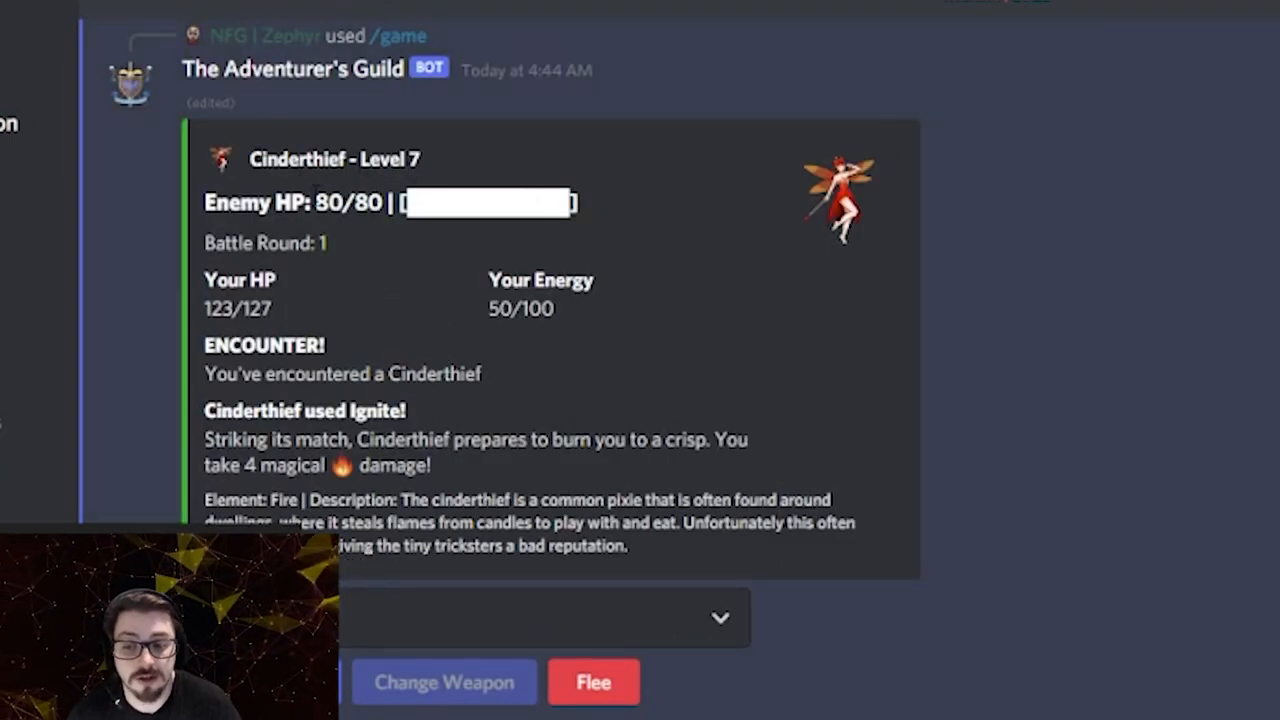
{"action": "mouse_move", "coordinate": [835, 230]}
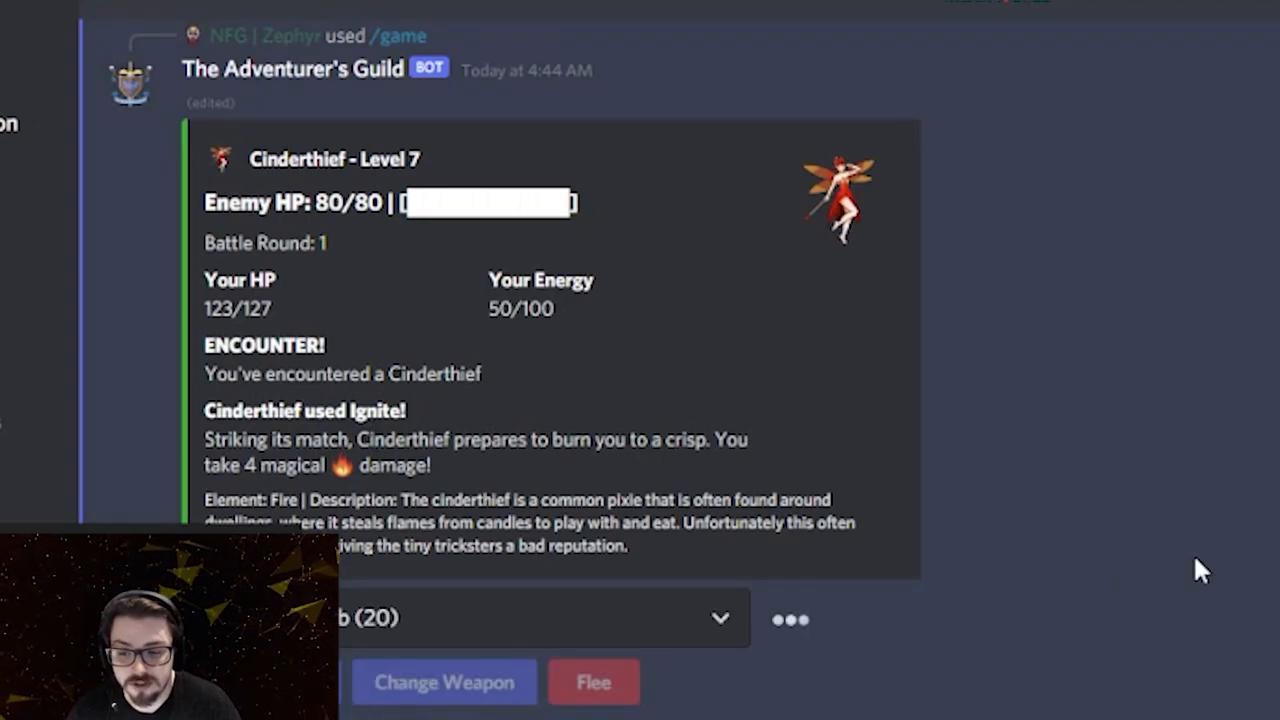
- Attack the Cinderthief, decline the incoming call, then hit it with Magebolt
{"action": "left_click", "coordinate": [439, 682]}
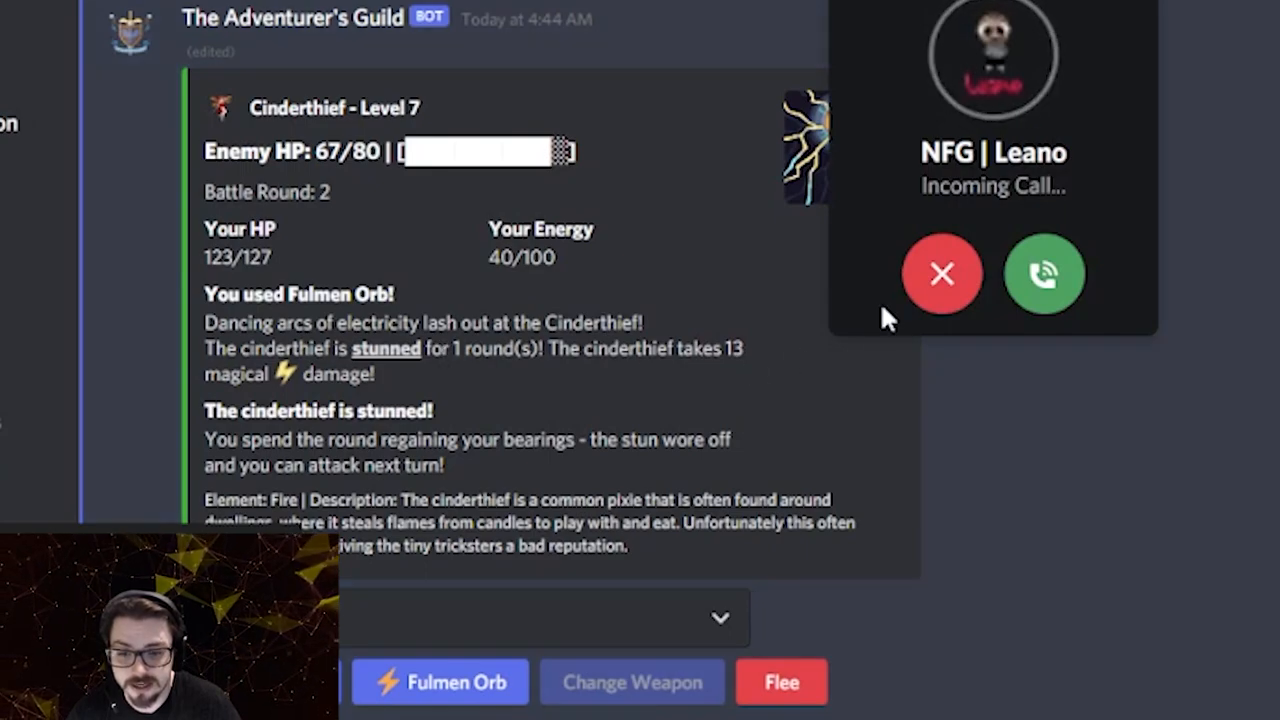
{"action": "left_click", "coordinate": [940, 274]}
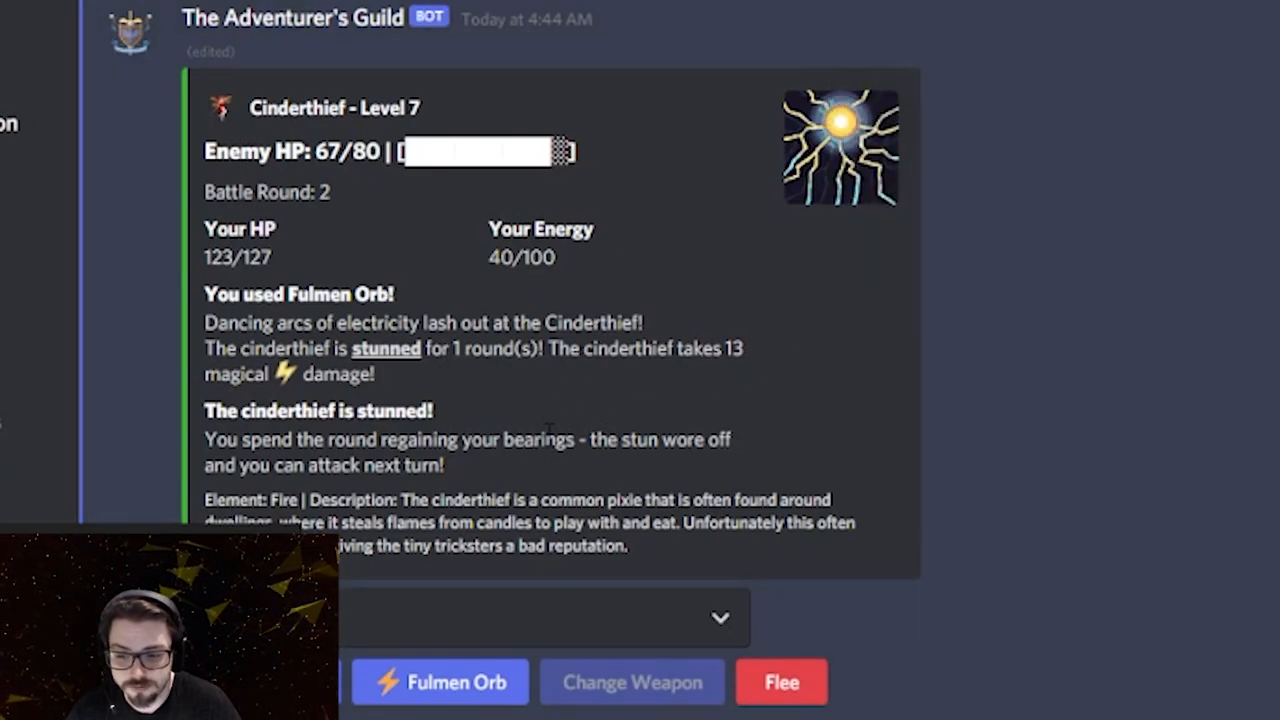
{"action": "mouse_move", "coordinate": [910, 515]}
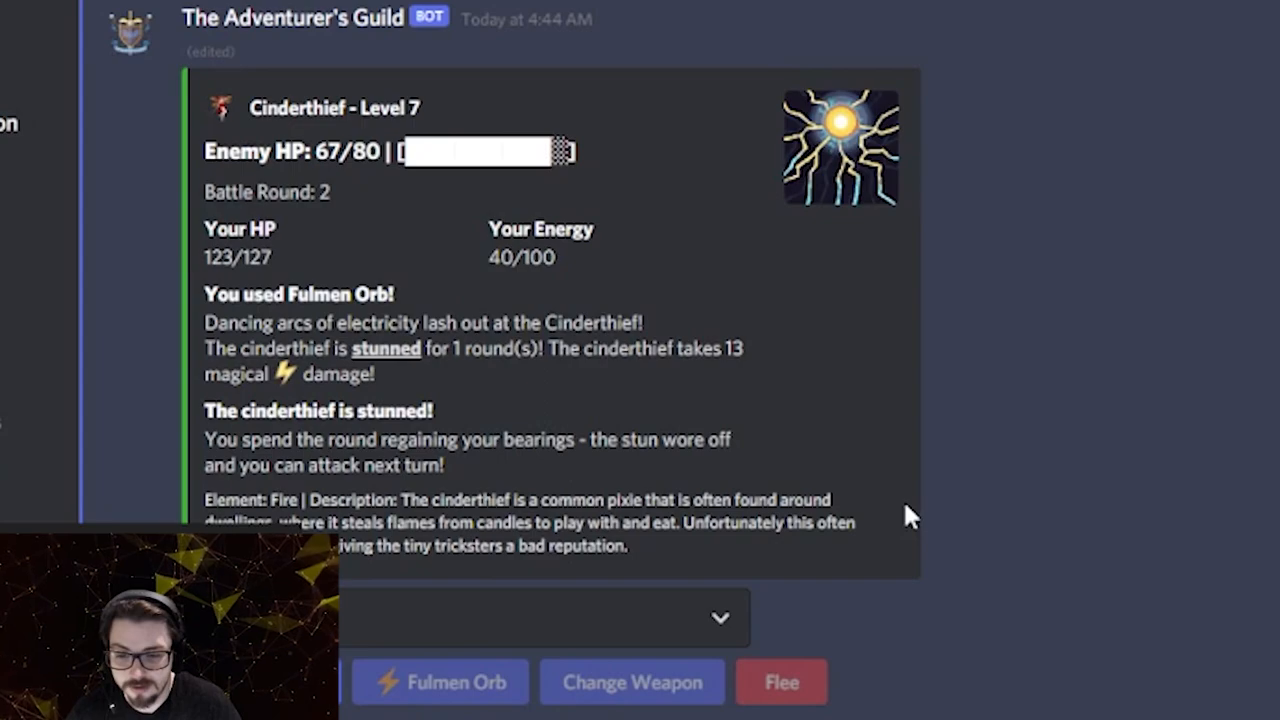
{"action": "left_click", "coordinate": [440, 682]}
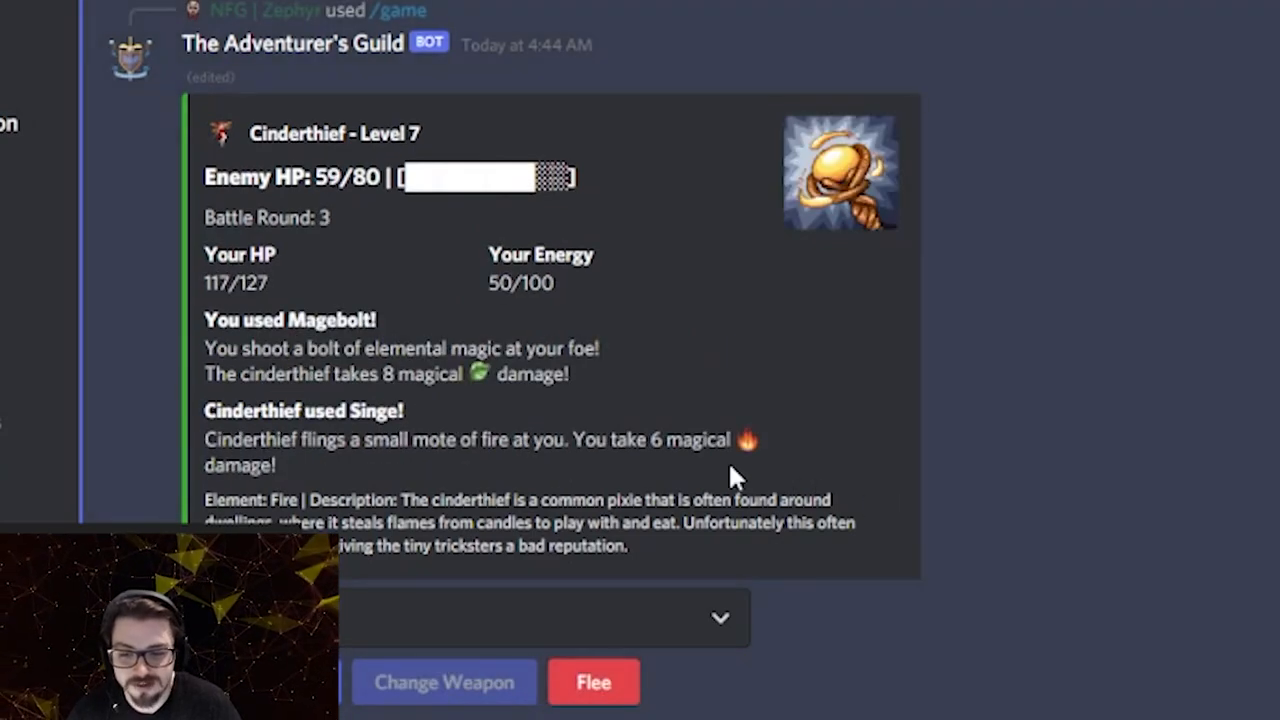
{"action": "mouse_move", "coordinate": [320, 325]}
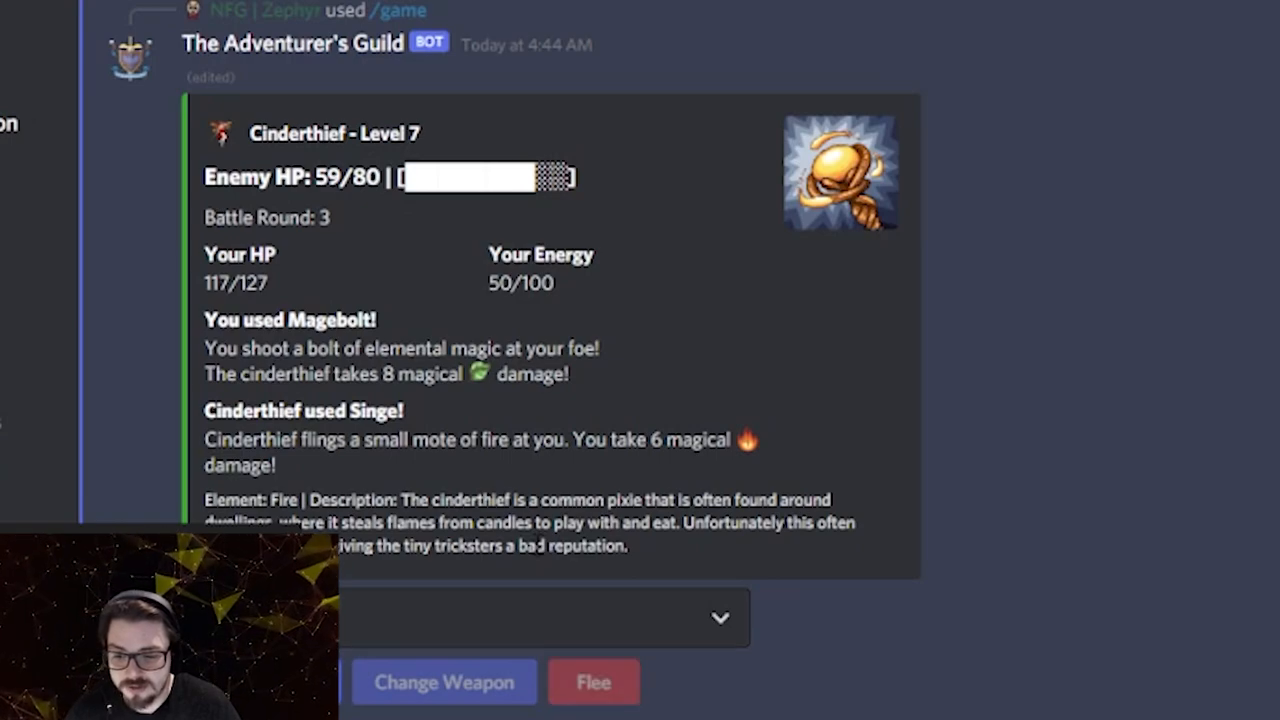
- Keep casting Magebolt and Fulmen Orb until the Level 7 Cinderthief reaches 0 HP
{"action": "left_click", "coordinate": [719, 618]}
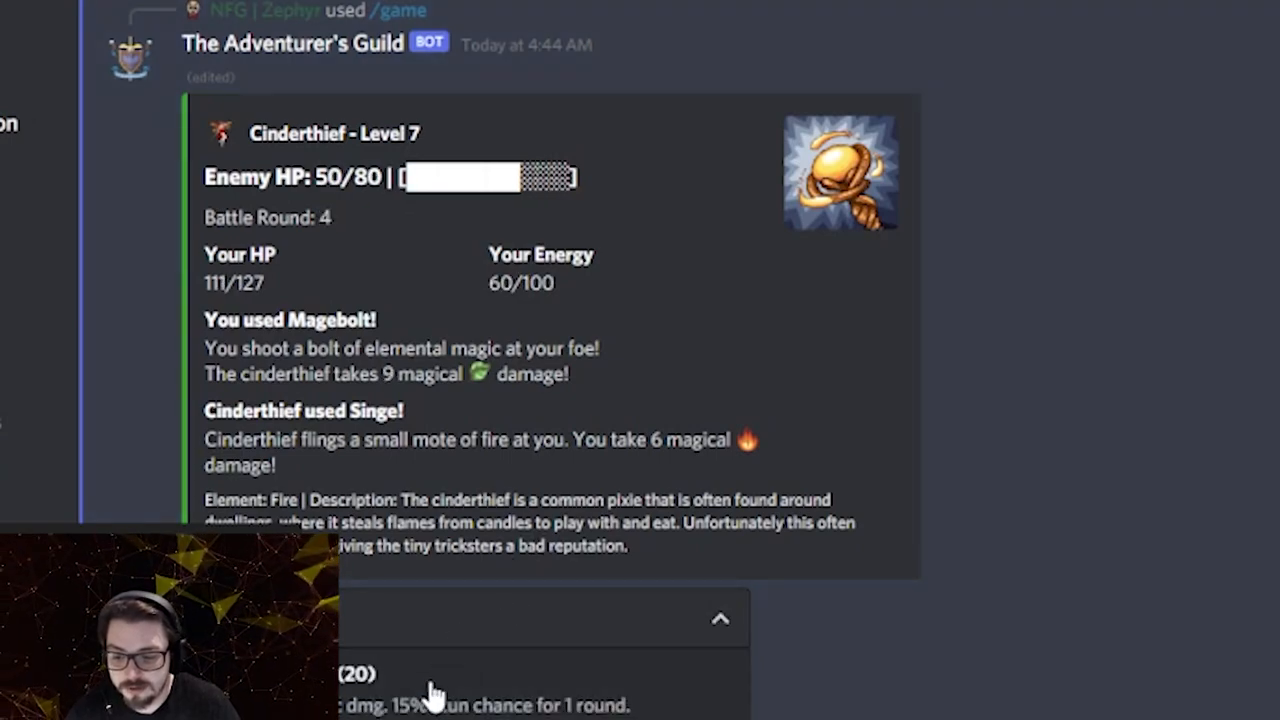
{"action": "left_click", "coordinate": [440, 682]}
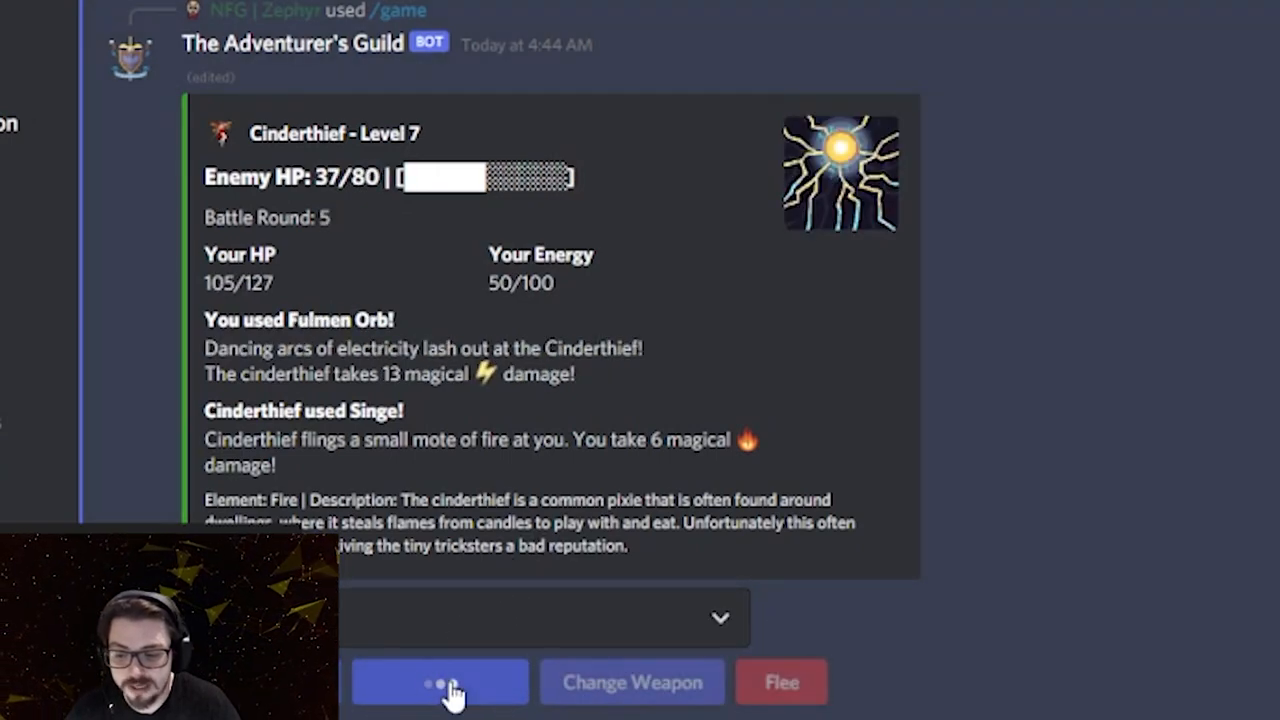
{"action": "left_click", "coordinate": [440, 682]}
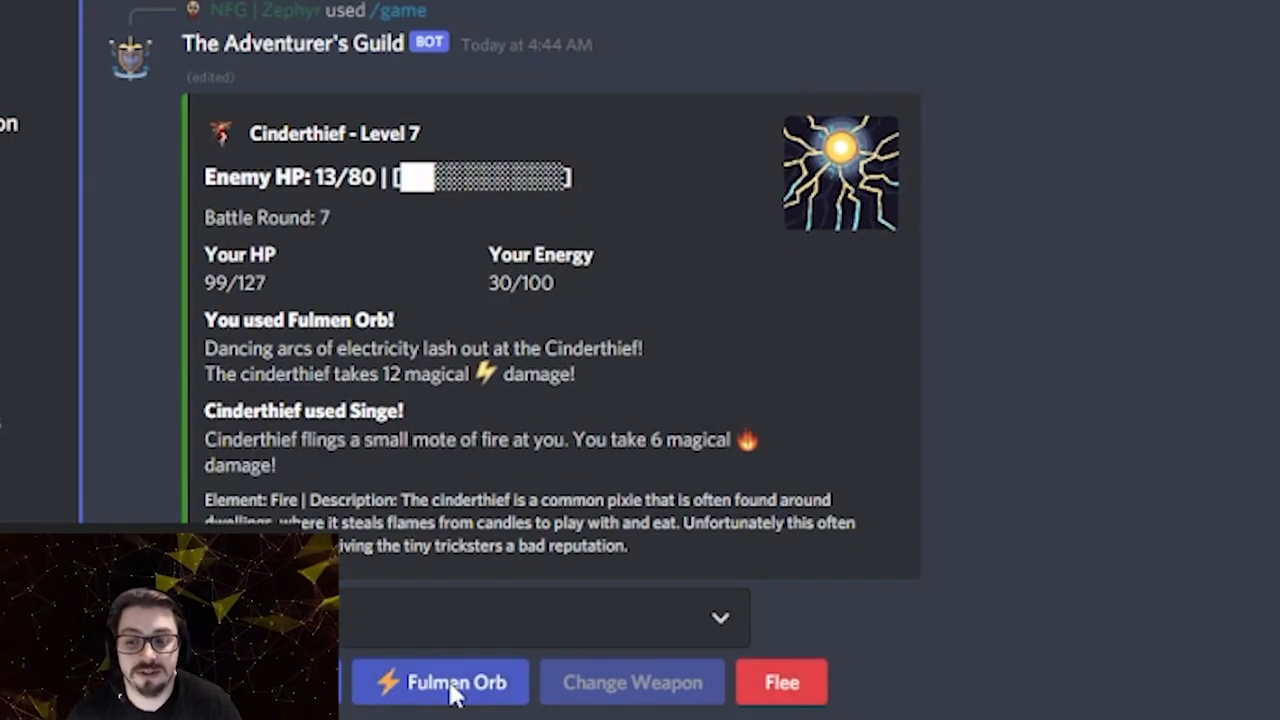
{"action": "left_click", "coordinate": [440, 682]}
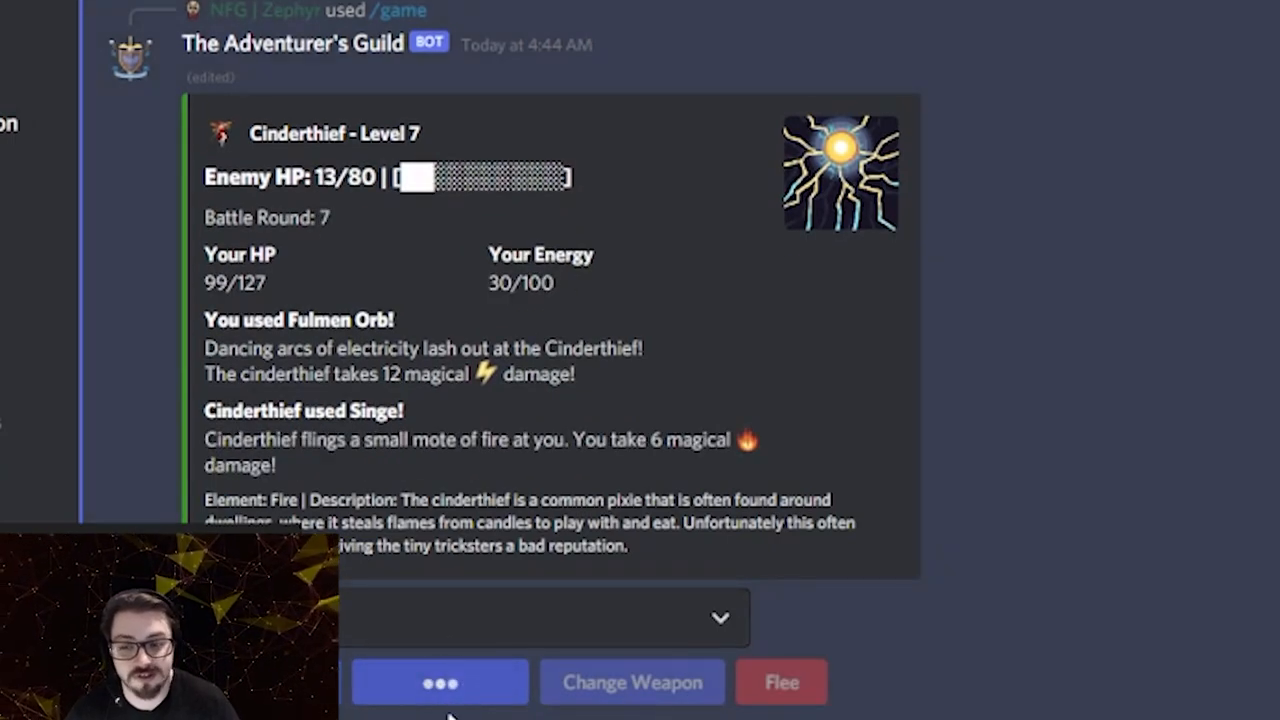
{"action": "left_click", "coordinate": [440, 682]}
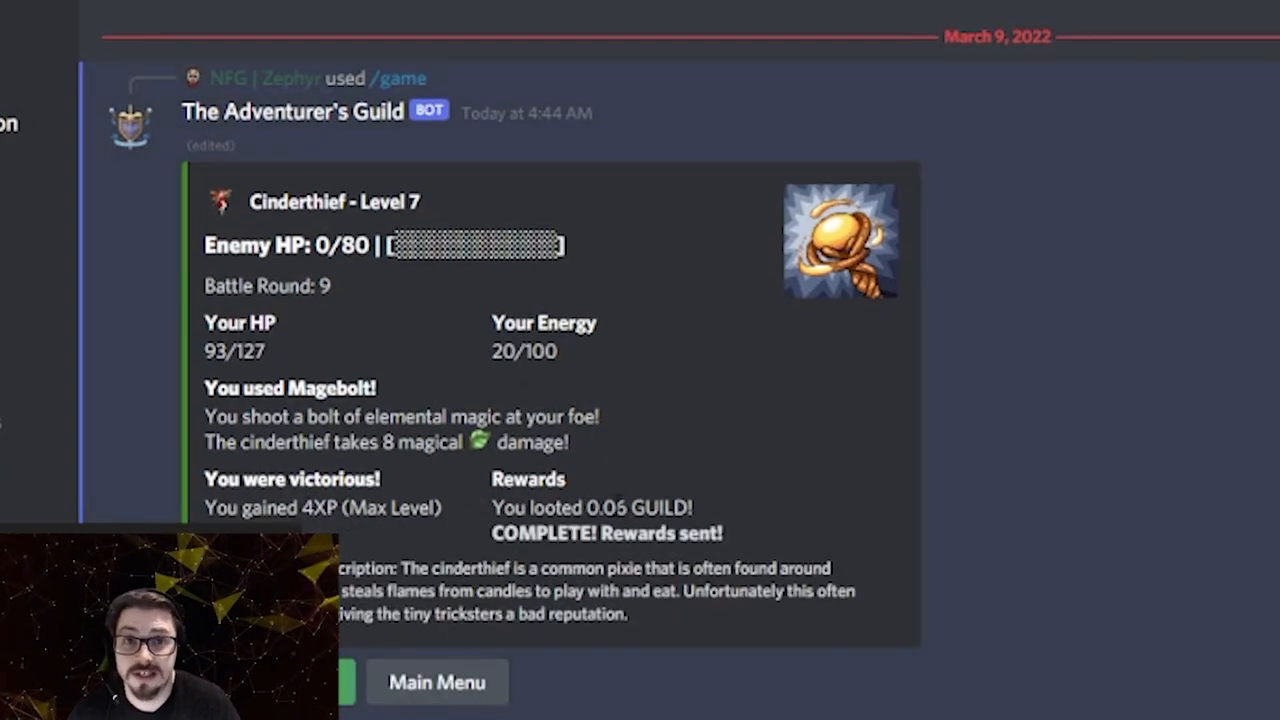
{"action": "double_click", "coordinate": [601, 507]}
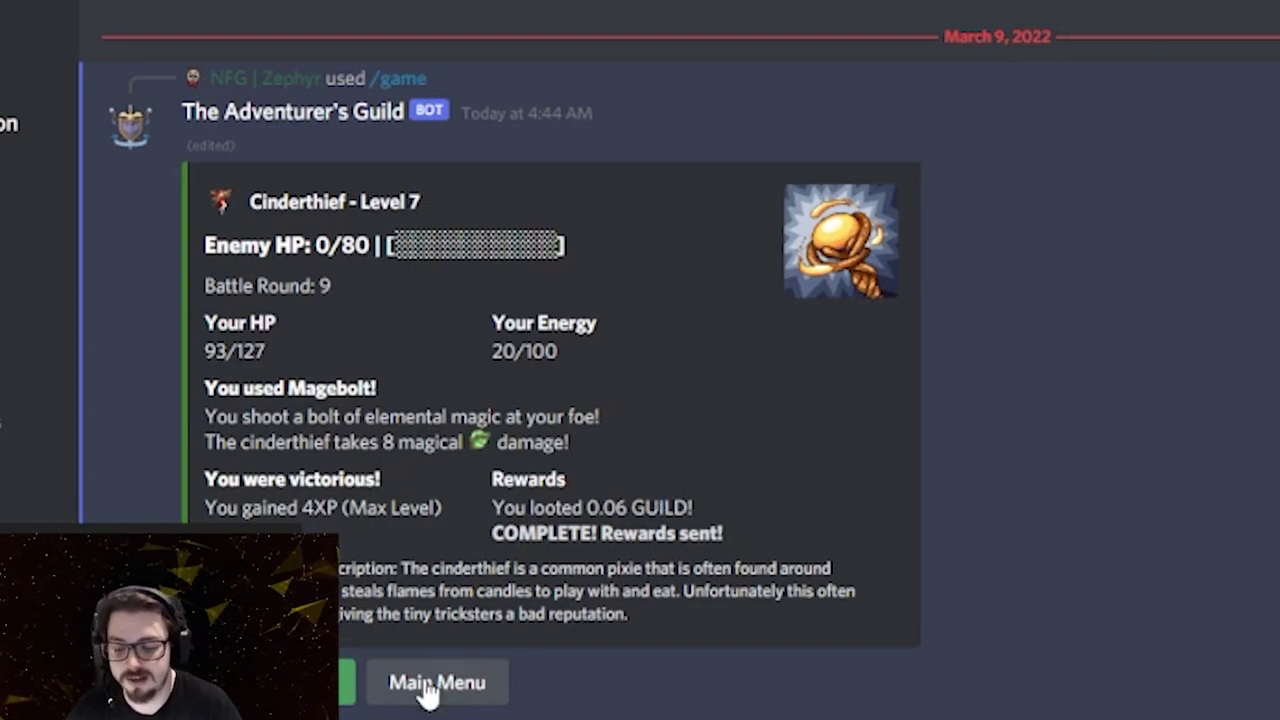
- Start a new encounter against a Level 7 Snow Slime and open with Fulmen Orb
{"action": "left_click", "coordinate": [436, 682]}
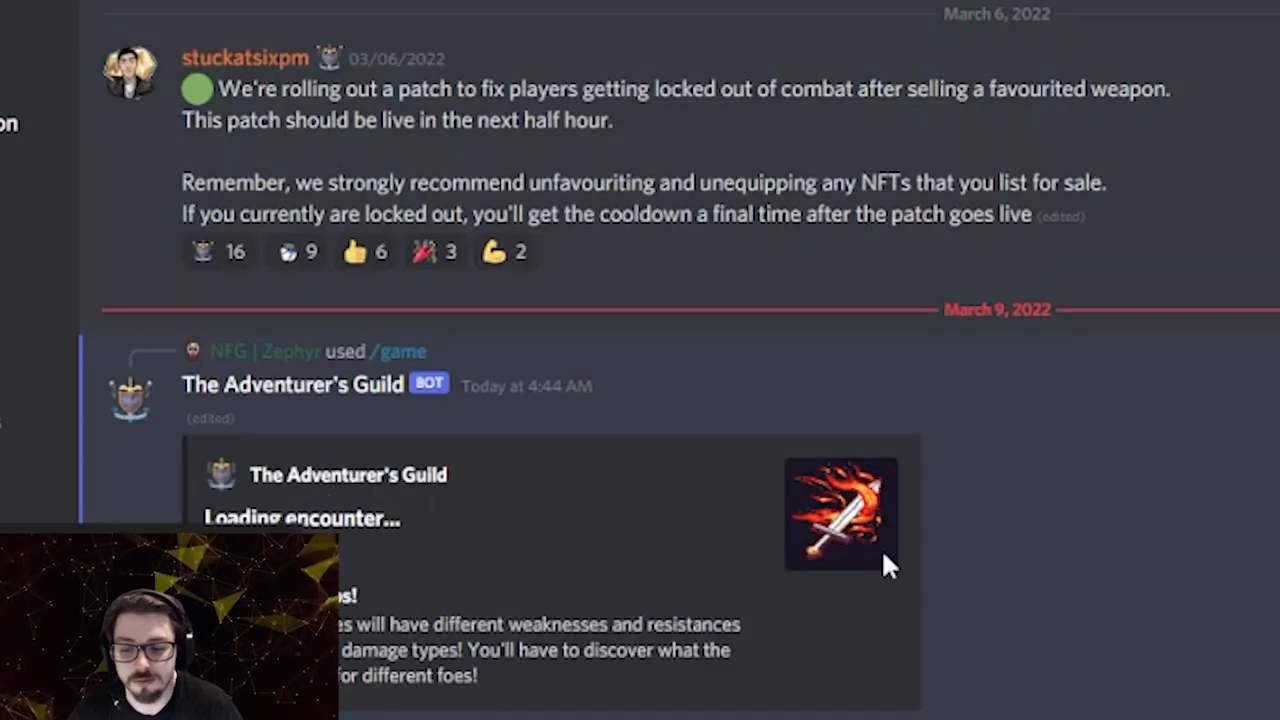
{"action": "mouse_move", "coordinate": [730, 503]}
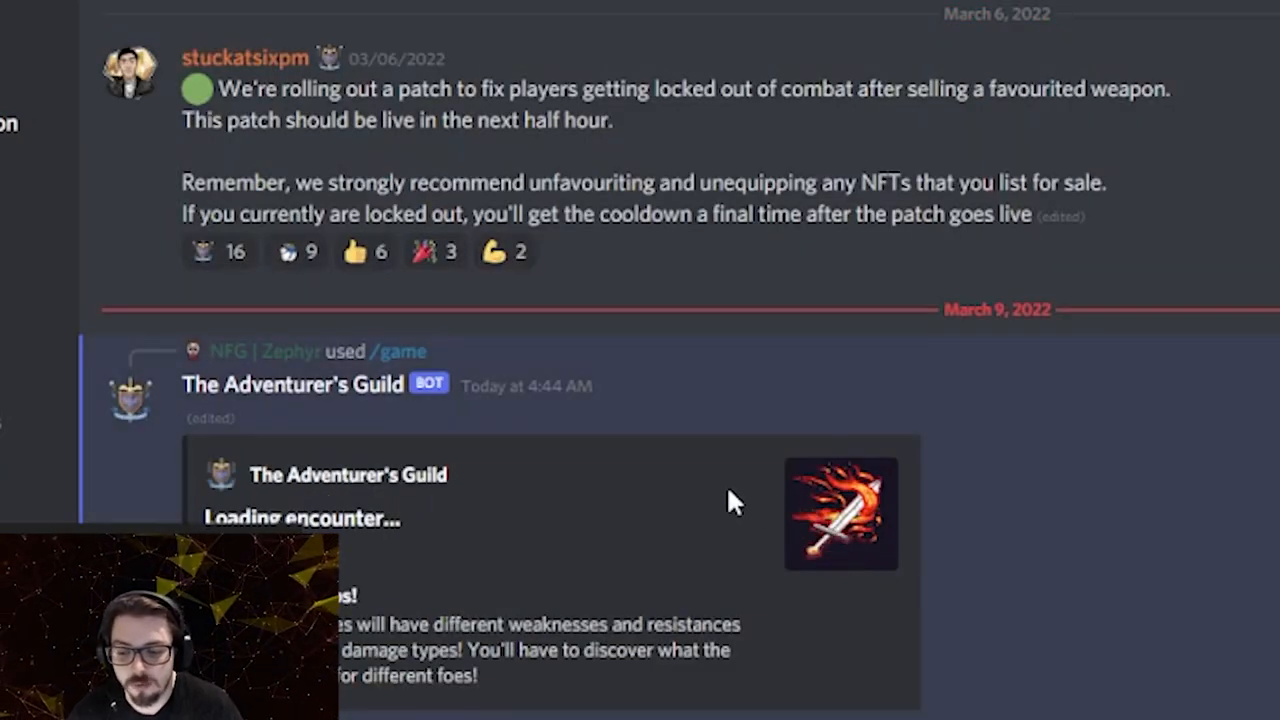
{"action": "scroll", "scroll_direction": "down", "scroll_amount": 3}
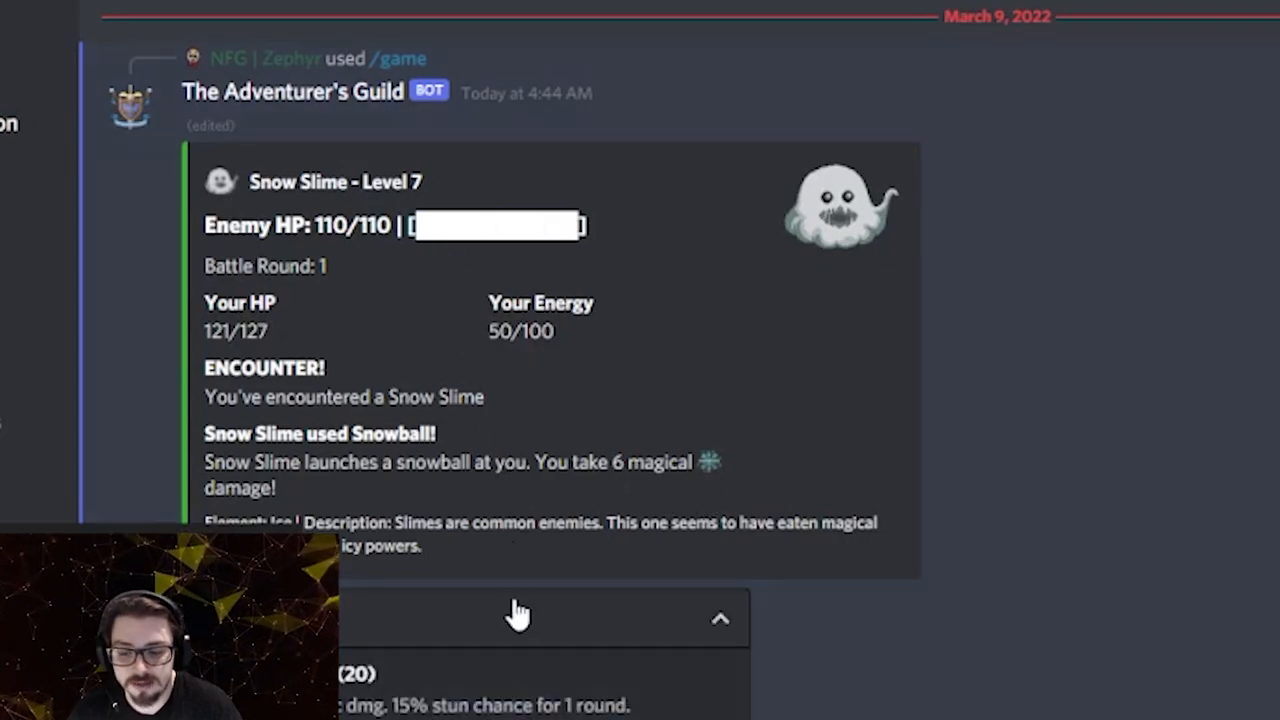
{"action": "left_click", "coordinate": [440, 682]}
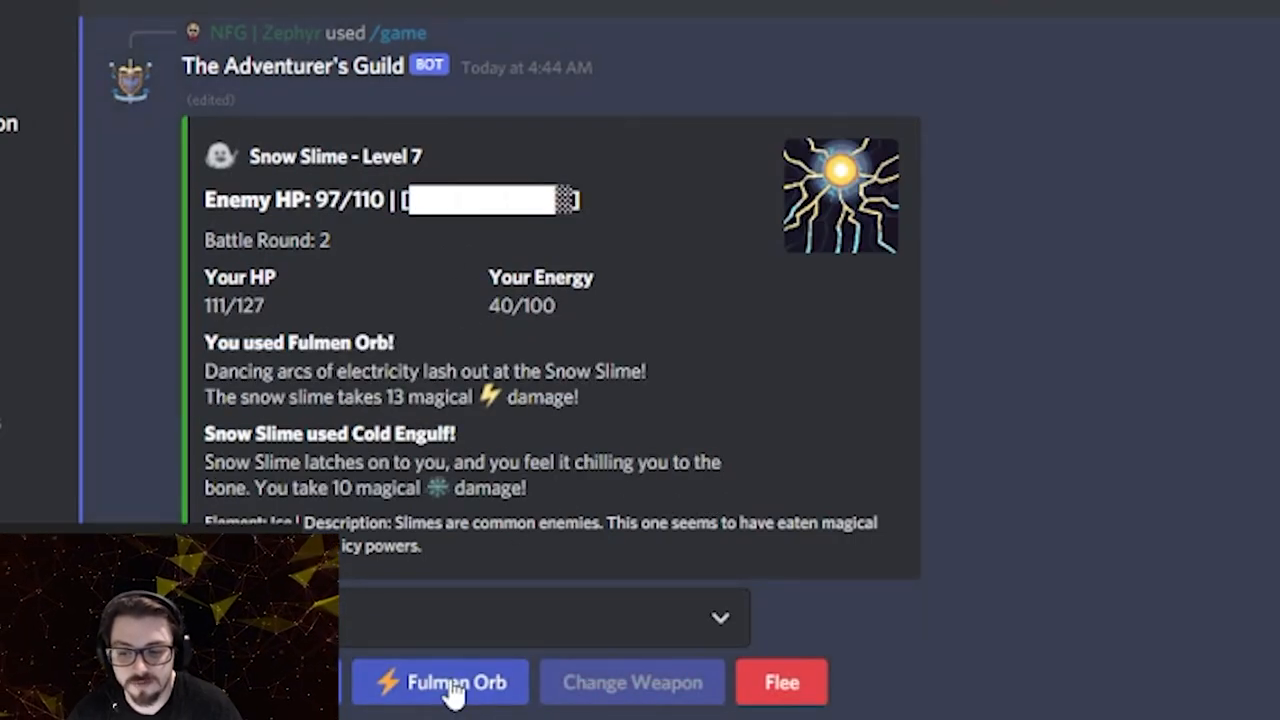
{"action": "left_click", "coordinate": [440, 682]}
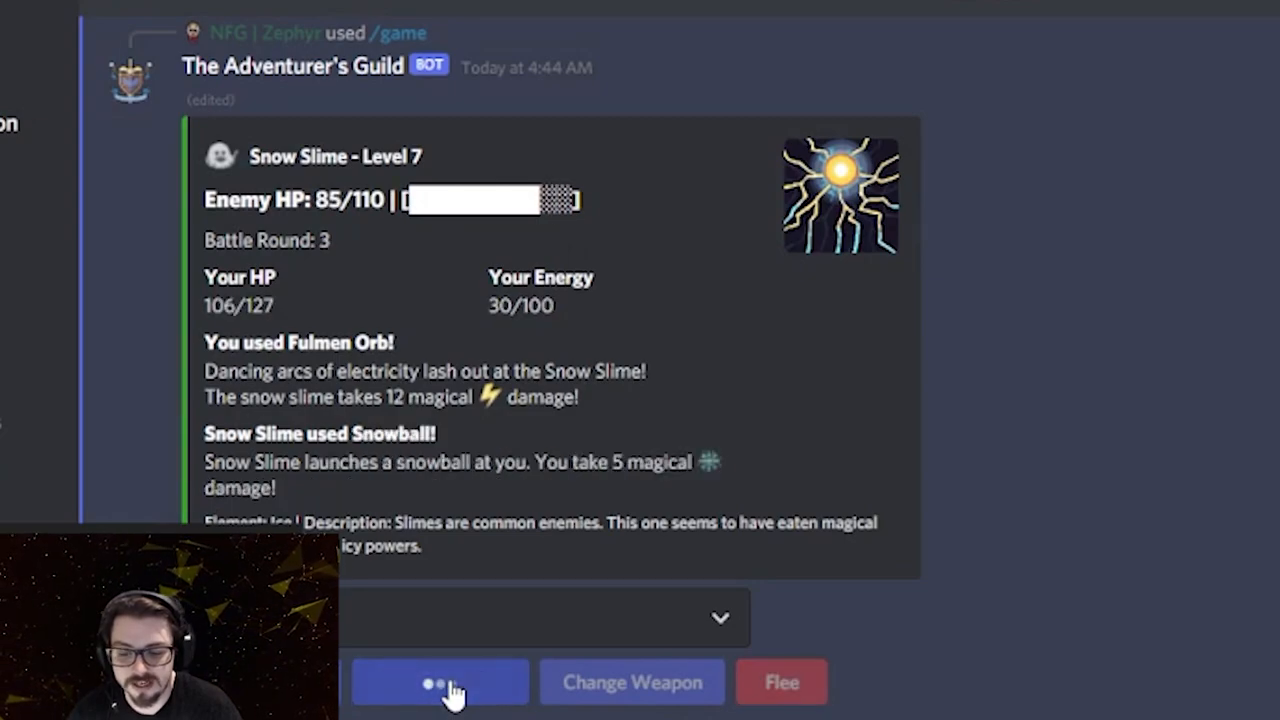
- Keep attacking the Snow Slime until it drops to 0/110 HP
{"action": "left_click", "coordinate": [440, 682]}
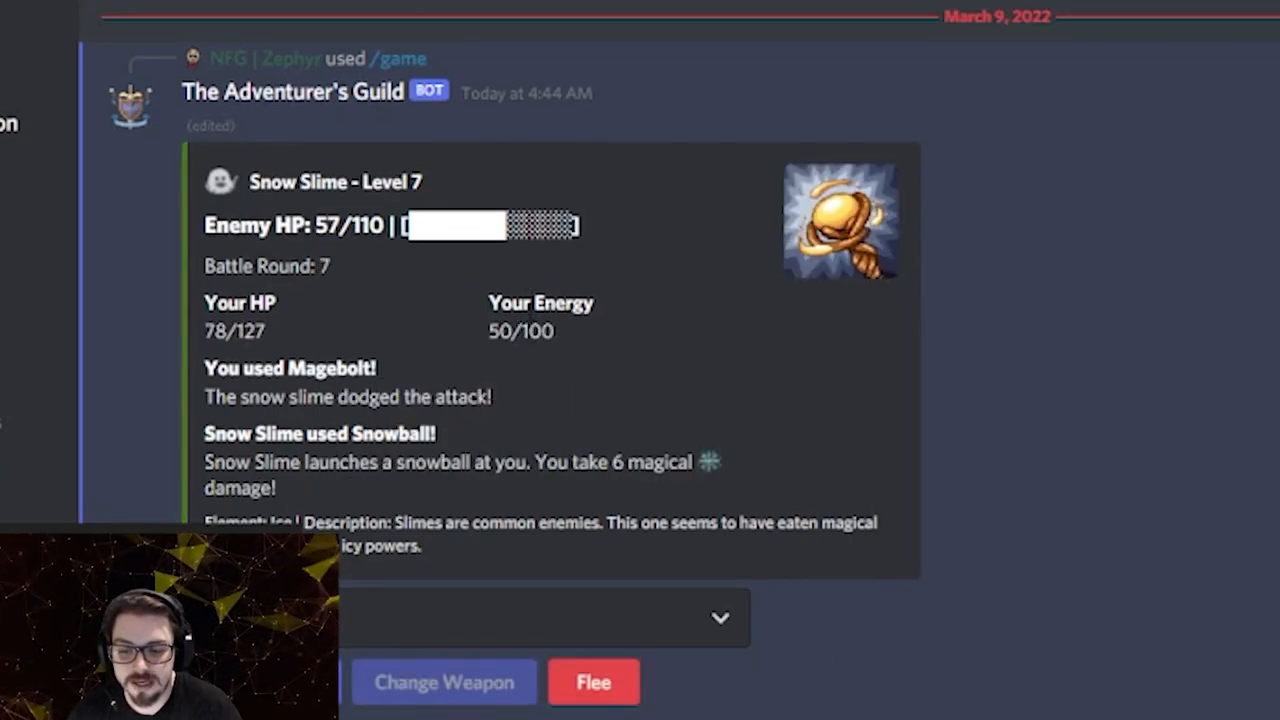
{"action": "left_click", "coordinate": [440, 681]}
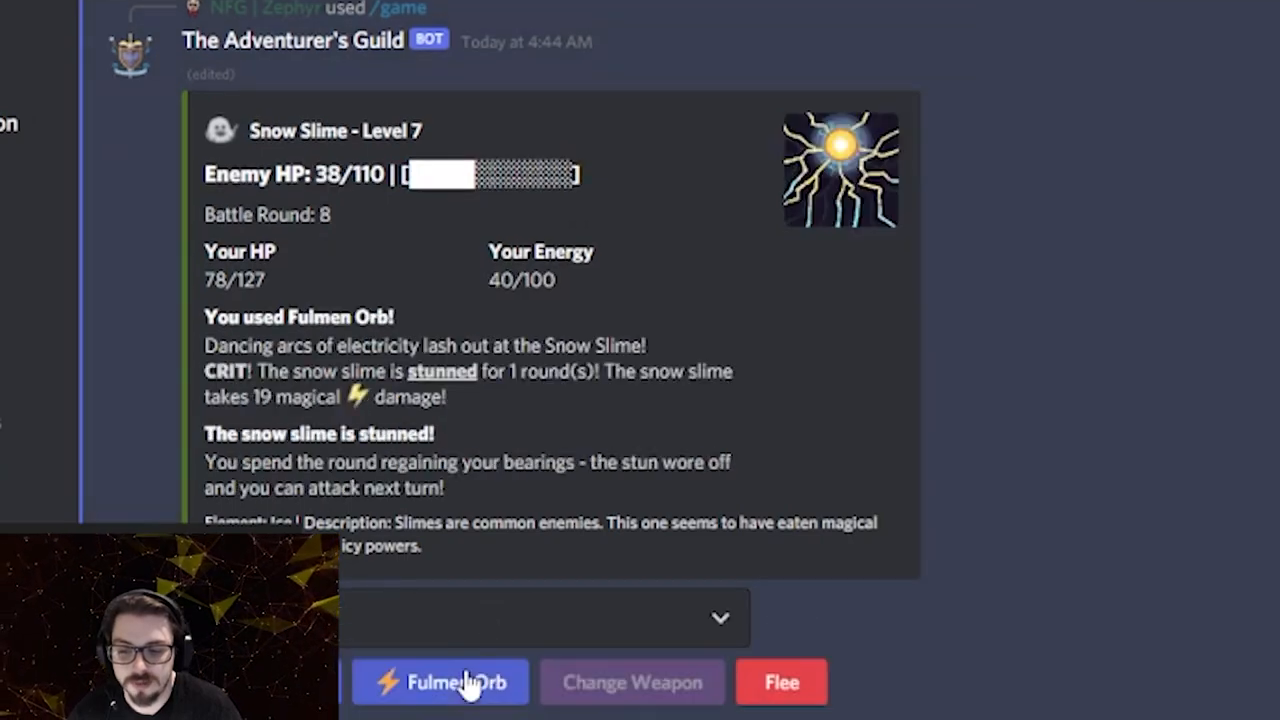
{"action": "left_click", "coordinate": [440, 682]}
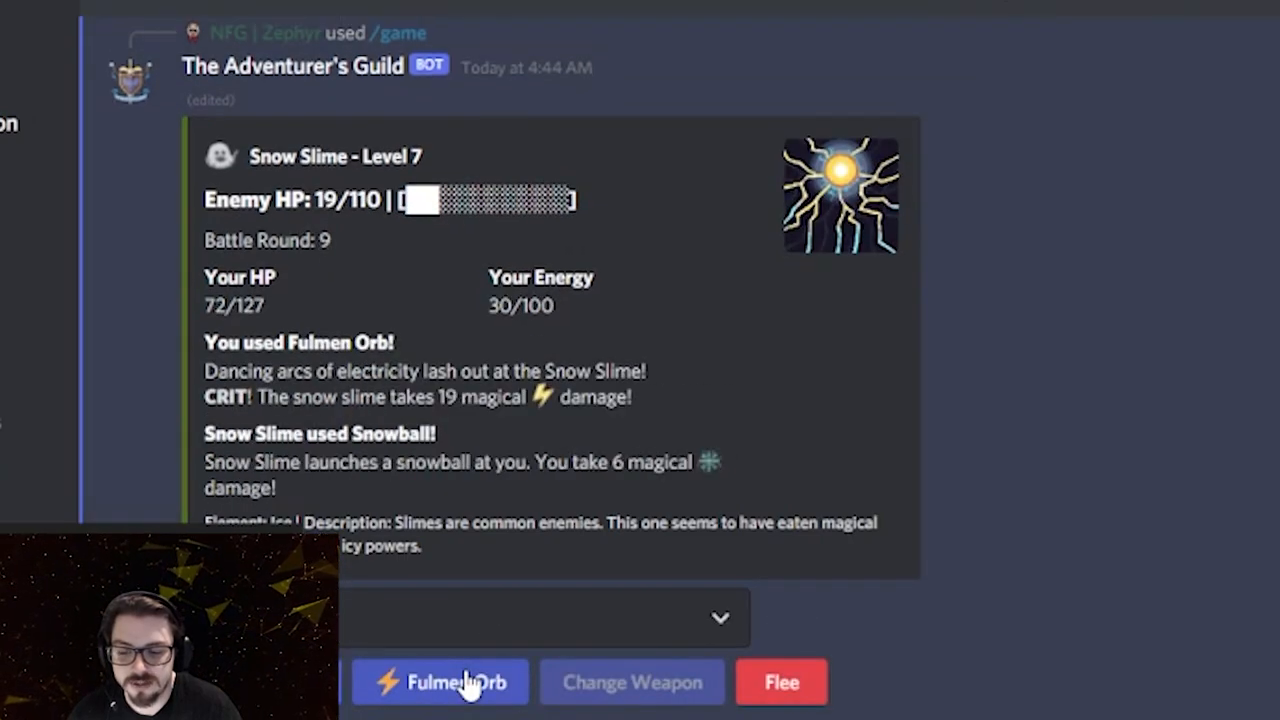
{"action": "left_click", "coordinate": [440, 682]}
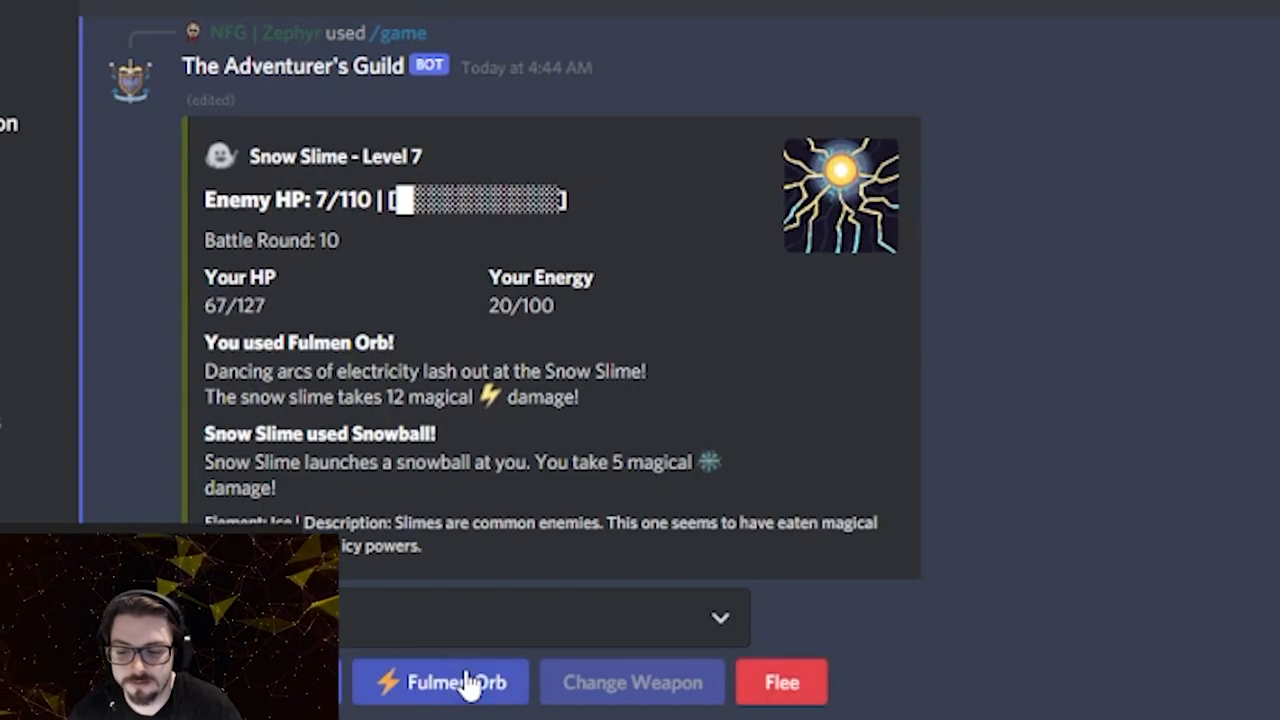
{"action": "left_click", "coordinate": [440, 682]}
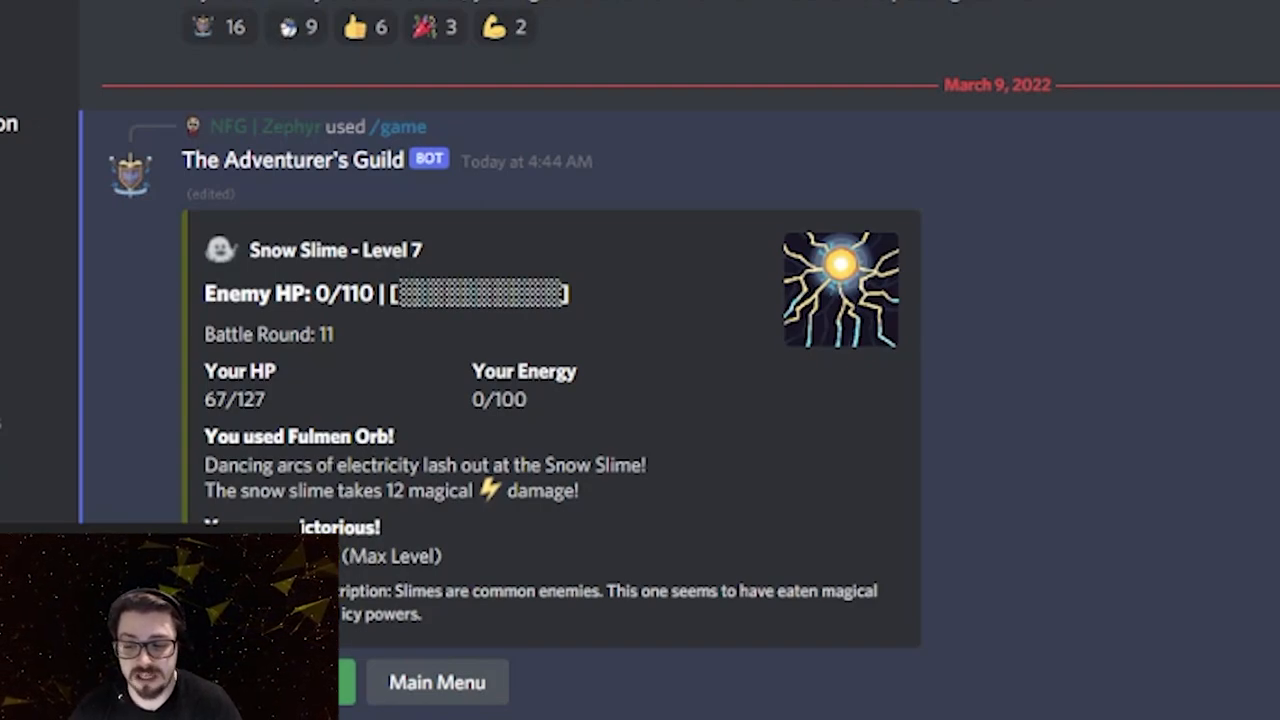
{"action": "mouse_move", "coordinate": [450, 580]}
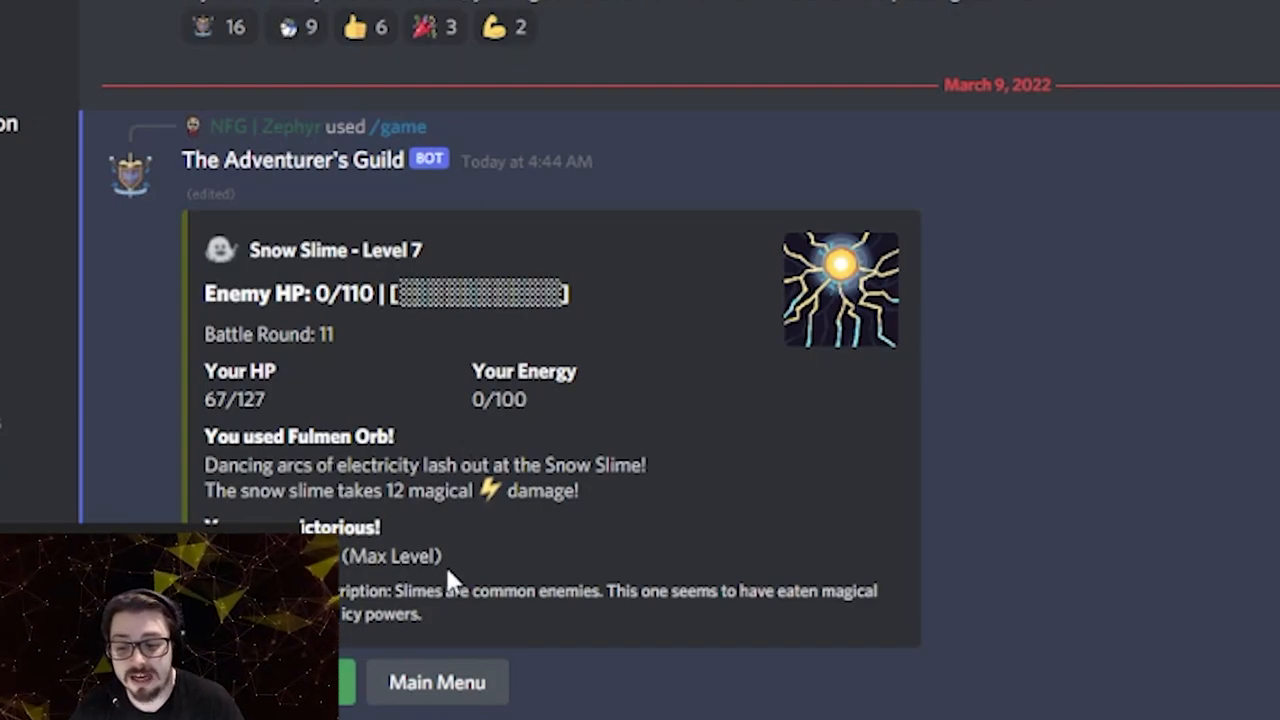
{"action": "mouse_move", "coordinate": [500, 625]}
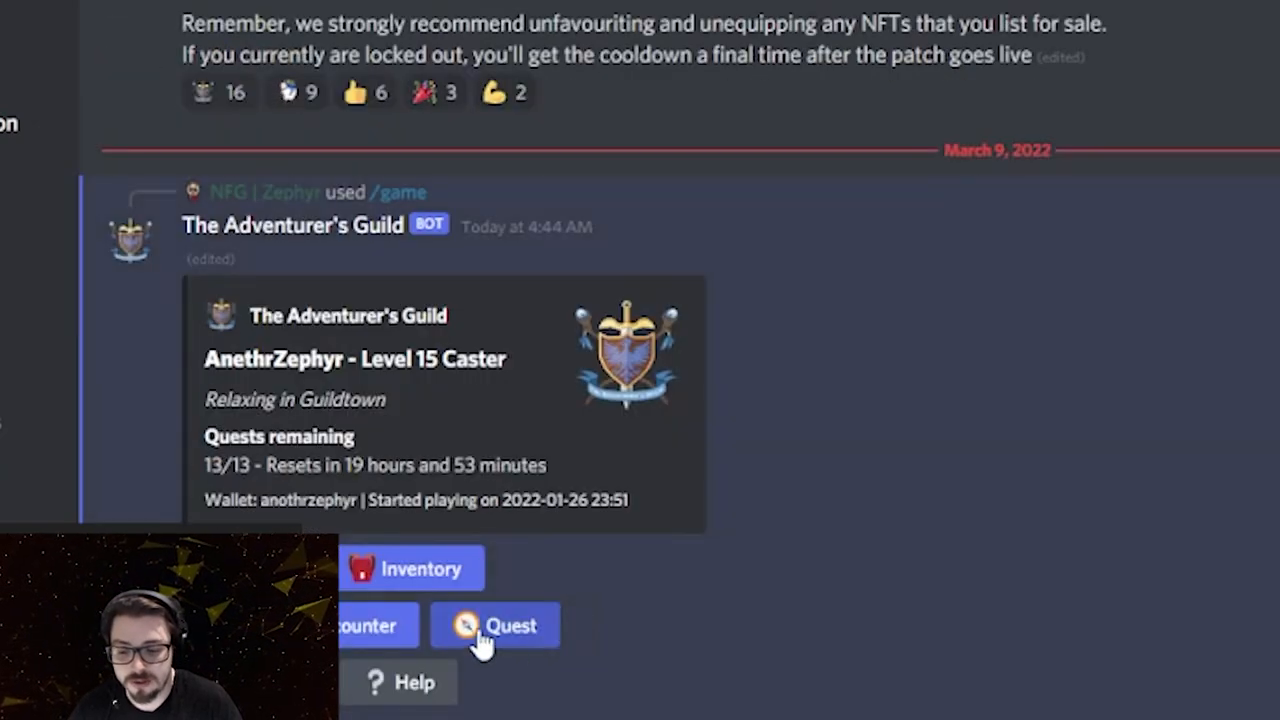
{"action": "mouse_move", "coordinate": [610, 638]}
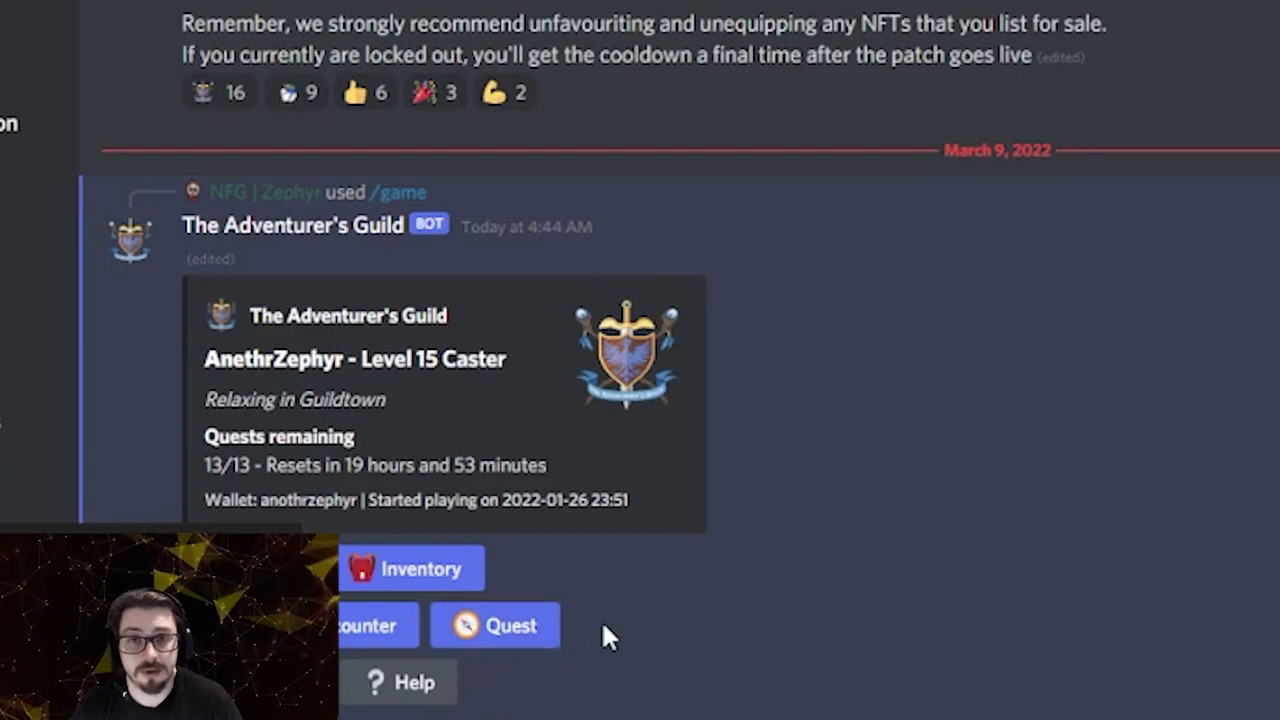
{"action": "mouse_move", "coordinate": [555, 628]}
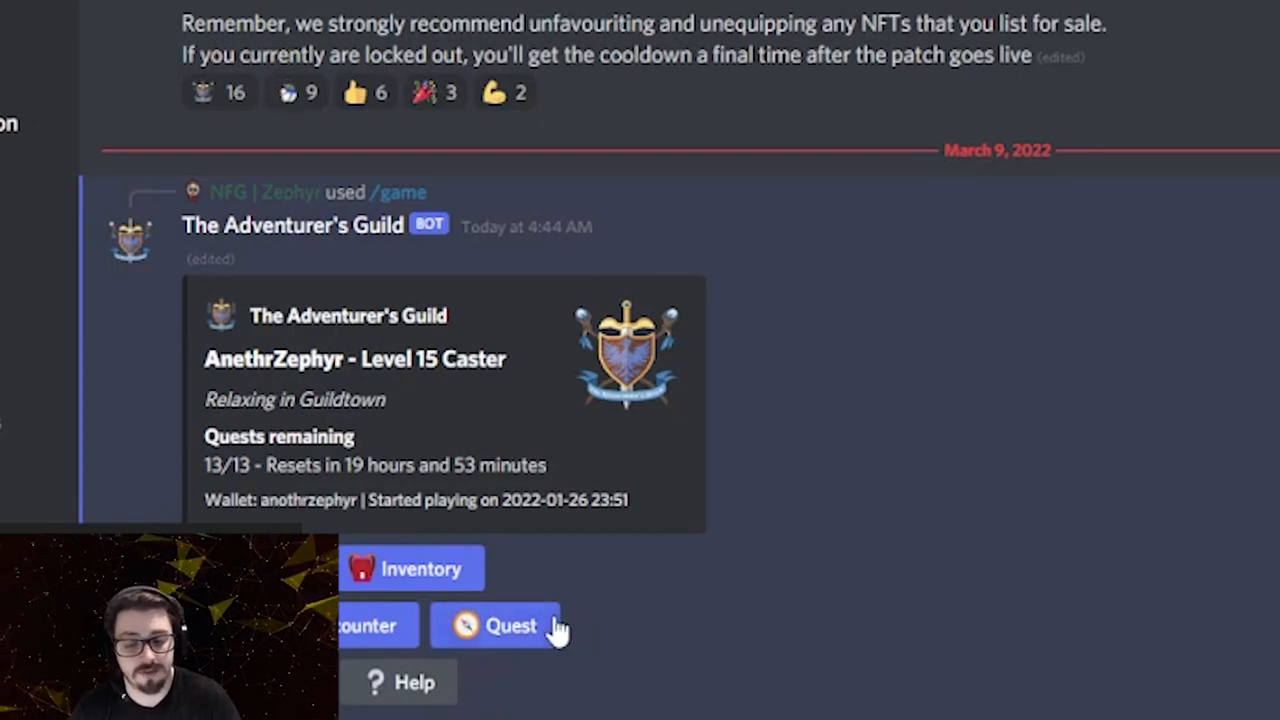
{"action": "mouse_move", "coordinate": [528, 598]}
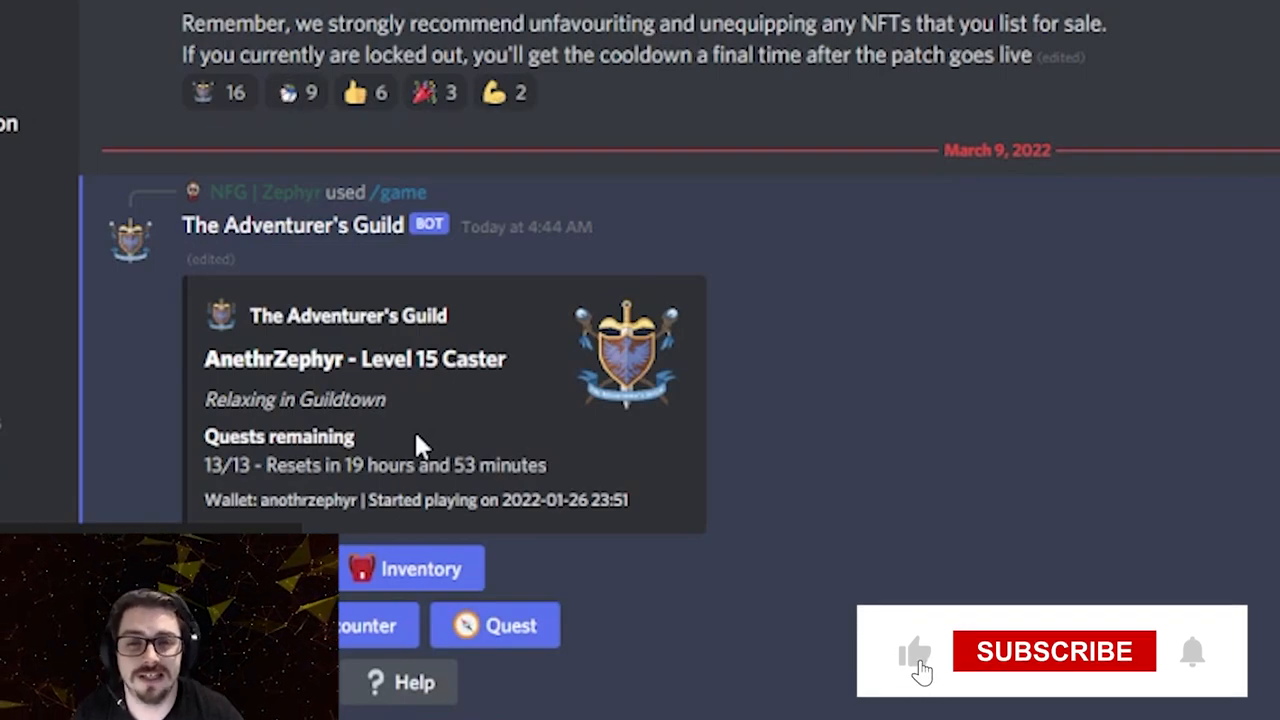
- Return to AnethrZephyr's main menu showing 13/13 quests and the Quest button
{"action": "left_click", "coordinate": [1053, 651]}
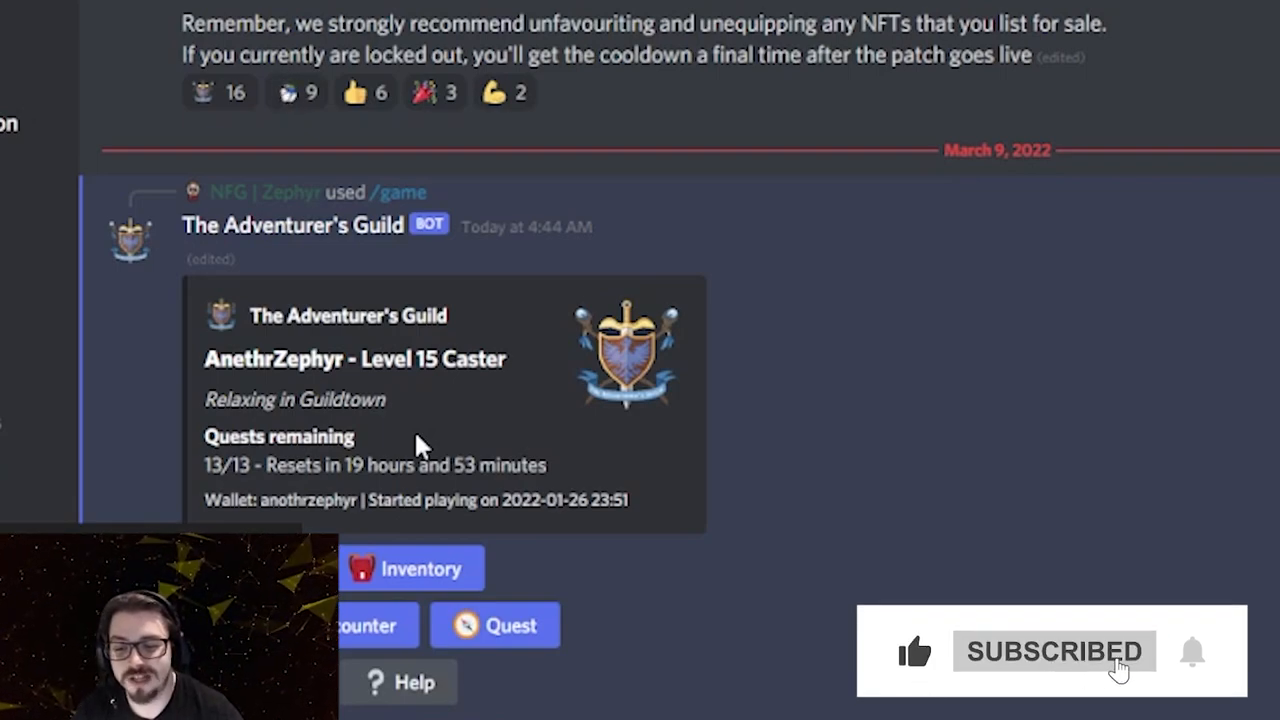